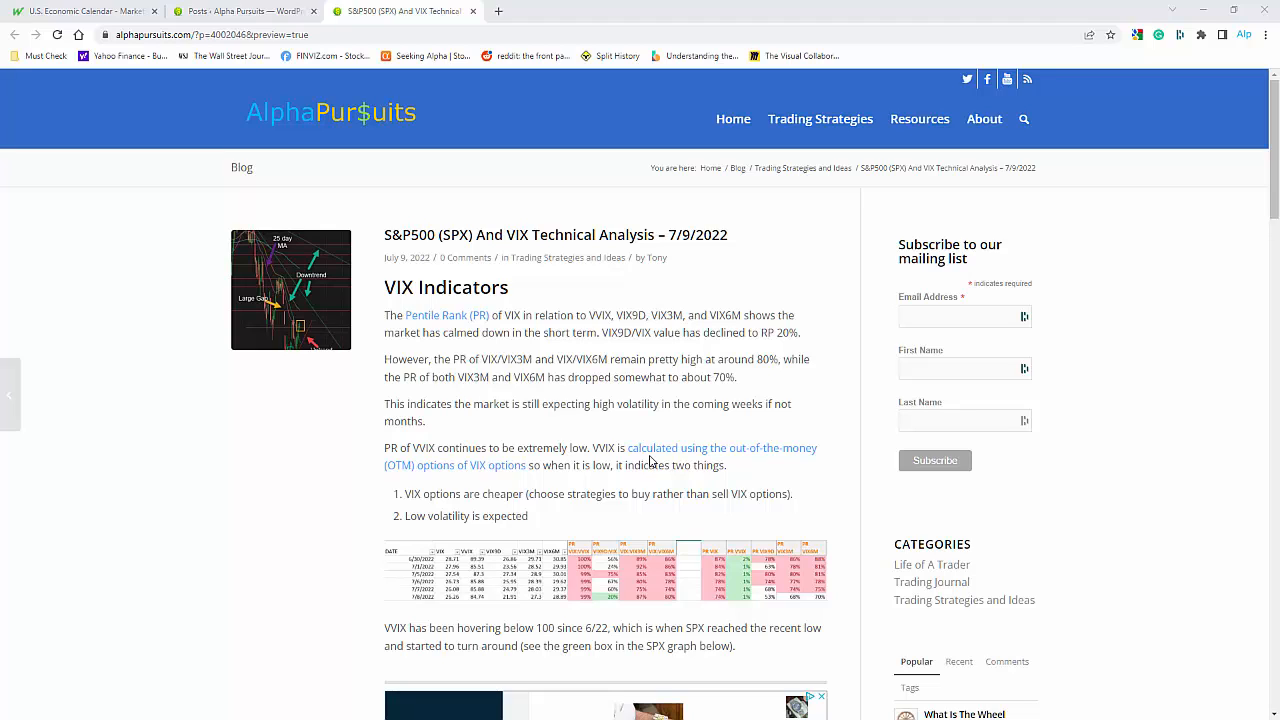
mouse_move(491, 299)
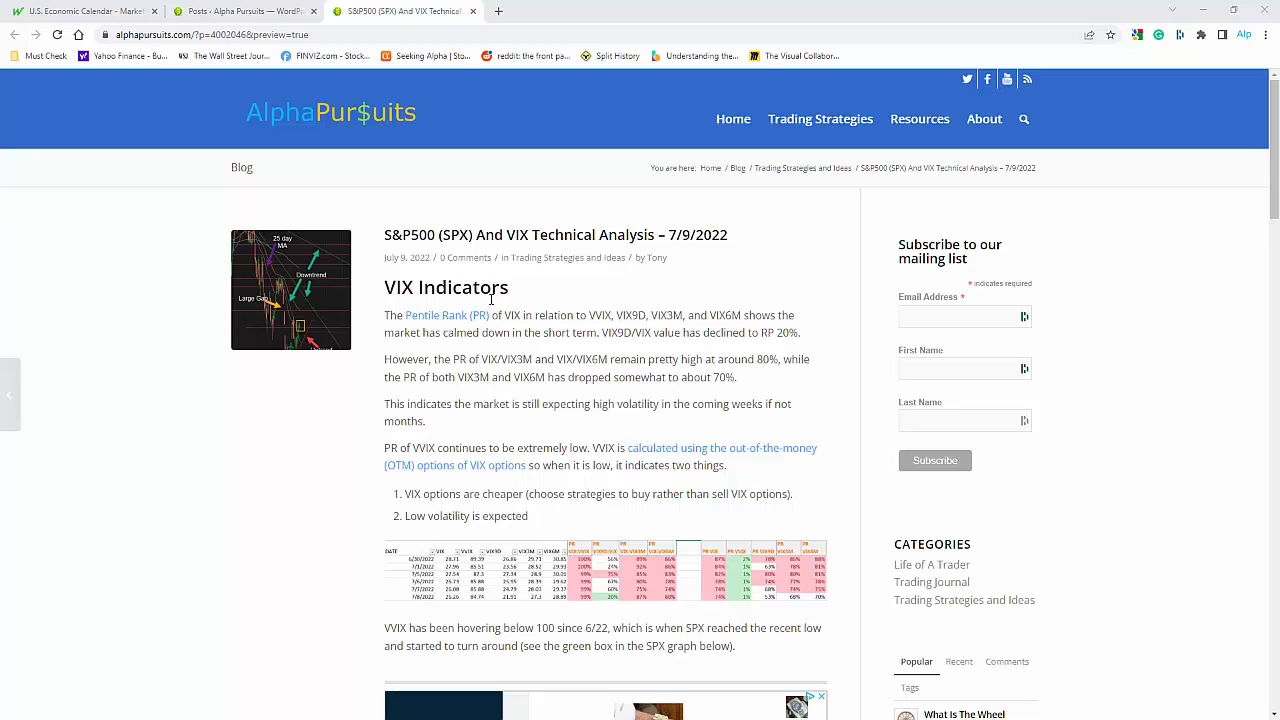
mouse_move(734, 437)
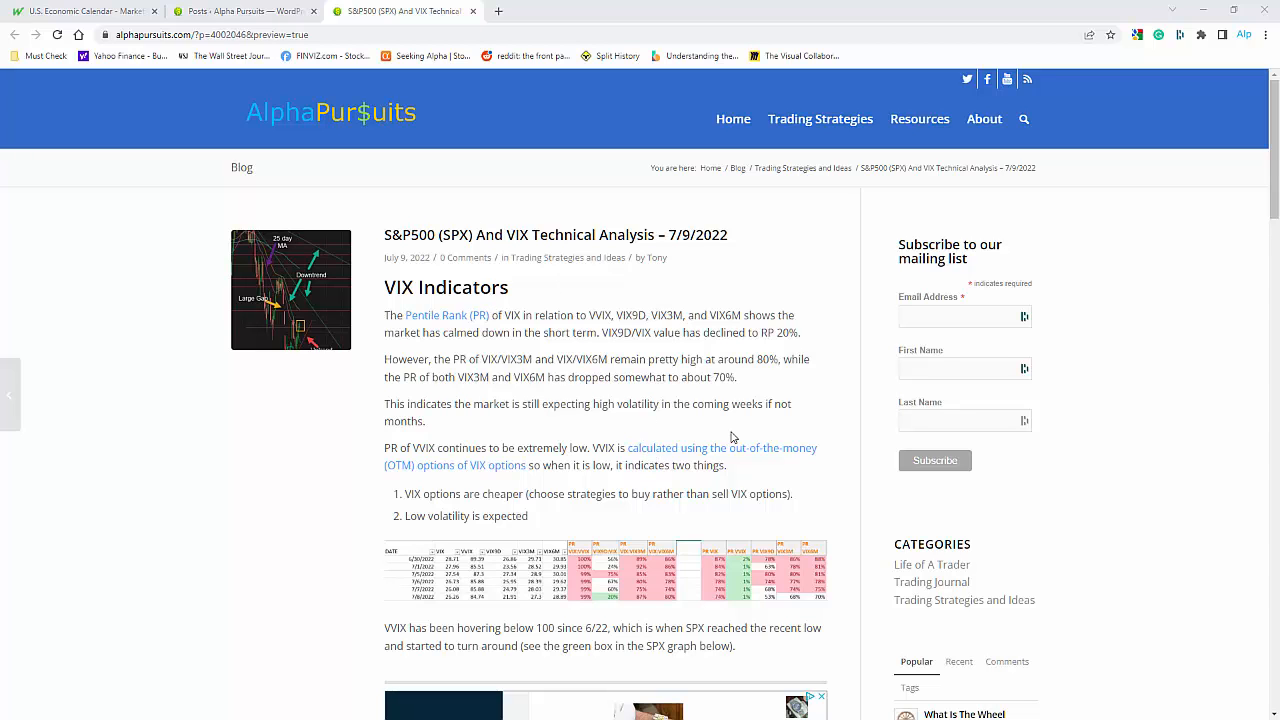
Step: Scroll the S&P500 and VIX post down to the SPX Technical Analysis heading
scroll(down, 3)
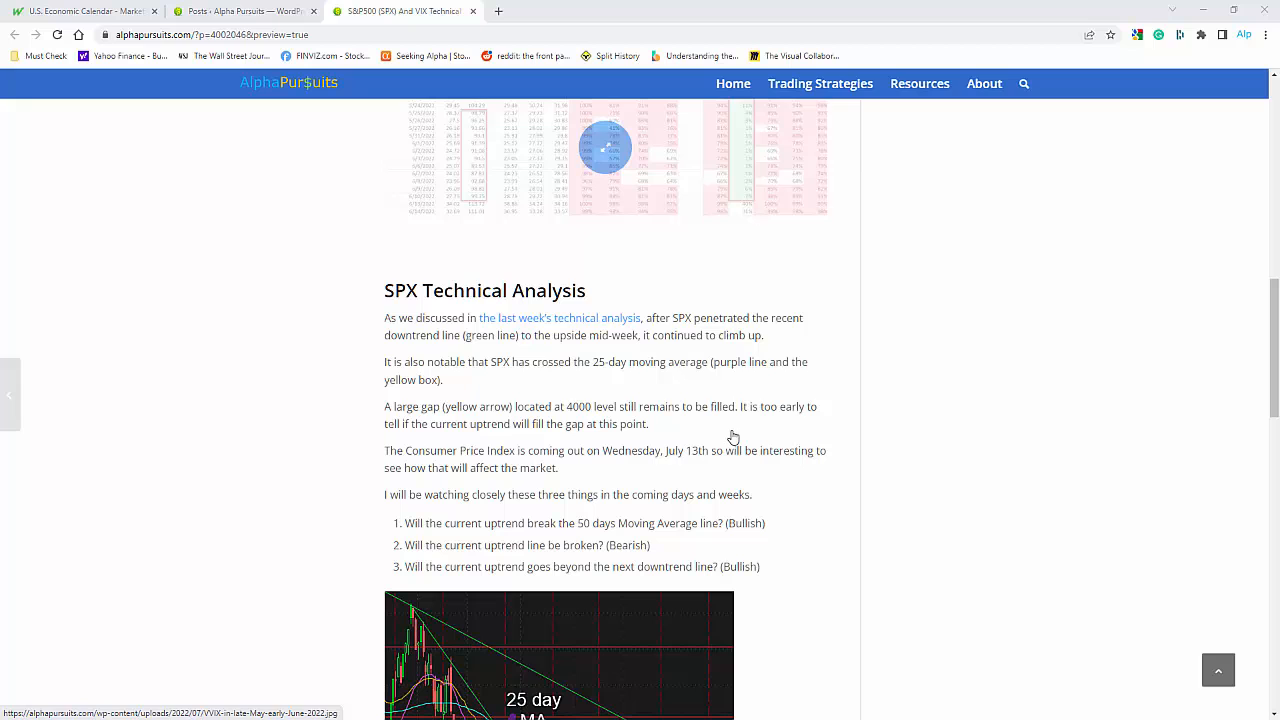
Step: Scroll through the post toward the VIX percentile-rank table for 6/30–7/8/2022
scroll(down, 3)
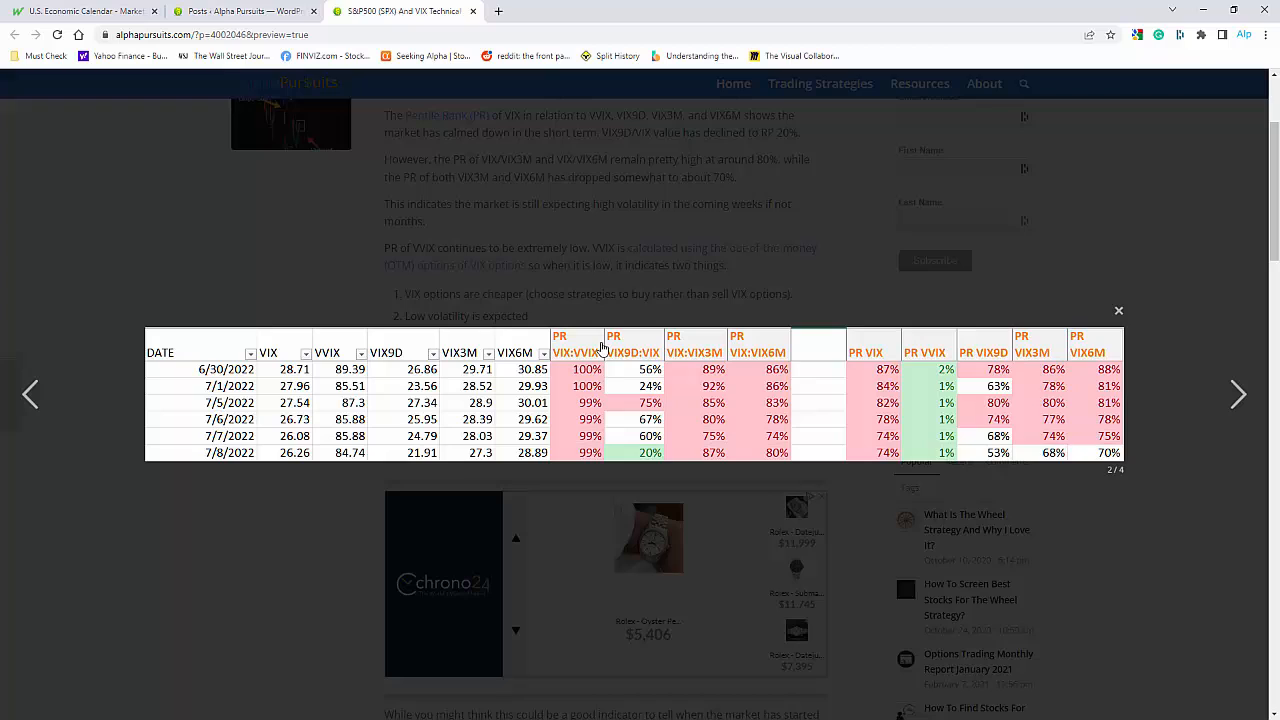
mouse_move(584, 338)
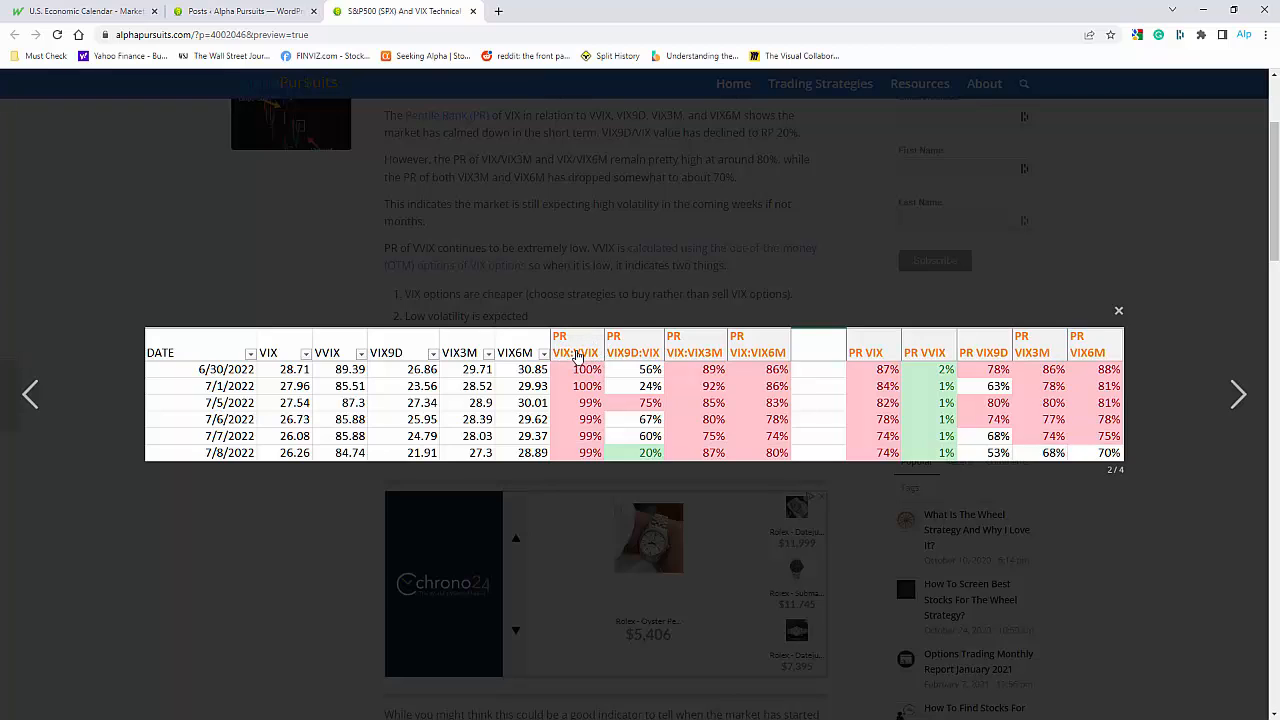
mouse_move(272, 385)
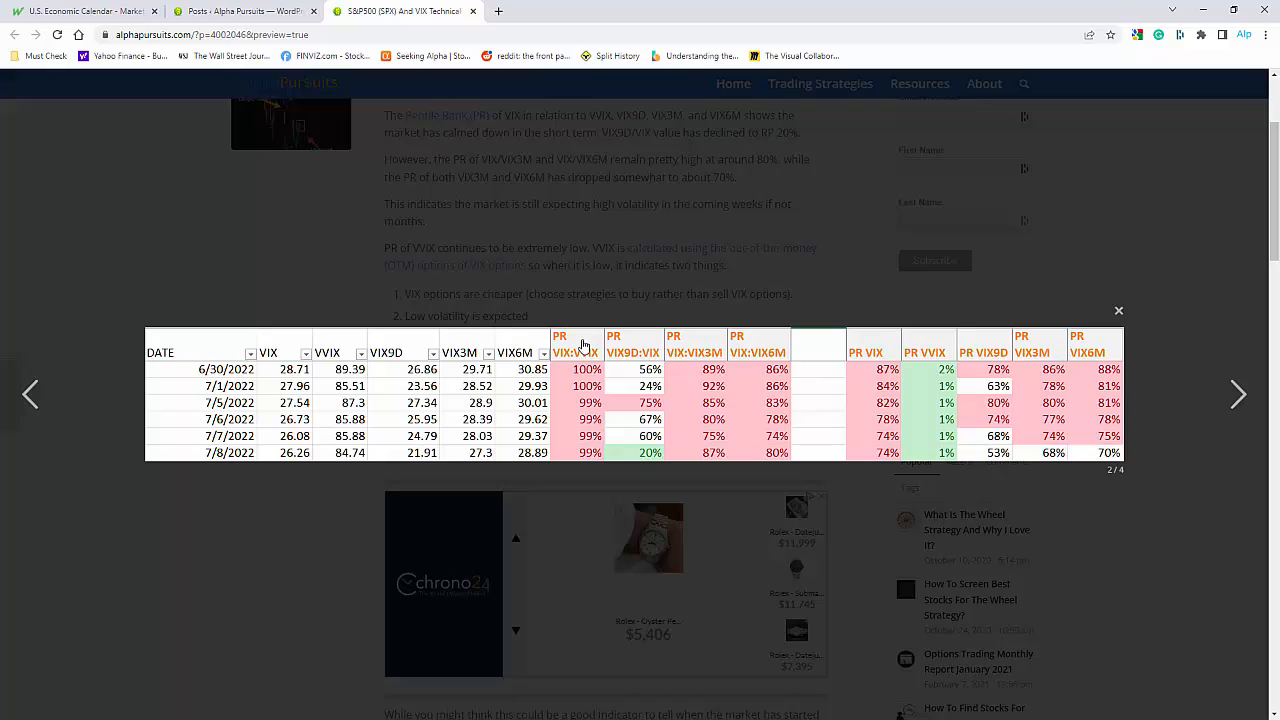
mouse_move(577, 306)
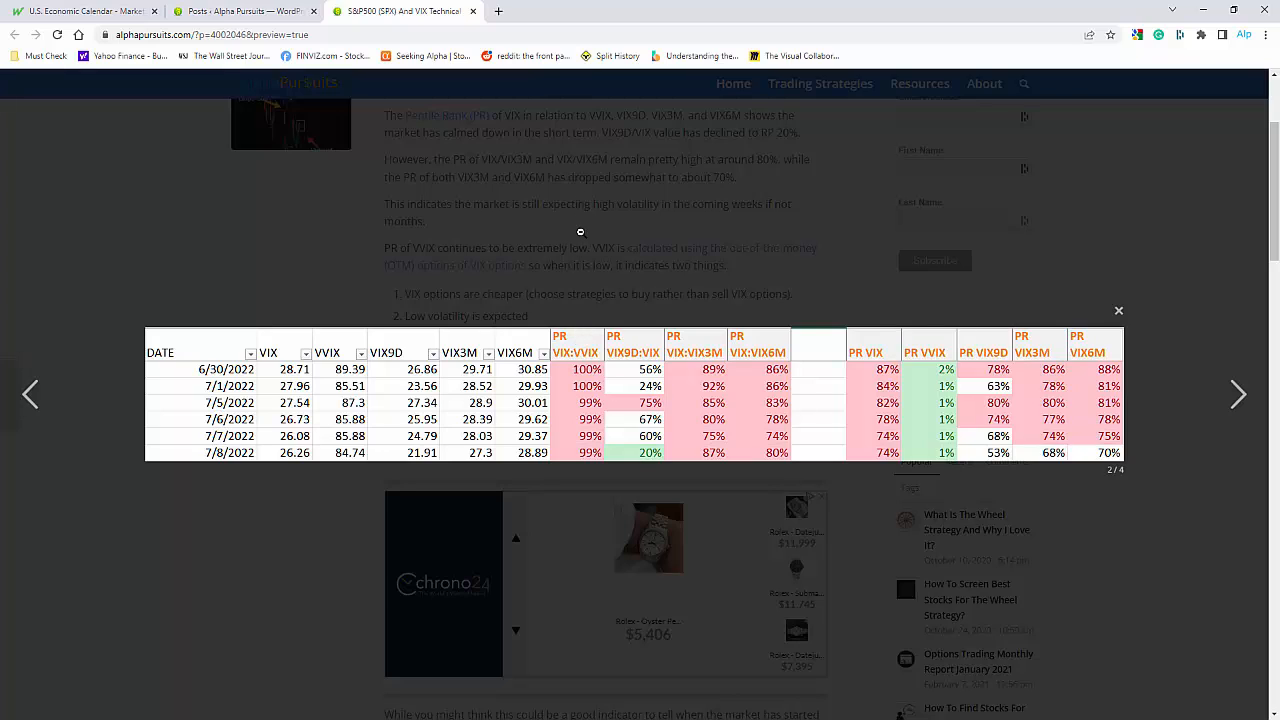
mouse_move(537, 387)
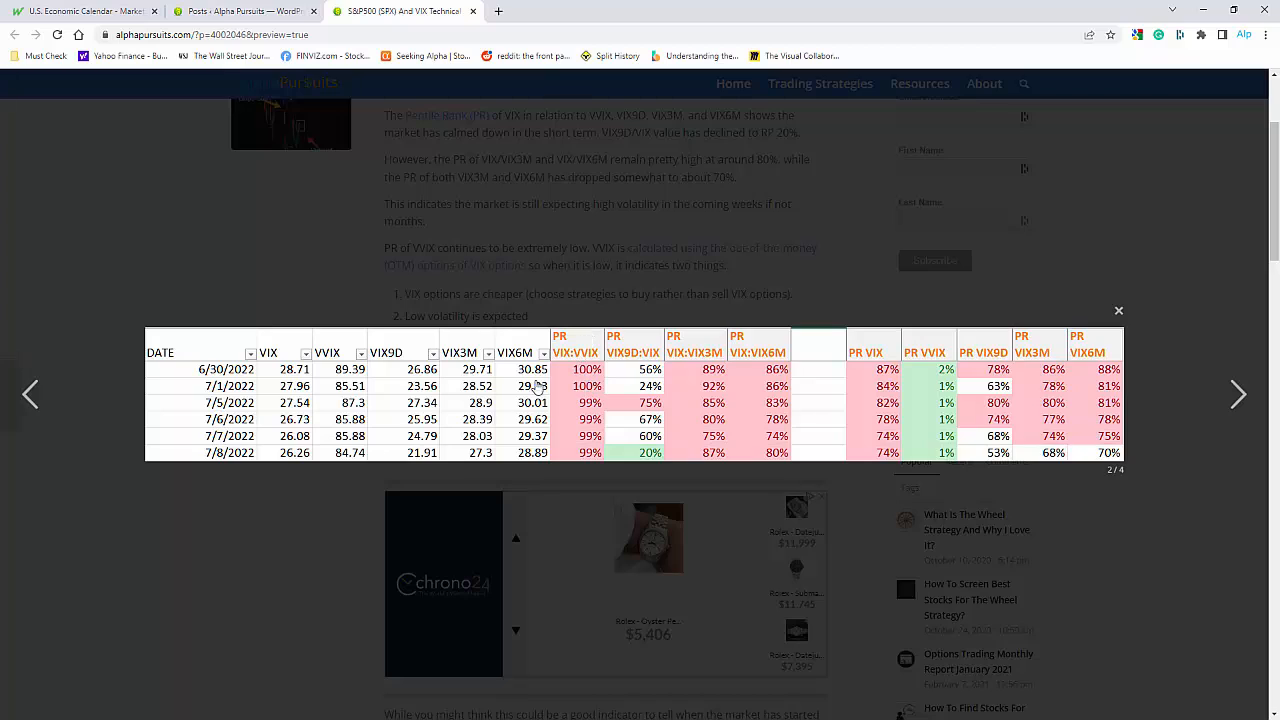
mouse_move(237, 375)
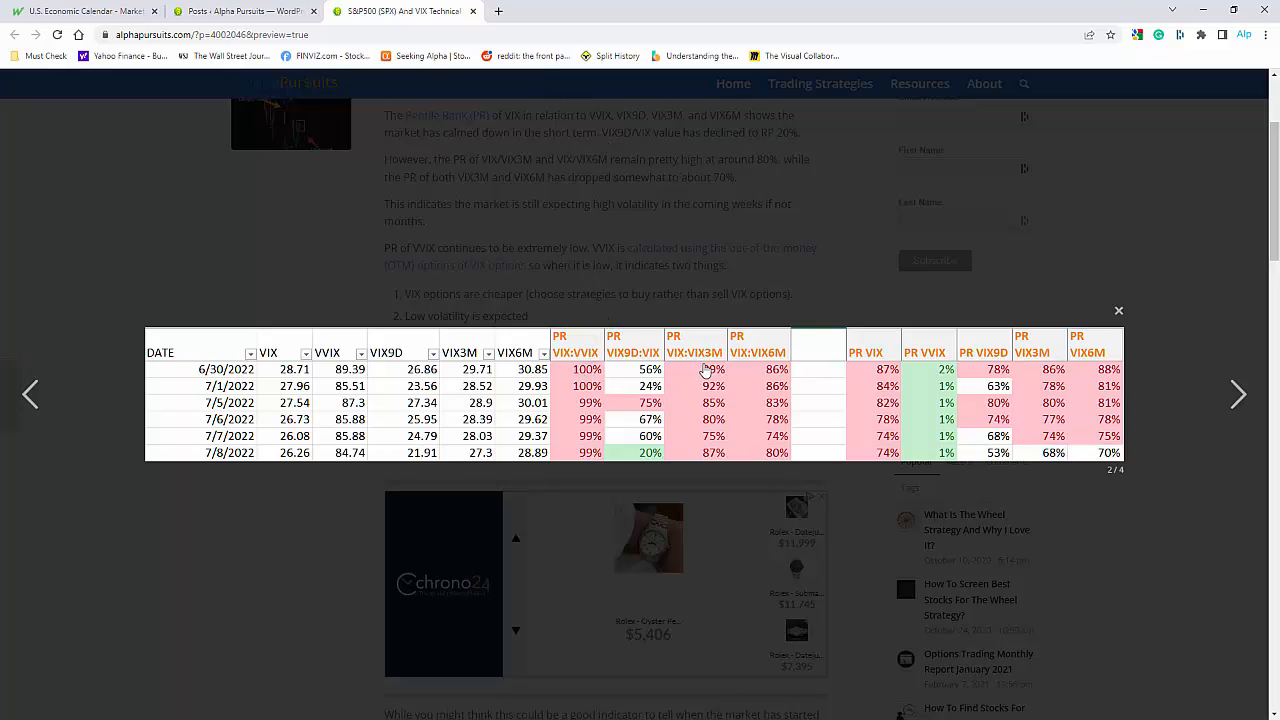
mouse_move(710, 370)
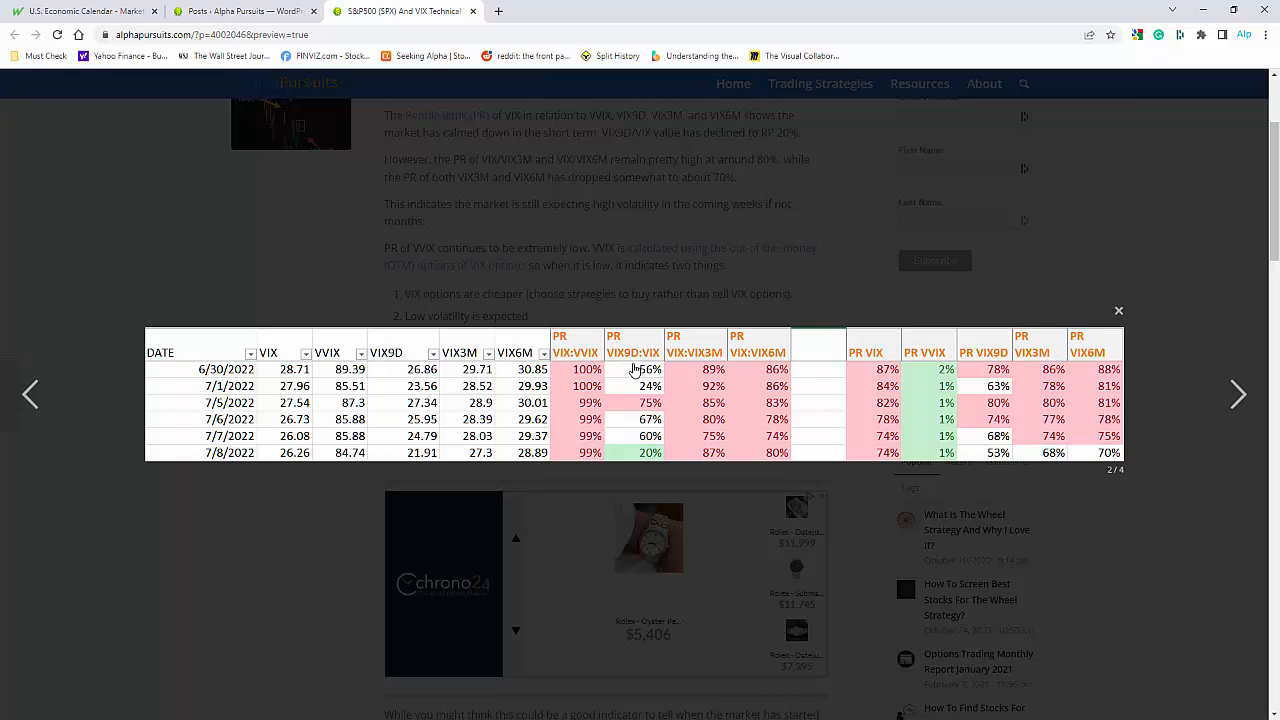
mouse_move(617, 363)
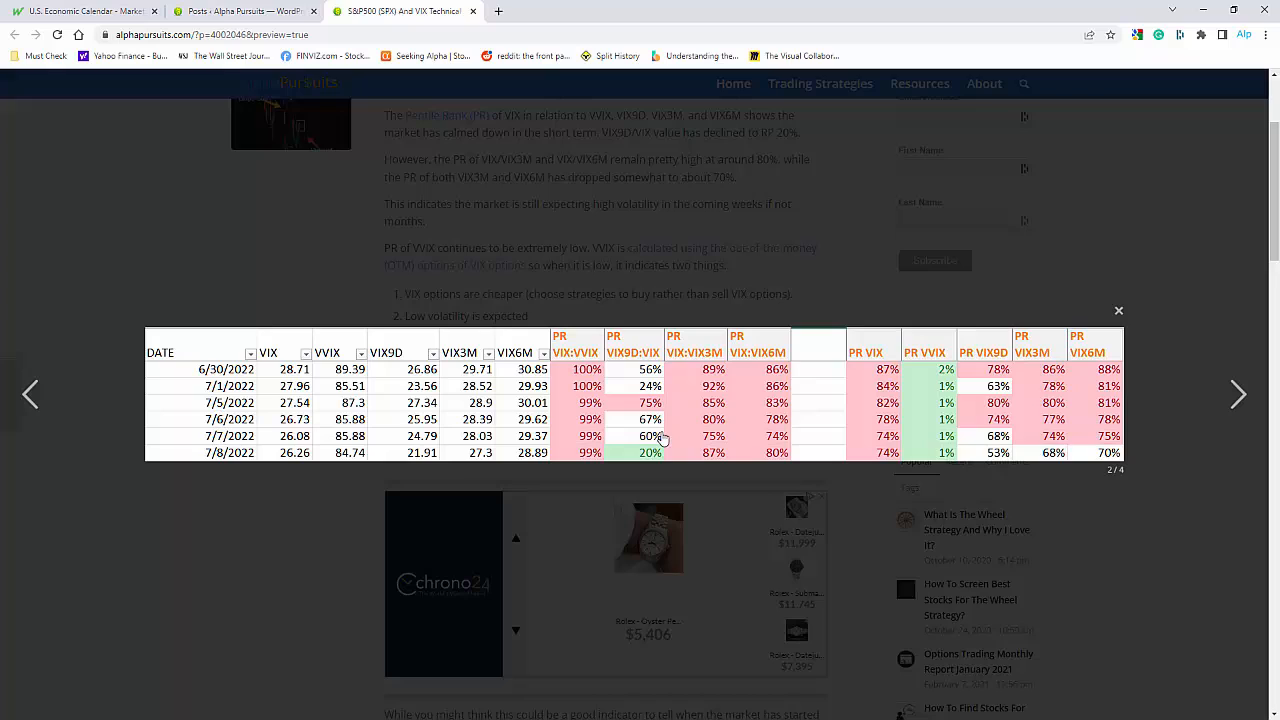
mouse_move(757, 428)
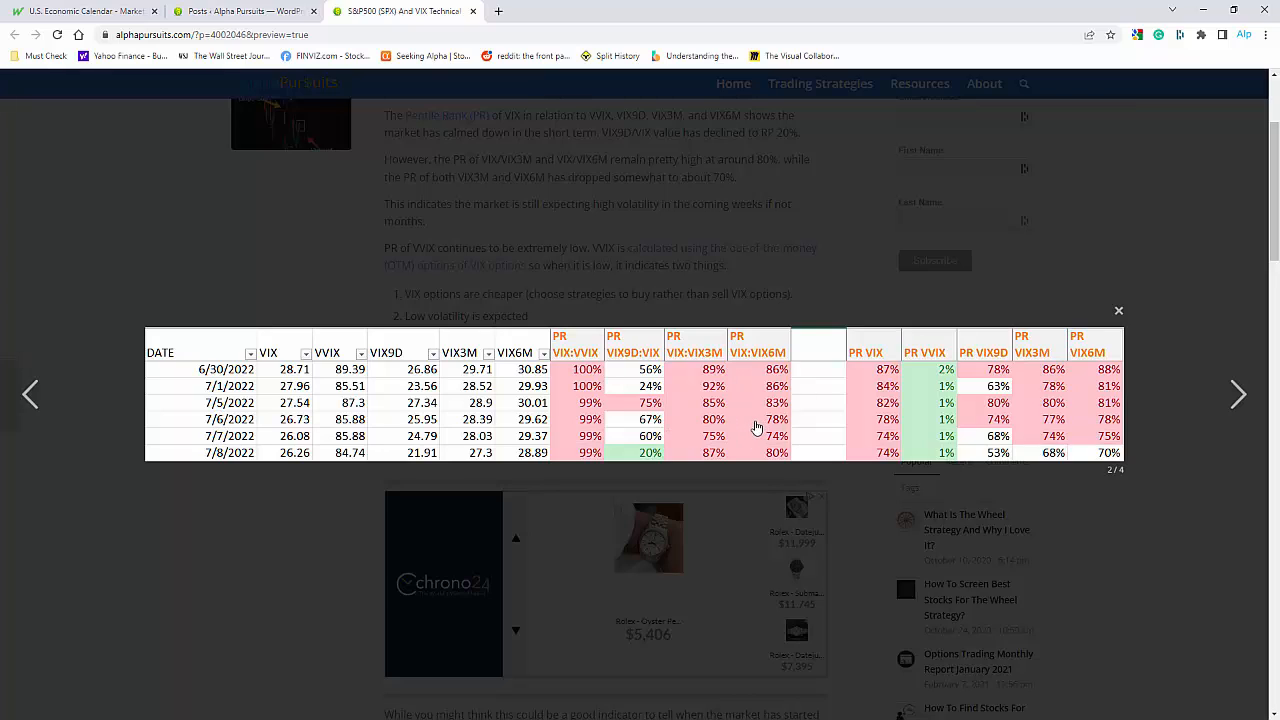
mouse_move(960, 382)
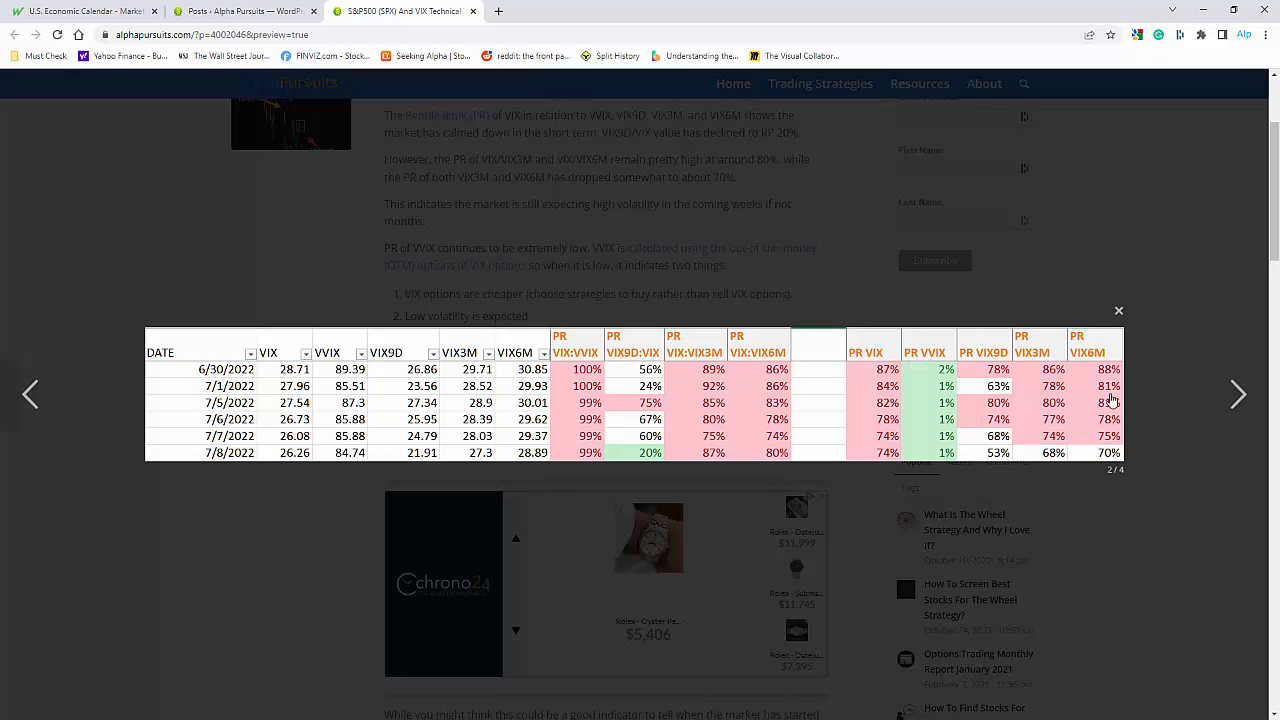
mouse_move(989, 380)
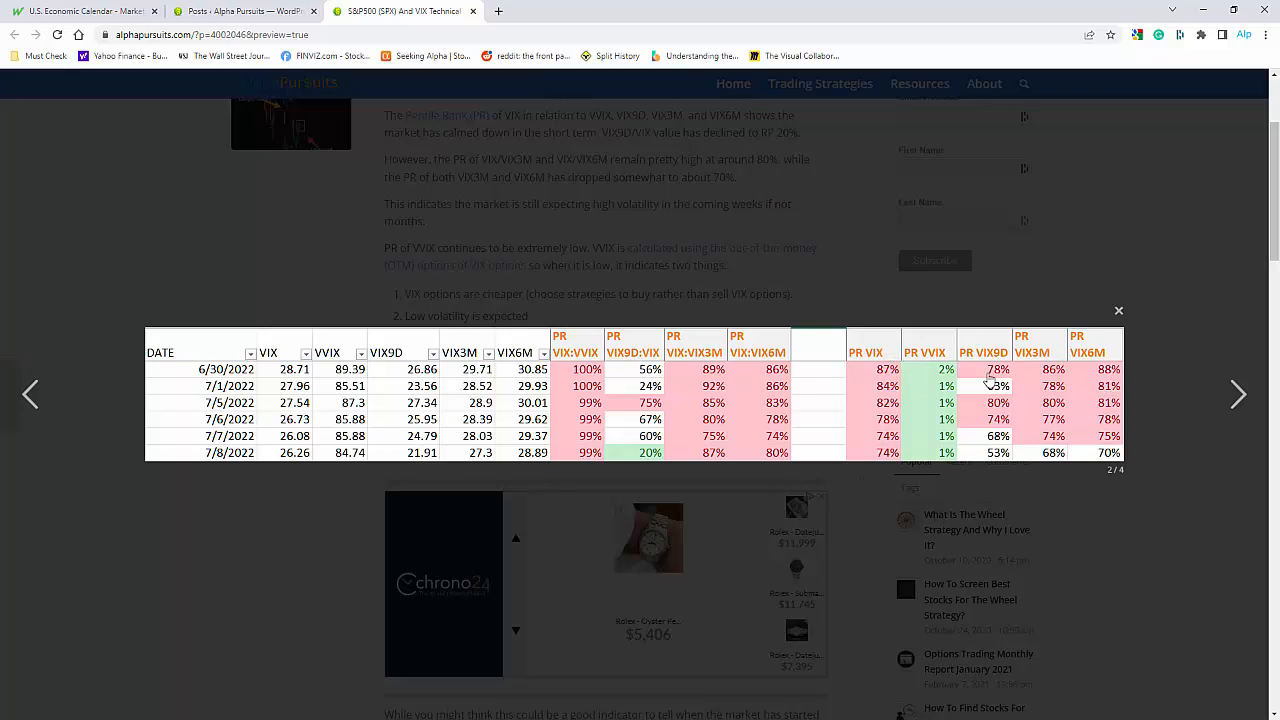
mouse_move(714, 470)
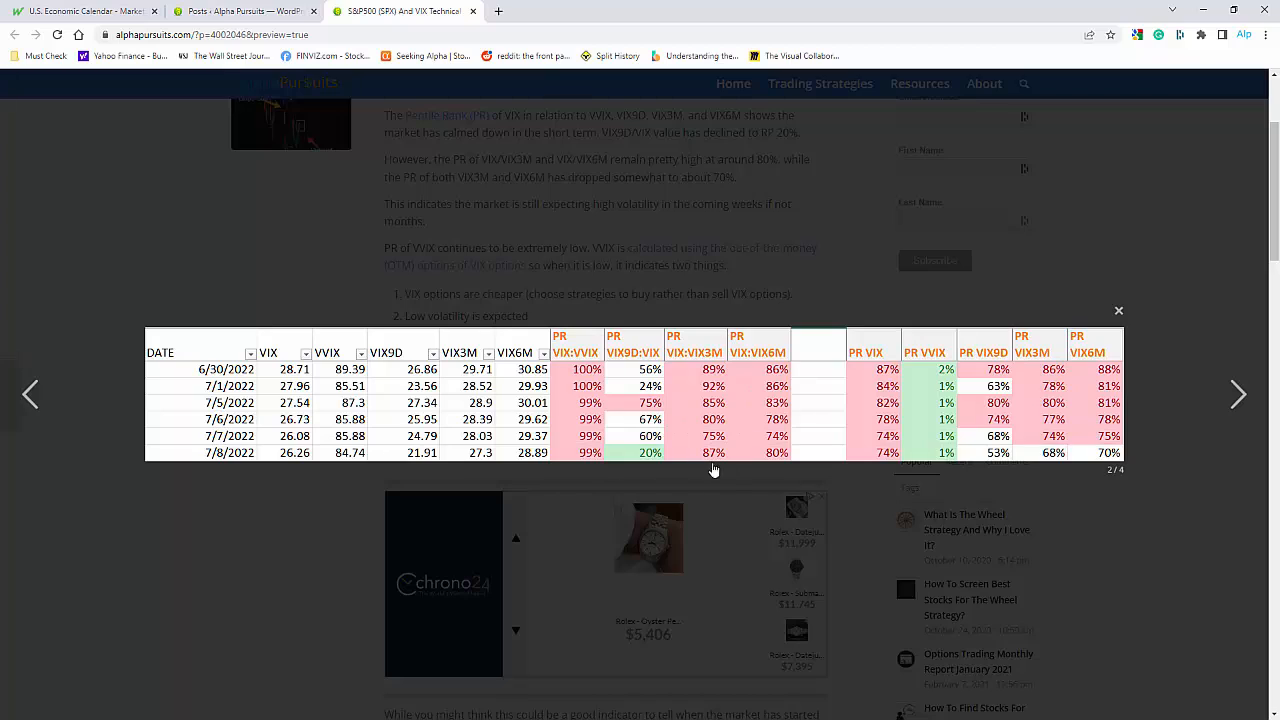
mouse_move(541, 406)
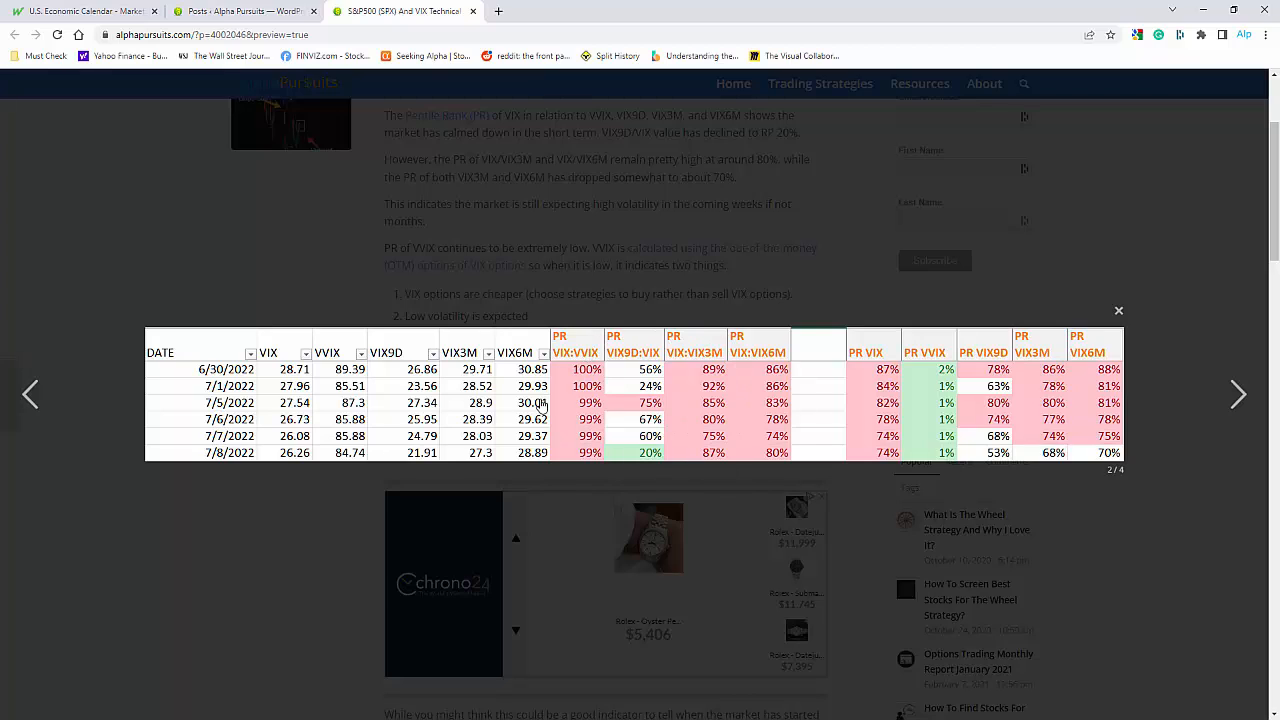
mouse_move(1124, 425)
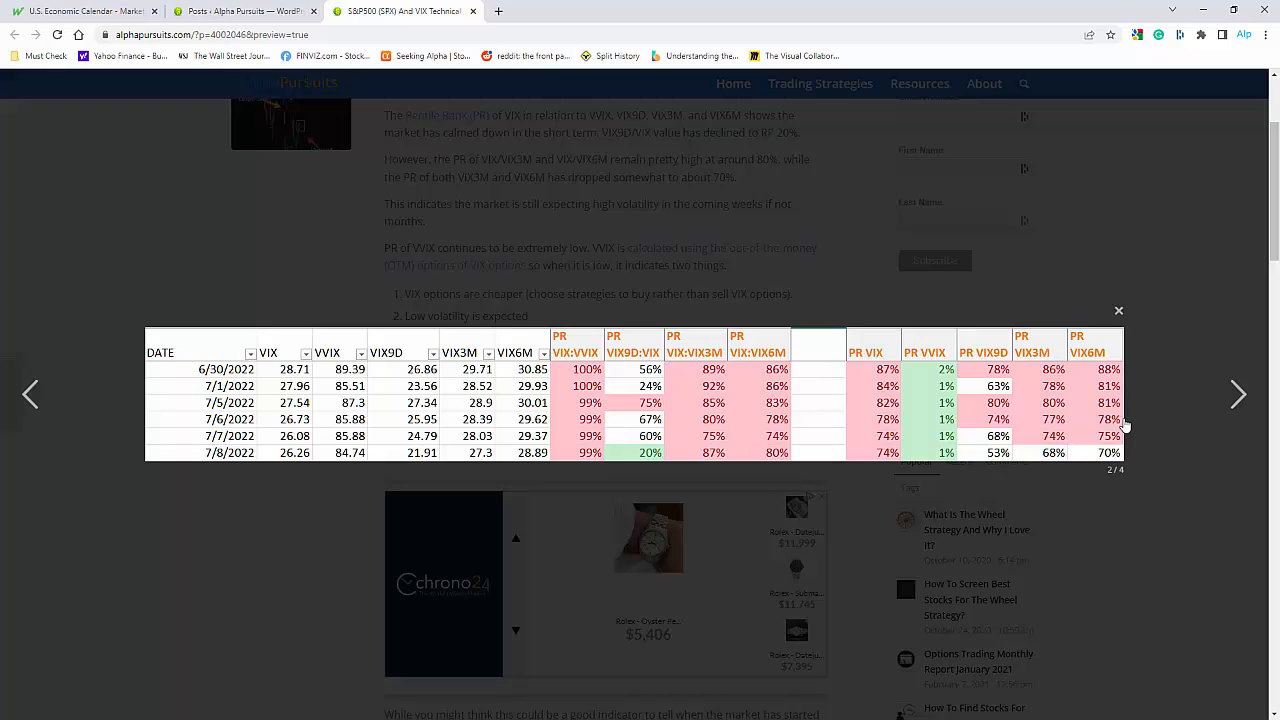
mouse_move(960, 440)
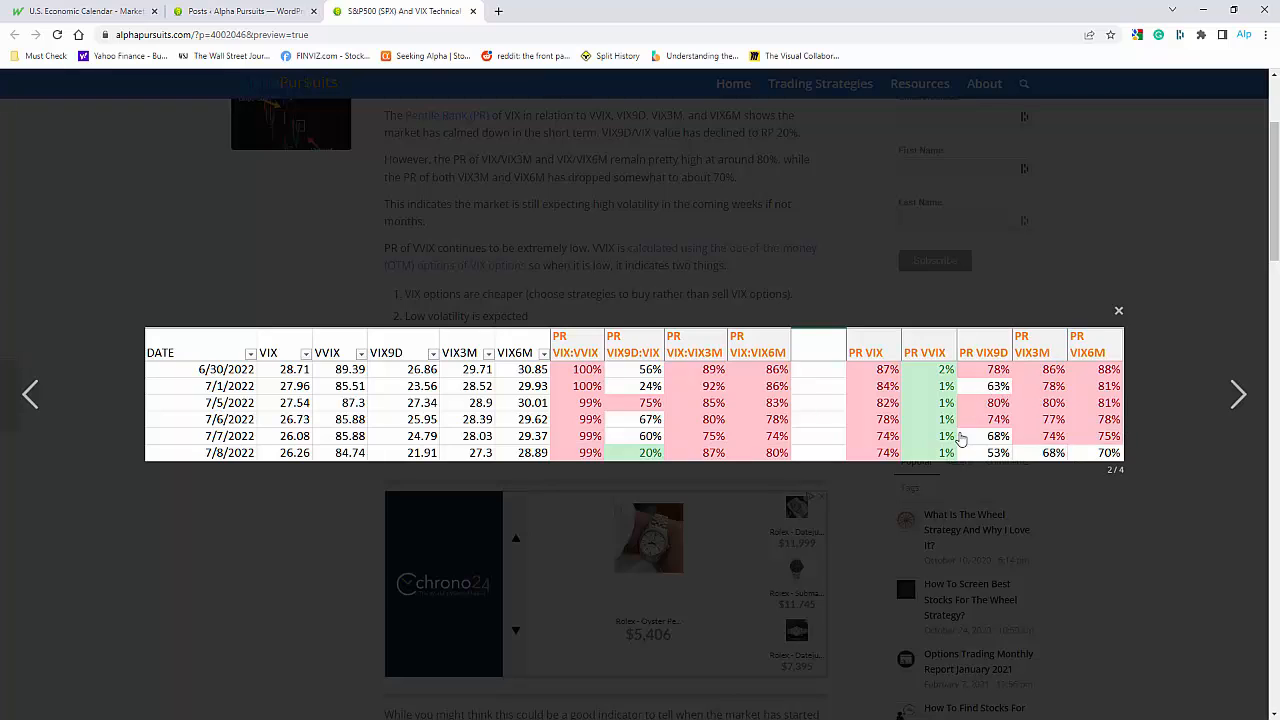
mouse_move(798, 330)
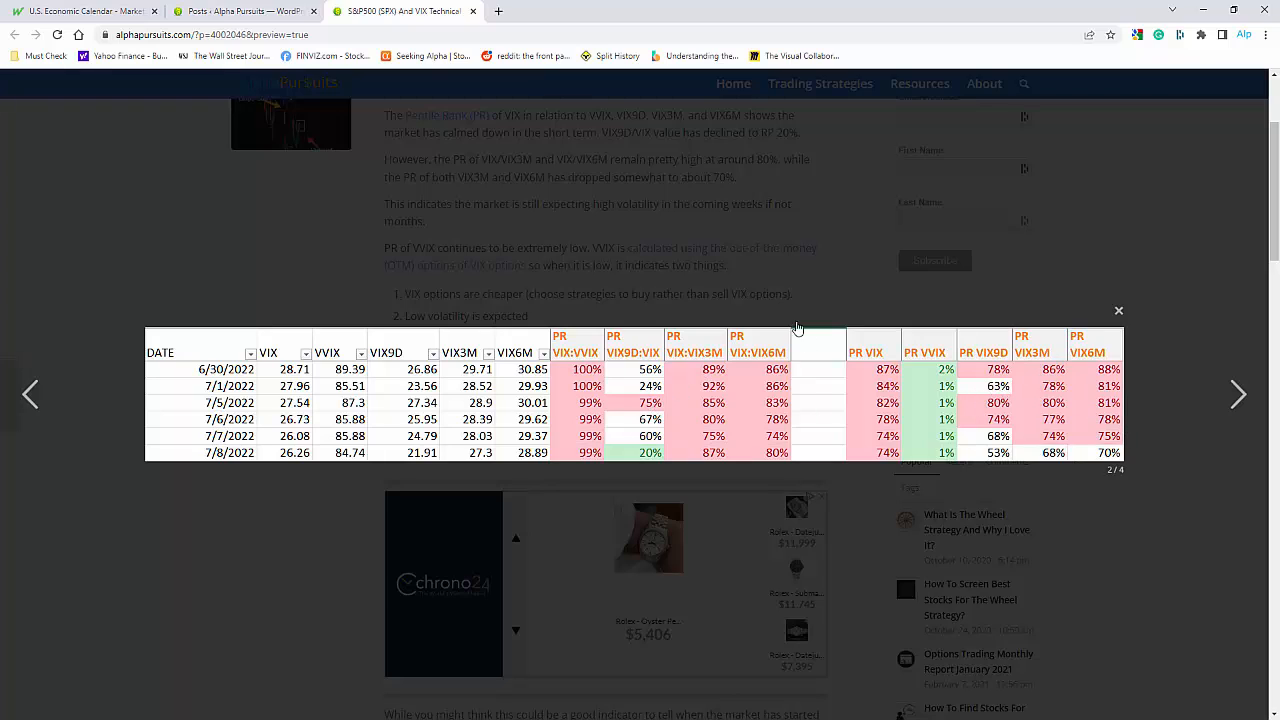
mouse_move(957, 453)
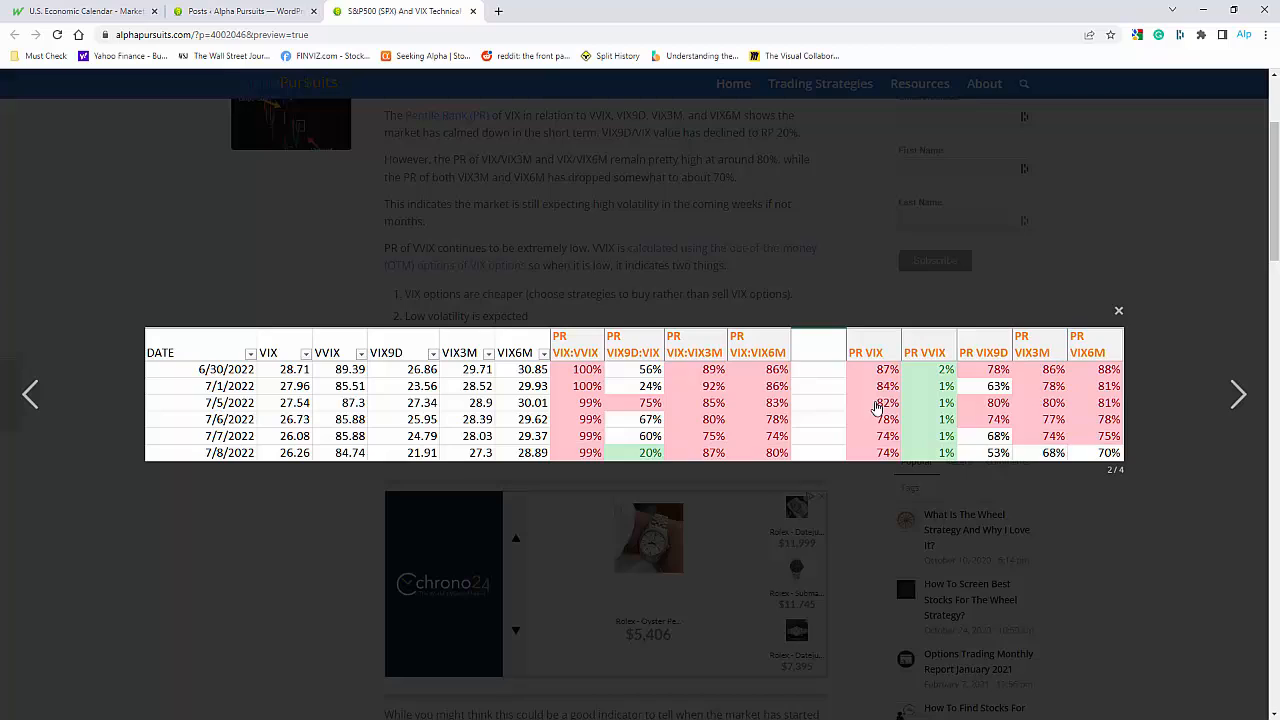
mouse_move(1017, 356)
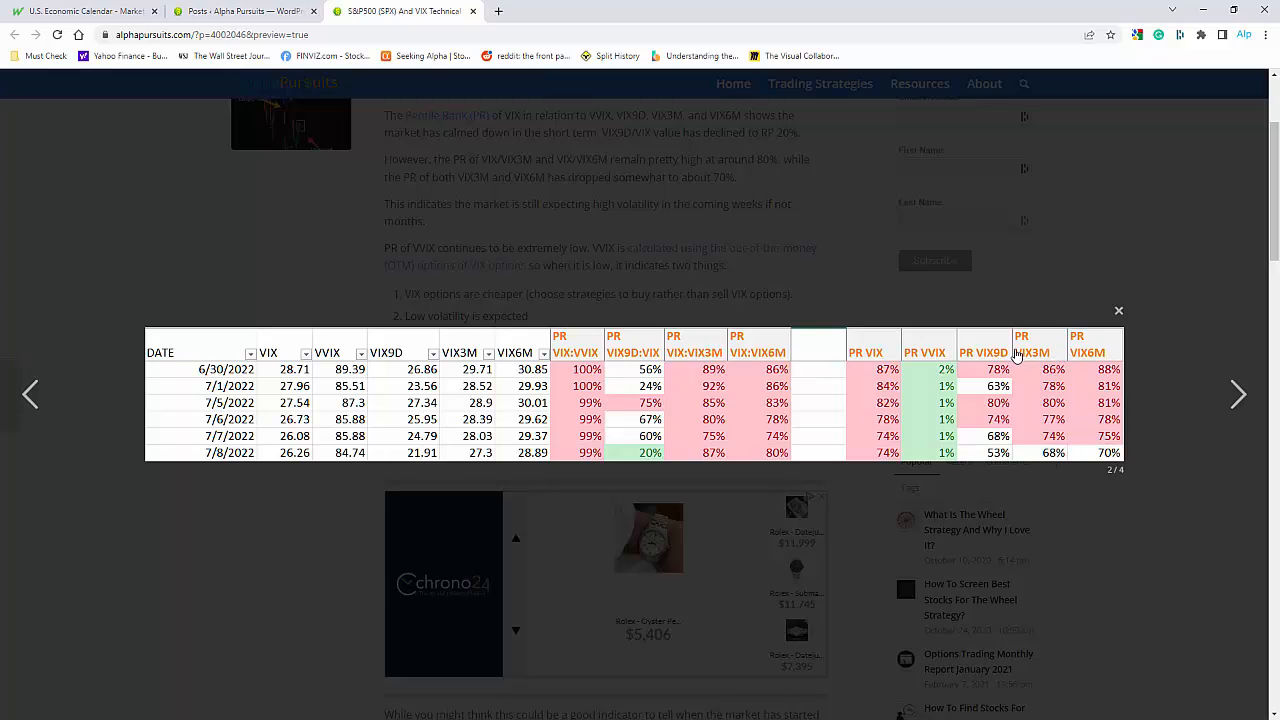
mouse_move(993, 473)
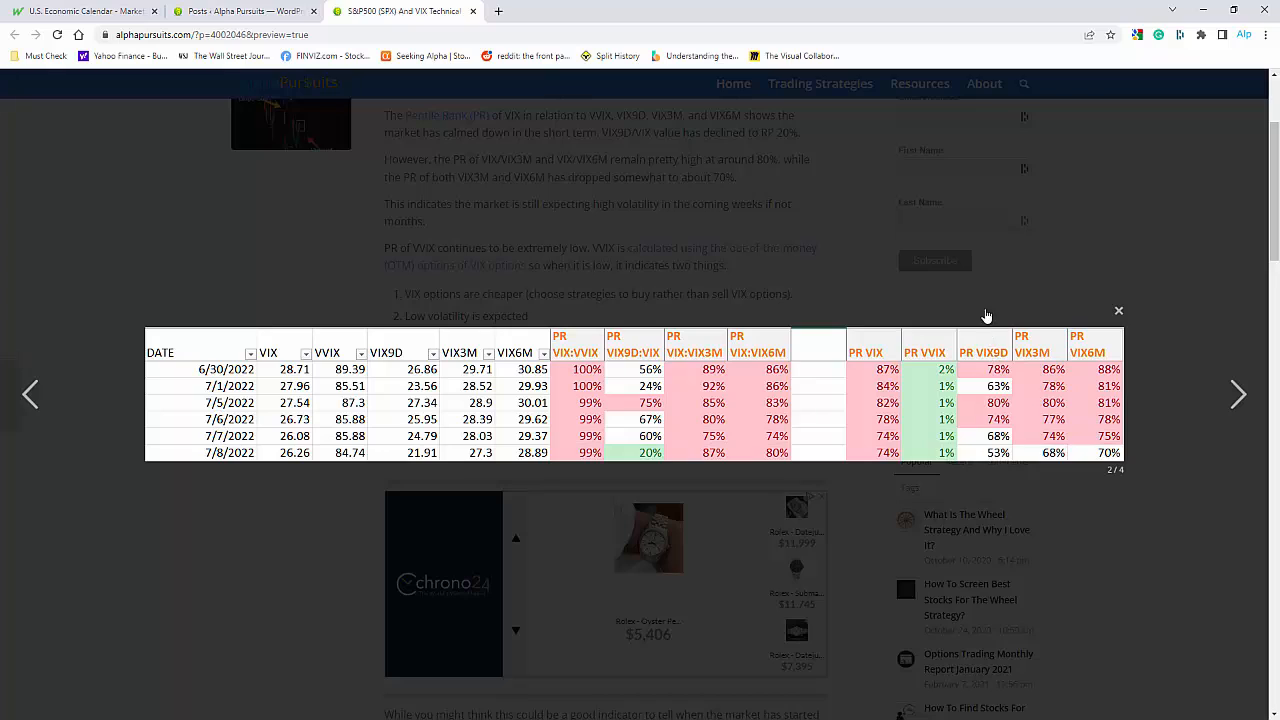
mouse_move(1008, 388)
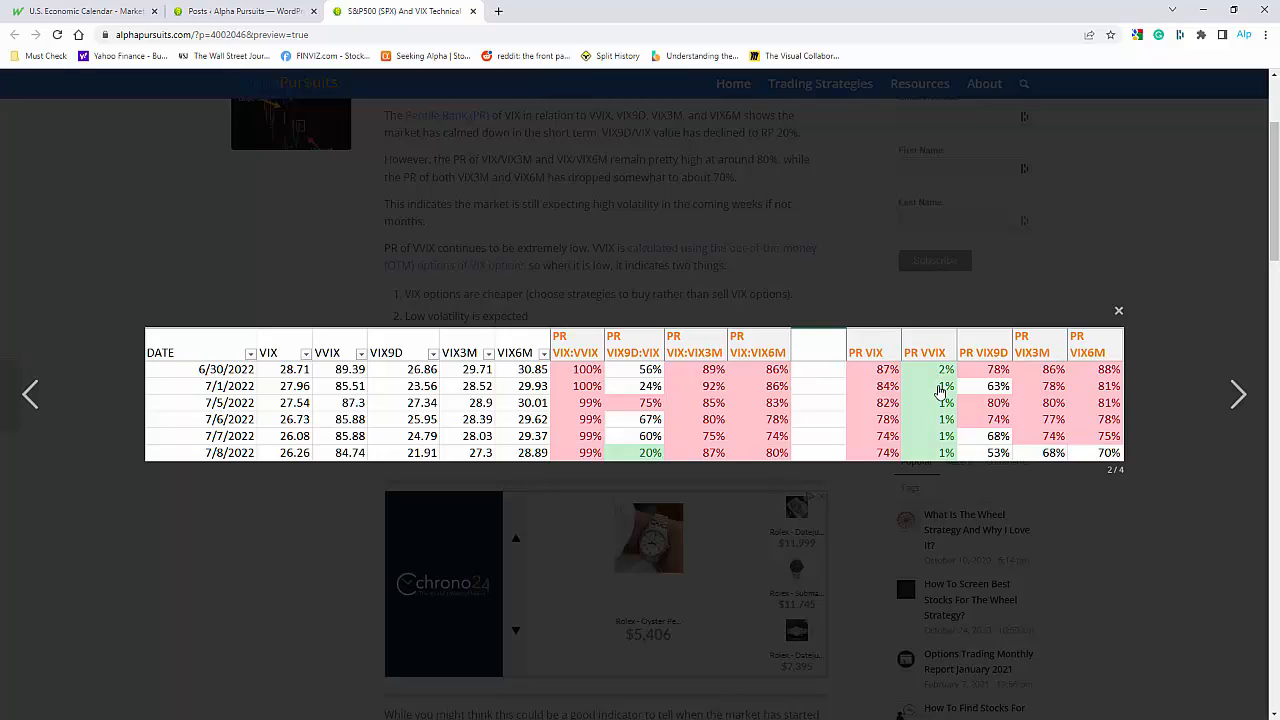
mouse_move(937, 443)
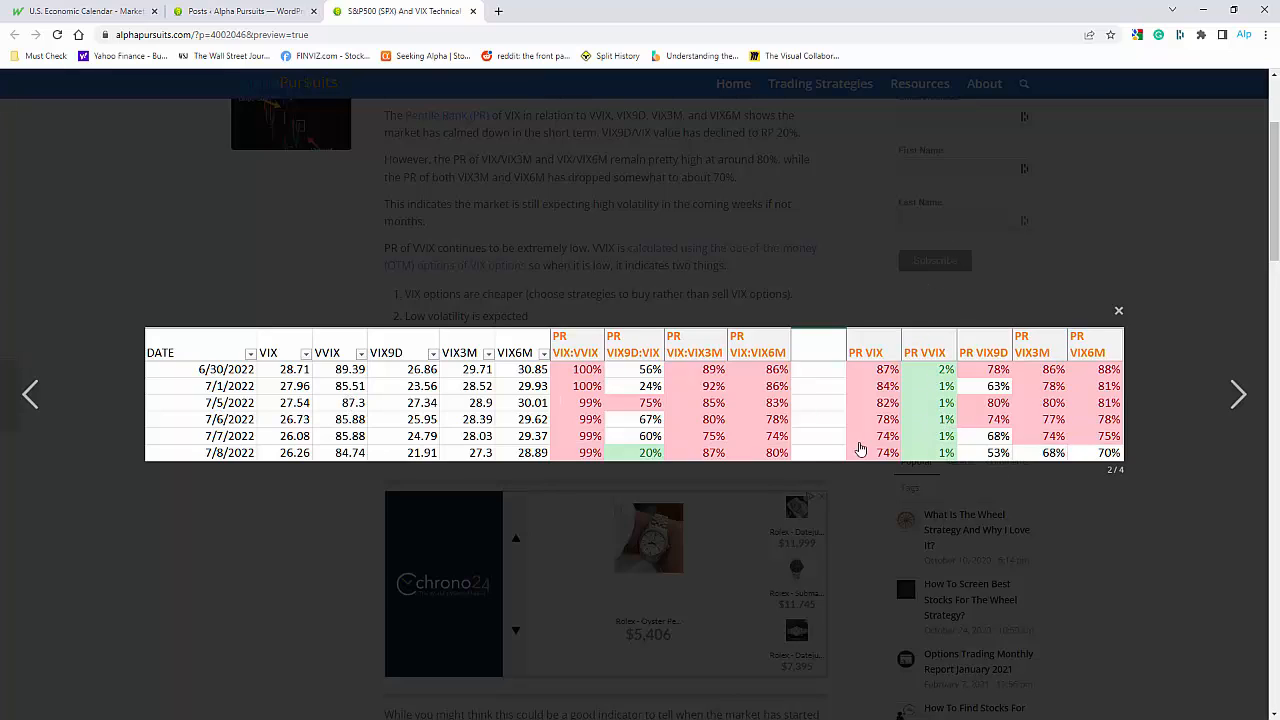
mouse_move(340, 448)
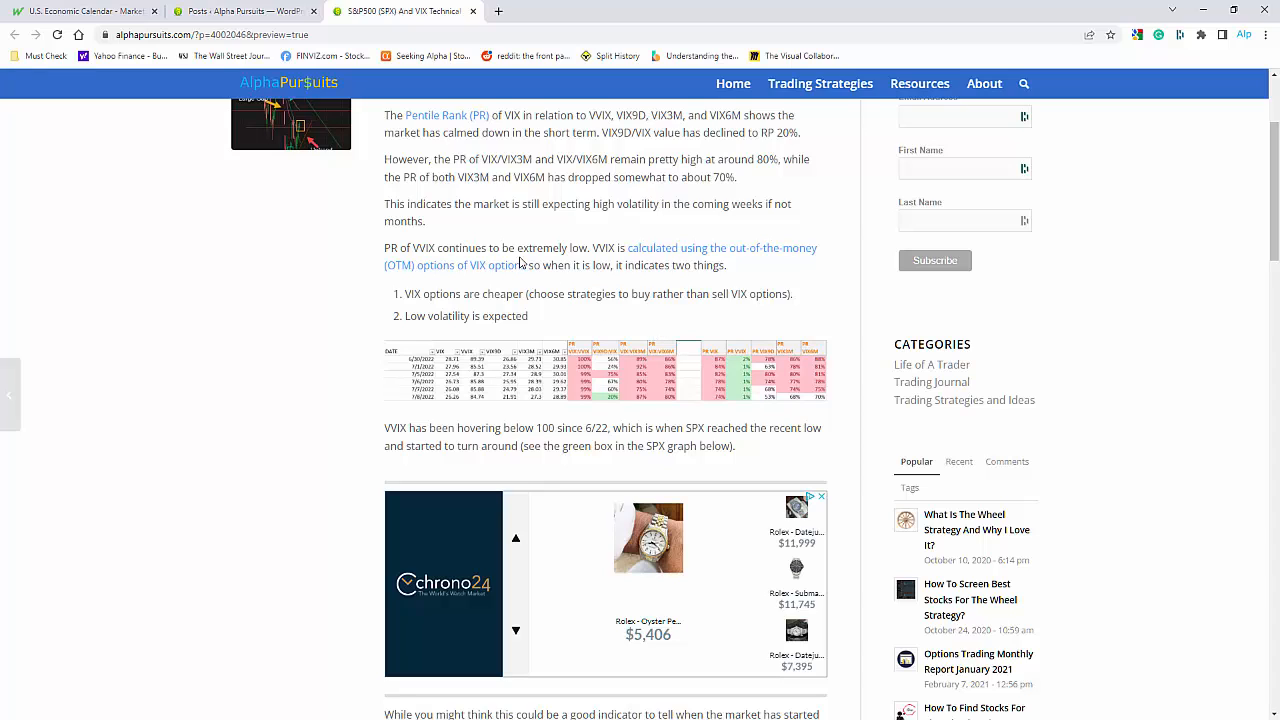
mouse_move(723, 289)
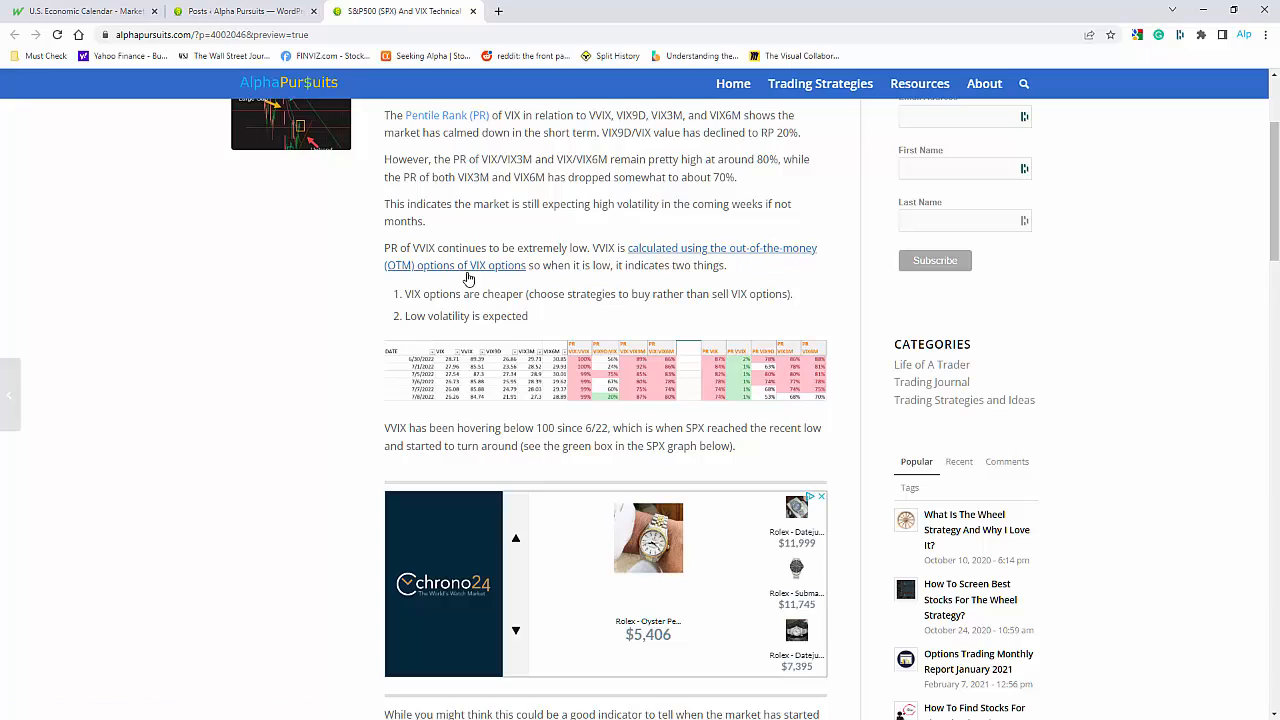
mouse_move(490, 272)
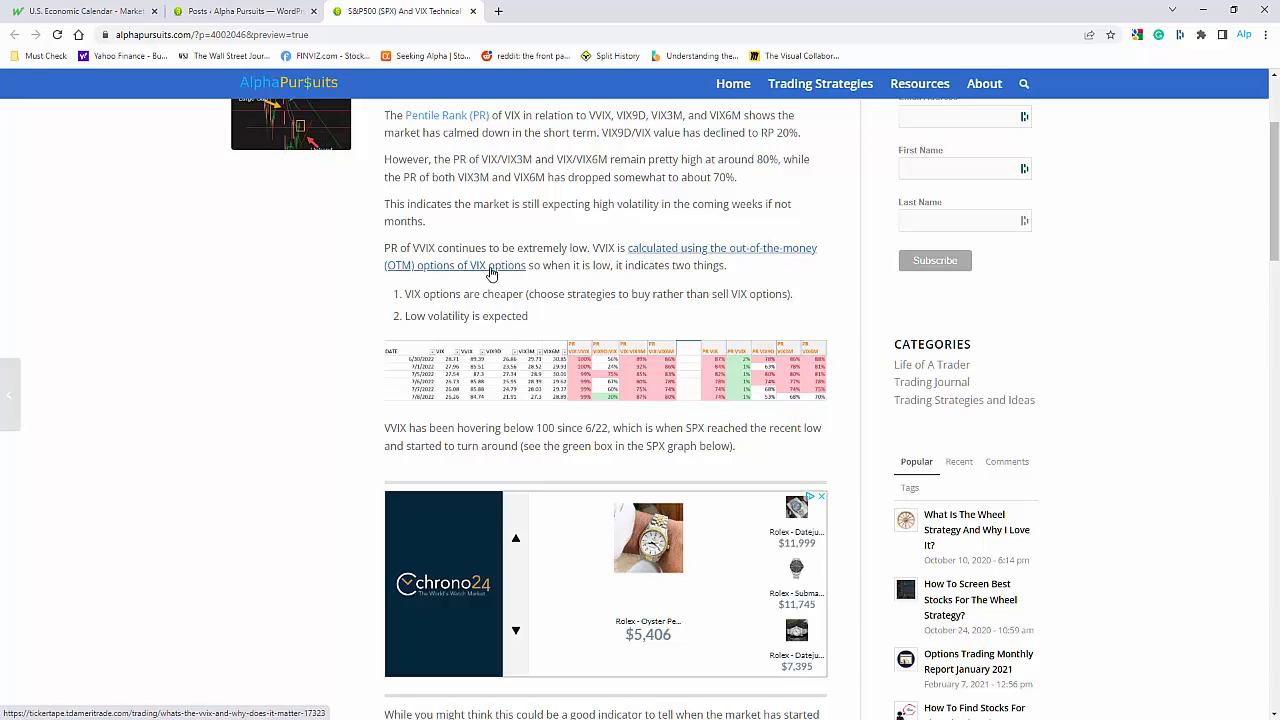
mouse_move(573, 317)
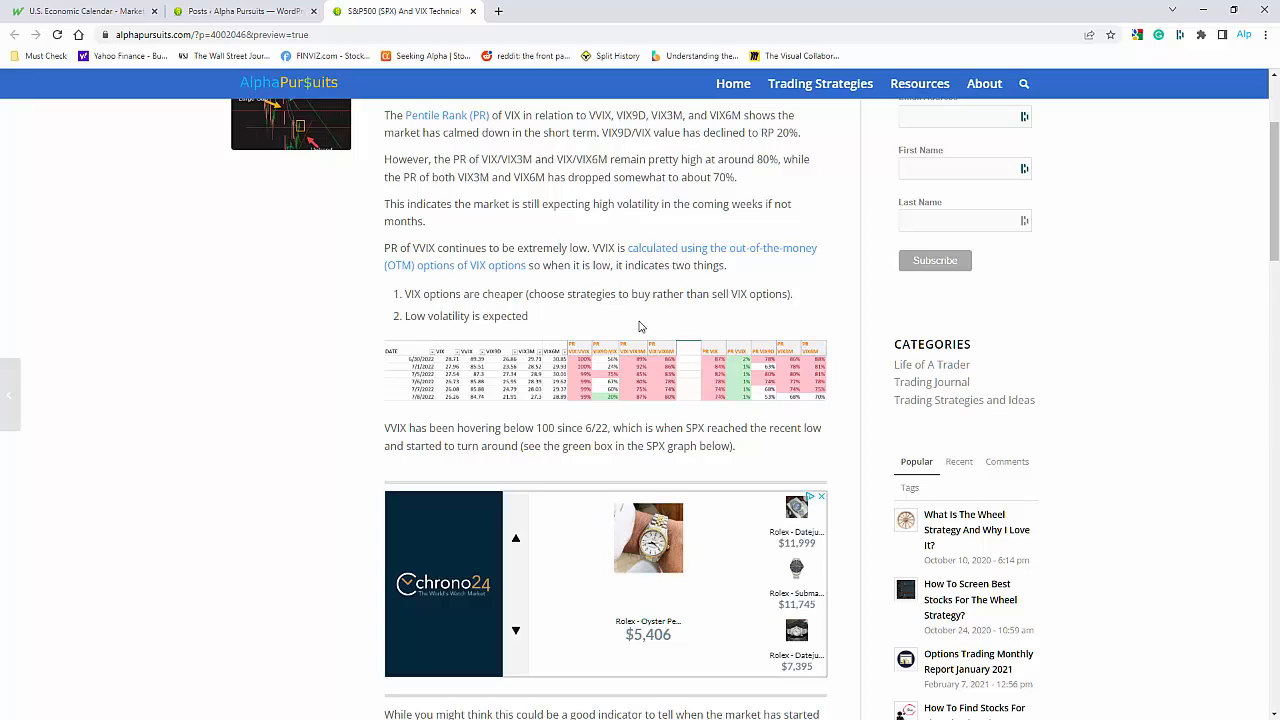
mouse_move(655, 298)
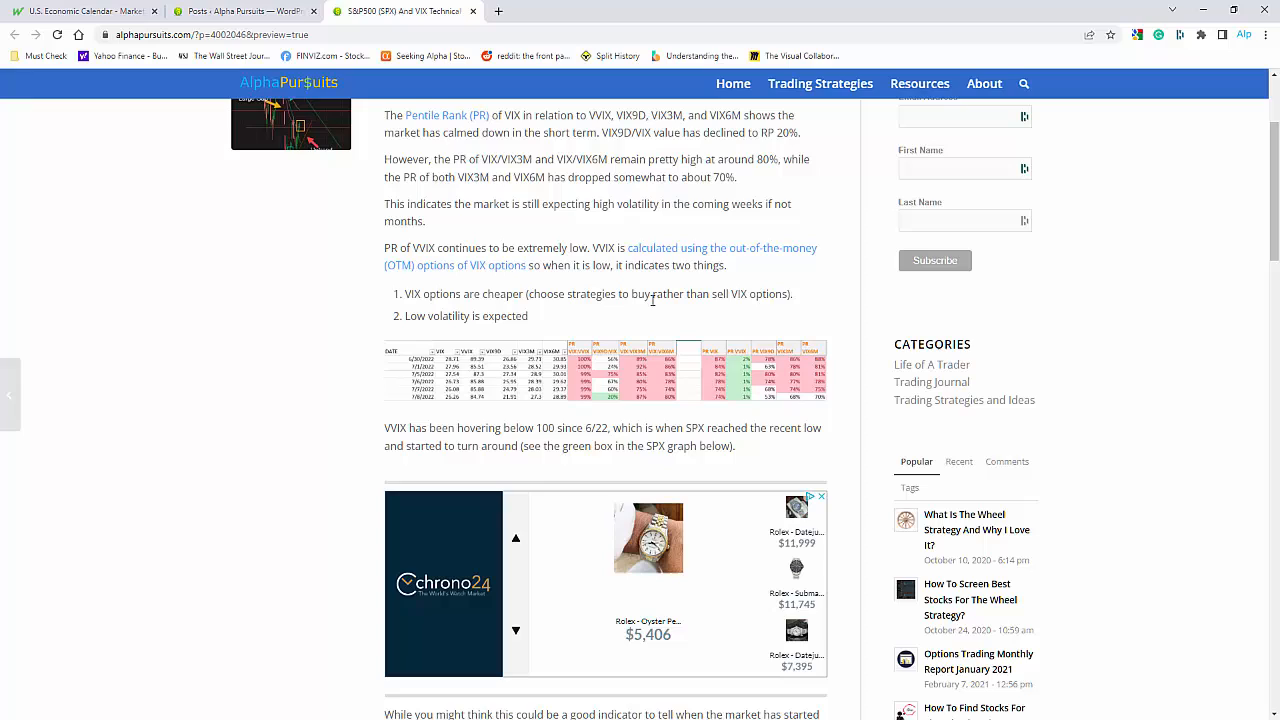
mouse_move(737, 312)
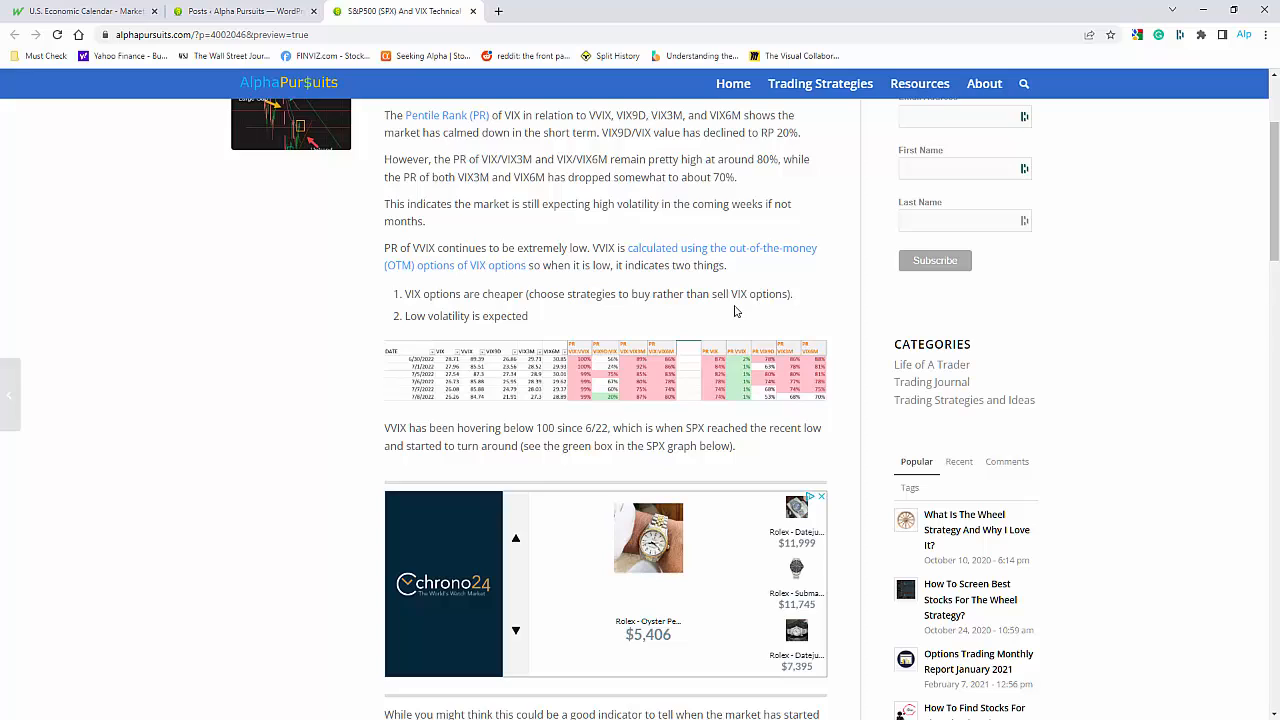
mouse_move(670, 347)
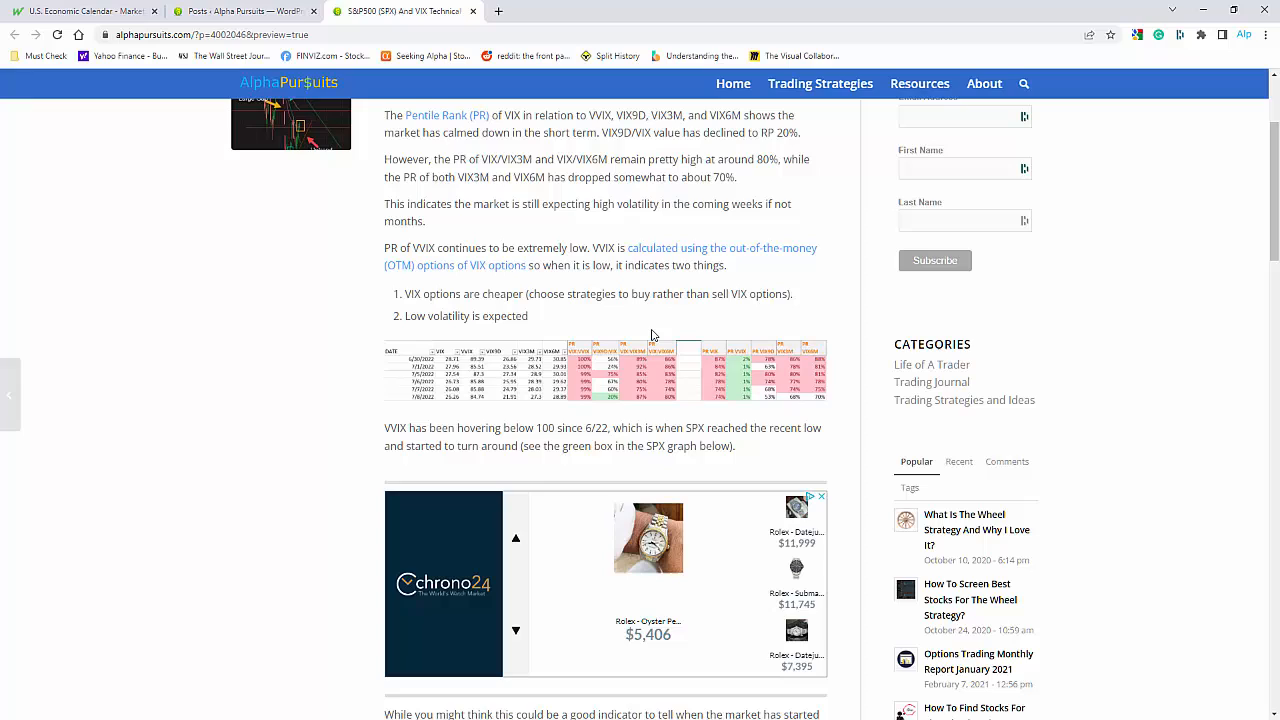
mouse_move(658, 300)
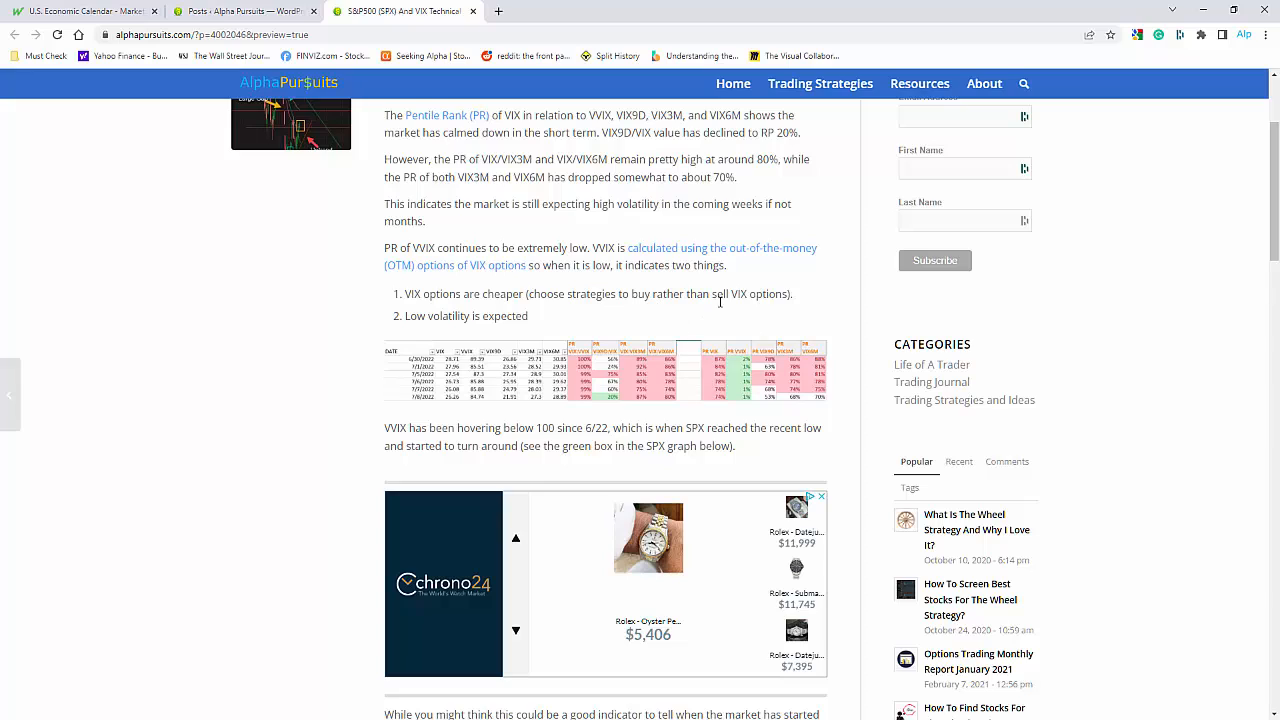
mouse_move(721, 306)
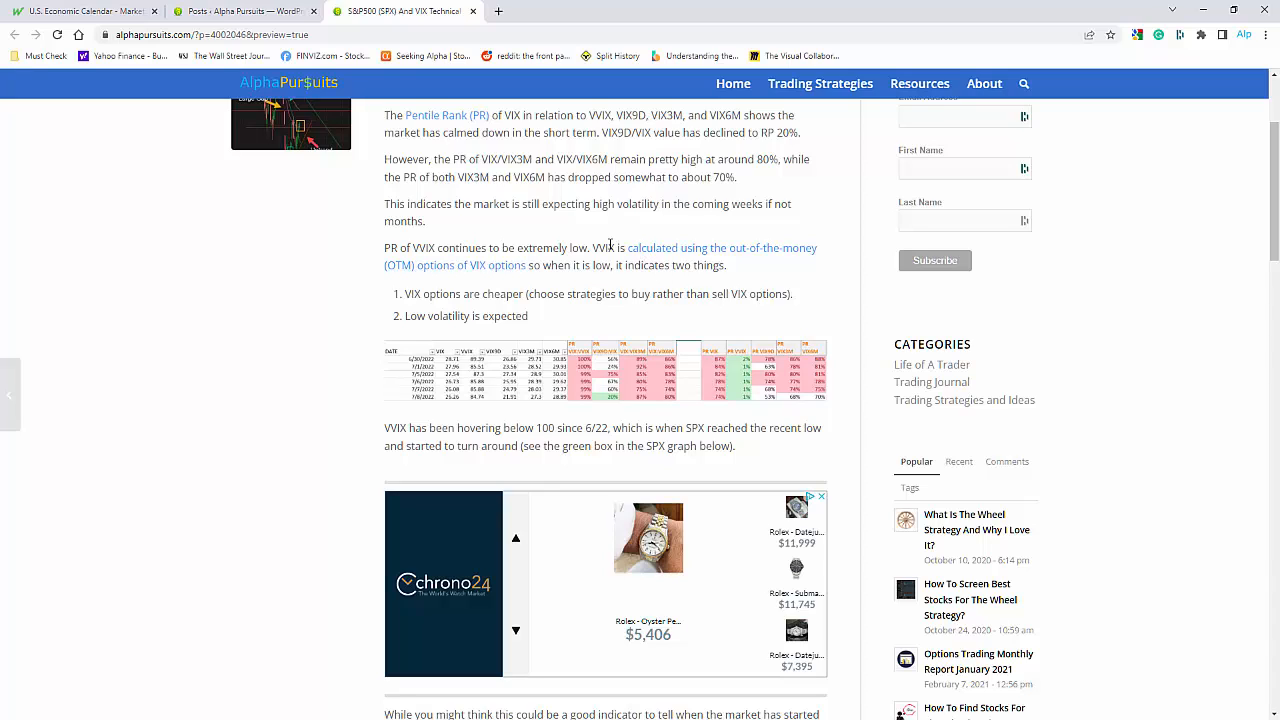
mouse_move(684, 302)
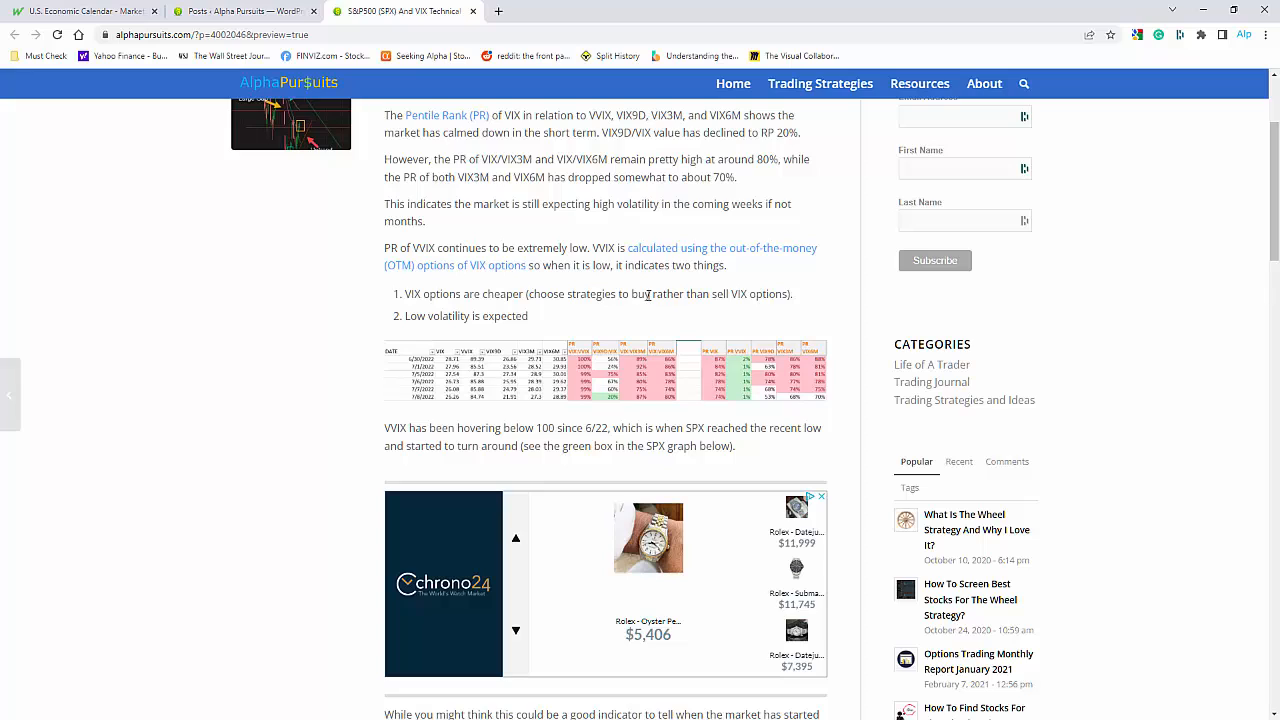
mouse_move(518, 328)
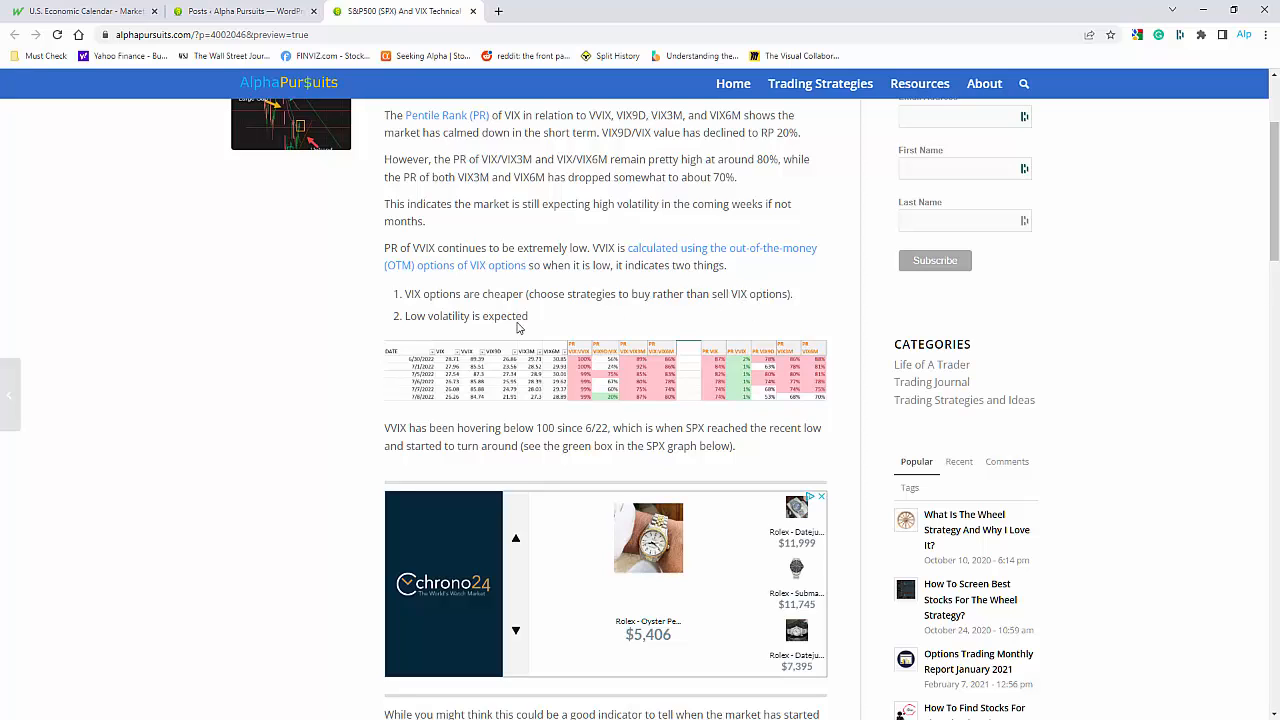
mouse_move(650, 260)
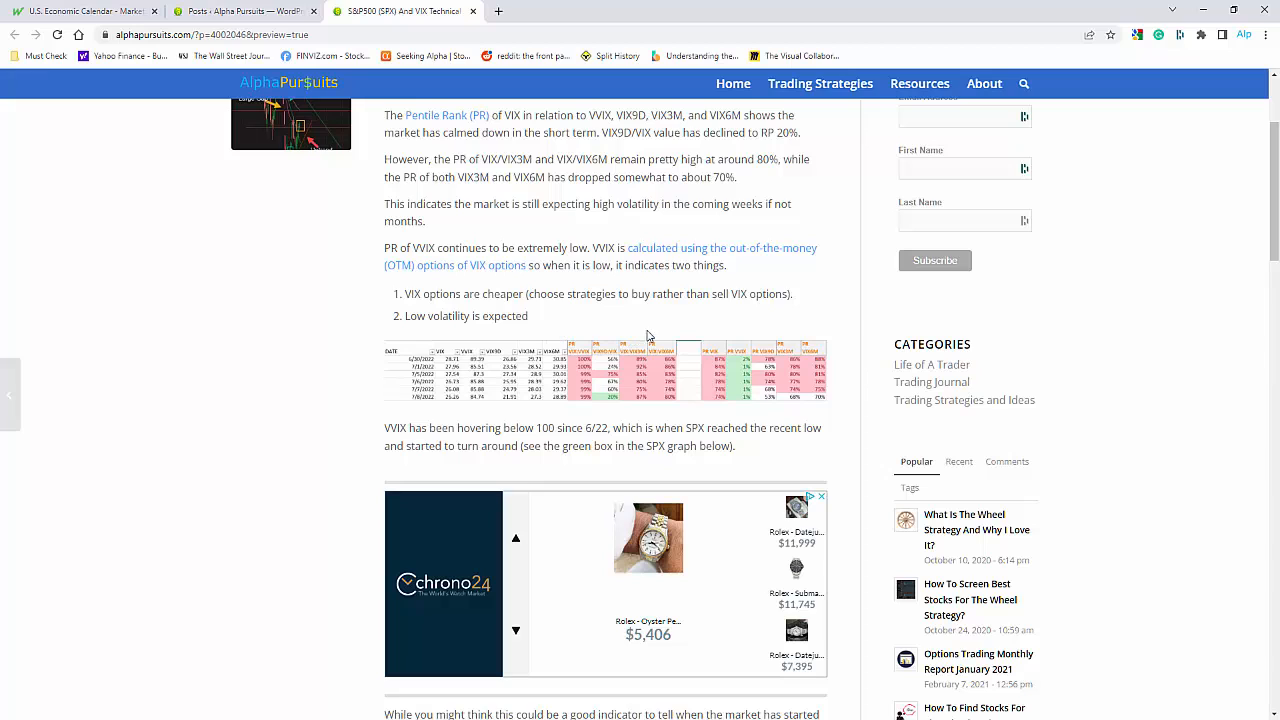
mouse_move(670, 330)
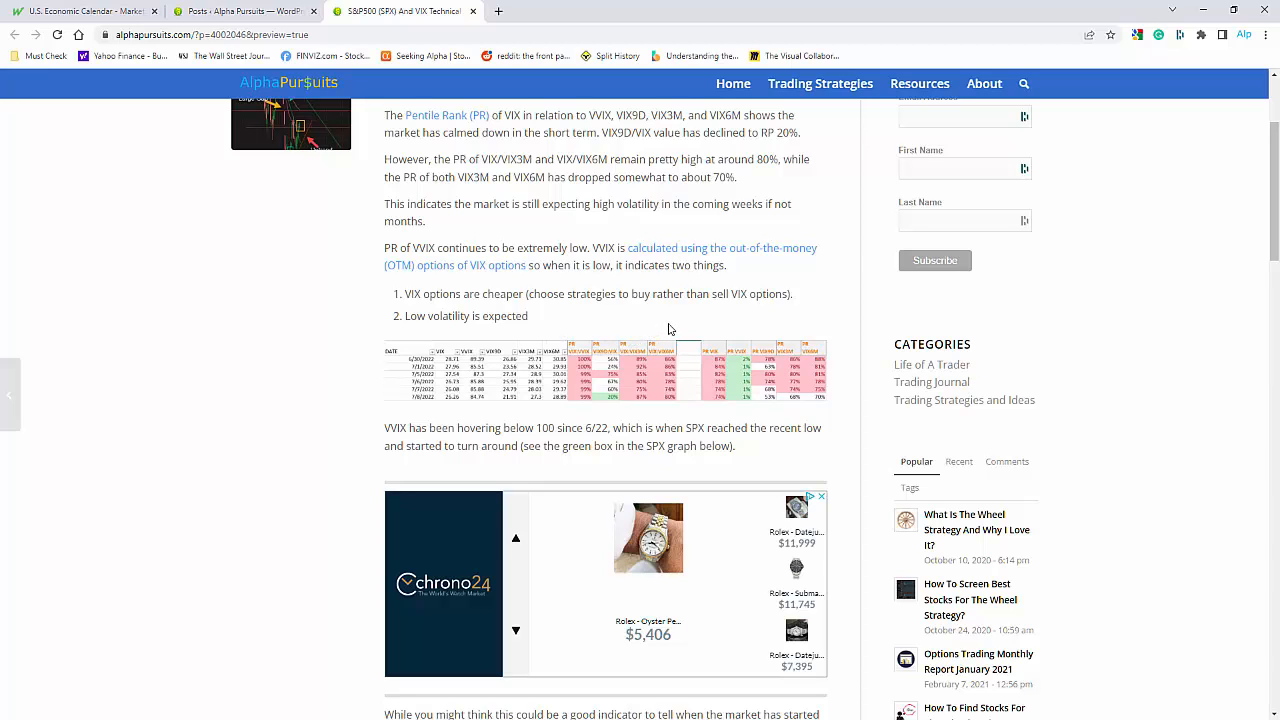
Step: Scroll past the ad to the late May–early June VVIX table
scroll(down, 3)
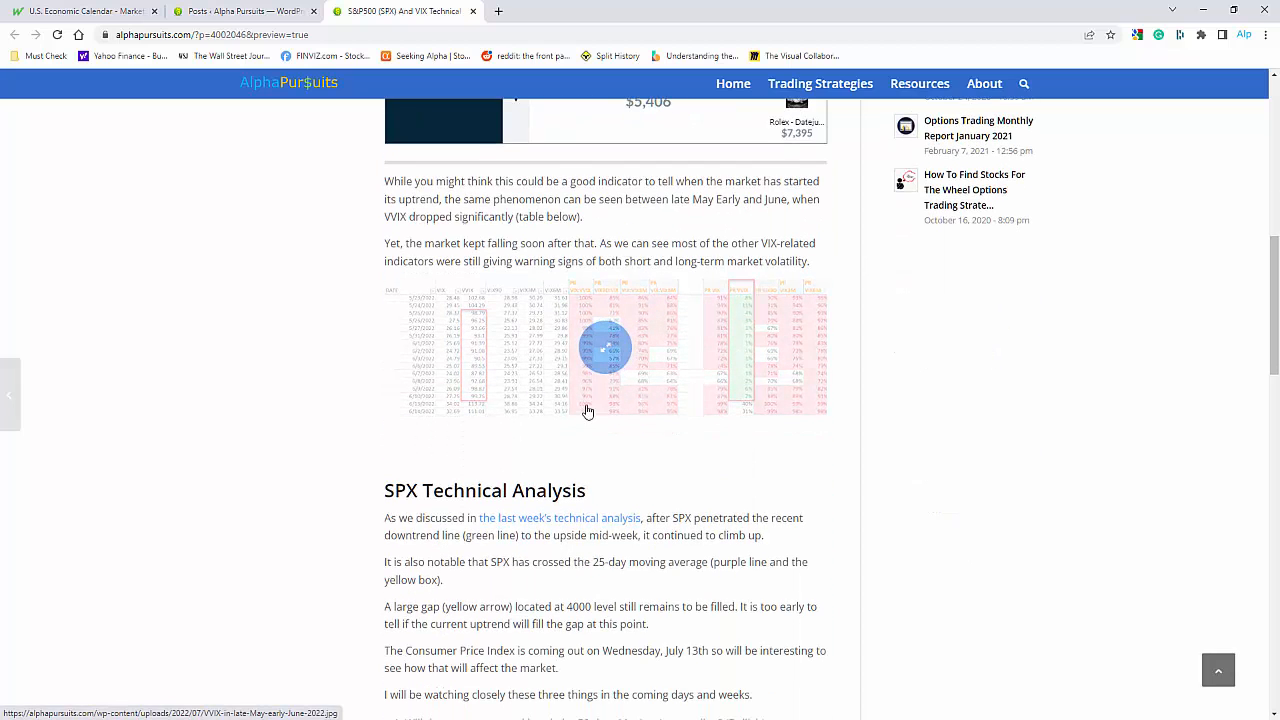
mouse_move(466, 350)
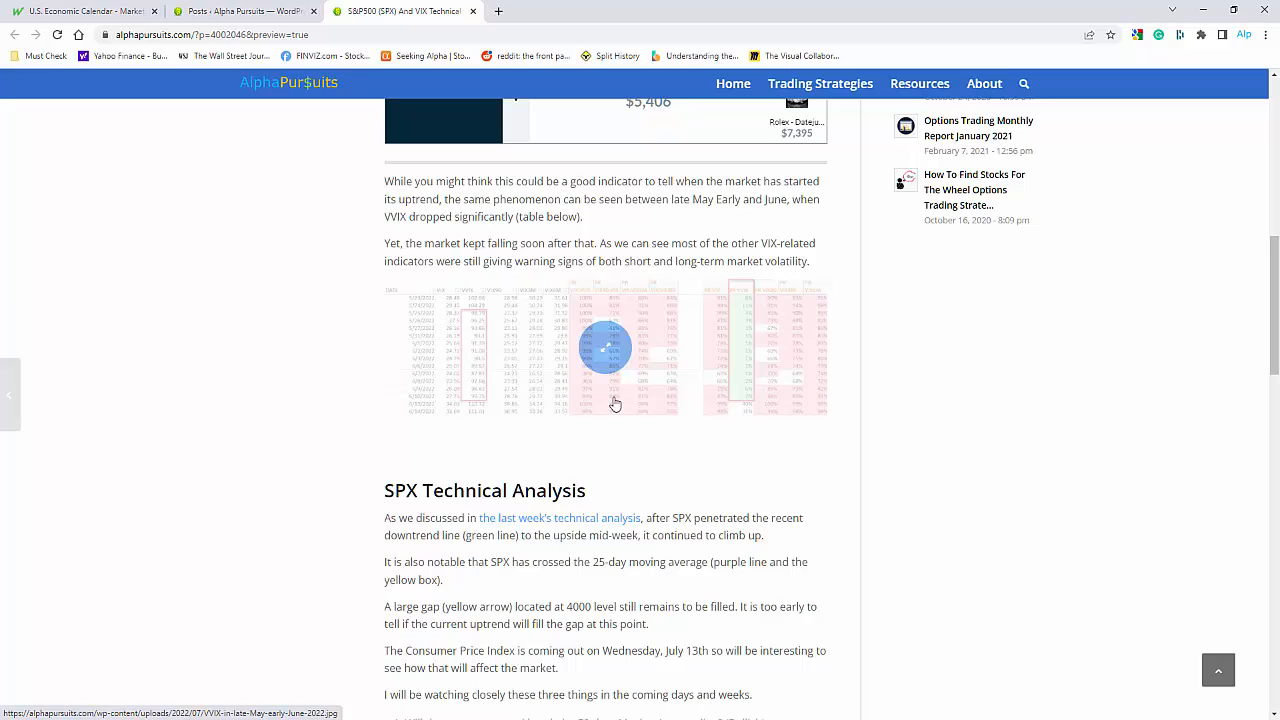
mouse_move(640, 352)
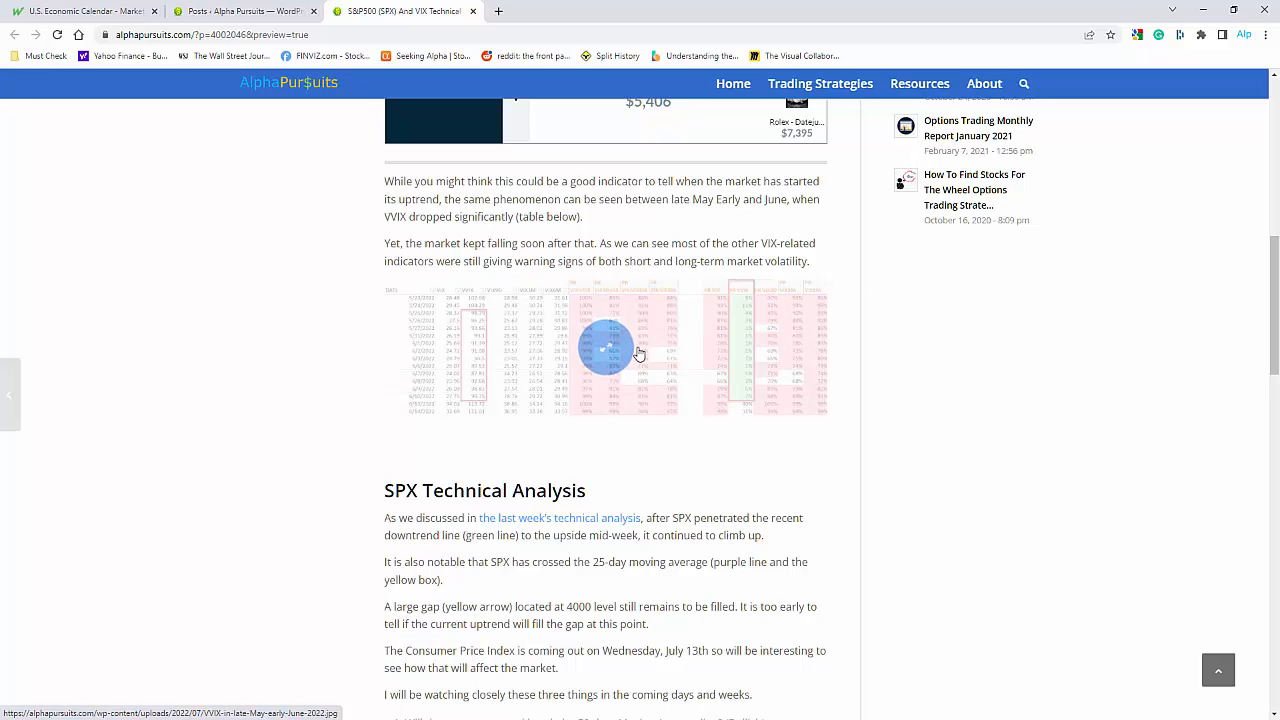
Step: Enlarge the late May–early June VIX table as image 3 of 4
click(605, 345)
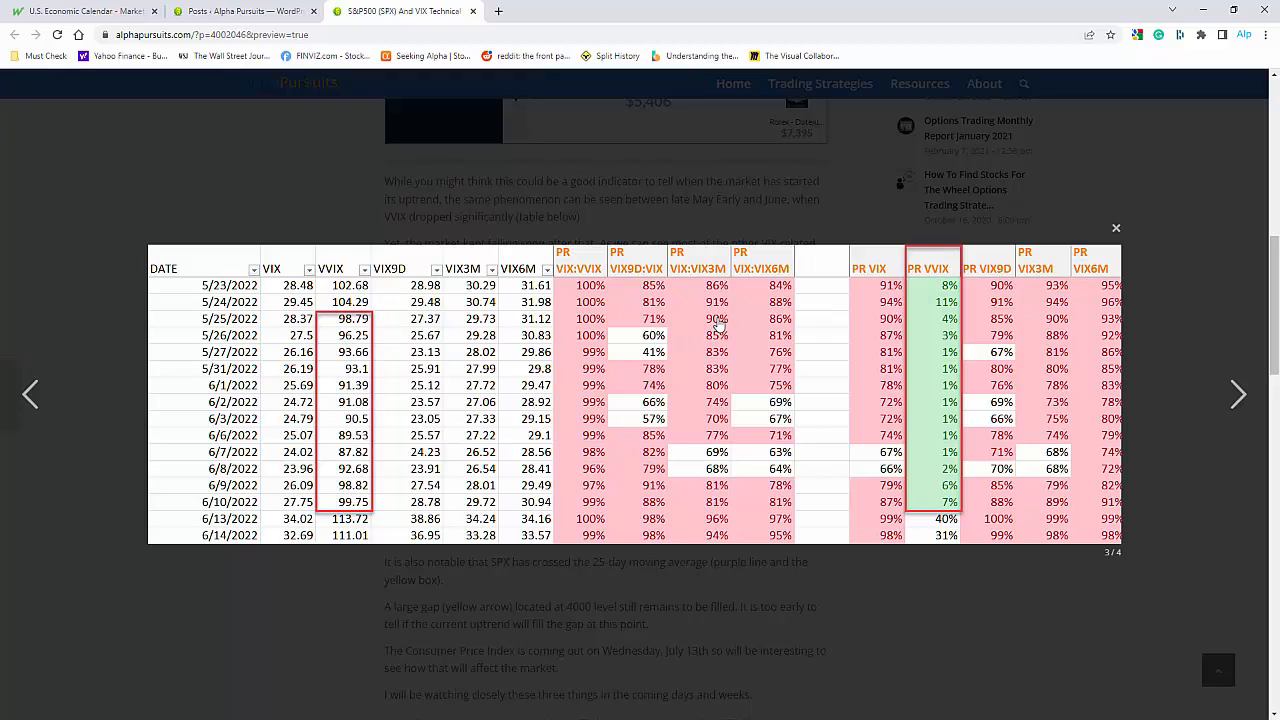
mouse_move(738, 392)
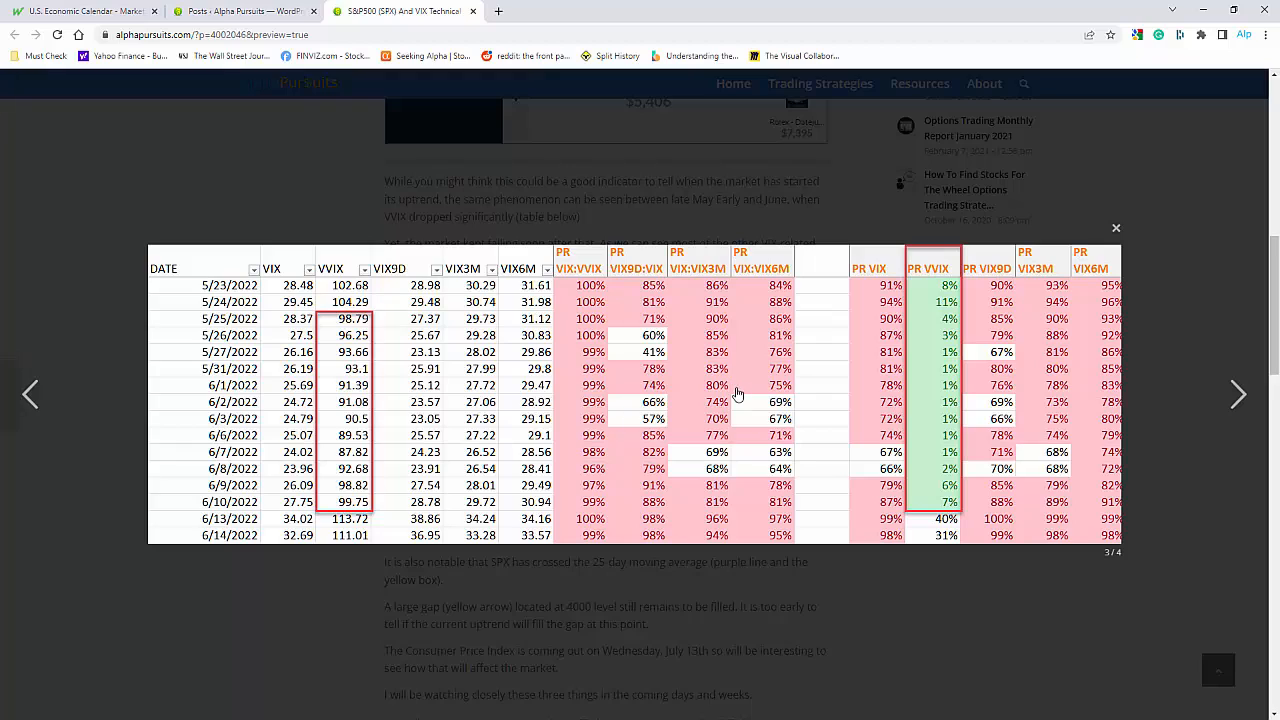
mouse_move(652, 301)
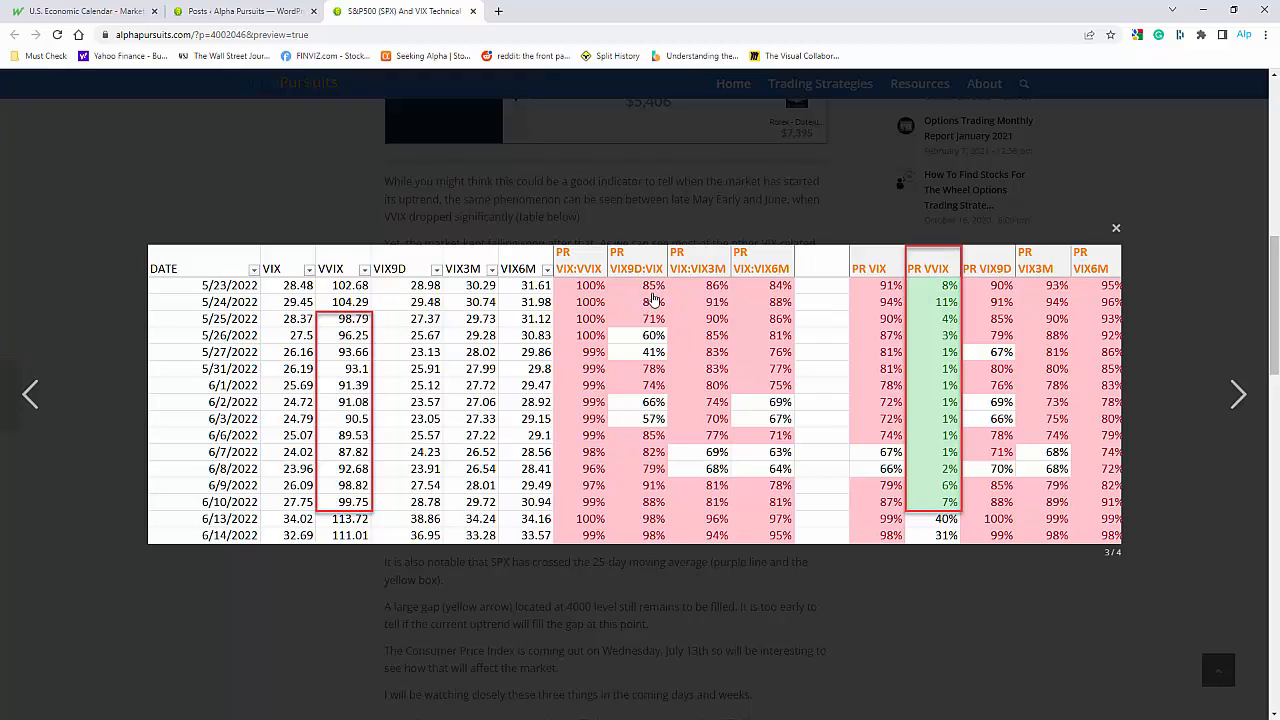
mouse_move(688, 343)
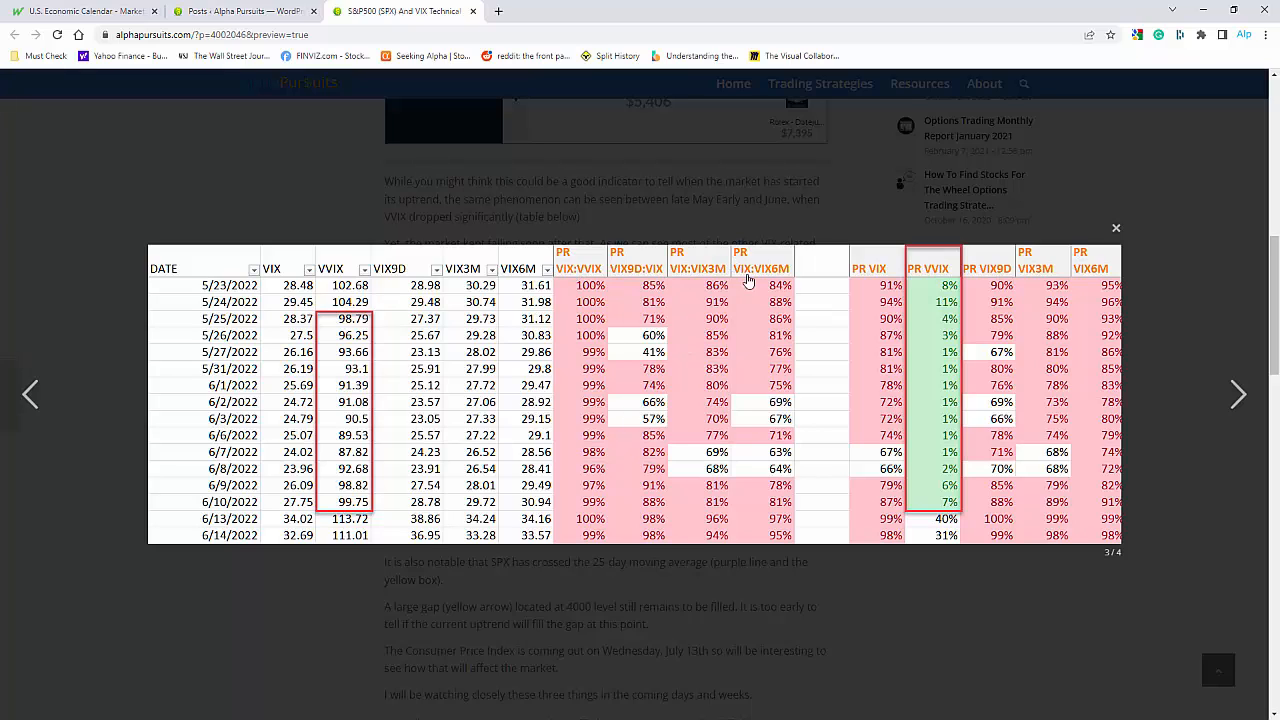
mouse_move(1014, 277)
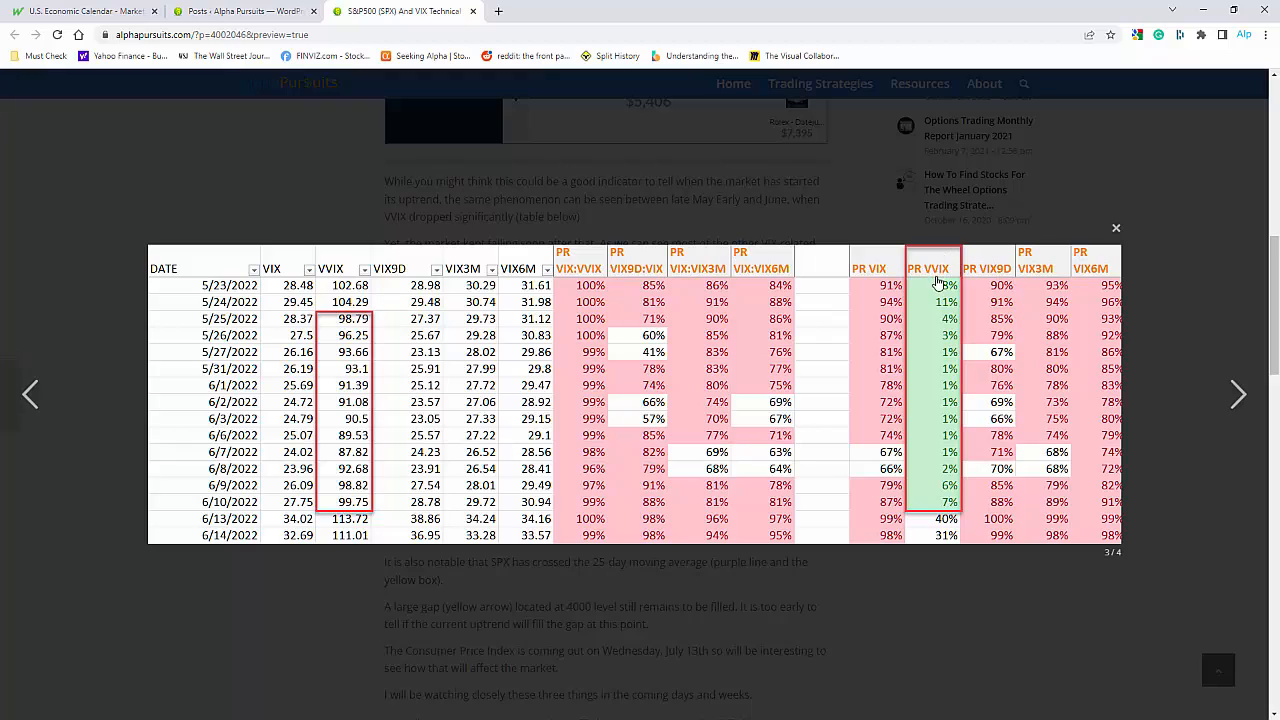
mouse_move(953, 443)
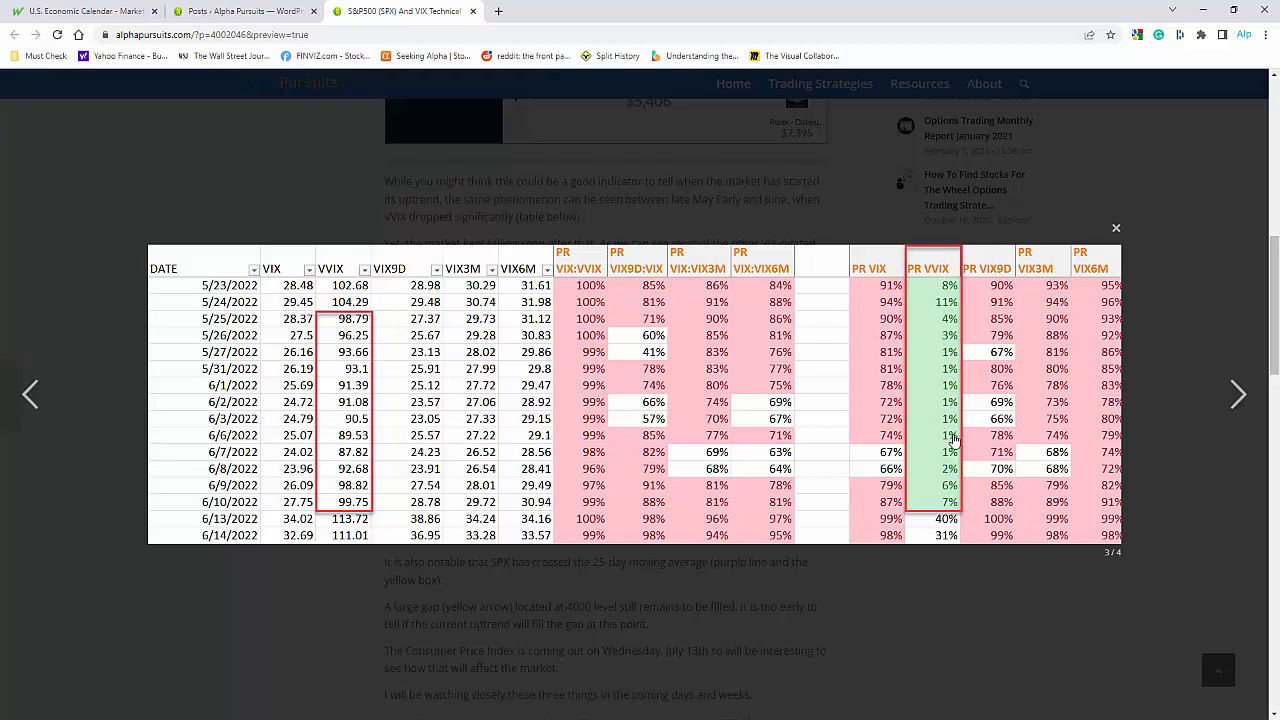
mouse_move(948, 440)
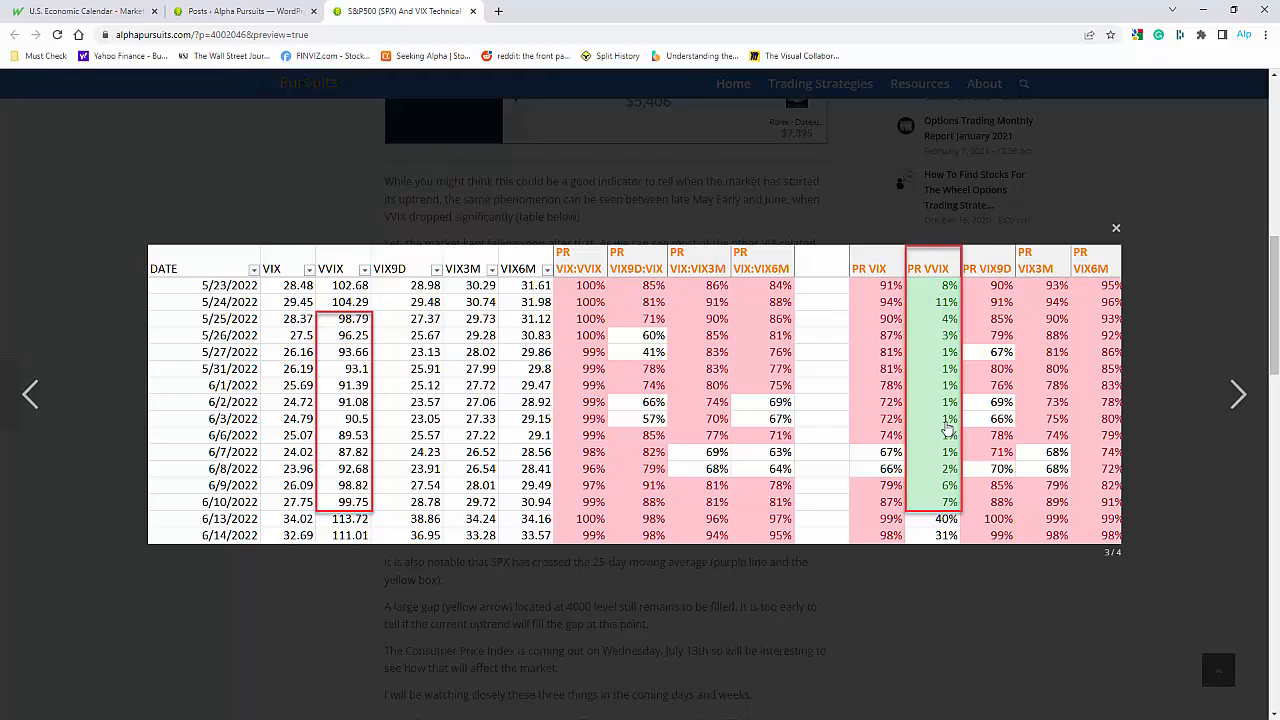
mouse_move(948, 420)
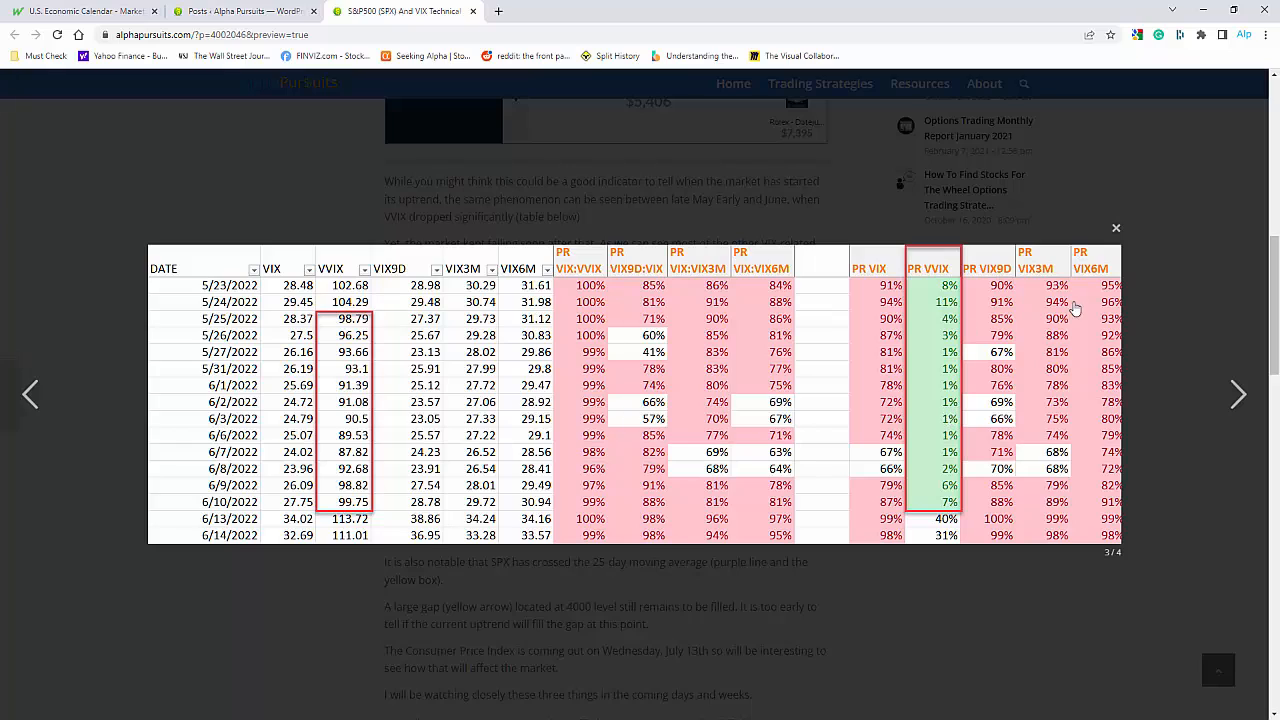
mouse_move(1065, 464)
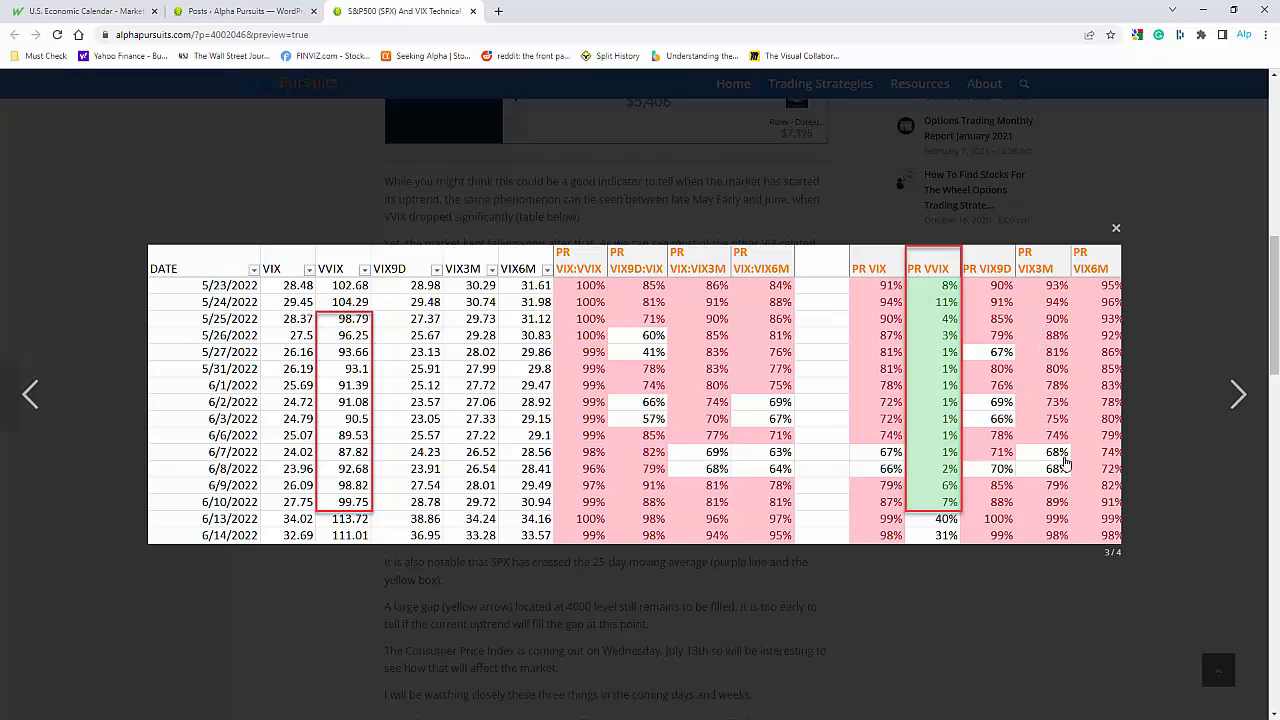
mouse_move(677, 383)
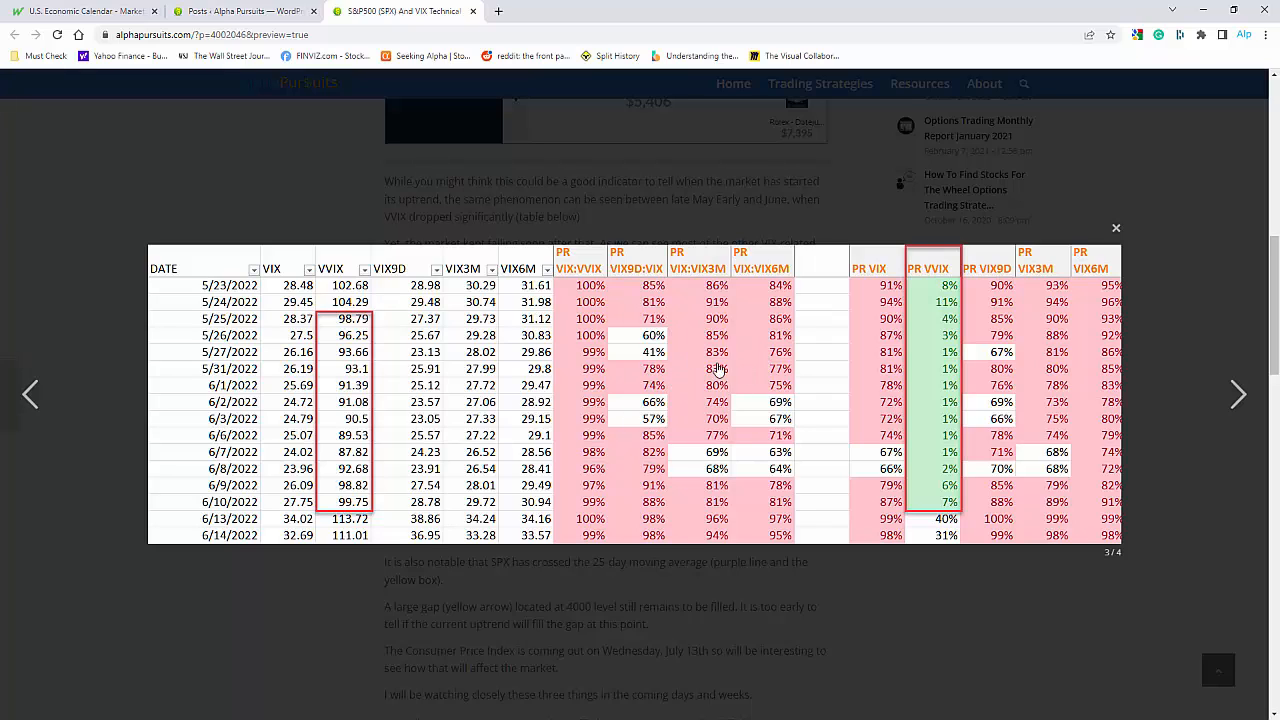
mouse_move(690, 335)
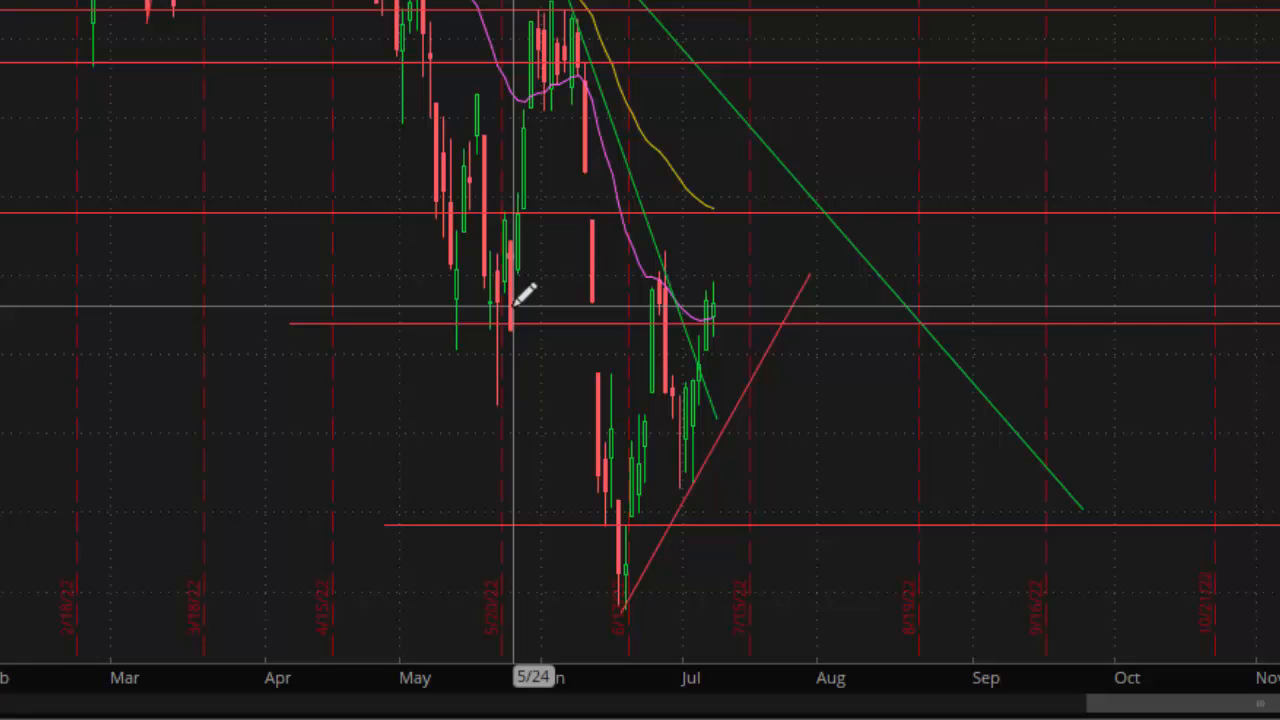
mouse_move(535, 225)
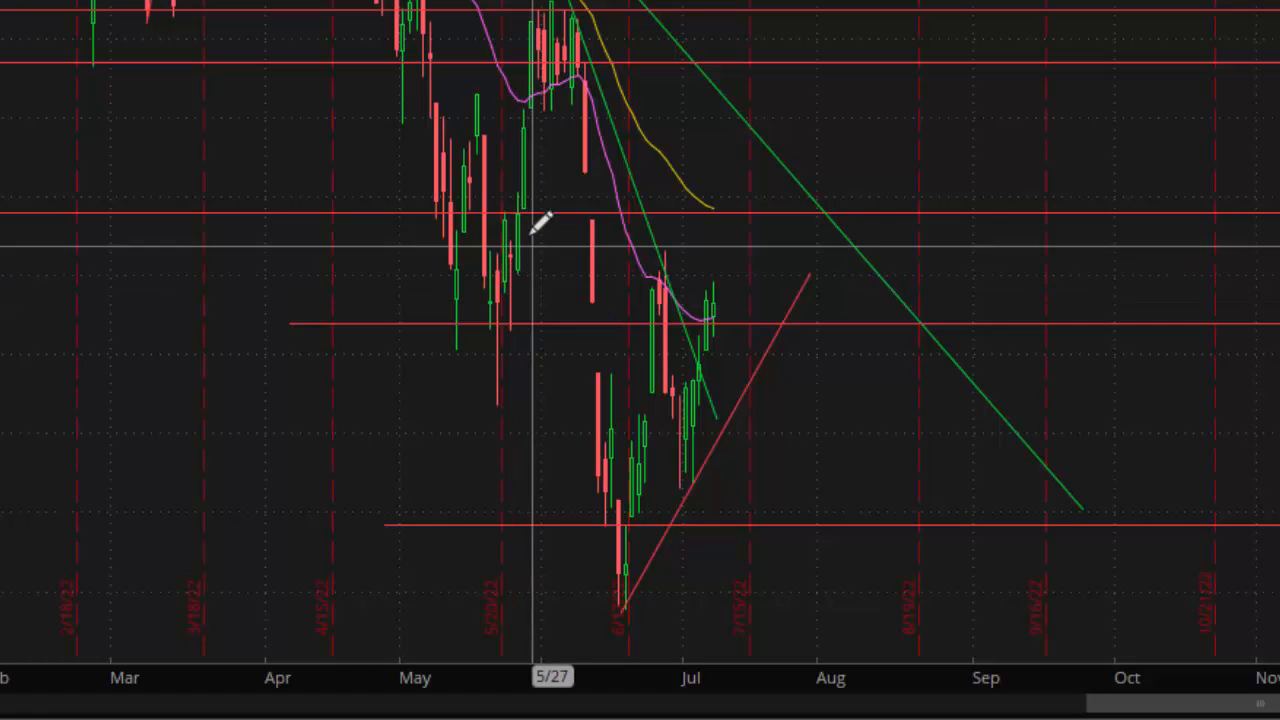
mouse_move(545, 110)
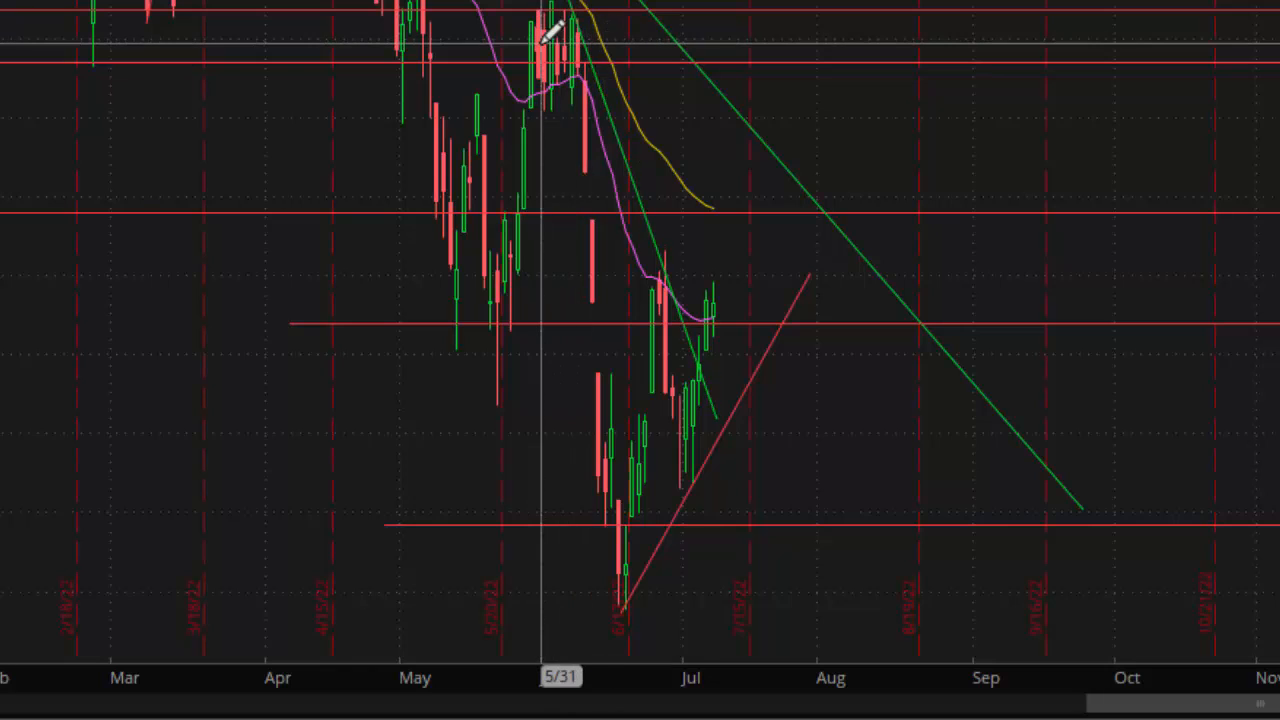
mouse_move(588, 48)
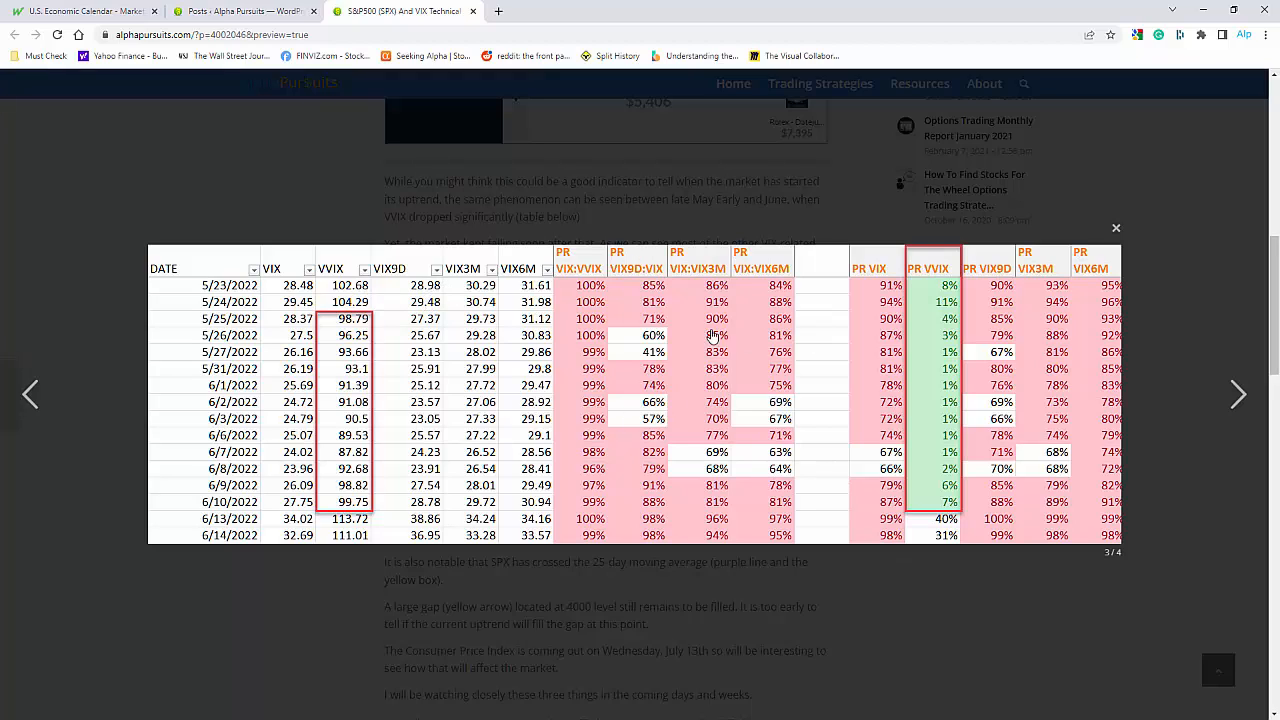
mouse_move(747, 343)
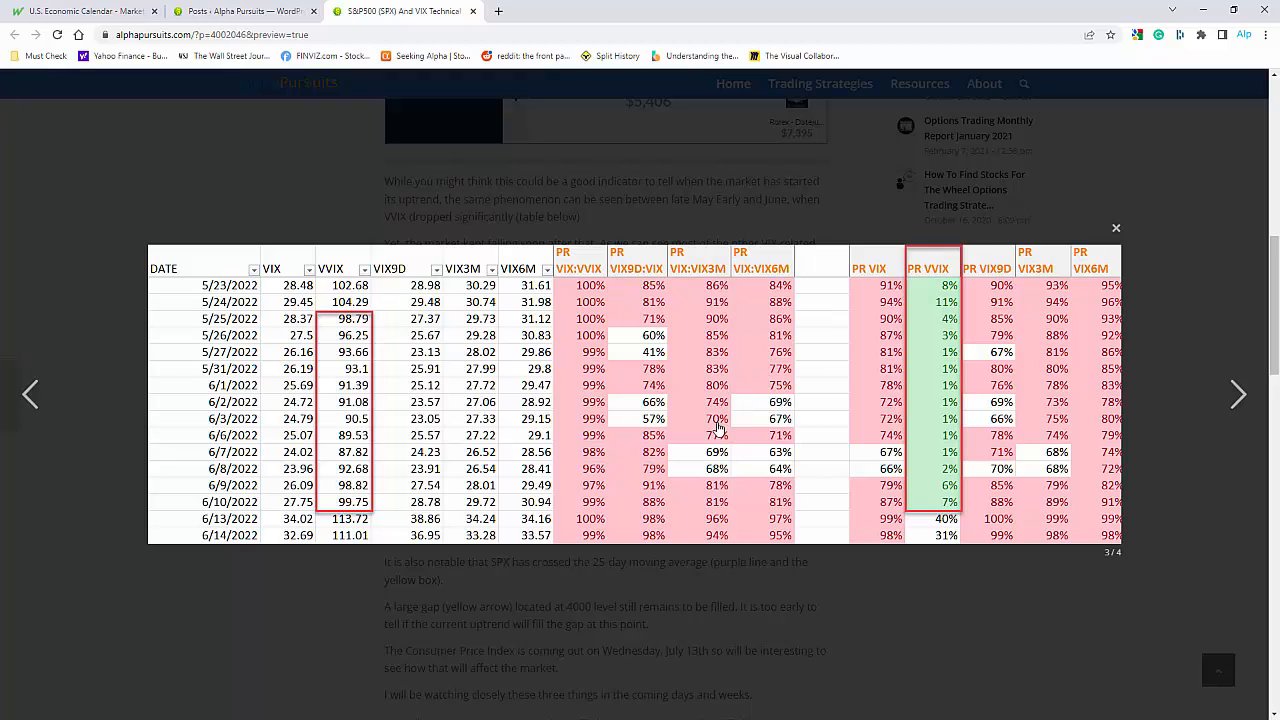
mouse_move(251, 440)
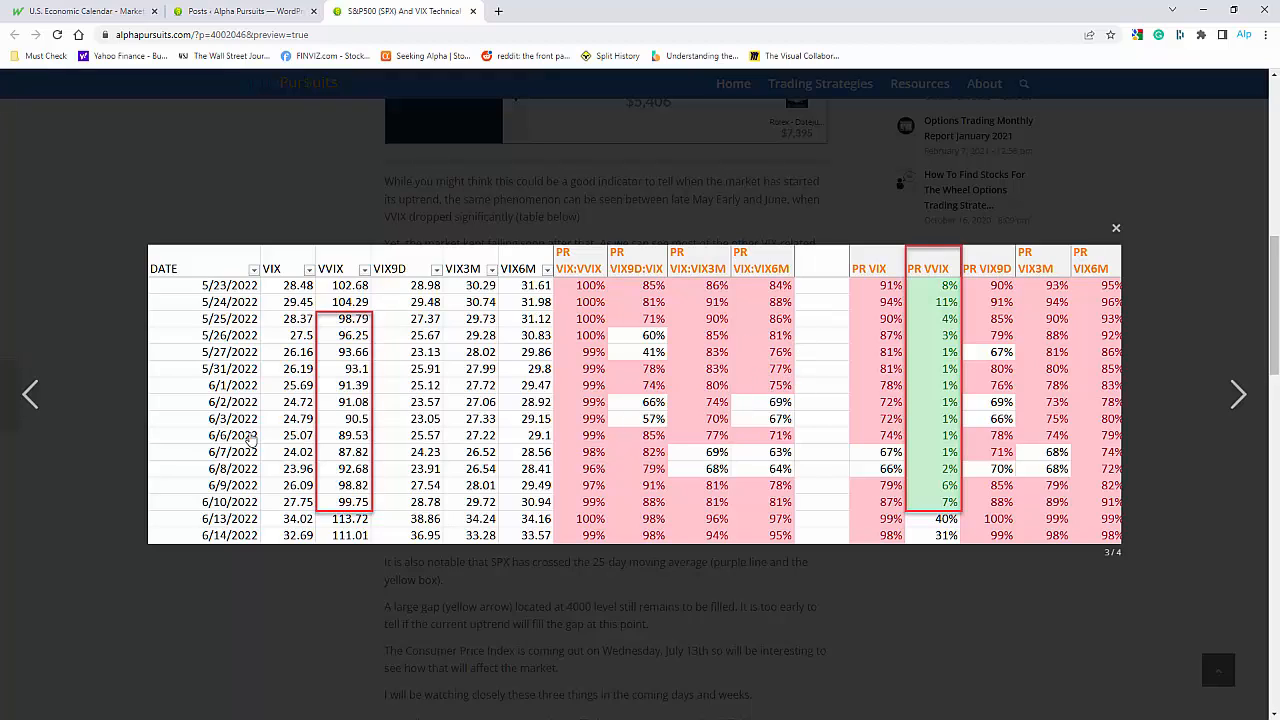
mouse_move(275, 491)
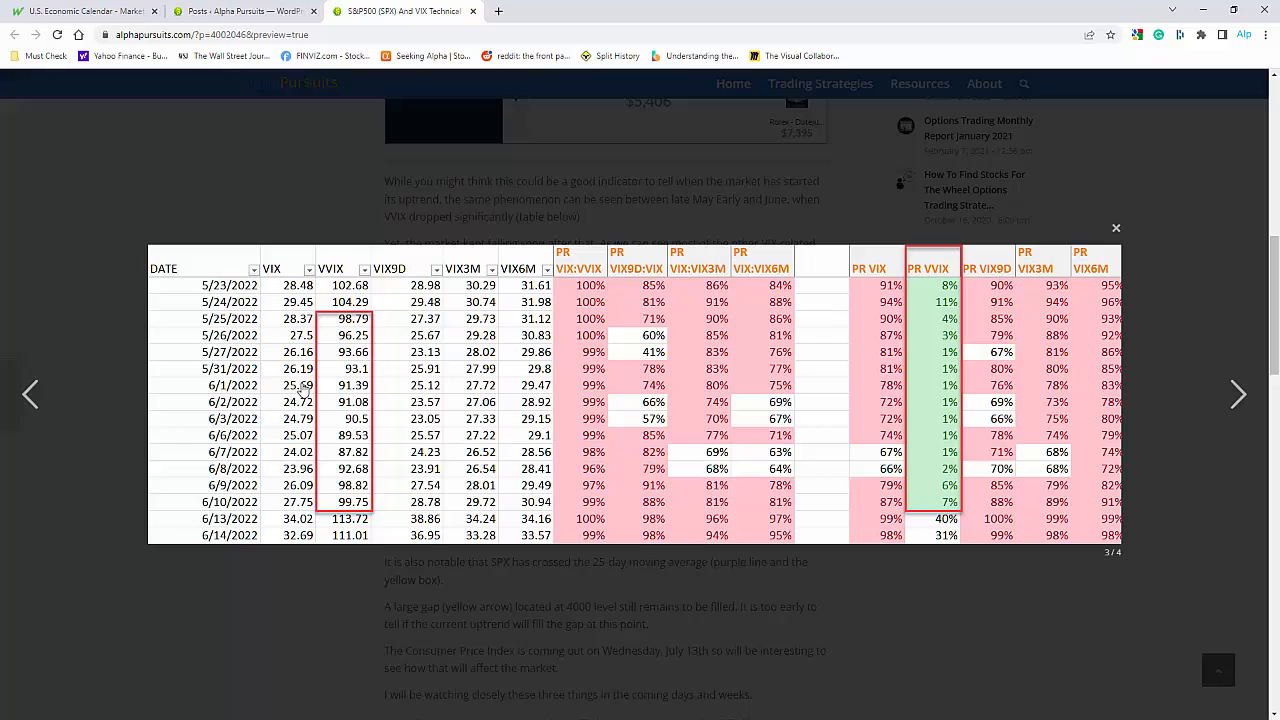
mouse_move(302, 482)
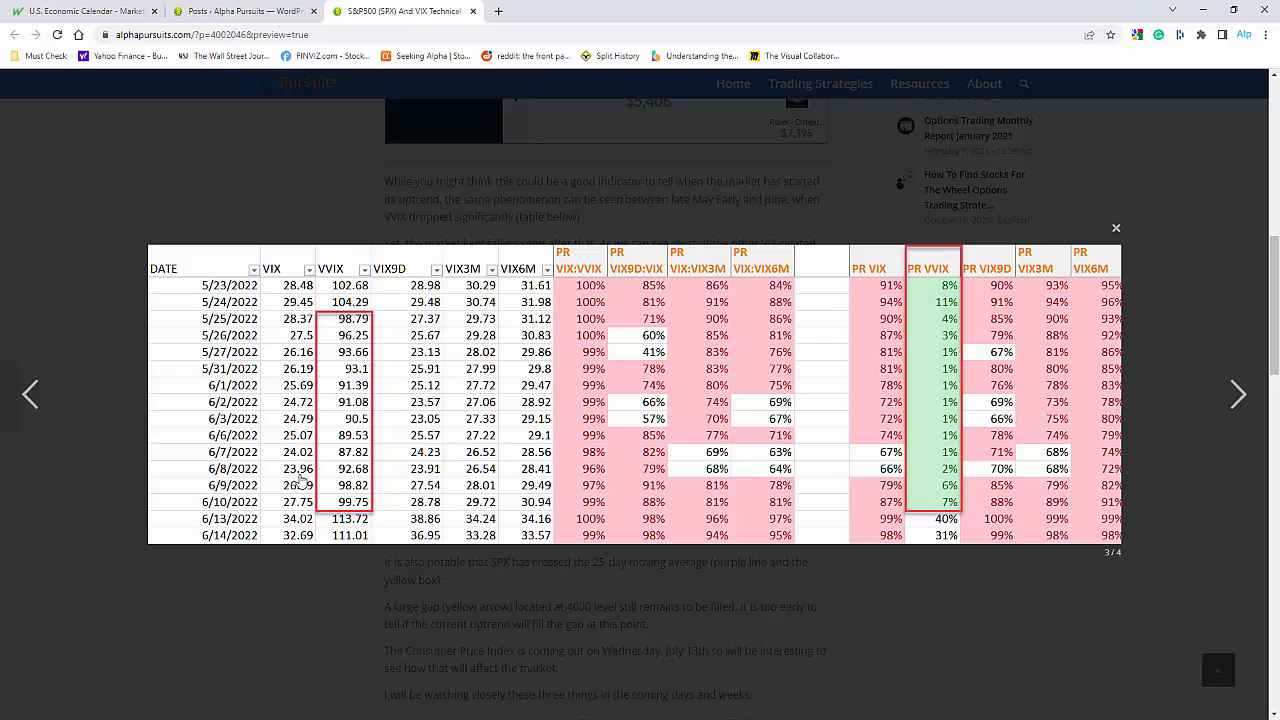
mouse_move(302, 384)
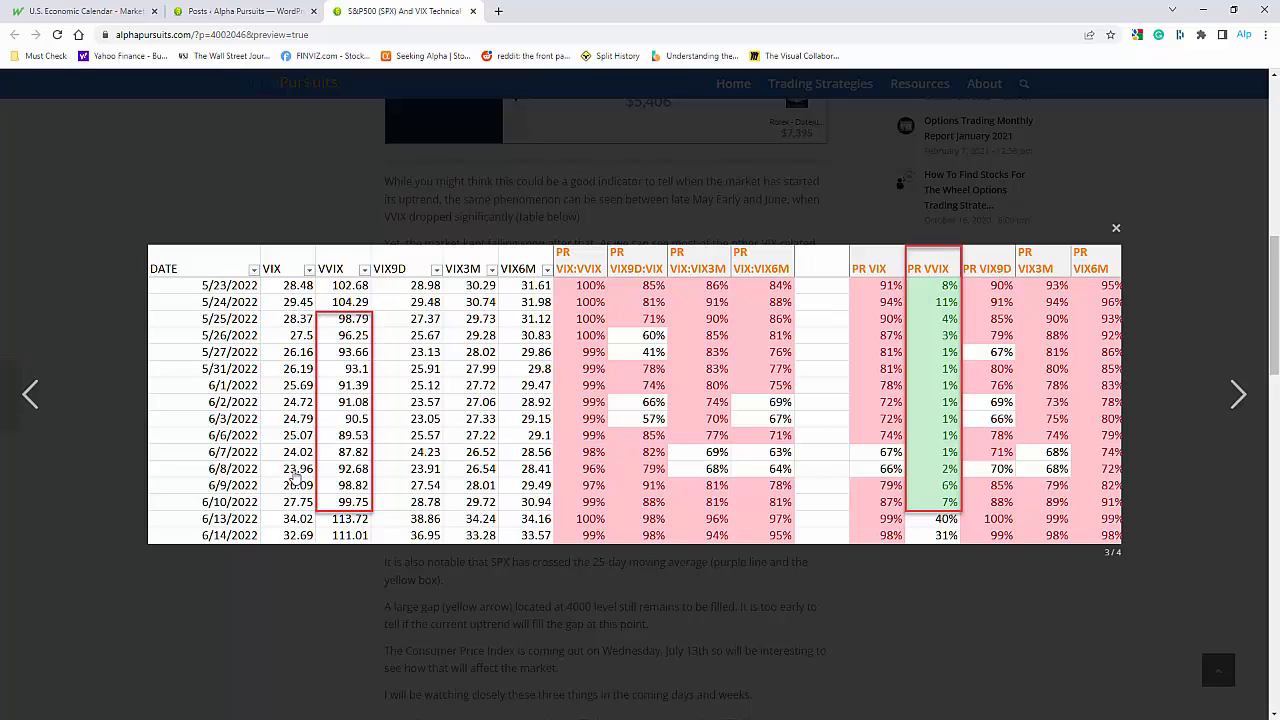
mouse_move(806, 442)
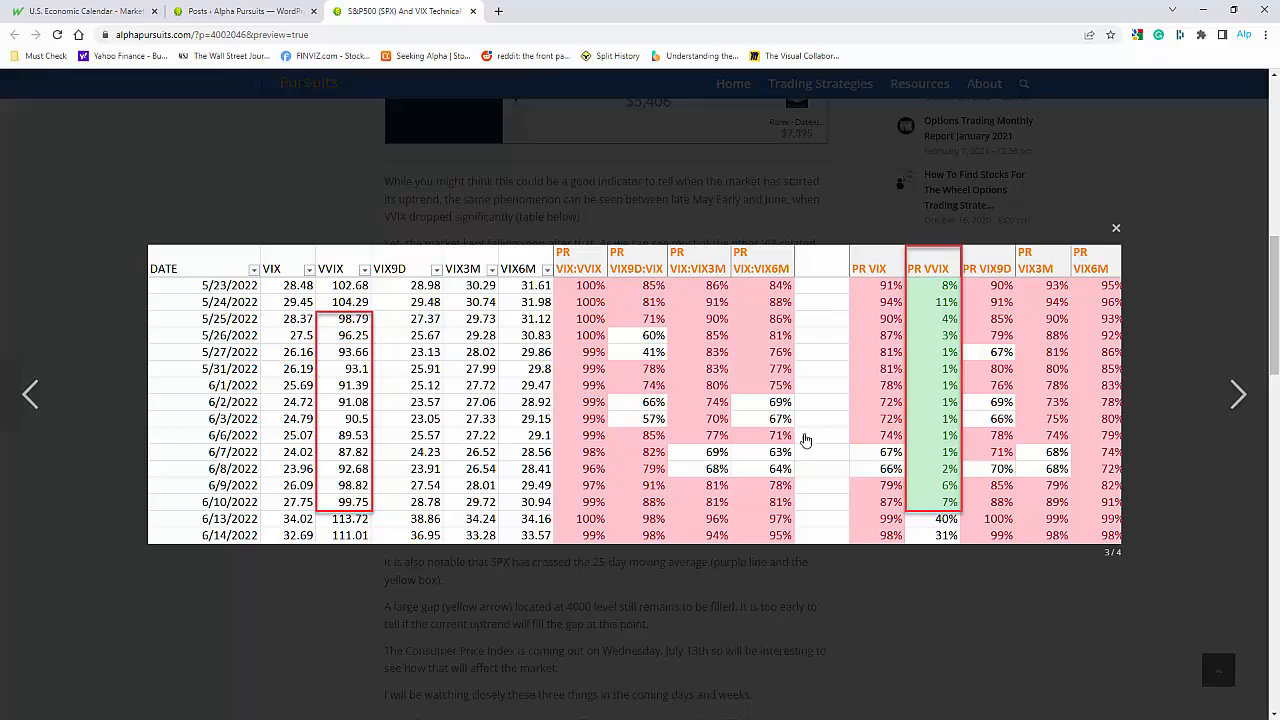
mouse_move(313, 519)
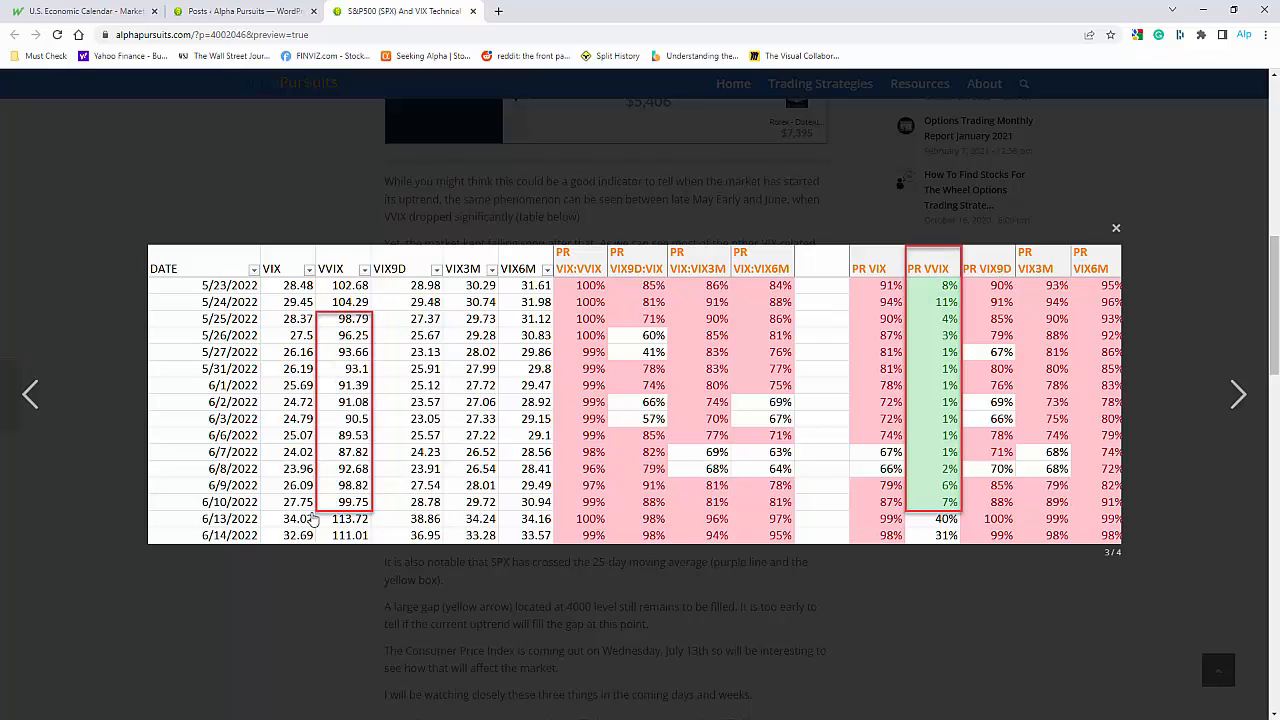
mouse_move(306, 484)
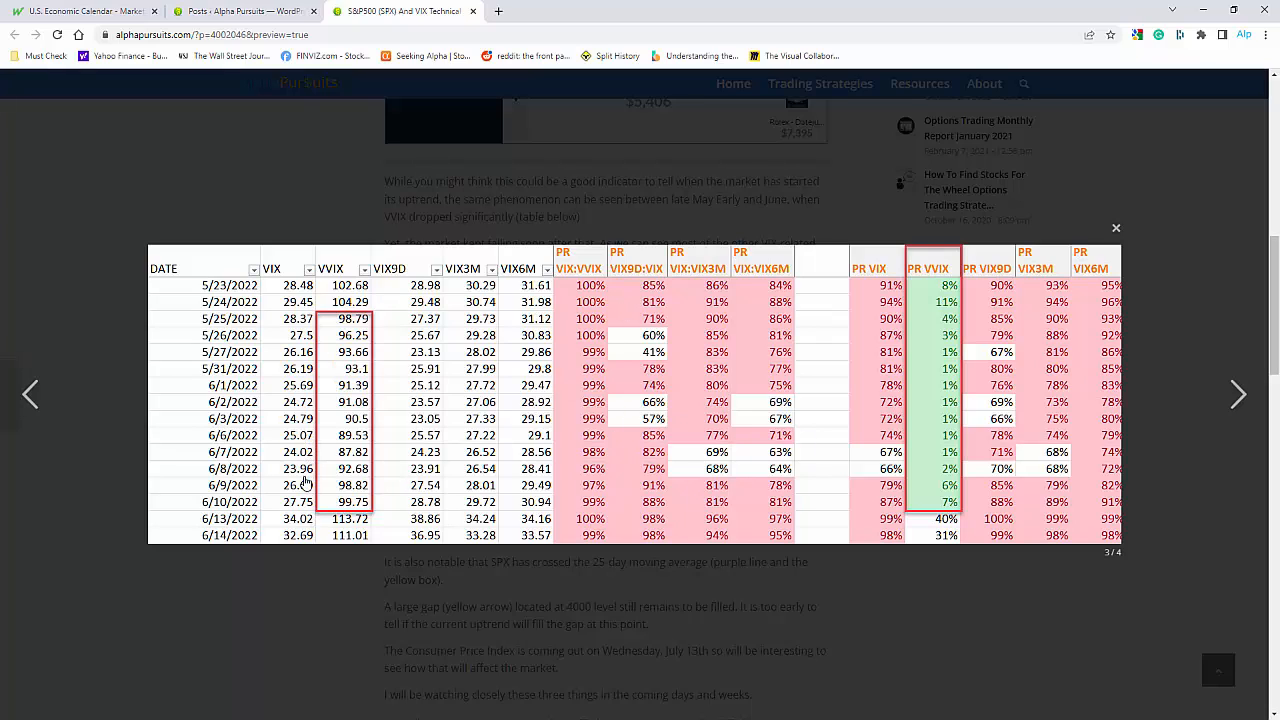
mouse_move(650, 300)
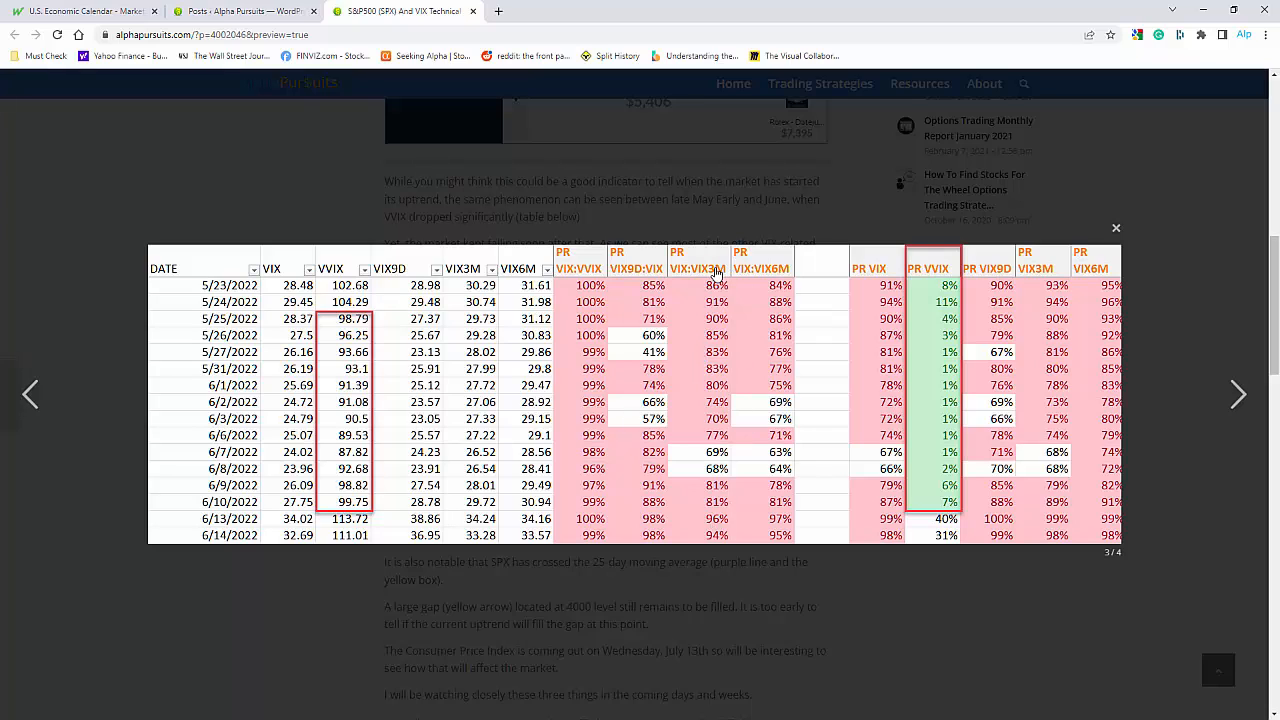
mouse_move(711, 515)
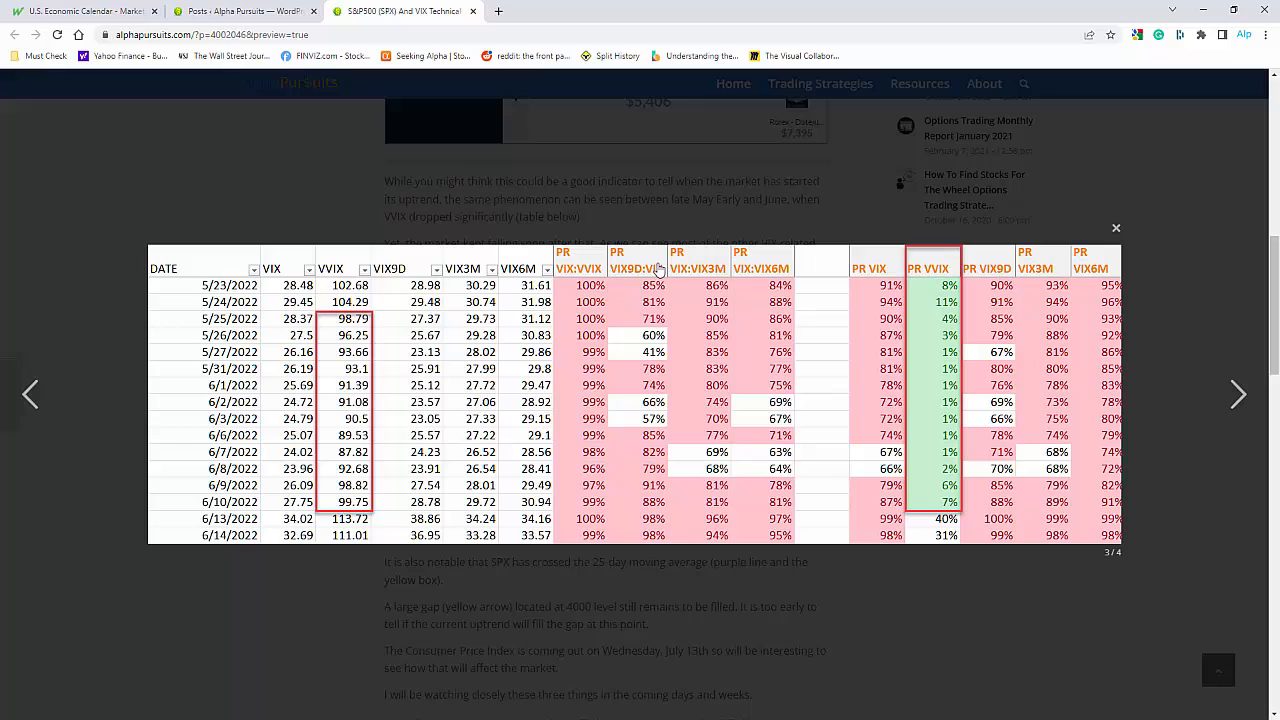
mouse_move(658, 456)
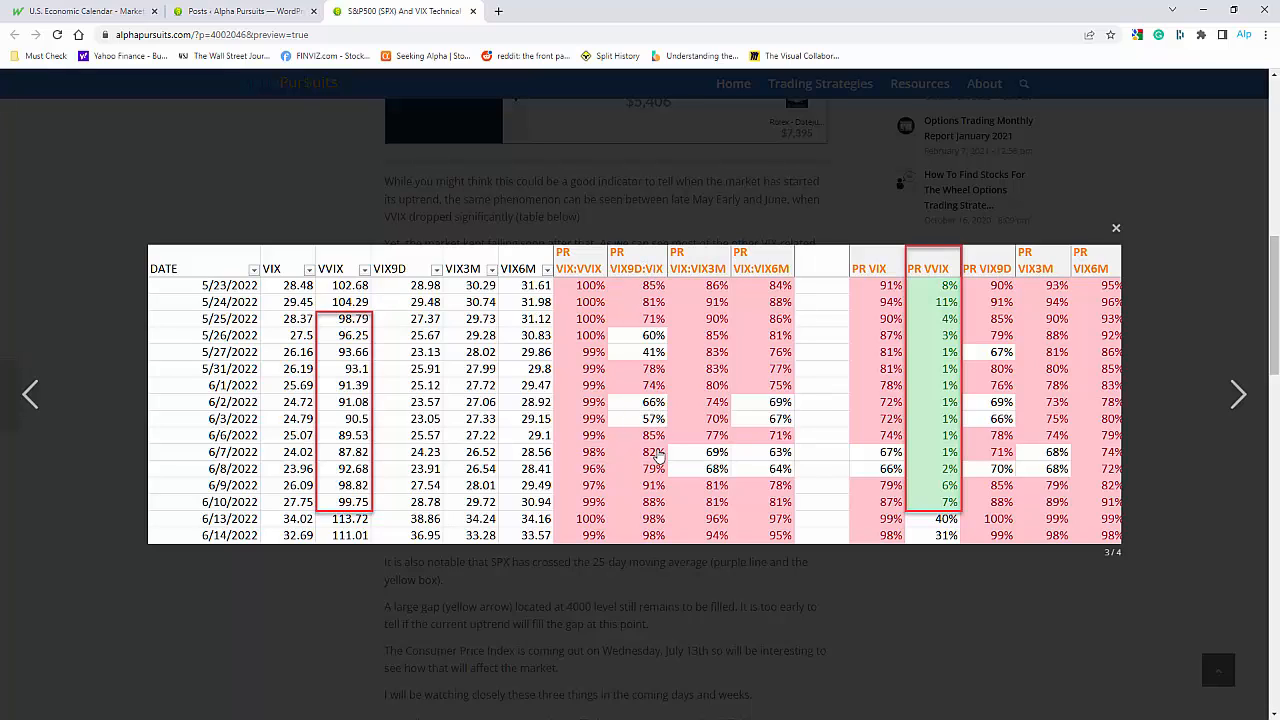
mouse_move(225, 418)
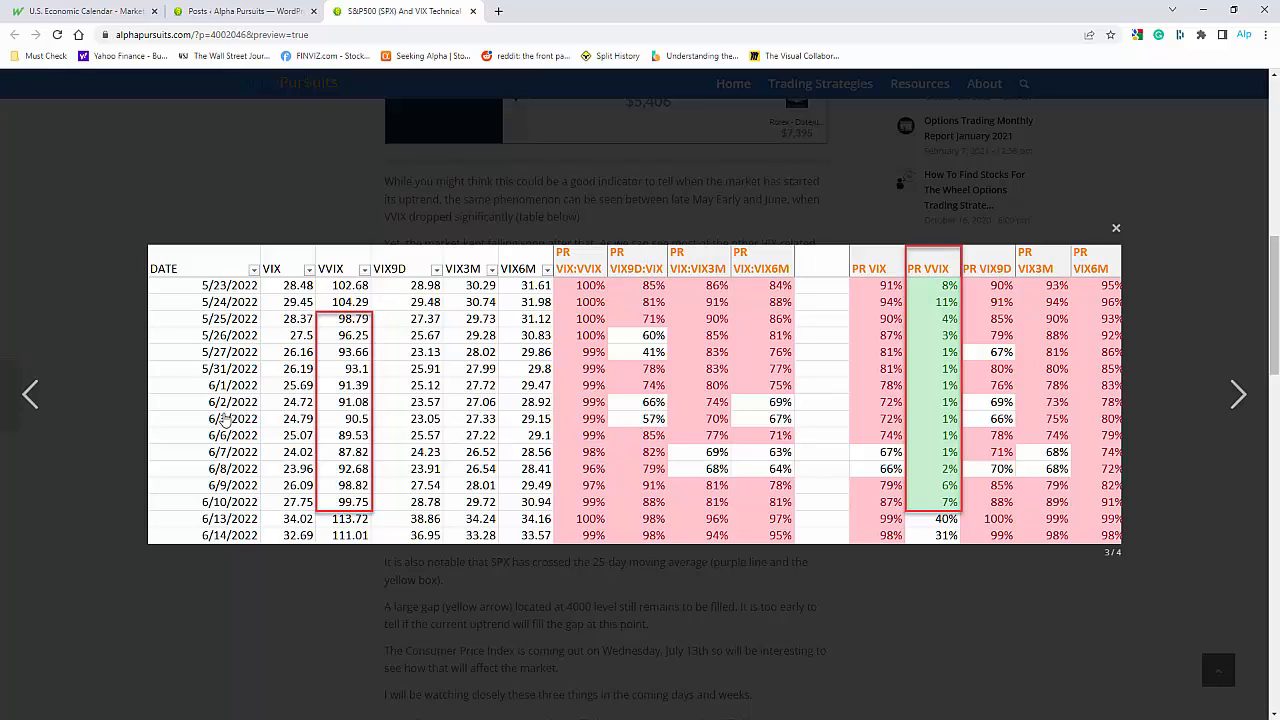
mouse_move(632, 424)
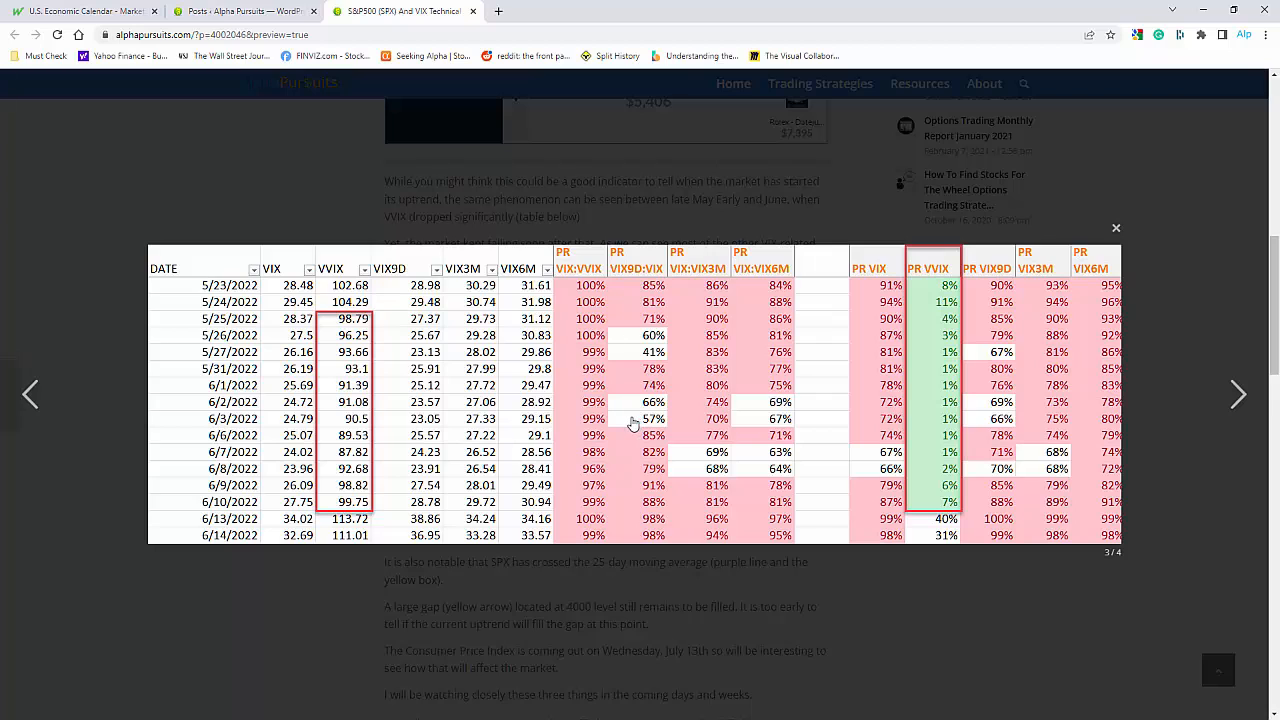
mouse_move(281, 434)
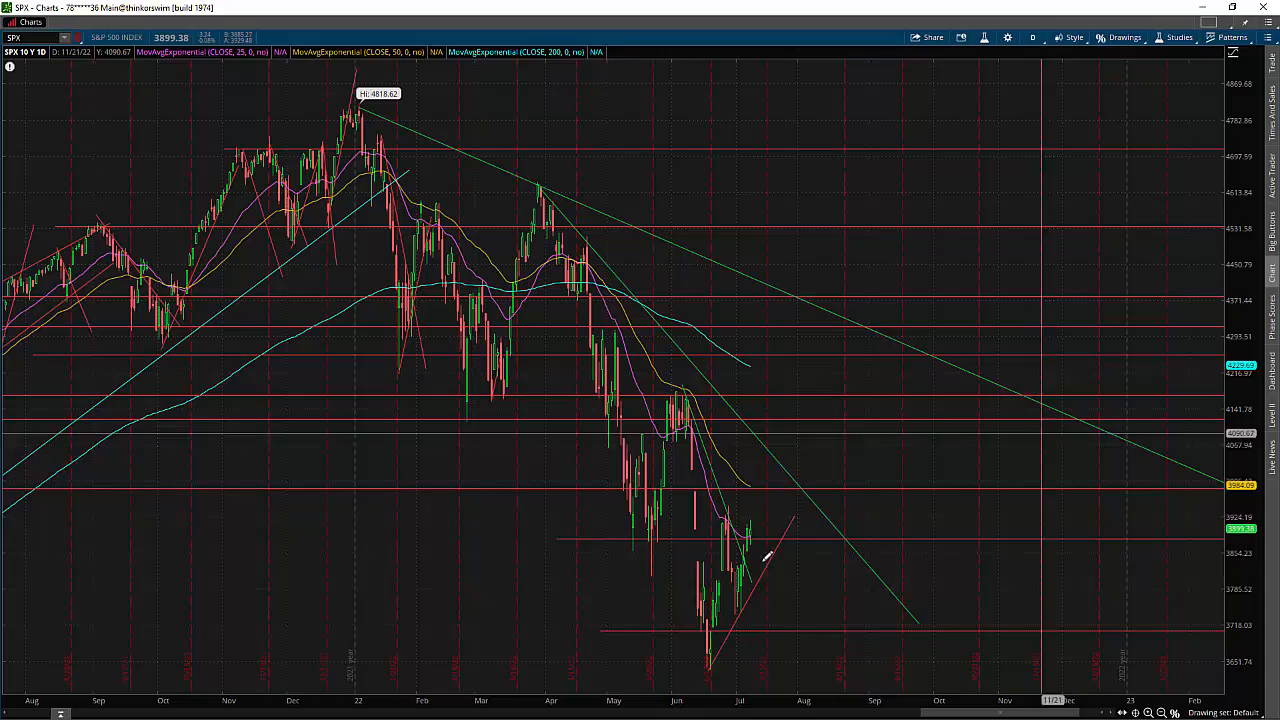
mouse_move(700, 575)
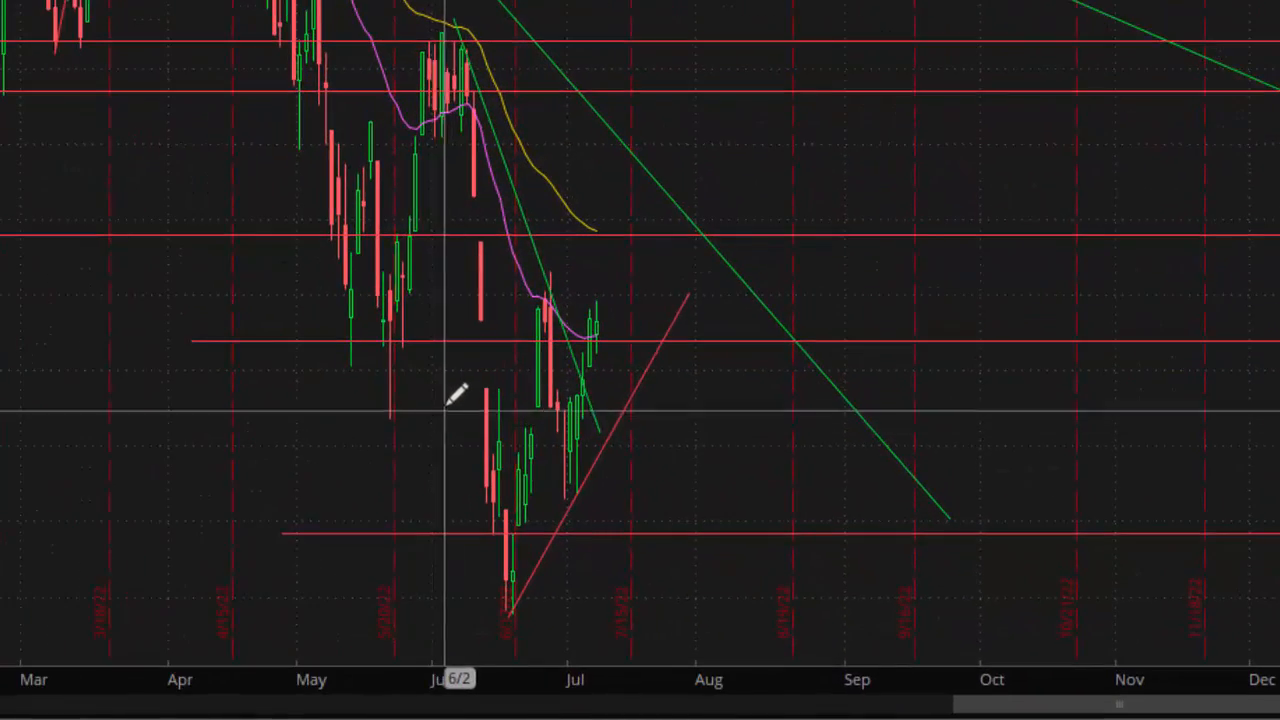
mouse_move(470, 90)
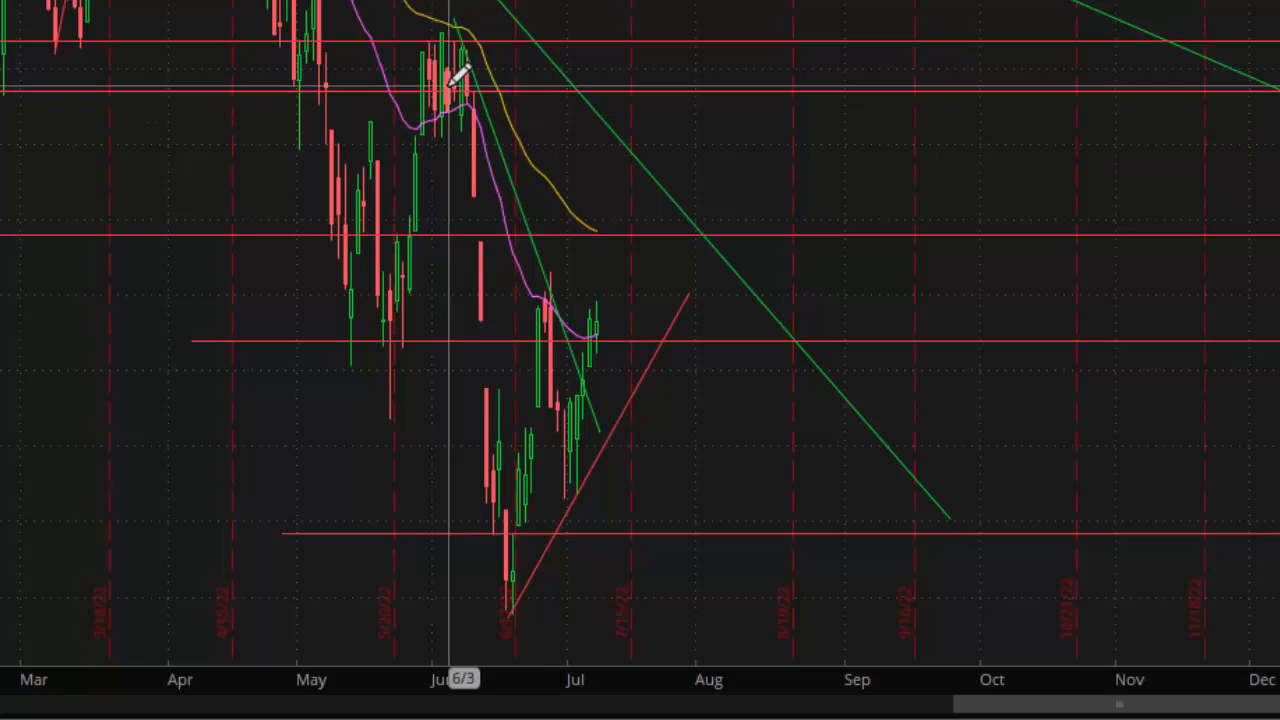
mouse_move(480, 360)
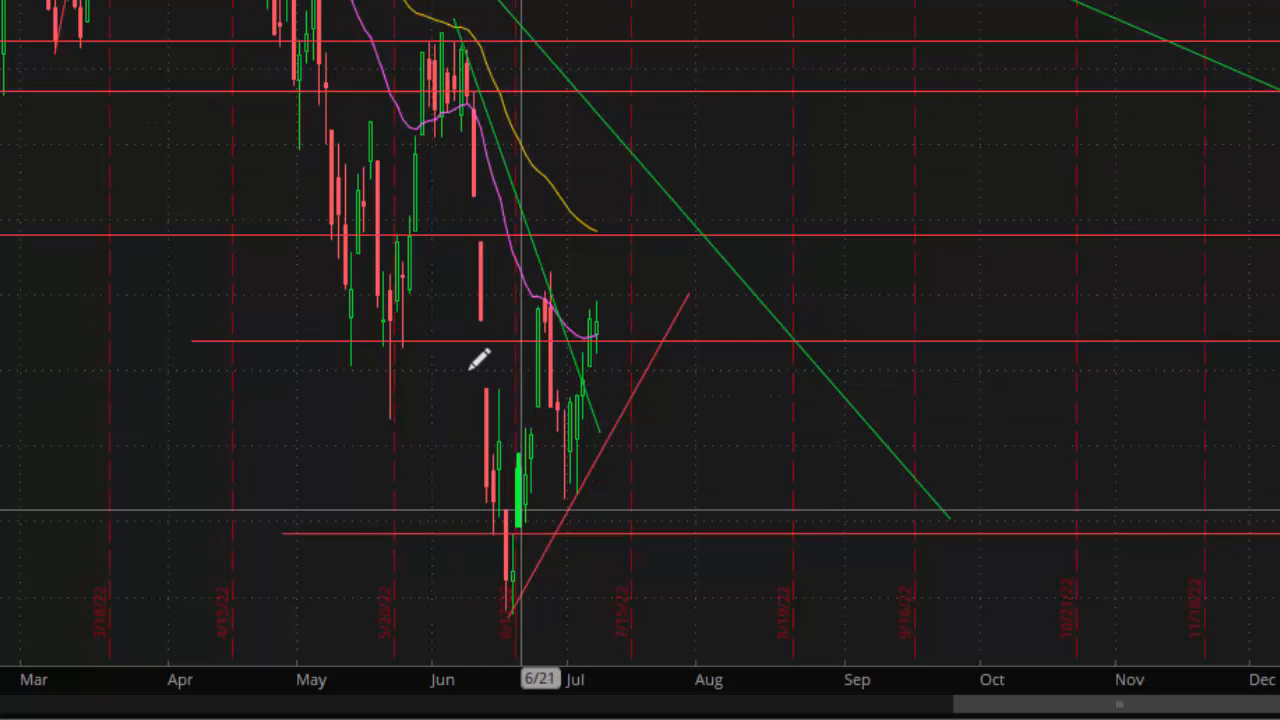
mouse_move(465, 55)
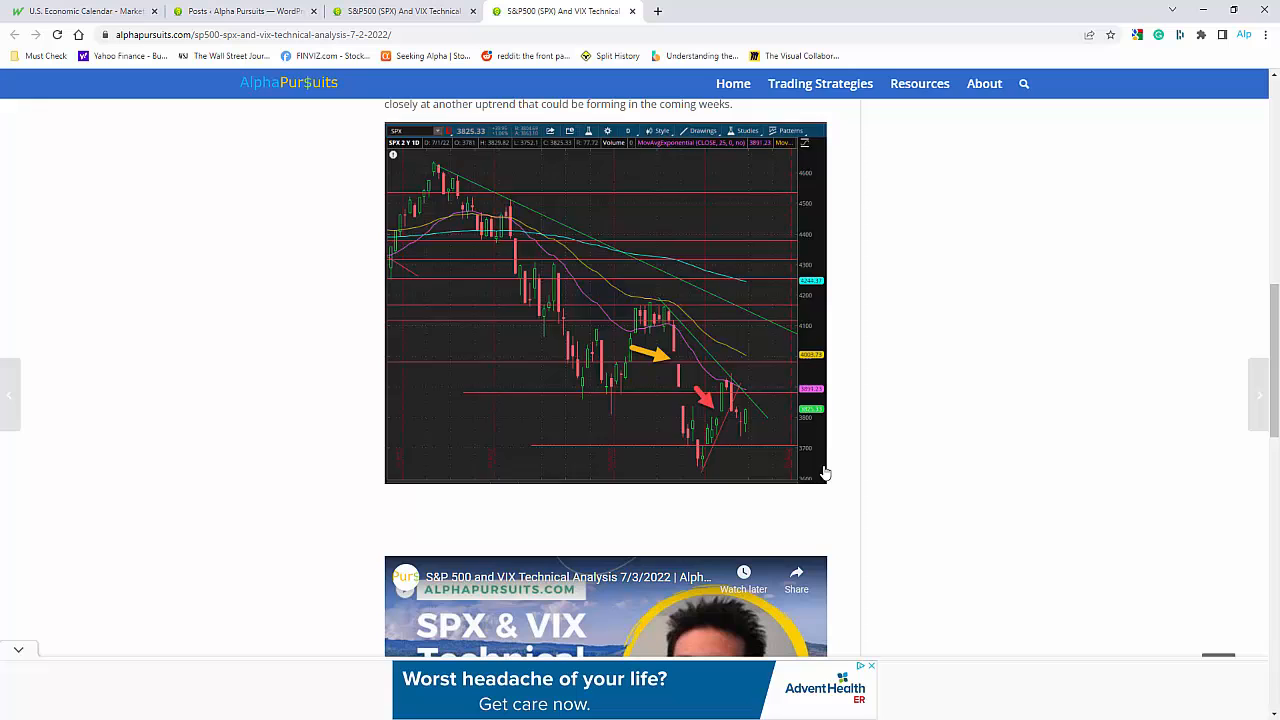
Step: Enlarge the 7/2/2022 post's SPX chart with yellow and red arrows
click(610, 300)
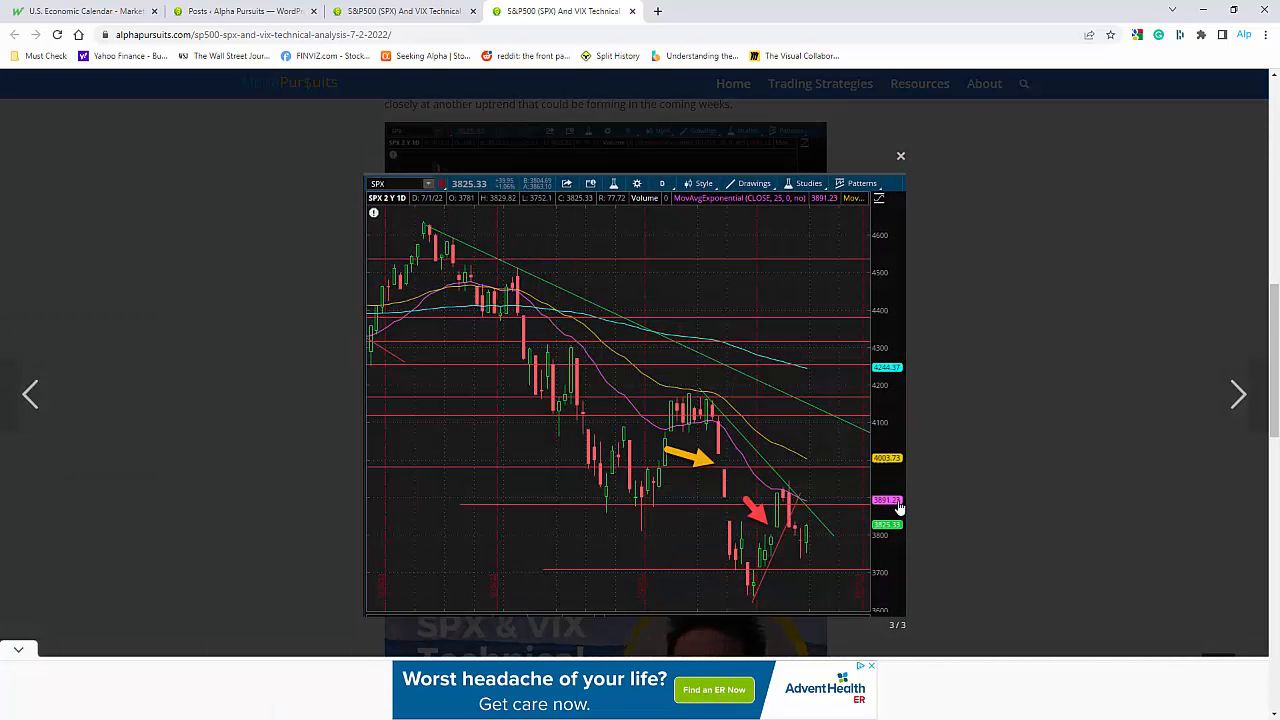
mouse_move(722, 412)
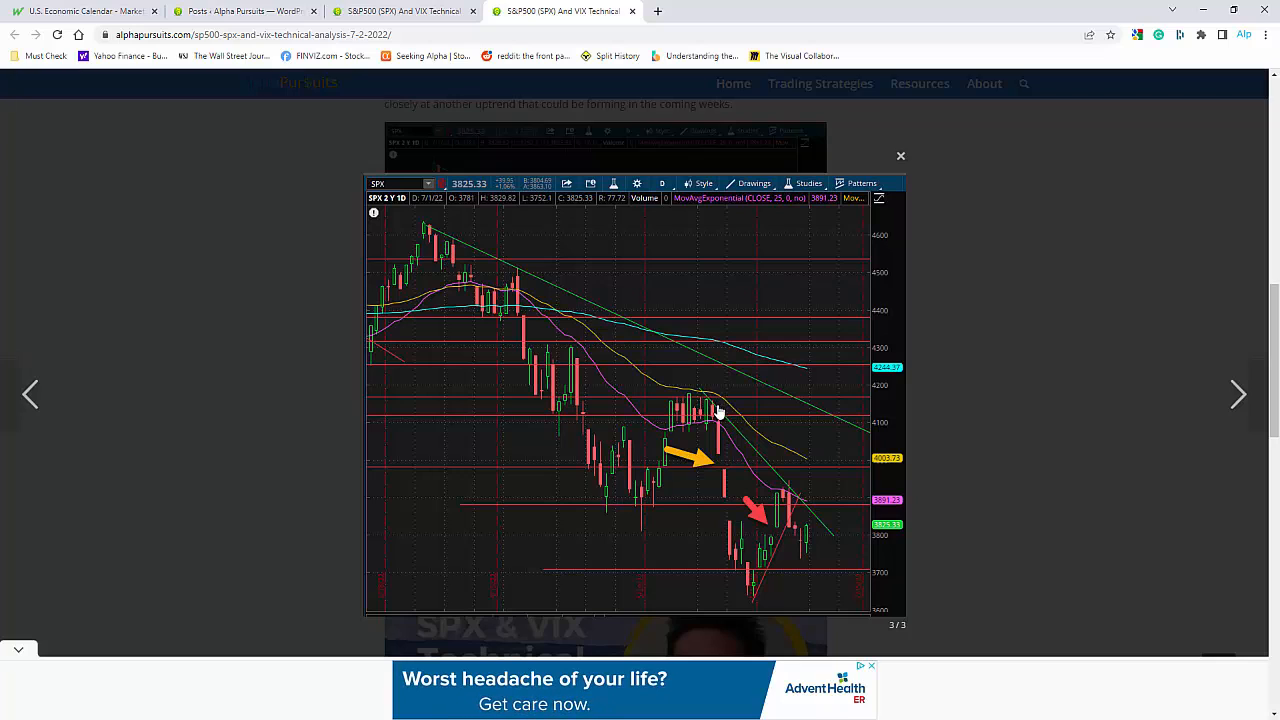
mouse_move(817, 549)
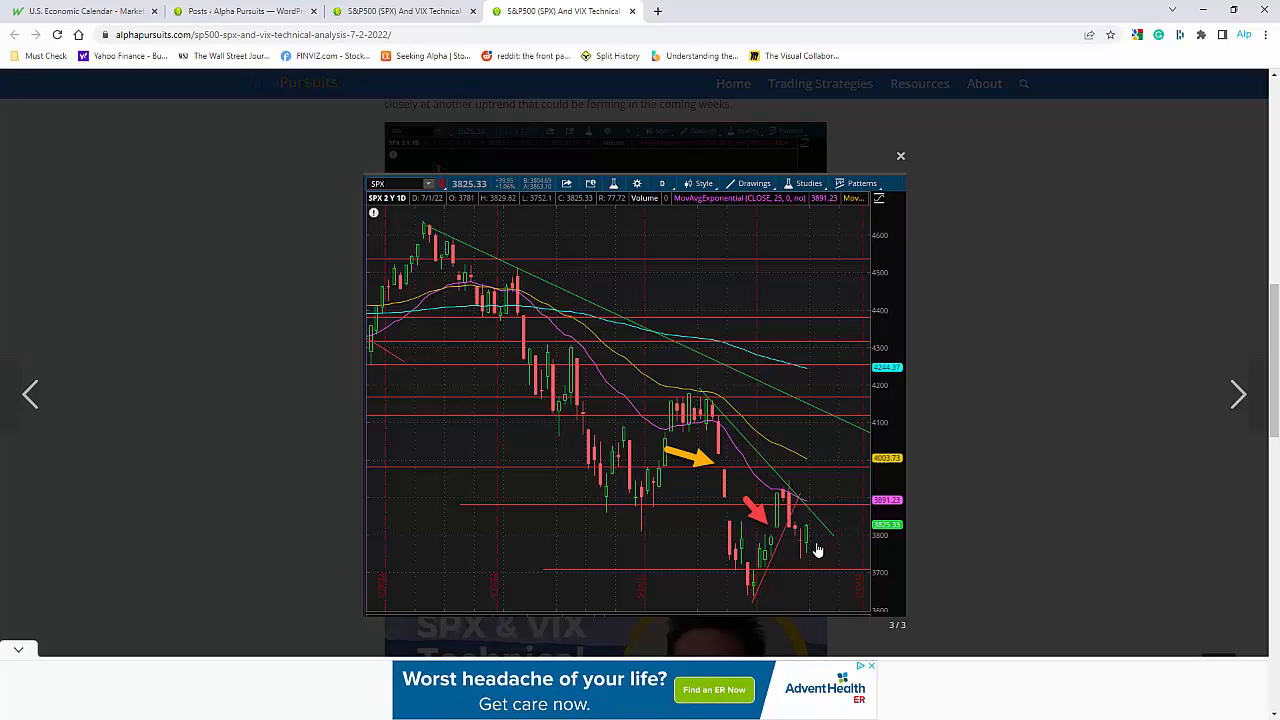
mouse_move(755, 580)
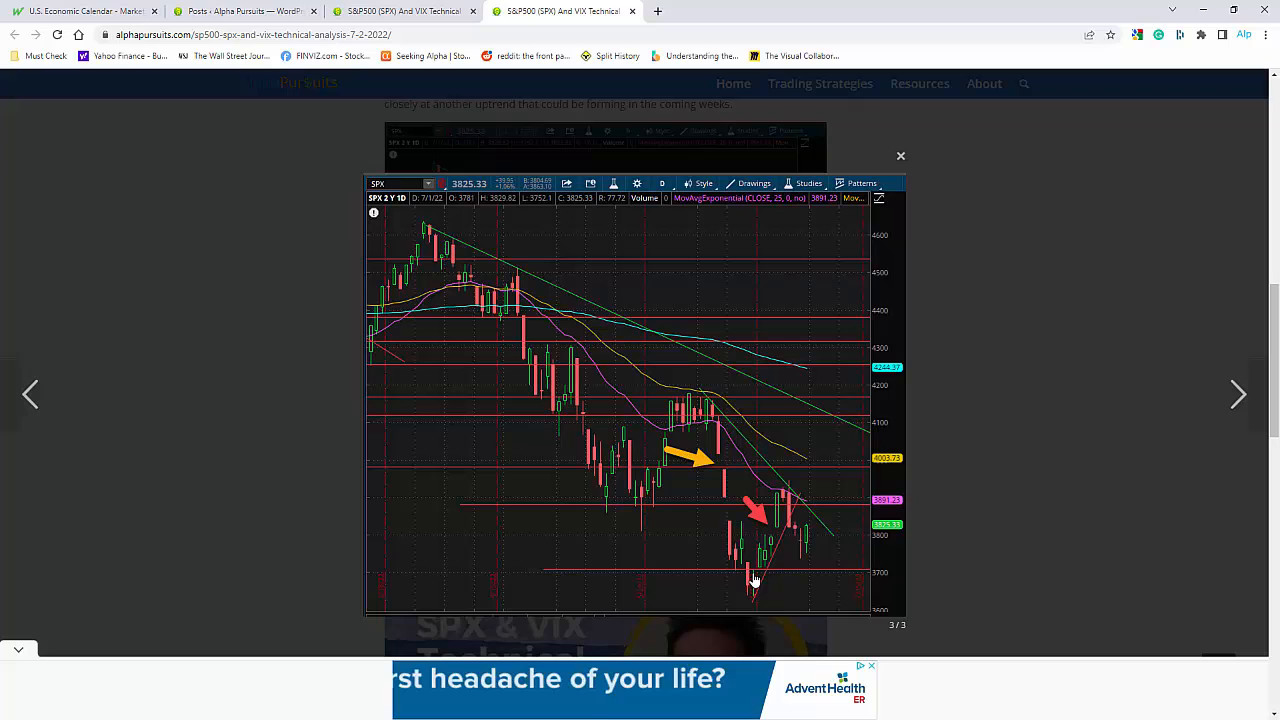
mouse_move(810, 495)
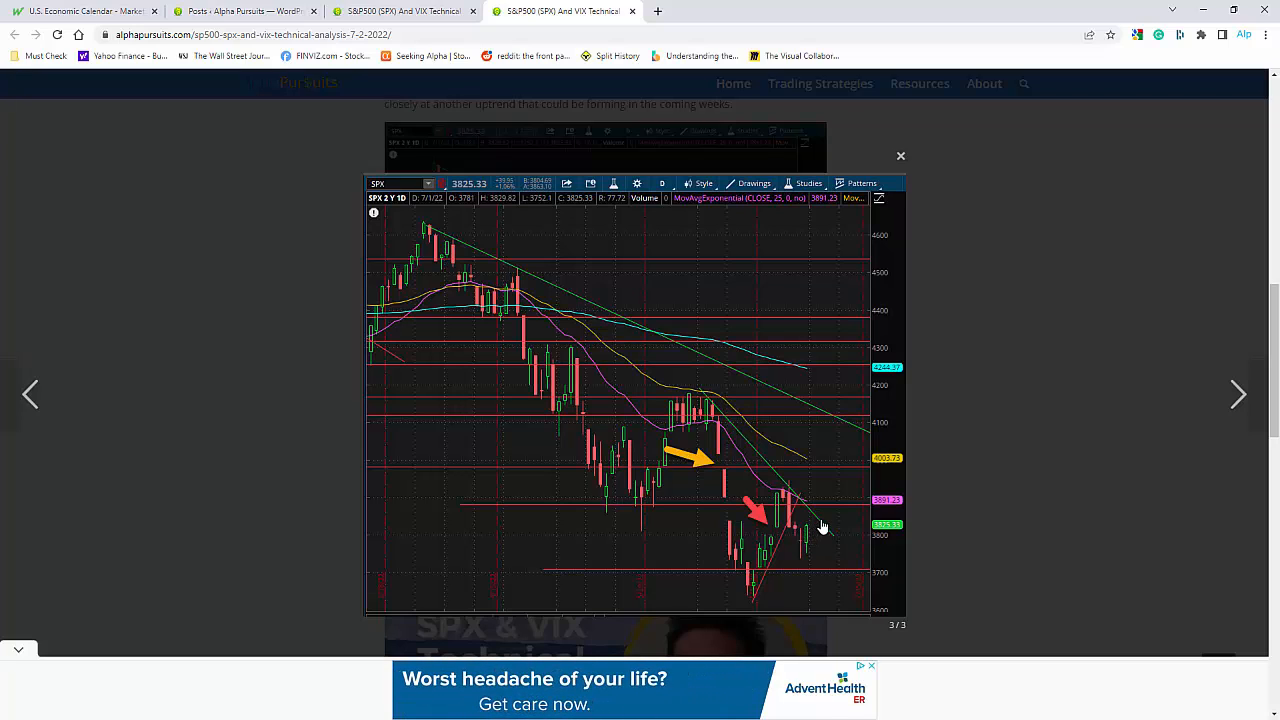
mouse_move(840, 492)
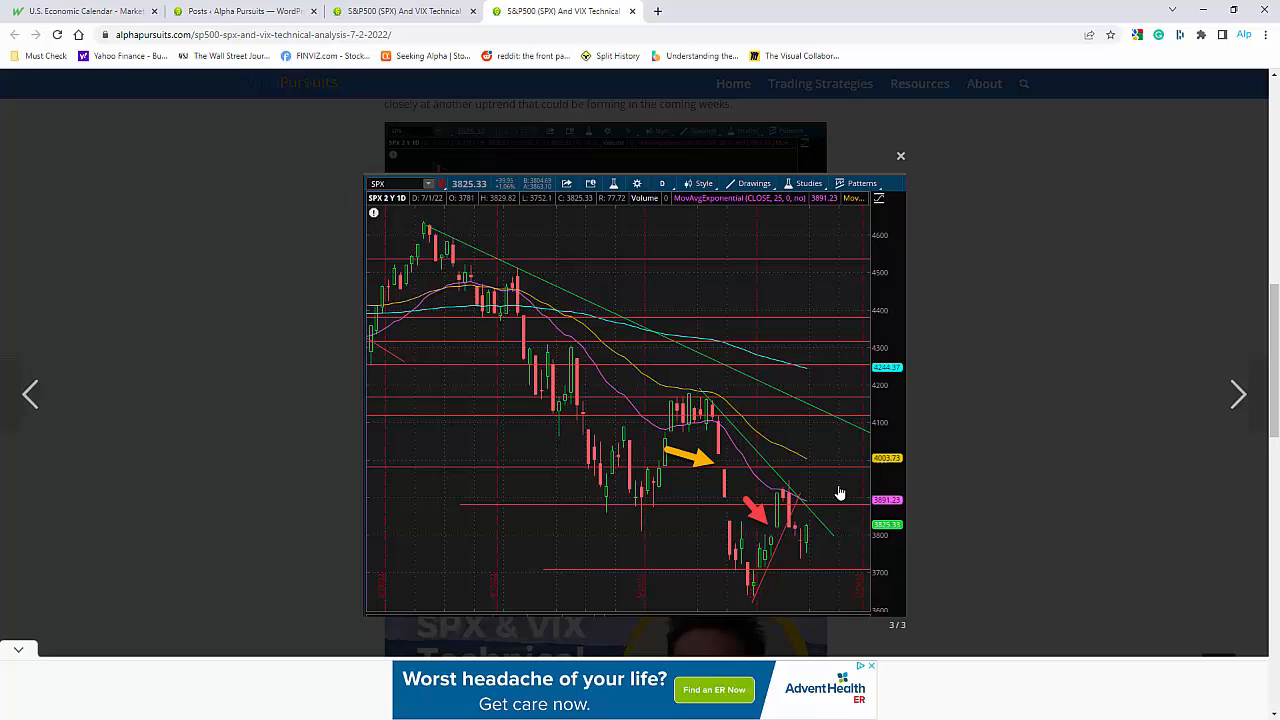
mouse_move(820, 527)
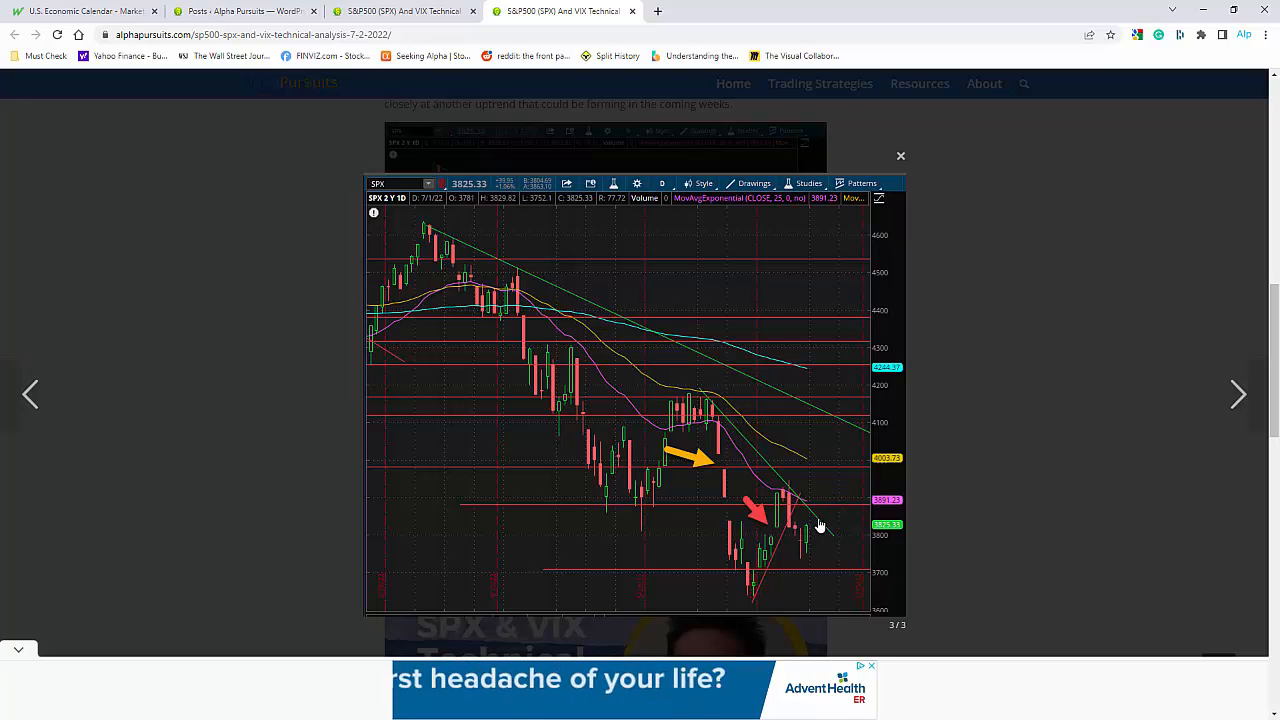
mouse_move(845, 498)
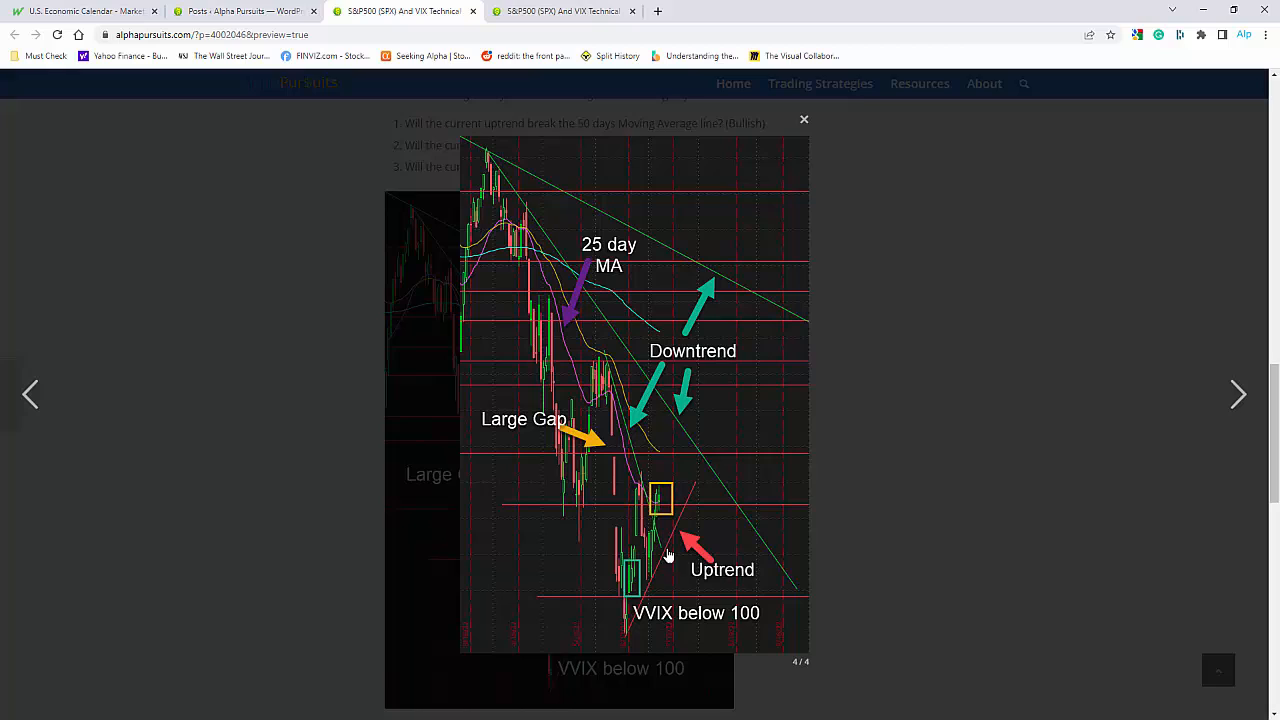
mouse_move(632, 447)
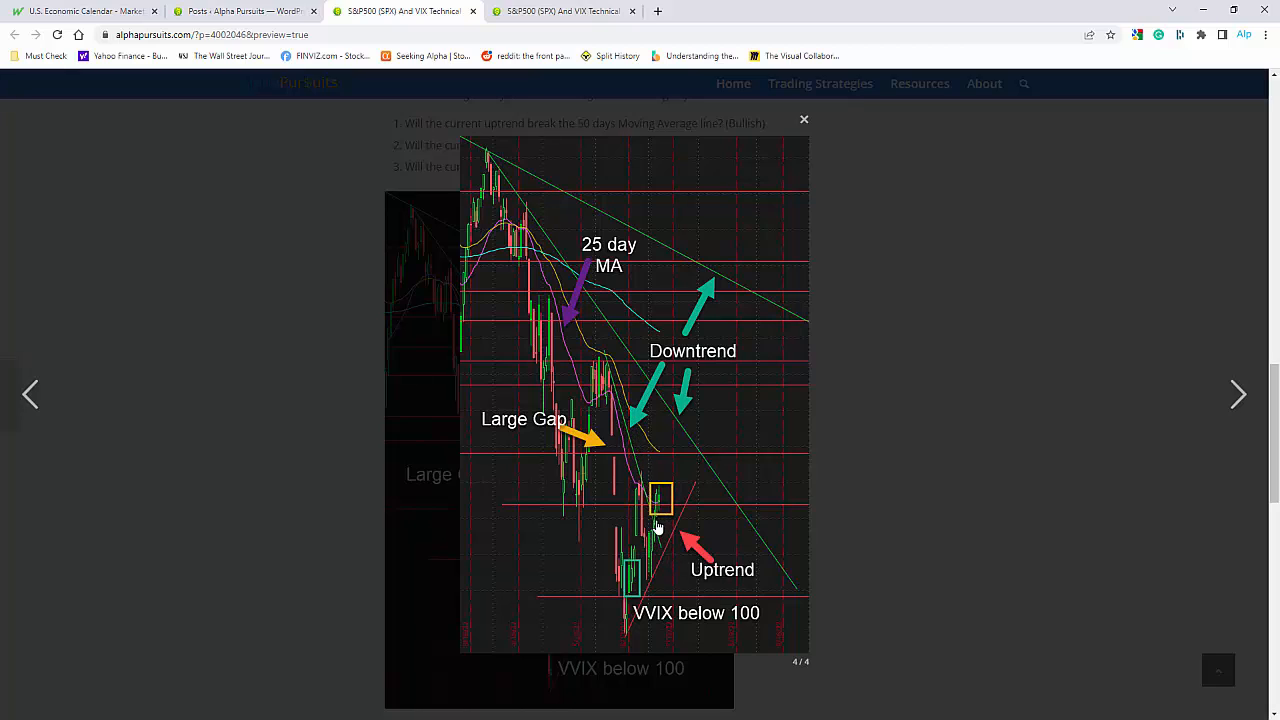
mouse_move(662, 497)
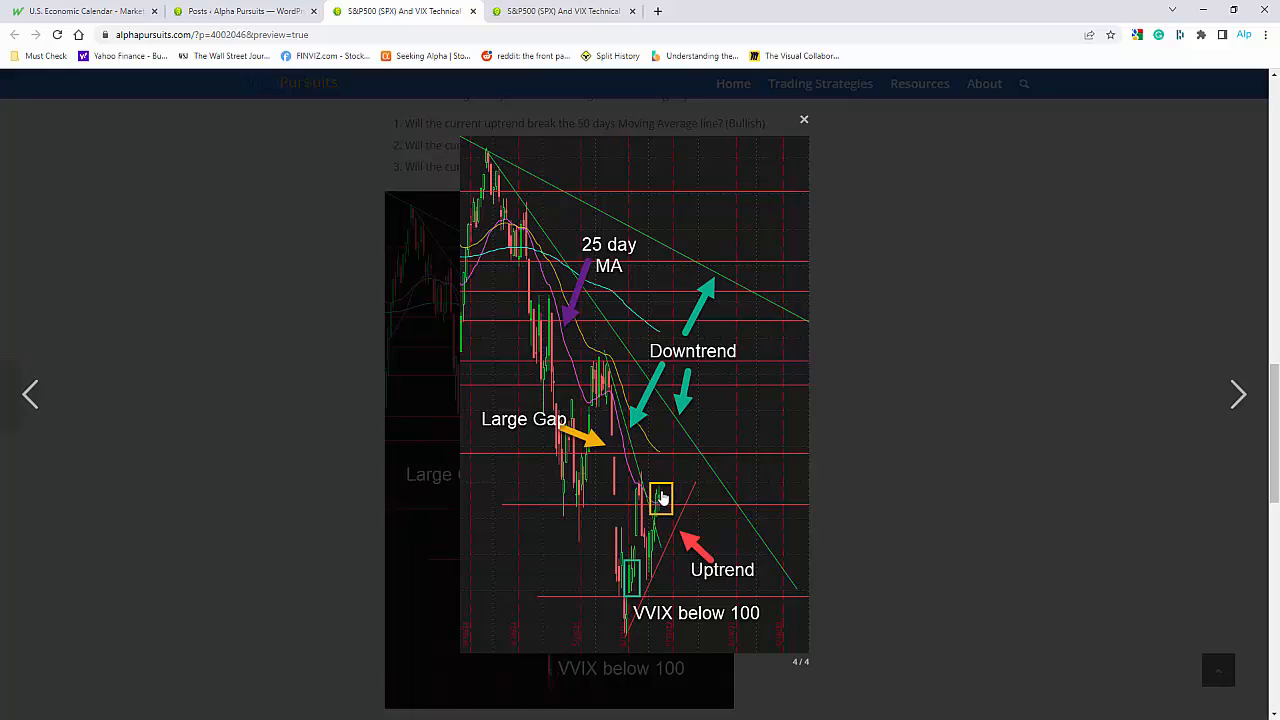
mouse_move(600, 257)
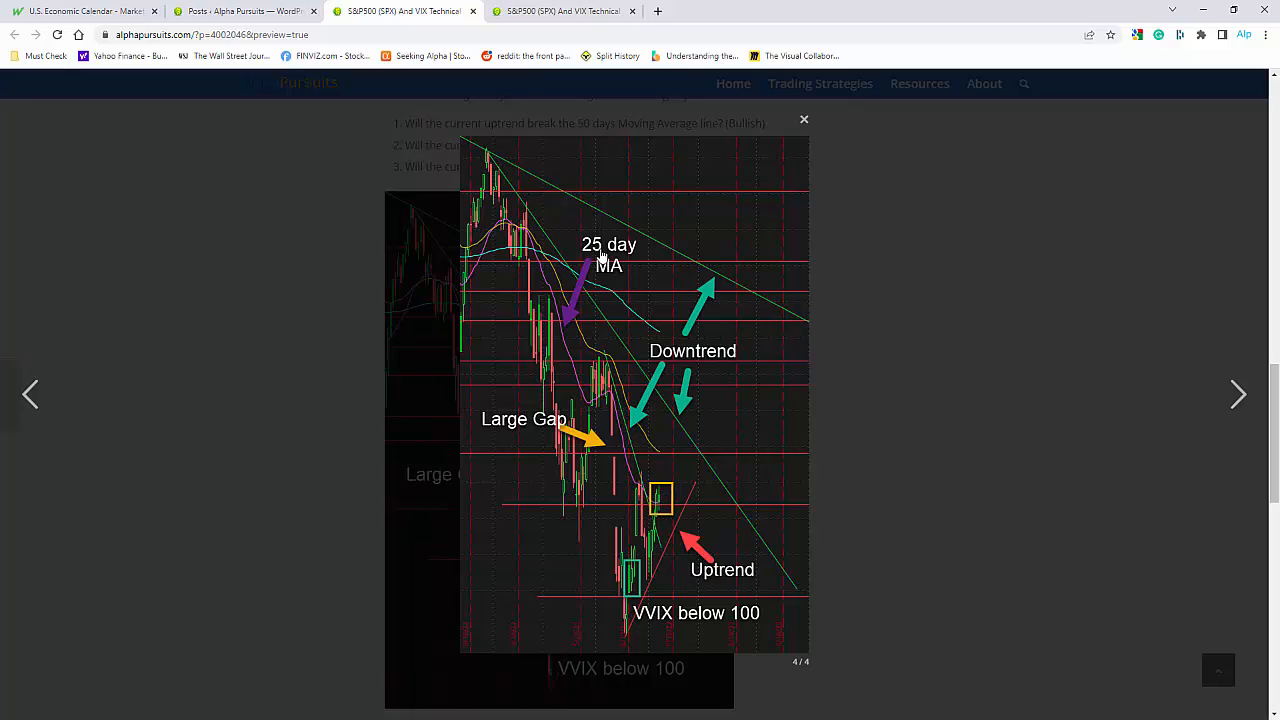
mouse_move(572, 322)
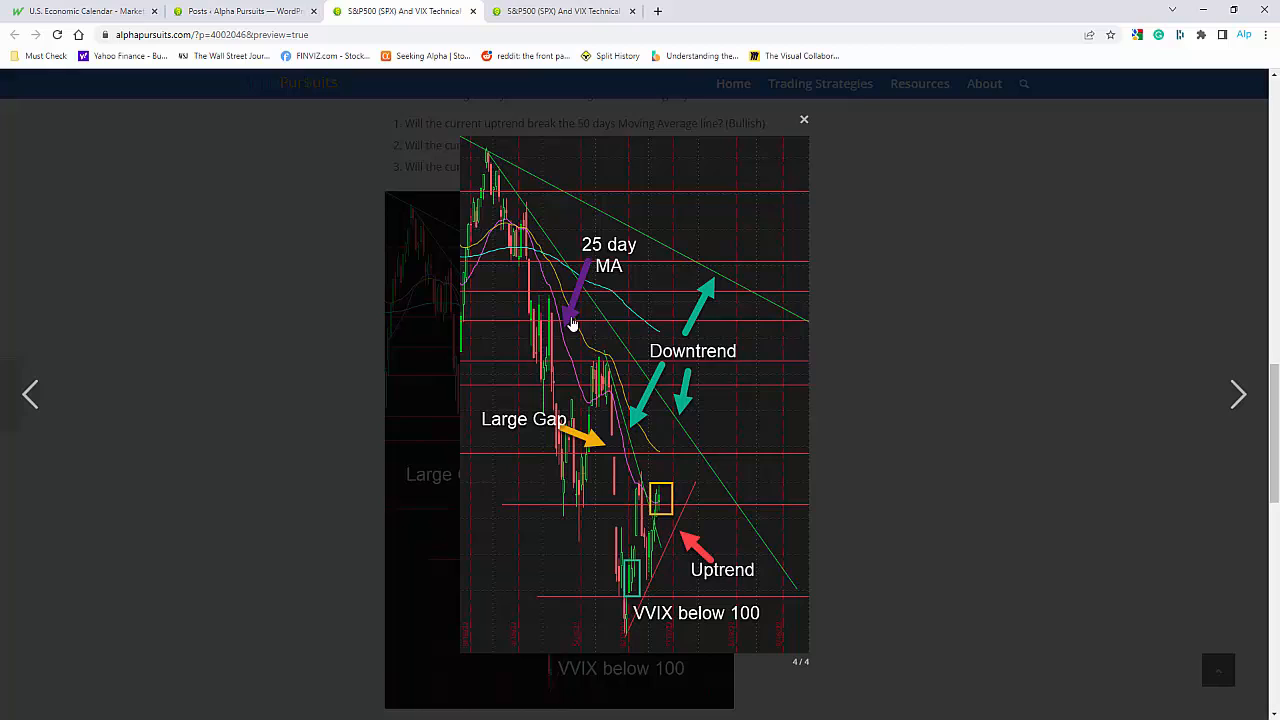
mouse_move(575, 333)
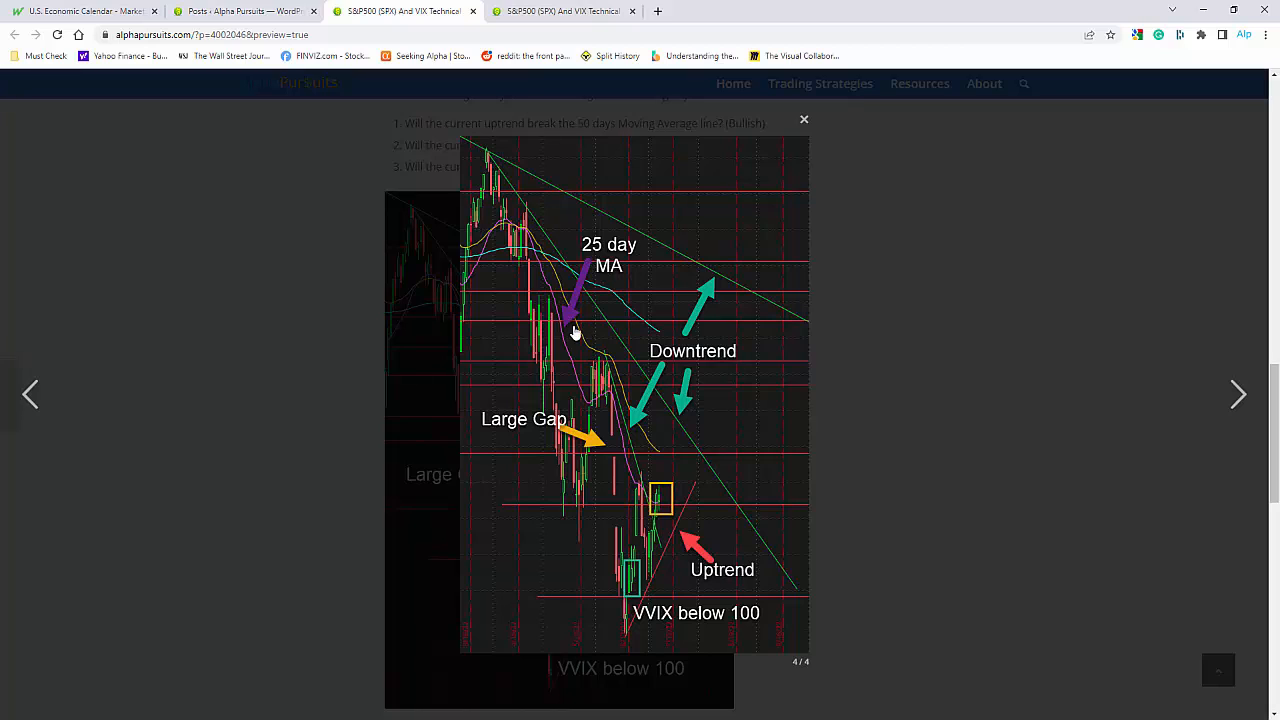
mouse_move(634, 488)
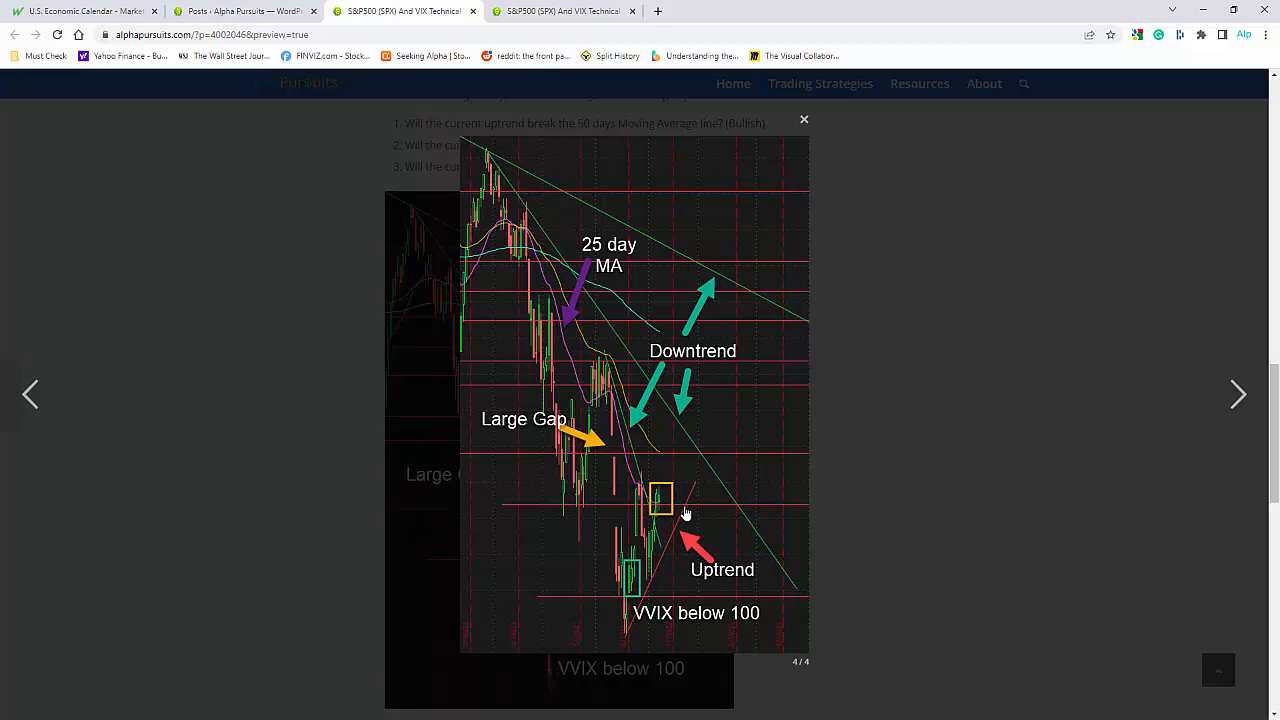
mouse_move(660, 510)
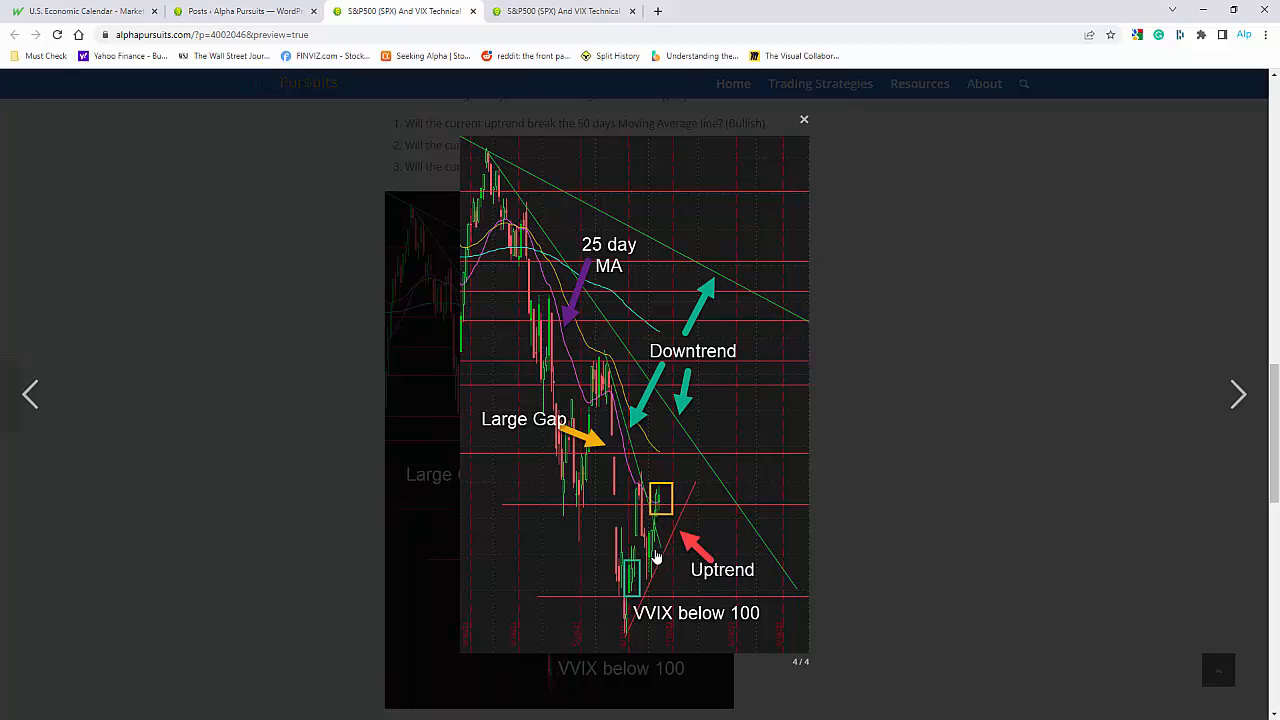
mouse_move(647, 551)
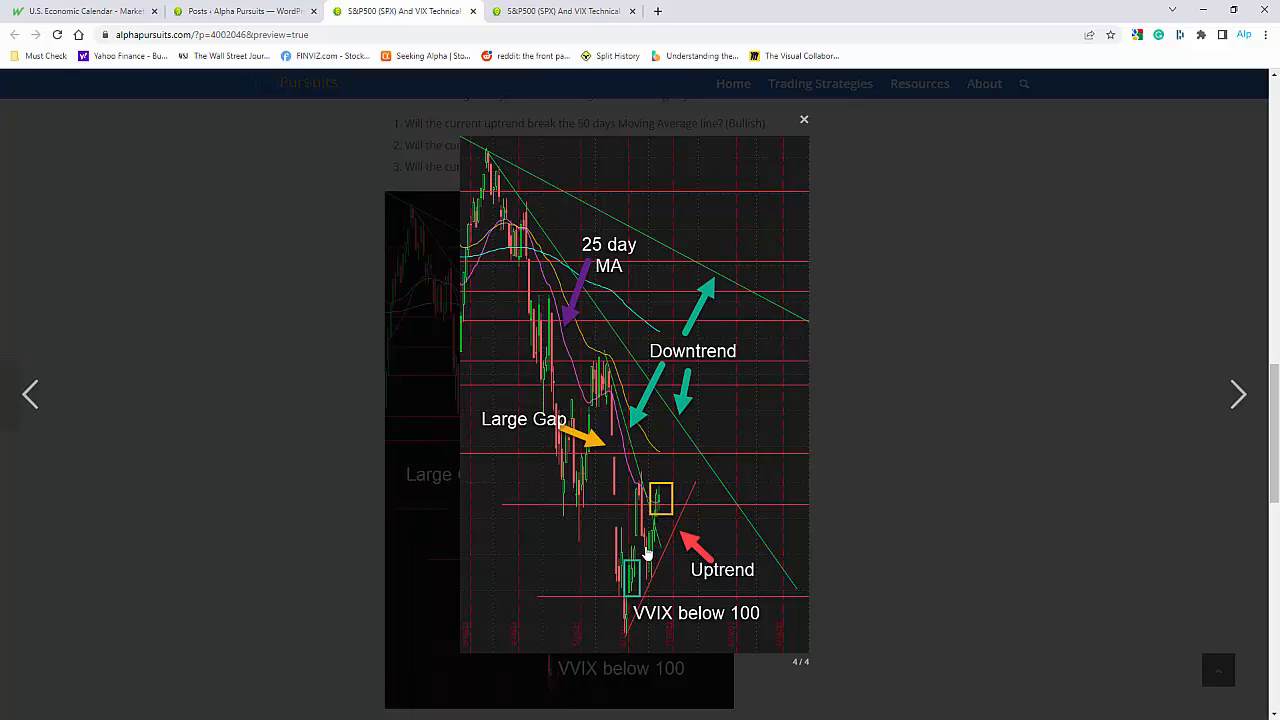
mouse_move(630, 512)
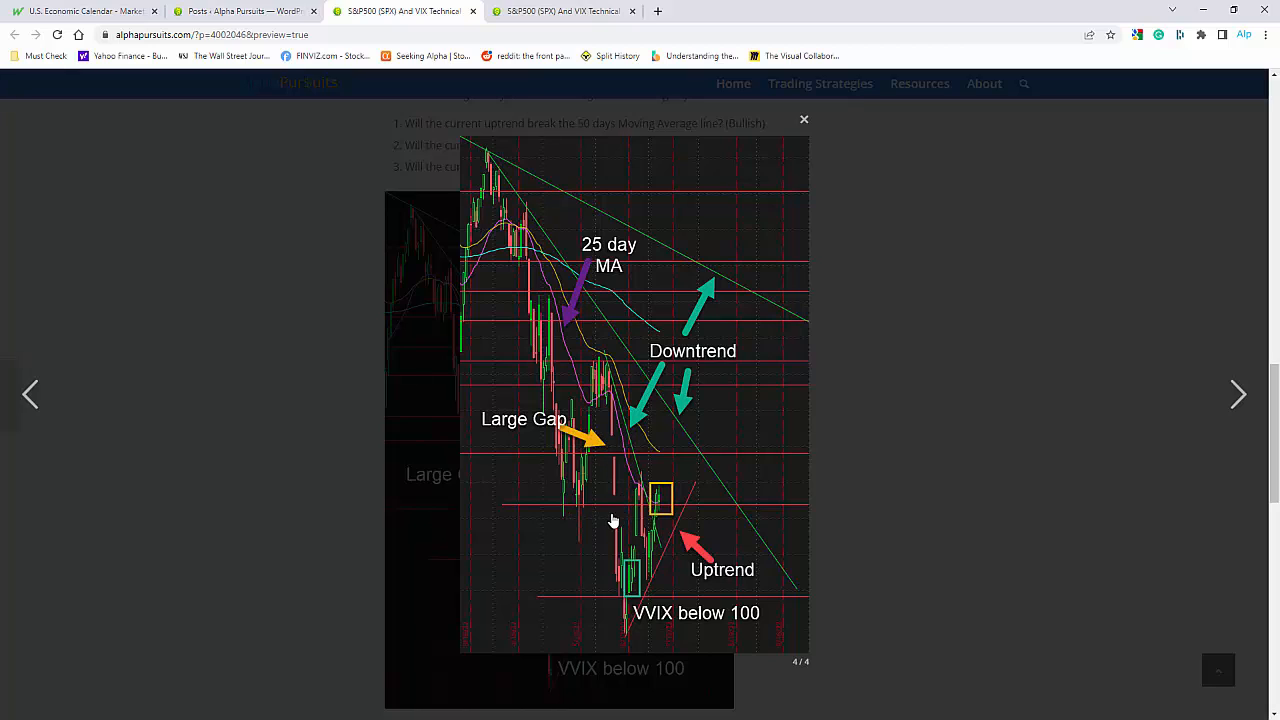
mouse_move(607, 537)
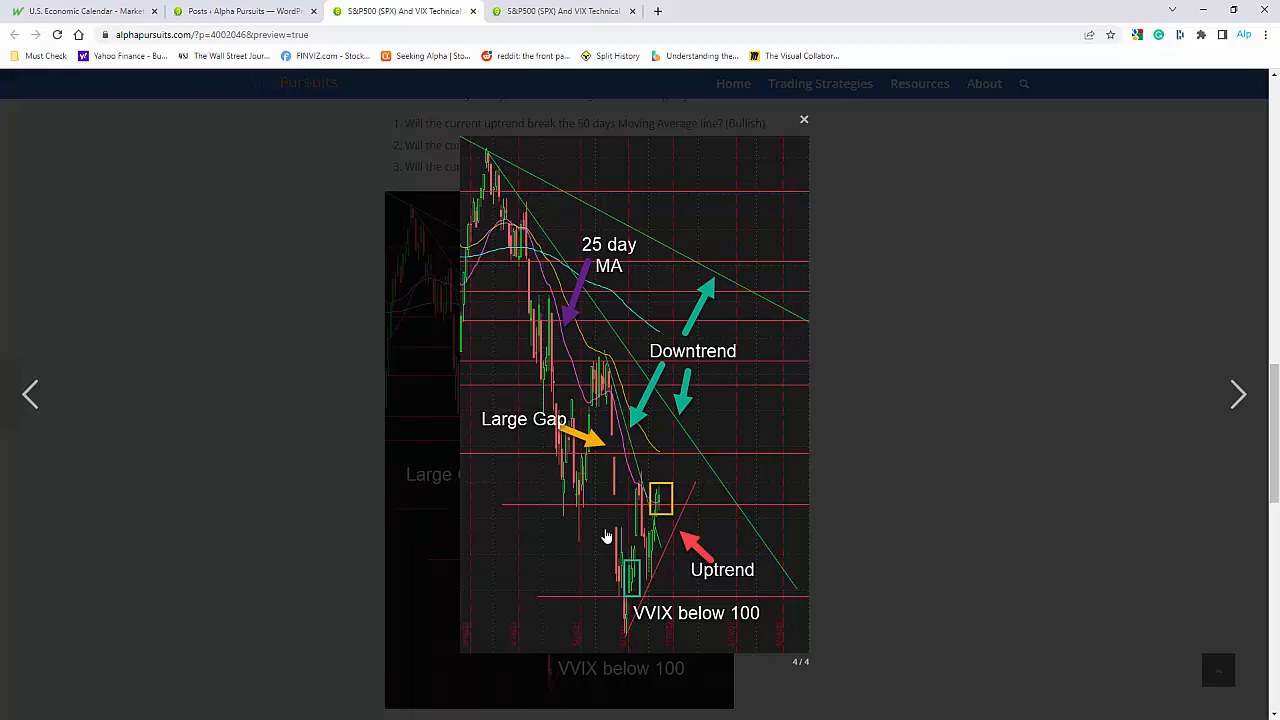
mouse_move(610, 448)
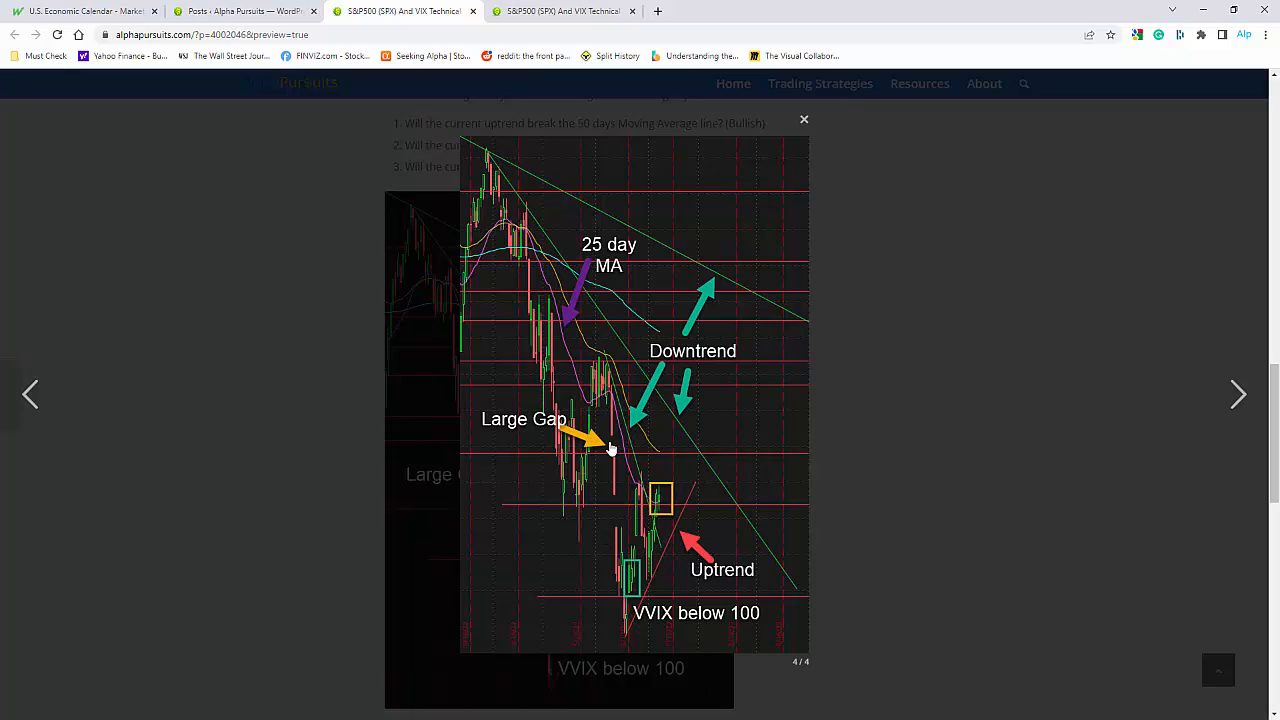
mouse_move(610, 452)
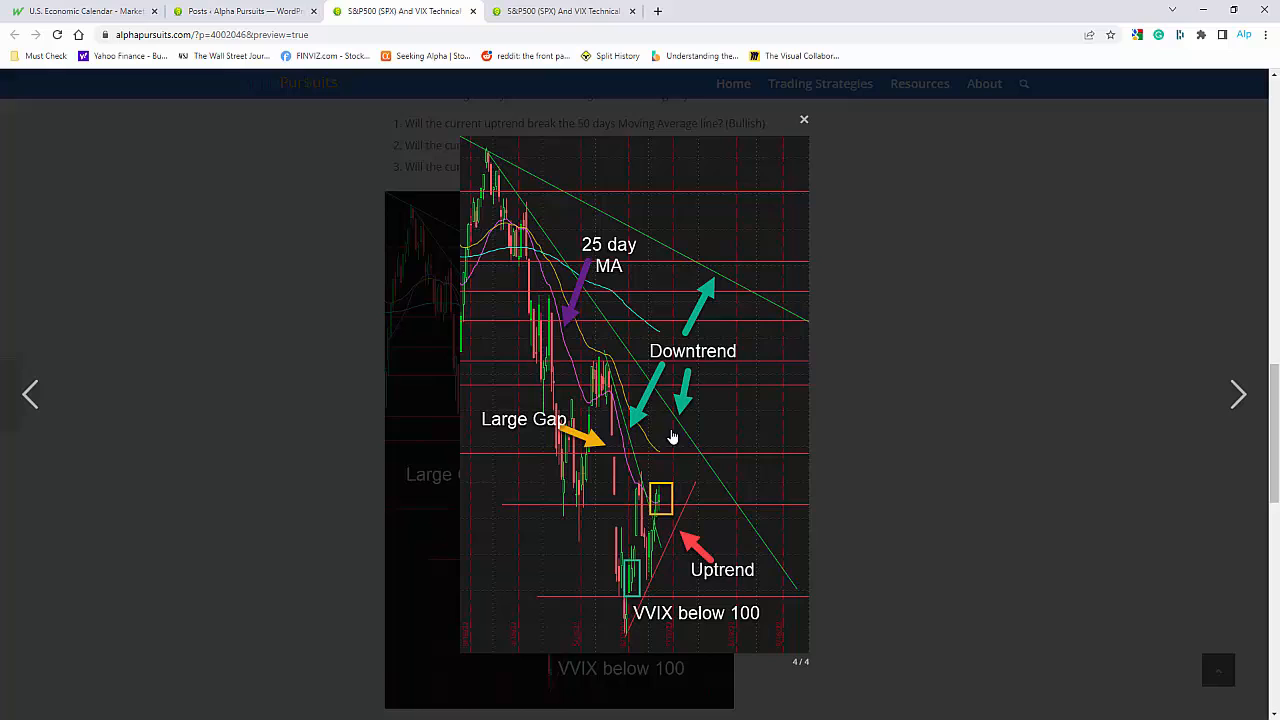
mouse_move(680, 460)
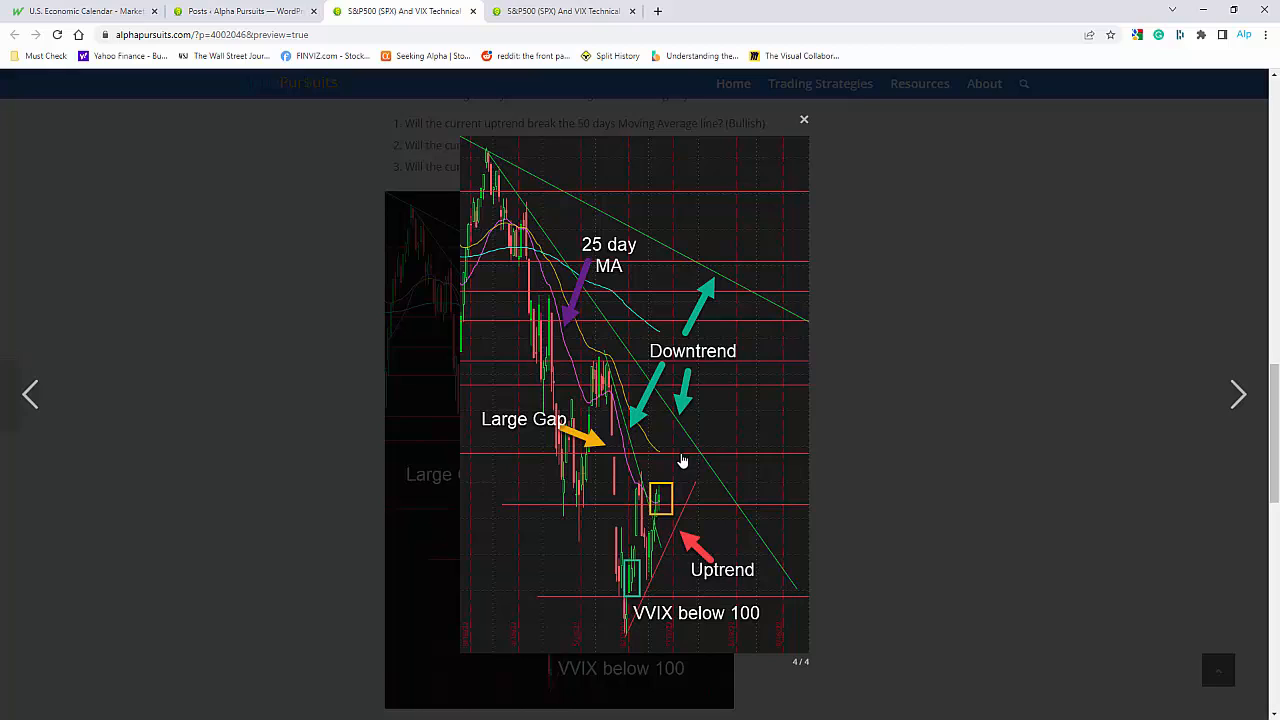
mouse_move(693, 545)
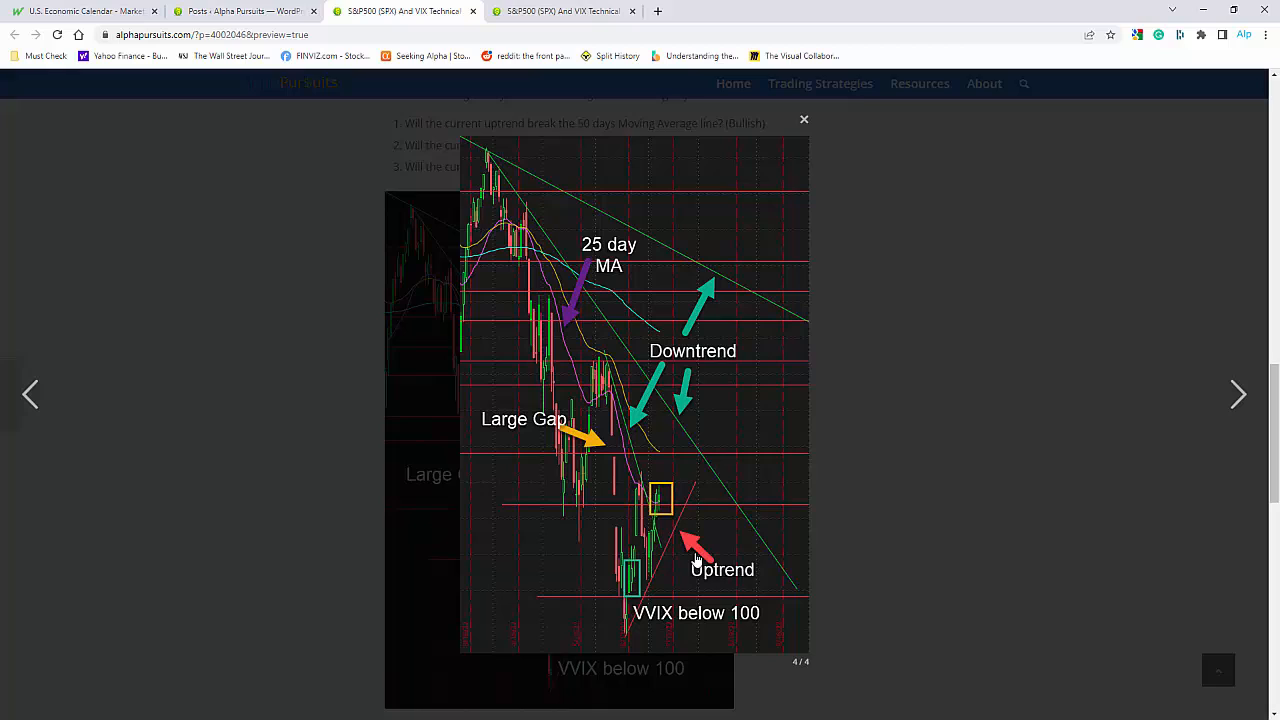
mouse_move(685, 495)
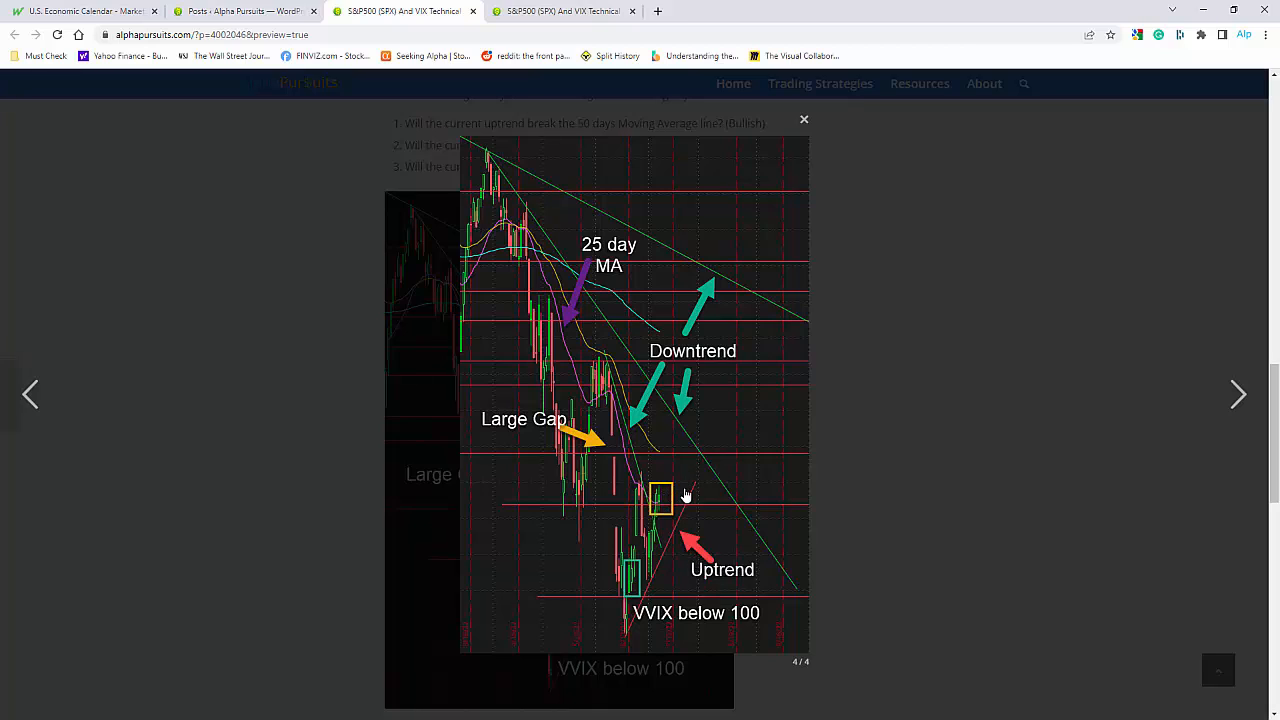
mouse_move(718, 545)
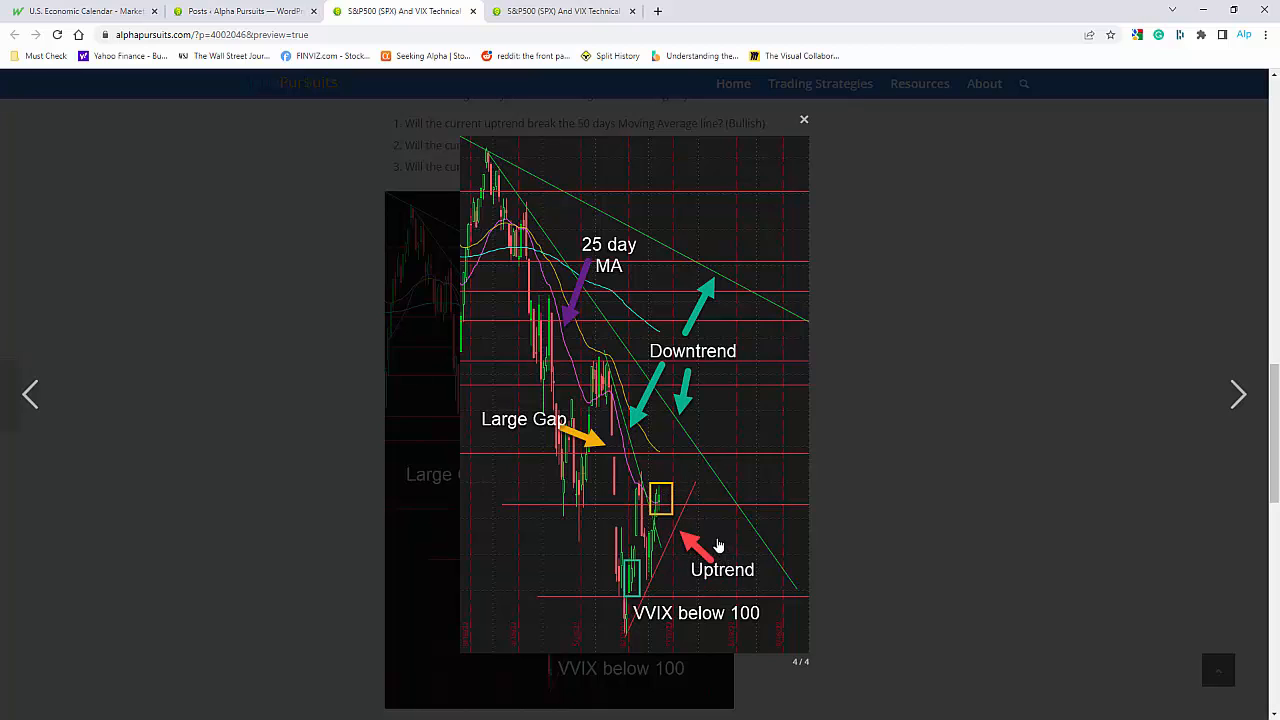
mouse_move(675, 507)
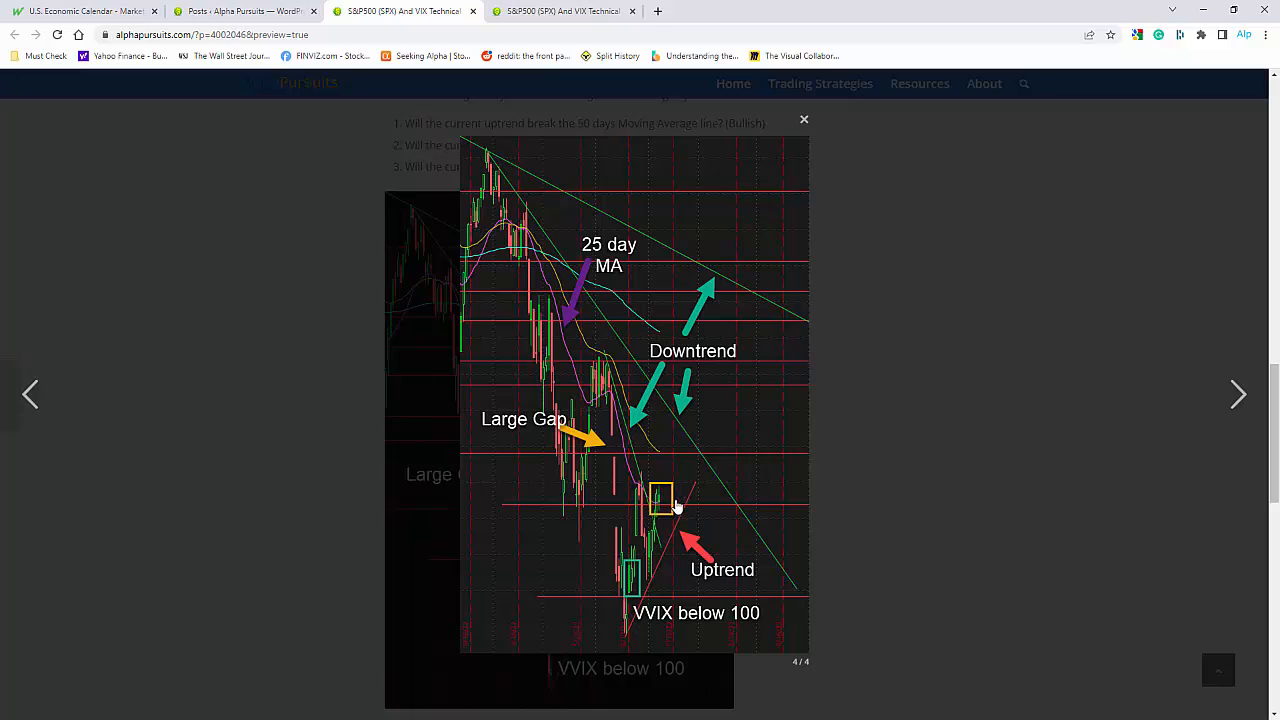
mouse_move(675, 505)
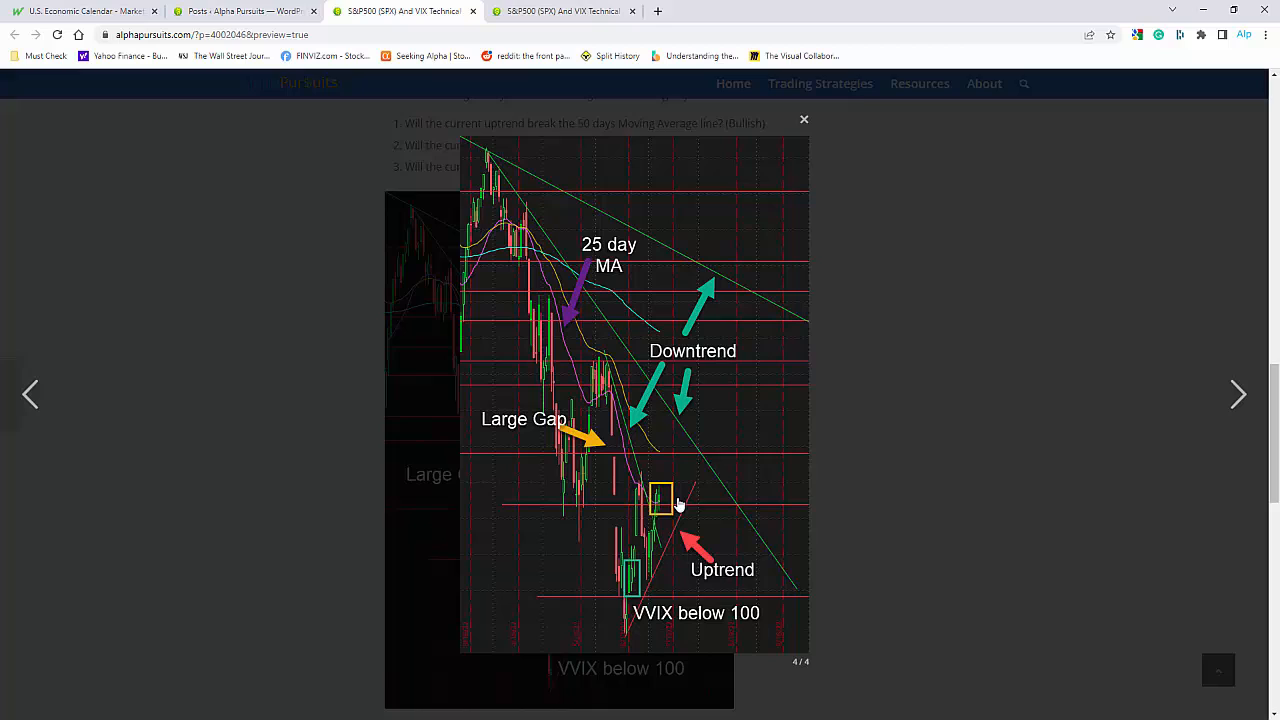
mouse_move(667, 487)
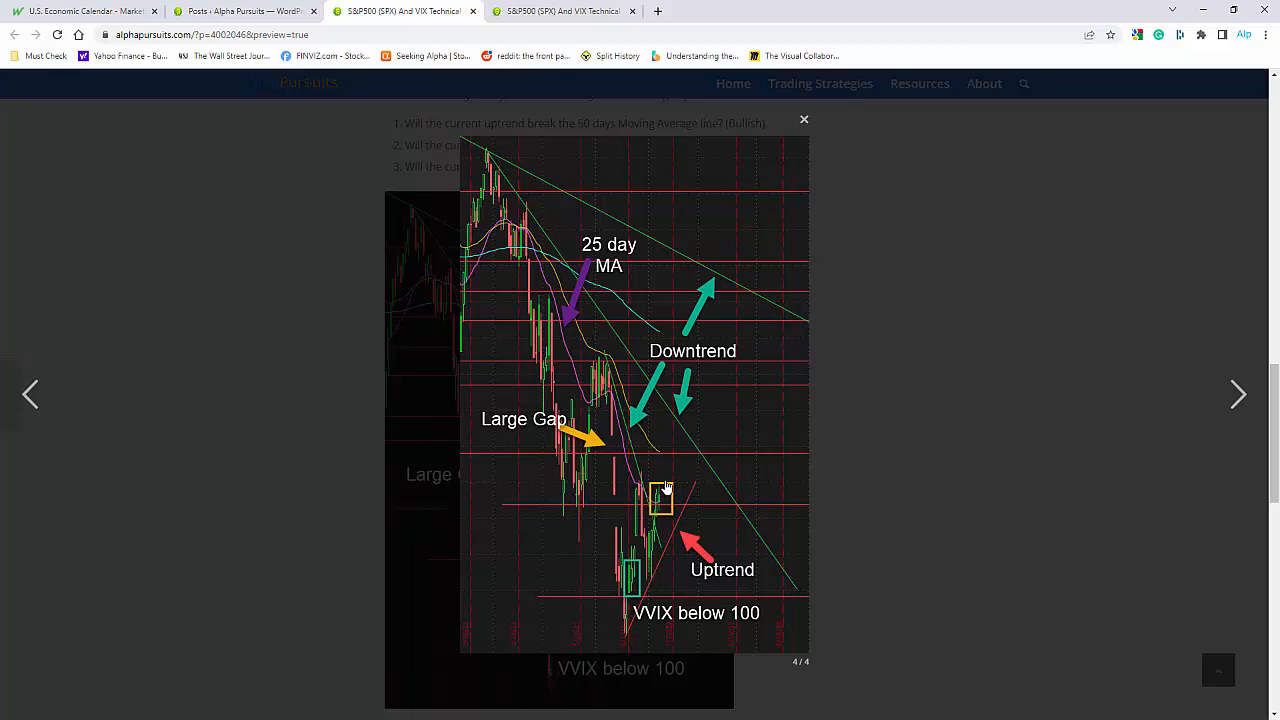
mouse_move(659, 480)
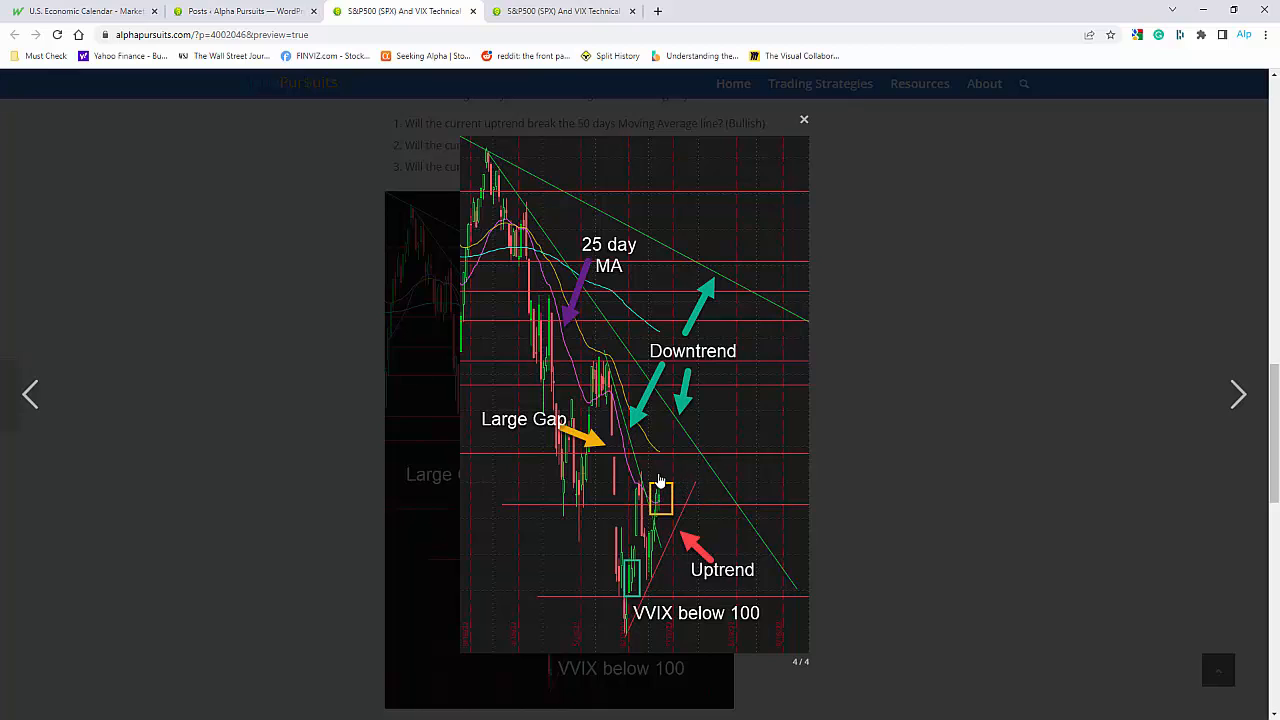
mouse_move(648, 452)
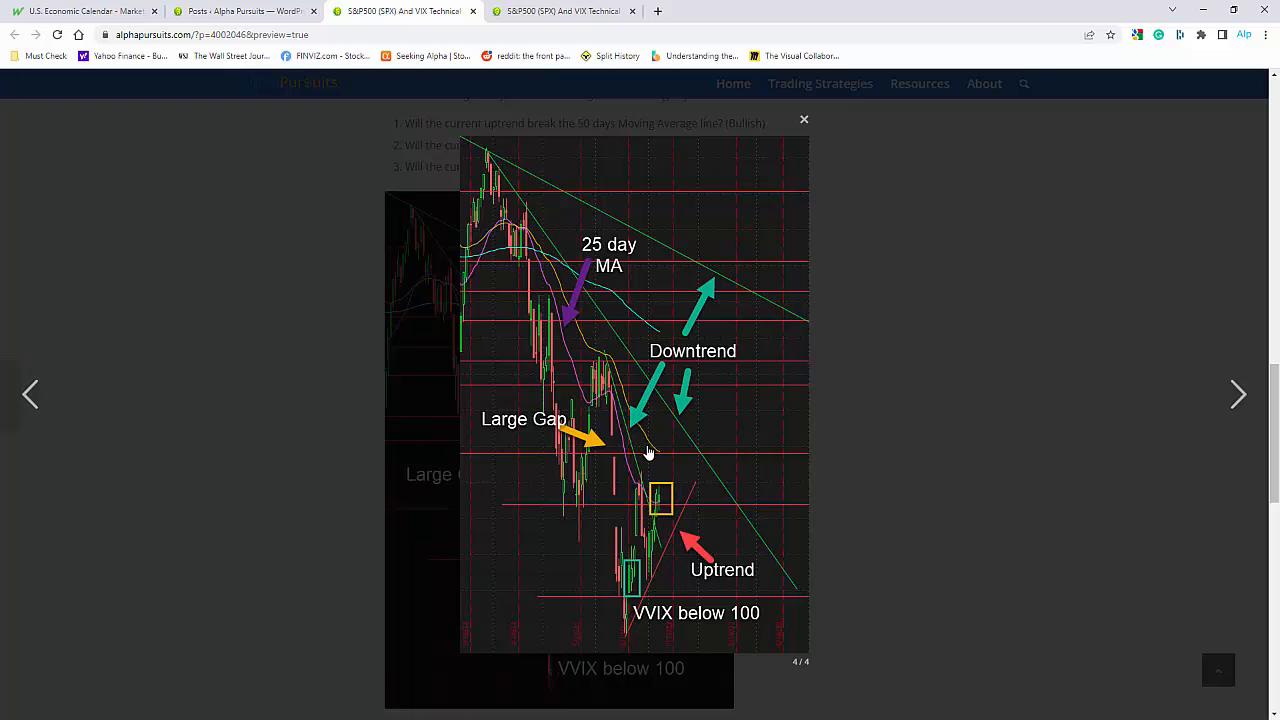
mouse_move(640, 443)
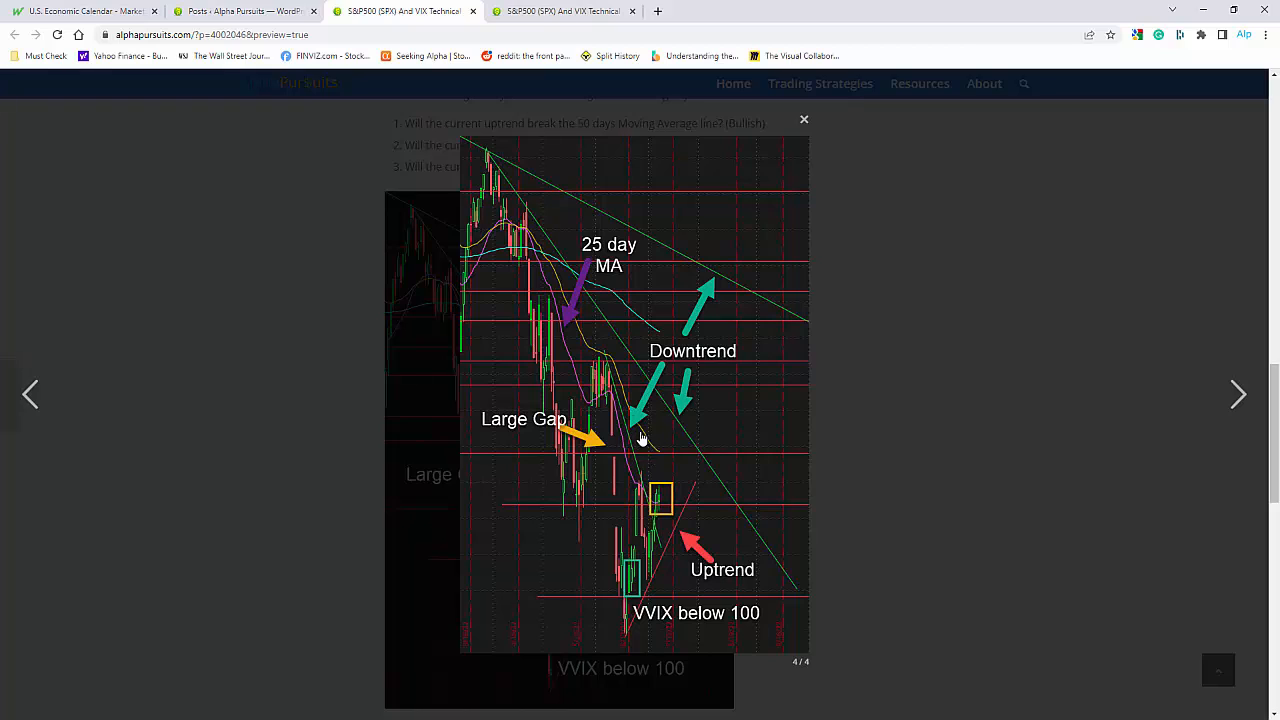
mouse_move(659, 458)
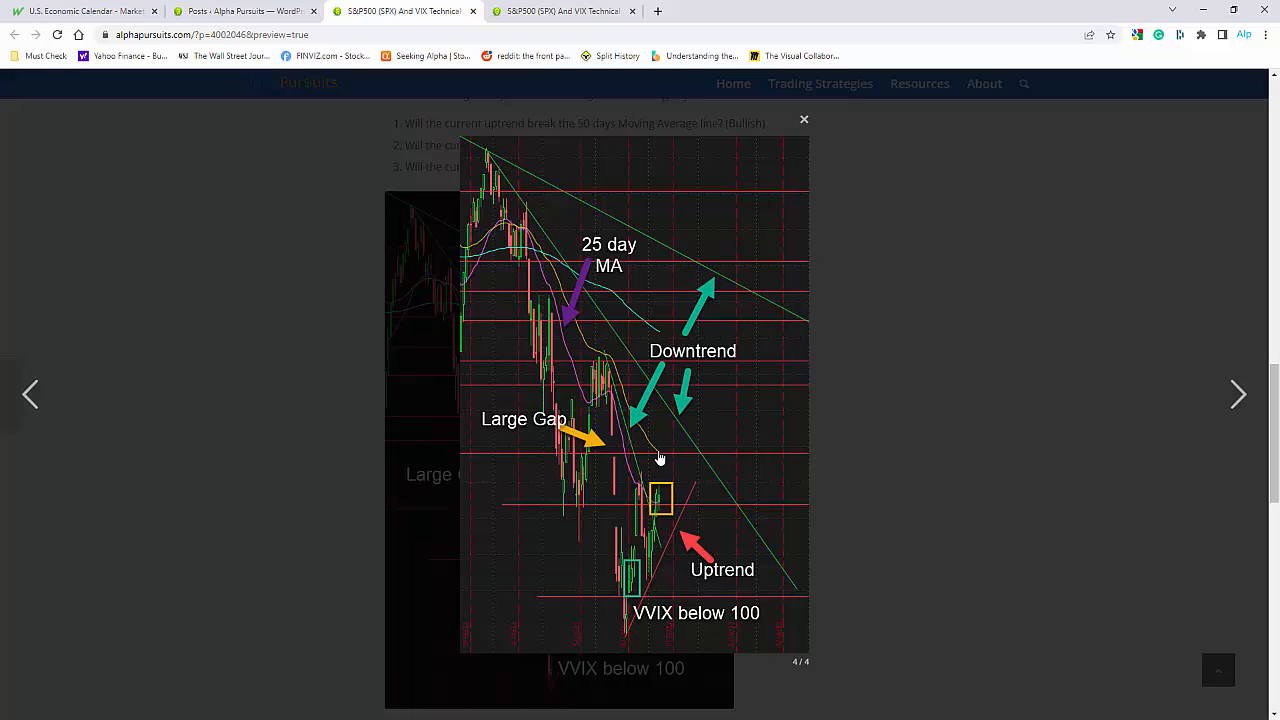
mouse_move(505, 262)
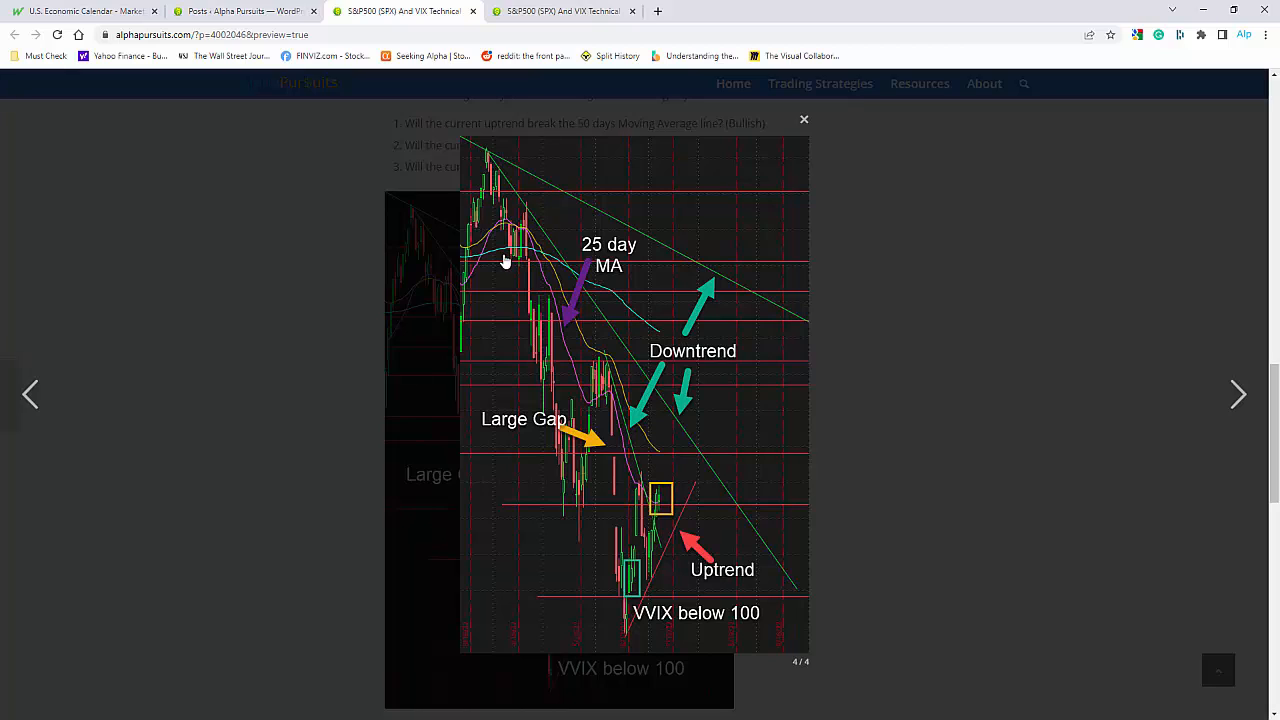
mouse_move(623, 313)
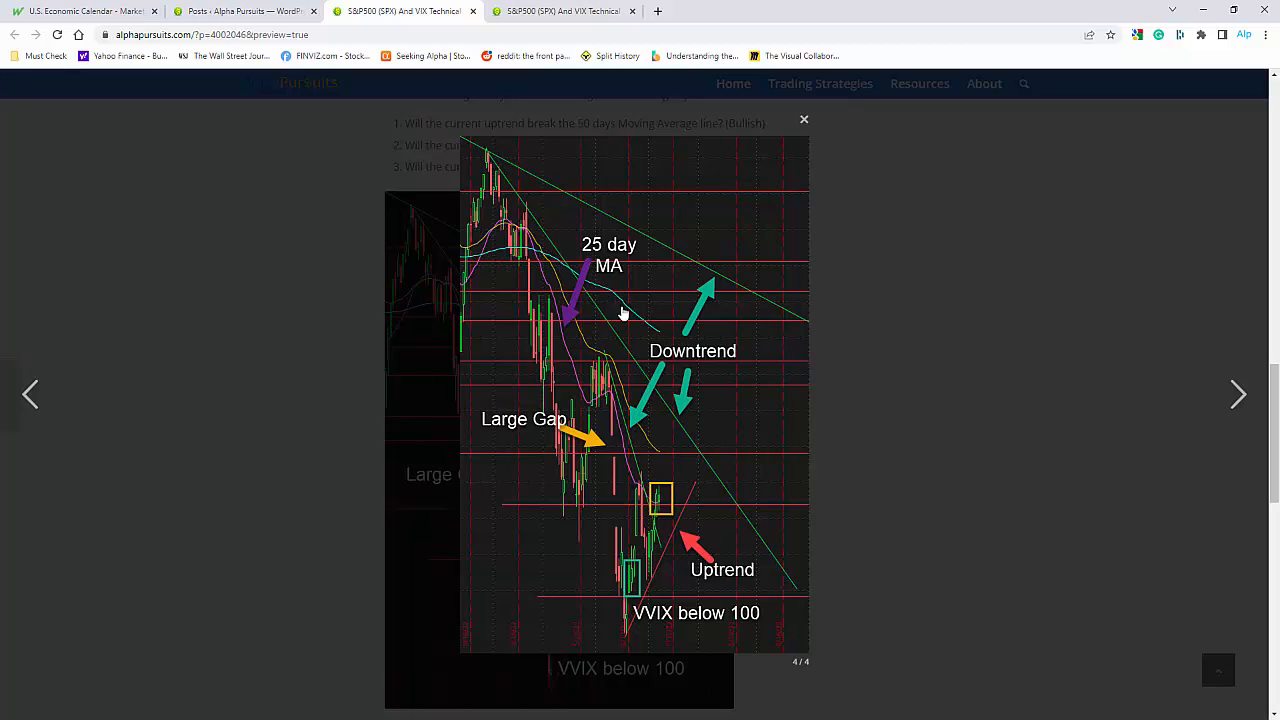
mouse_move(660, 333)
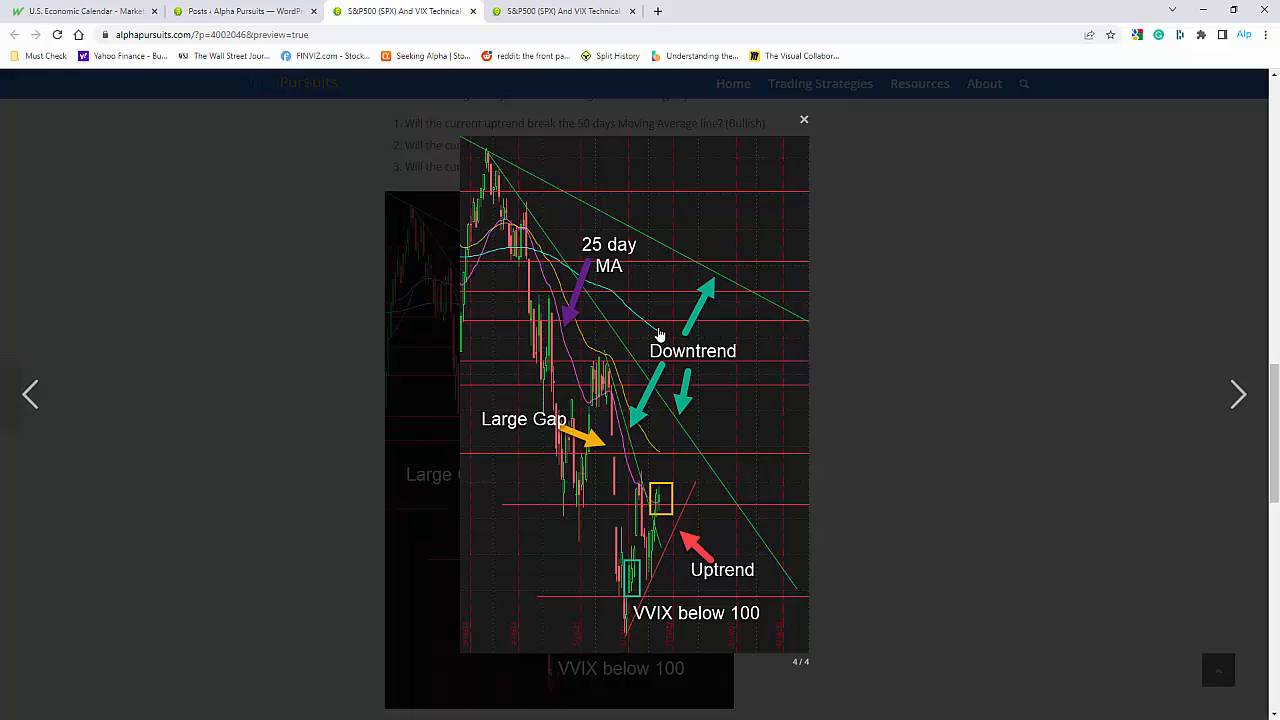
mouse_move(660, 458)
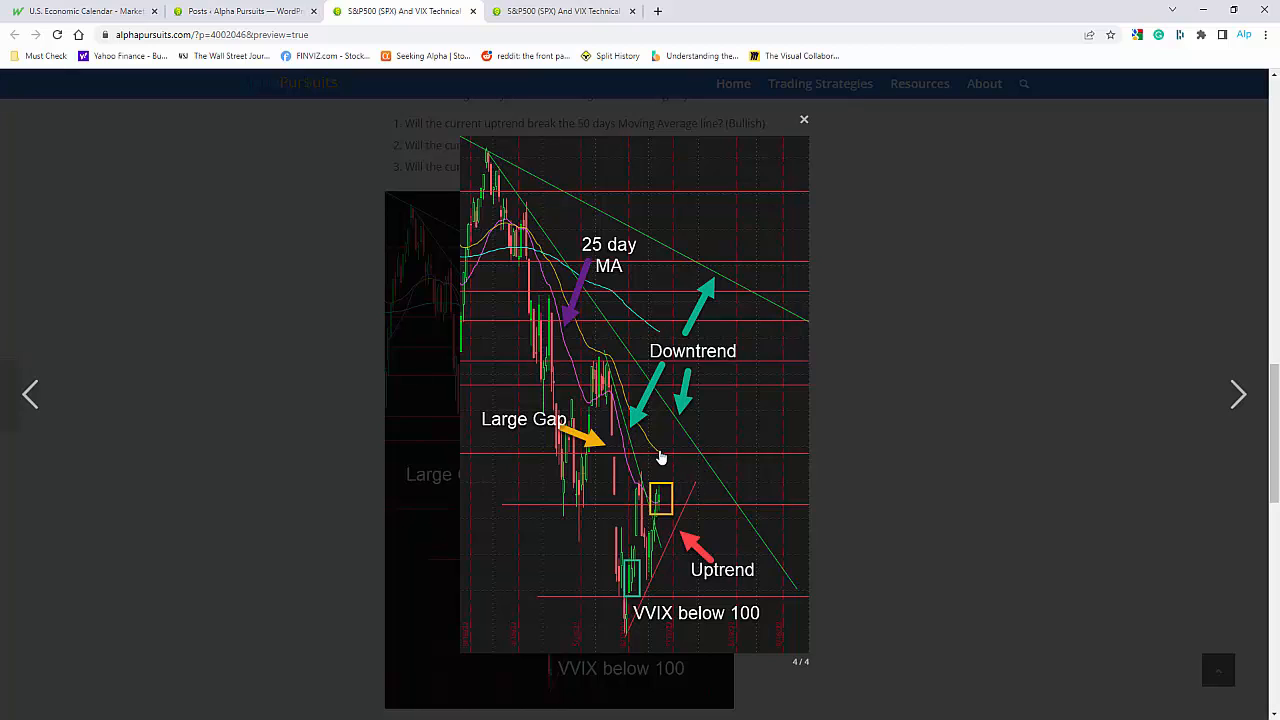
mouse_move(667, 477)
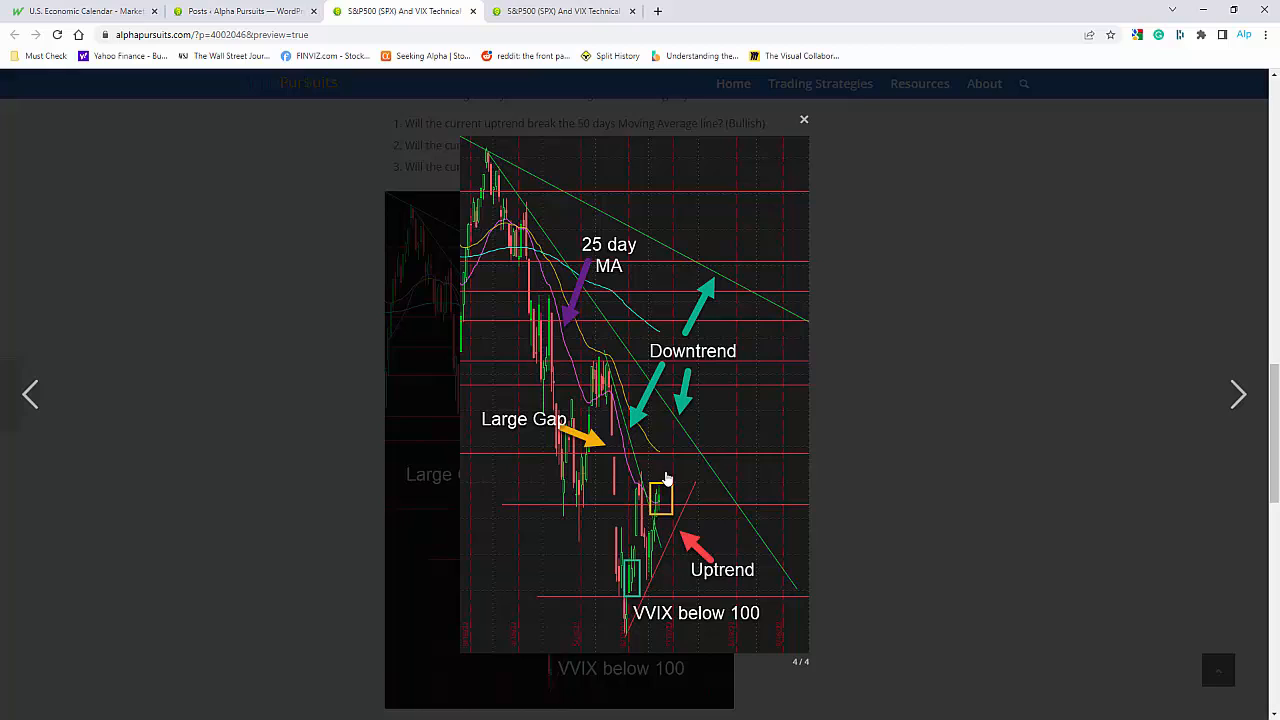
mouse_move(681, 471)
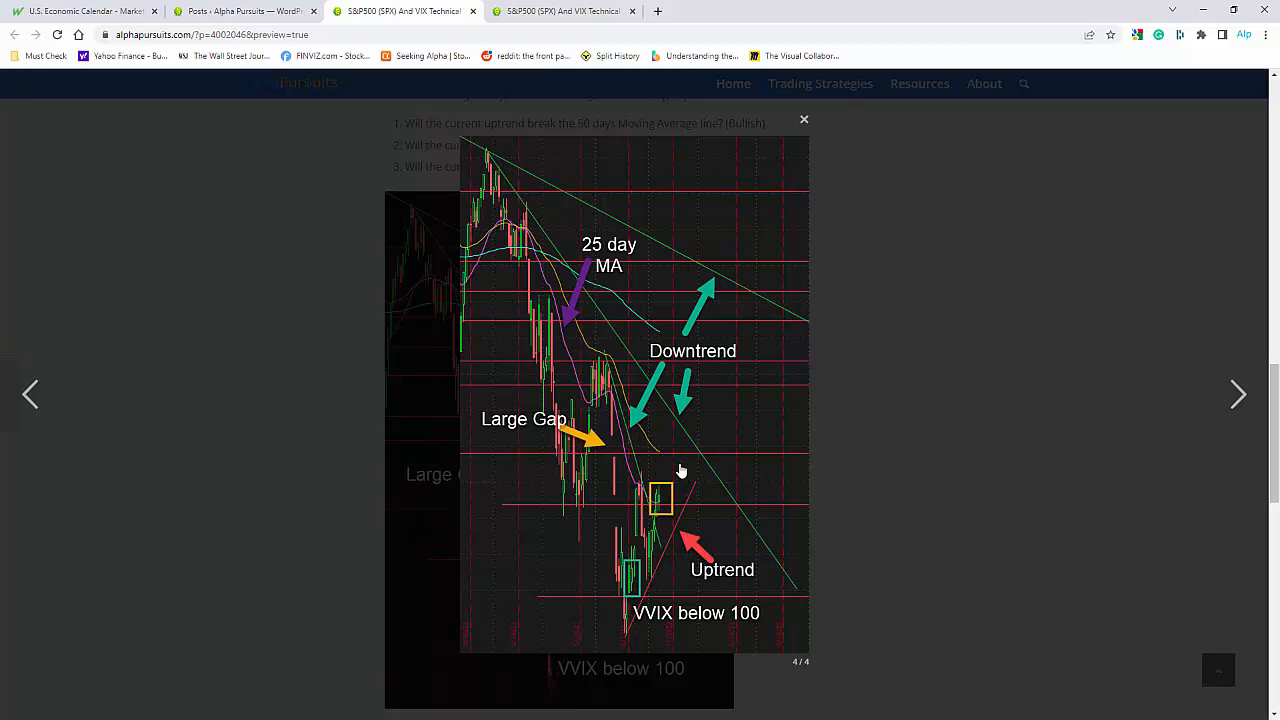
mouse_move(715, 483)
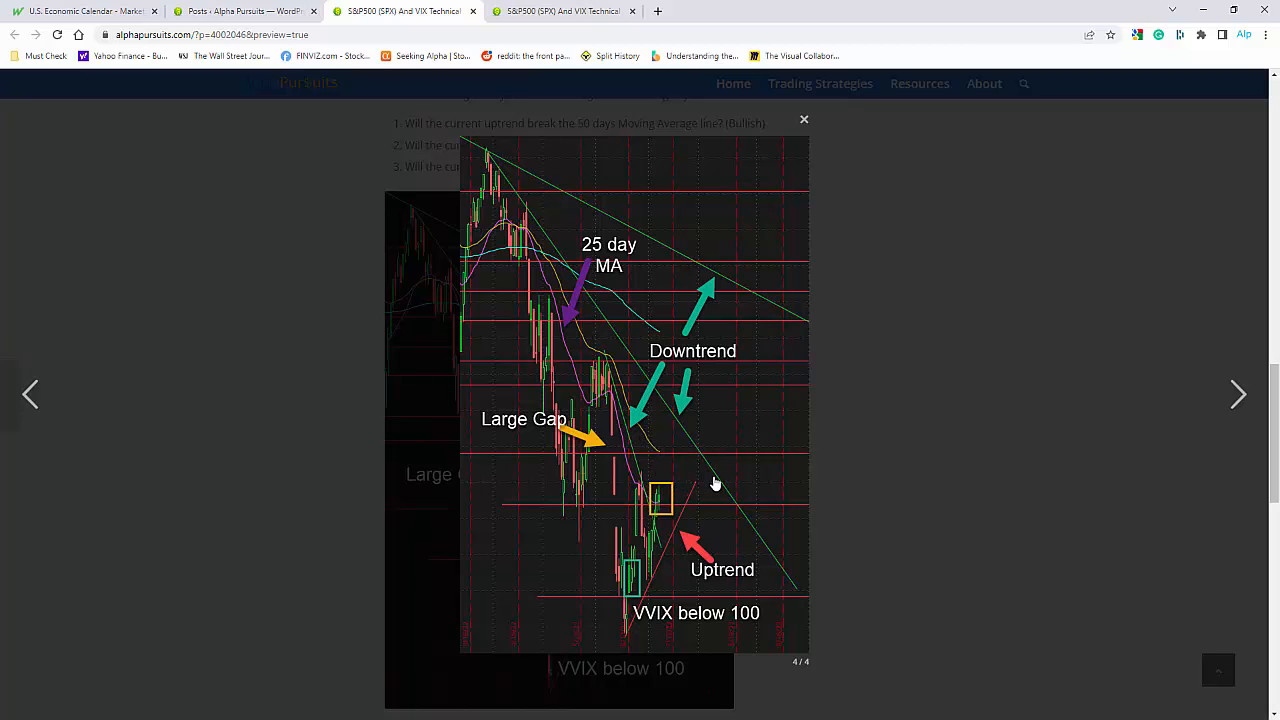
mouse_move(643, 377)
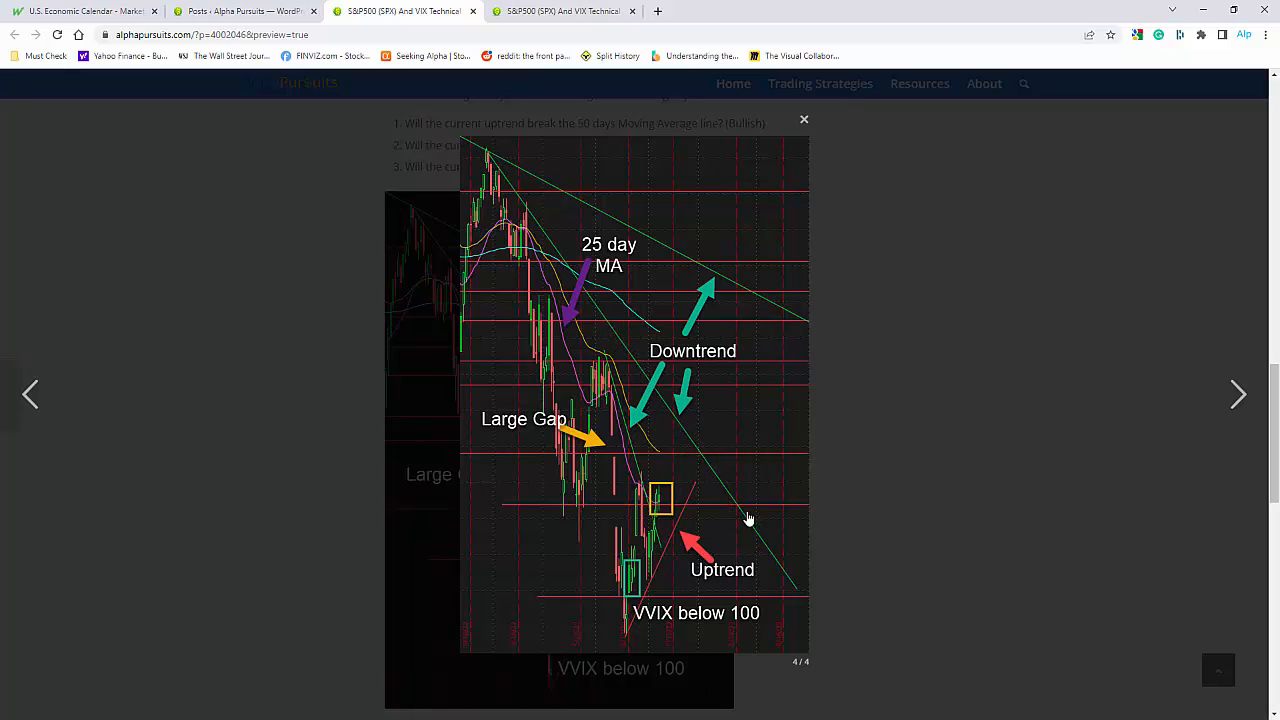
mouse_move(688, 506)
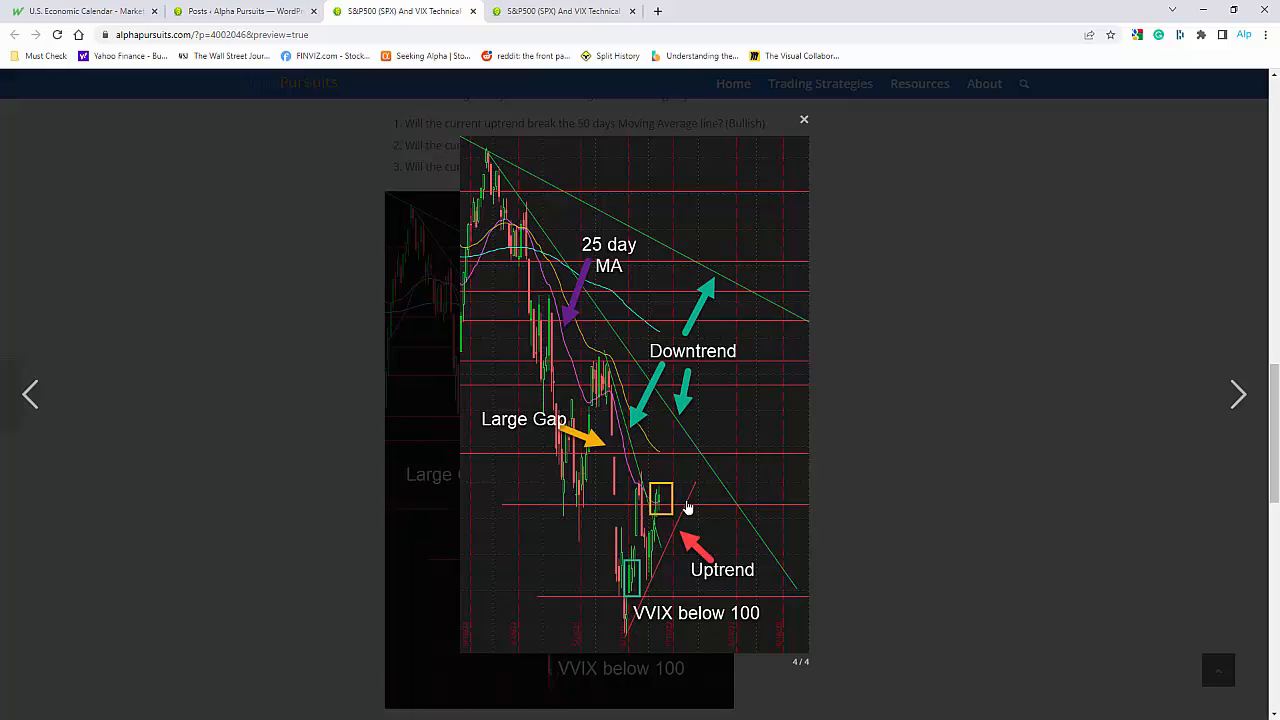
mouse_move(683, 525)
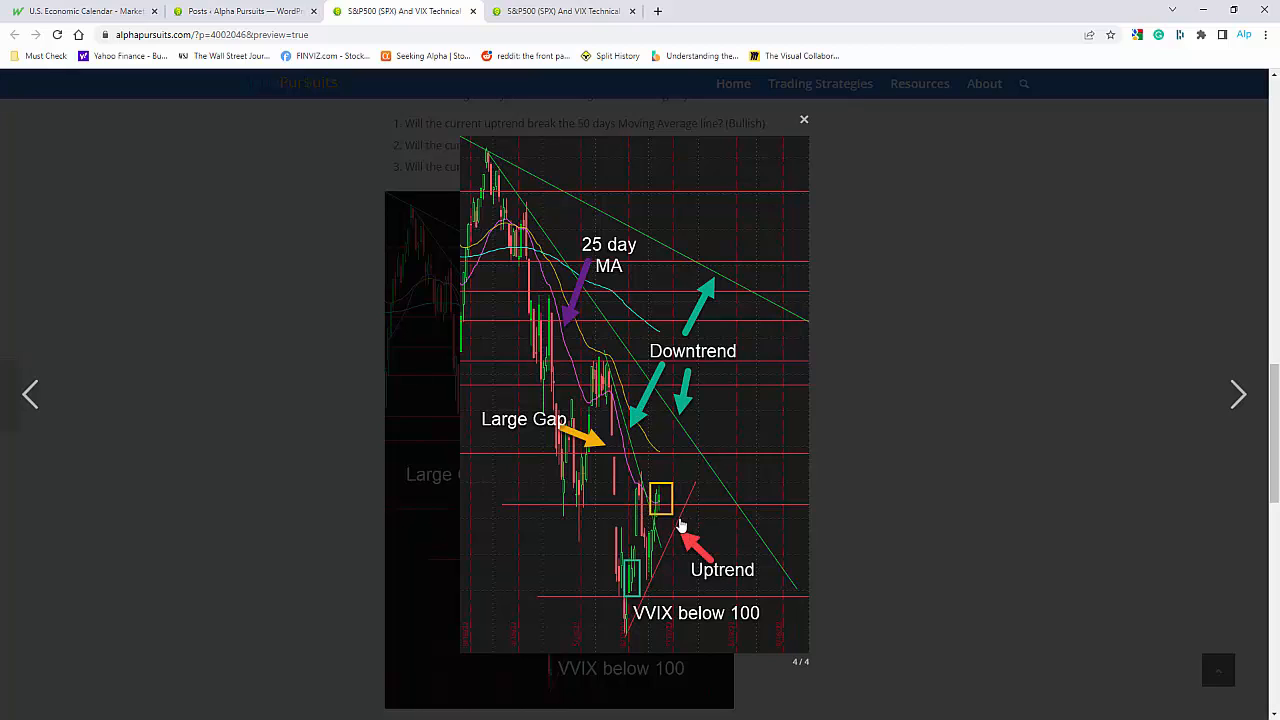
mouse_move(617, 372)
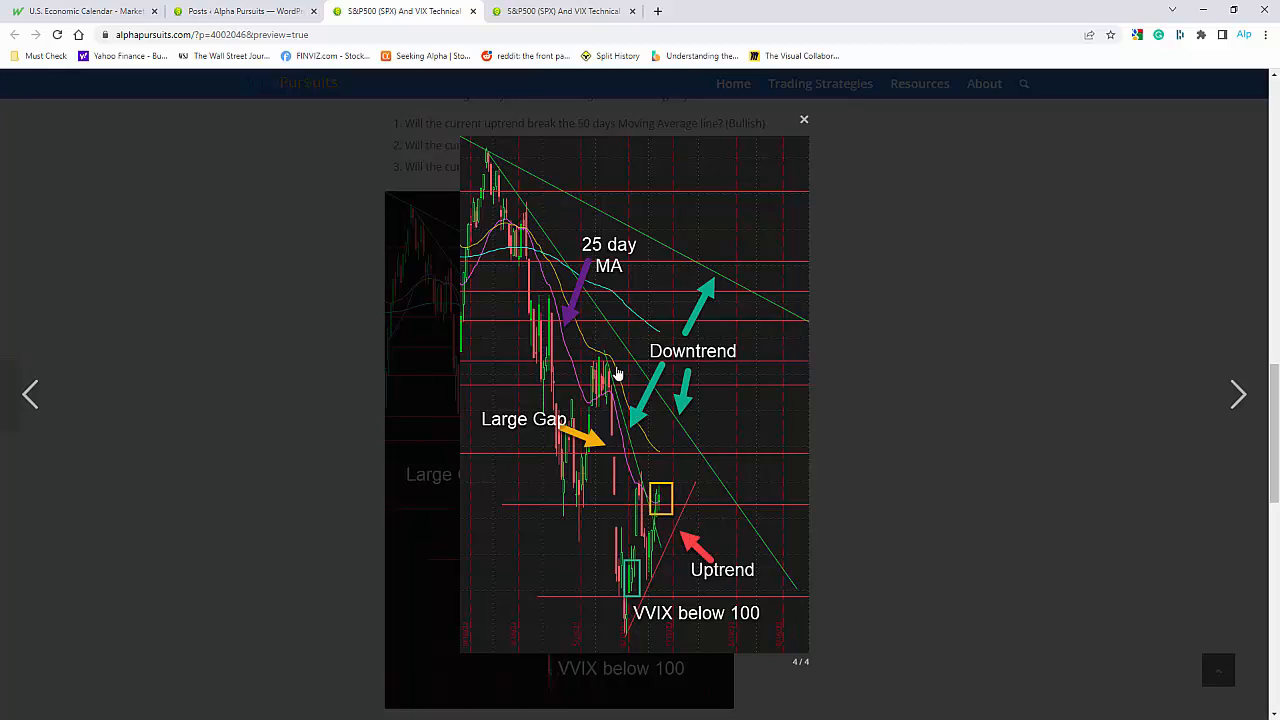
mouse_move(650, 525)
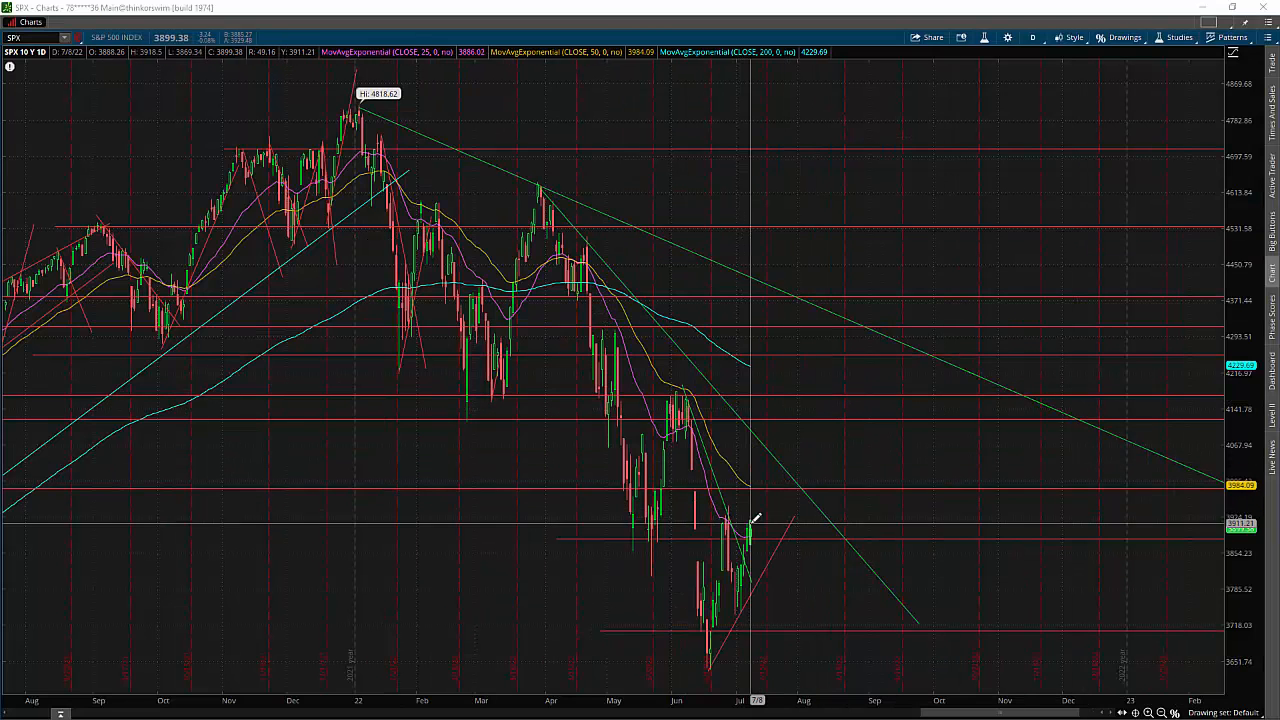
mouse_move(750, 525)
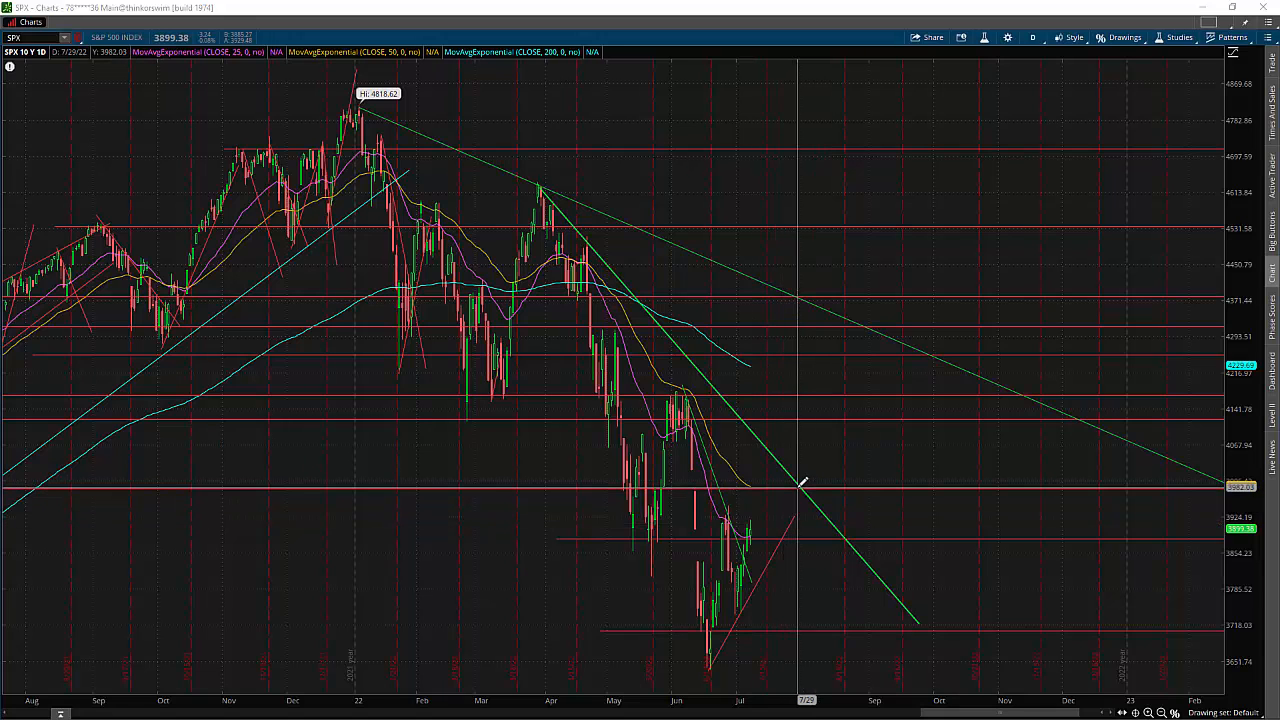
mouse_move(810, 497)
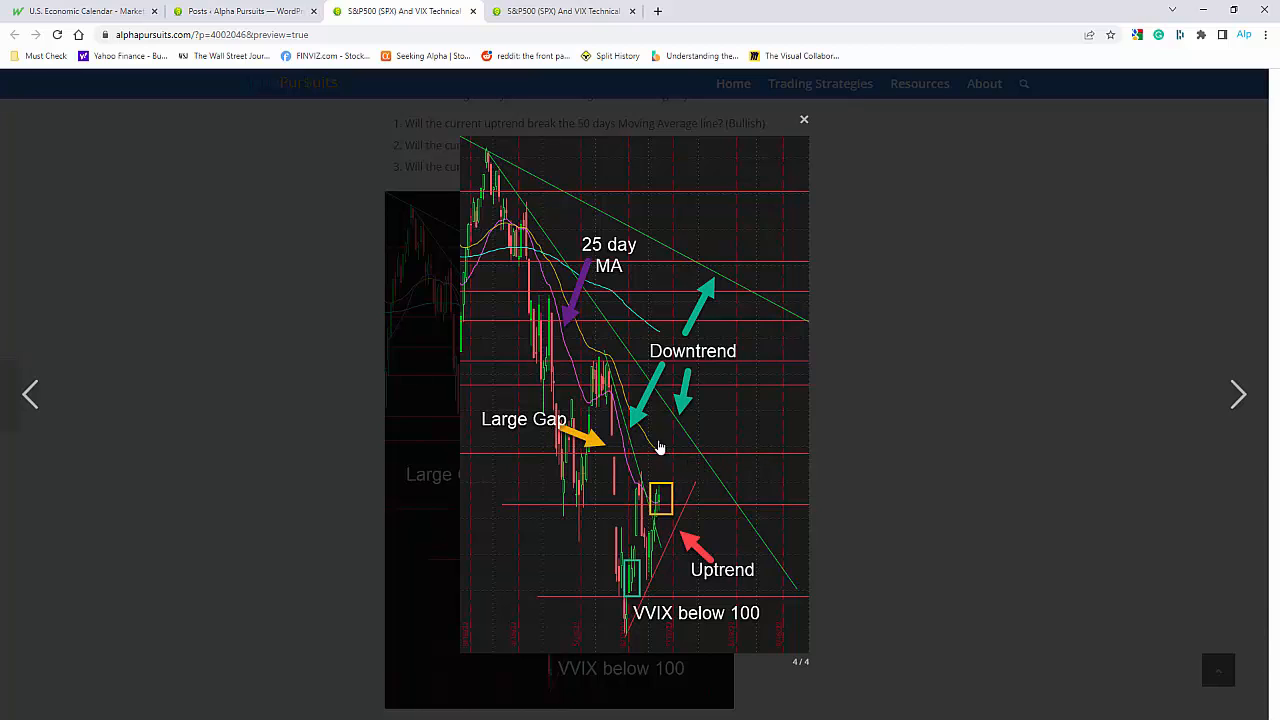
mouse_move(686, 430)
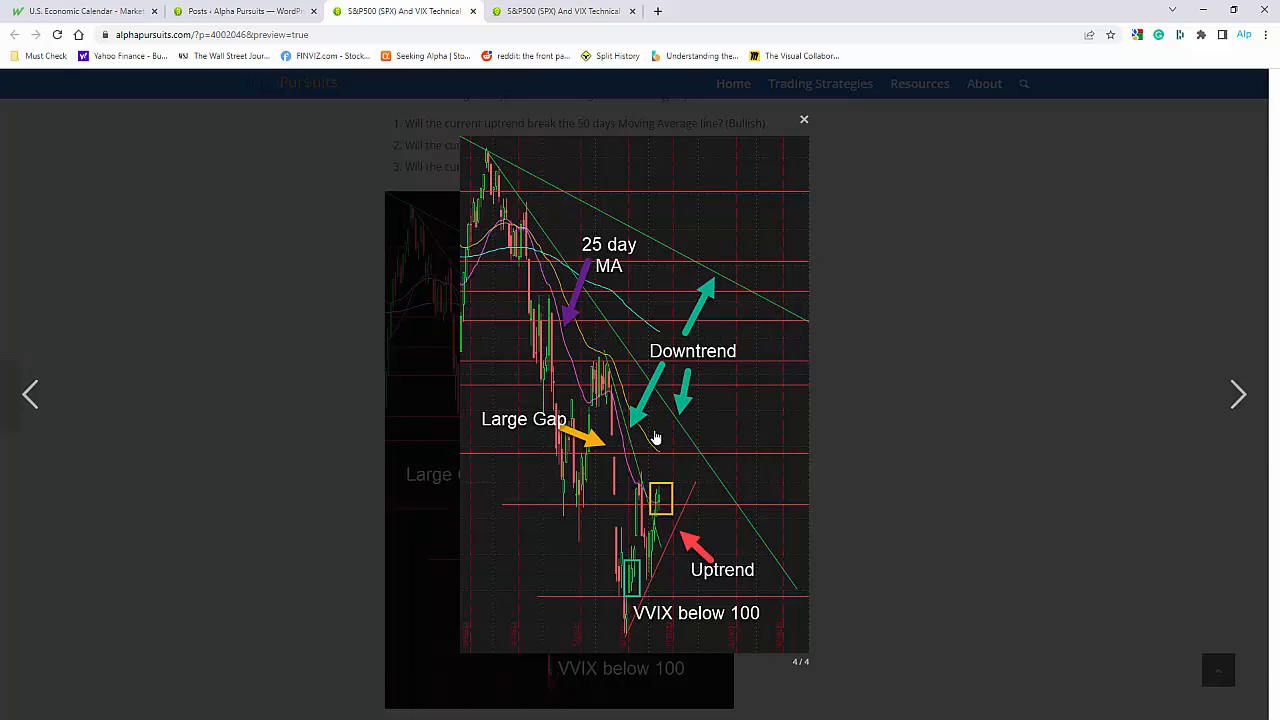
mouse_move(590, 440)
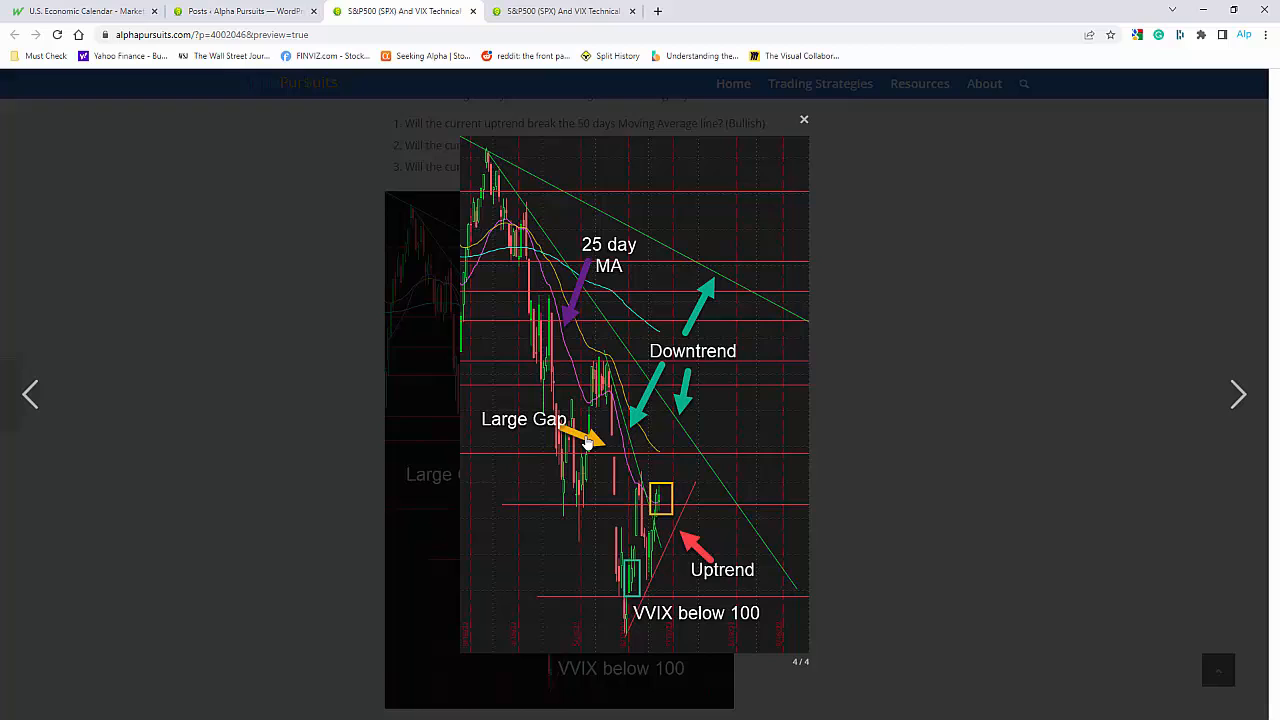
mouse_move(740, 439)
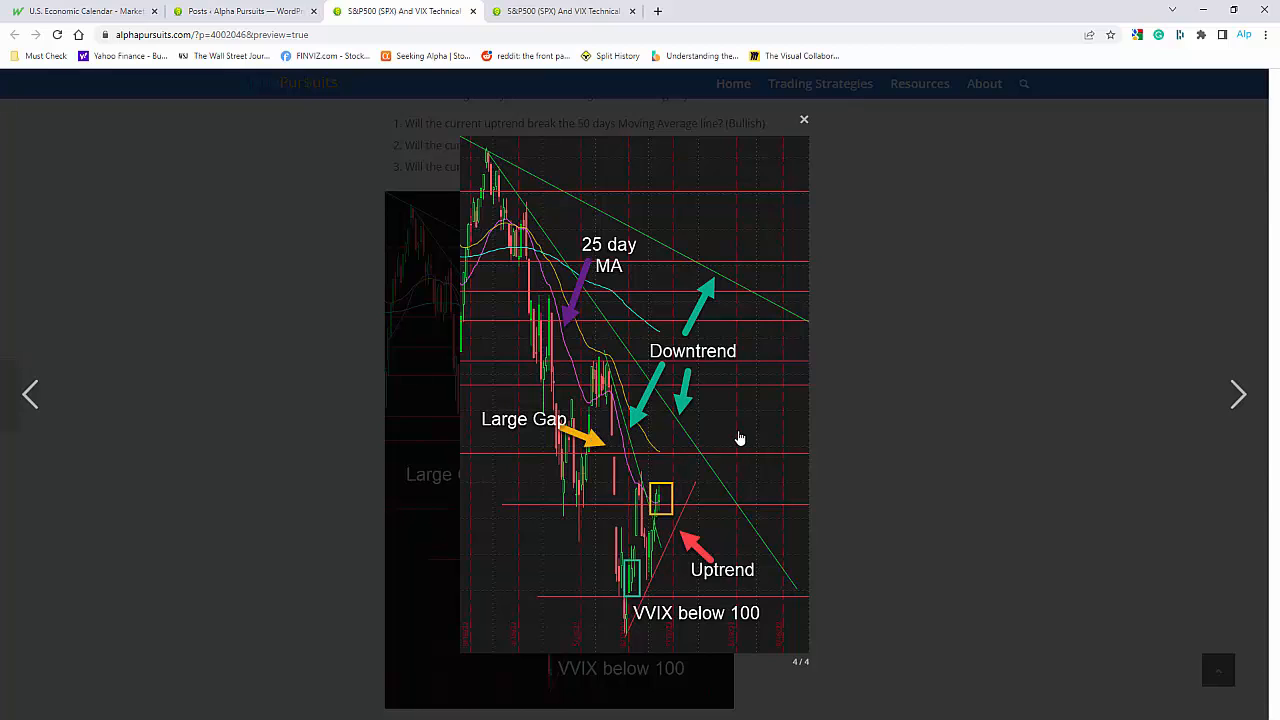
mouse_move(693, 432)
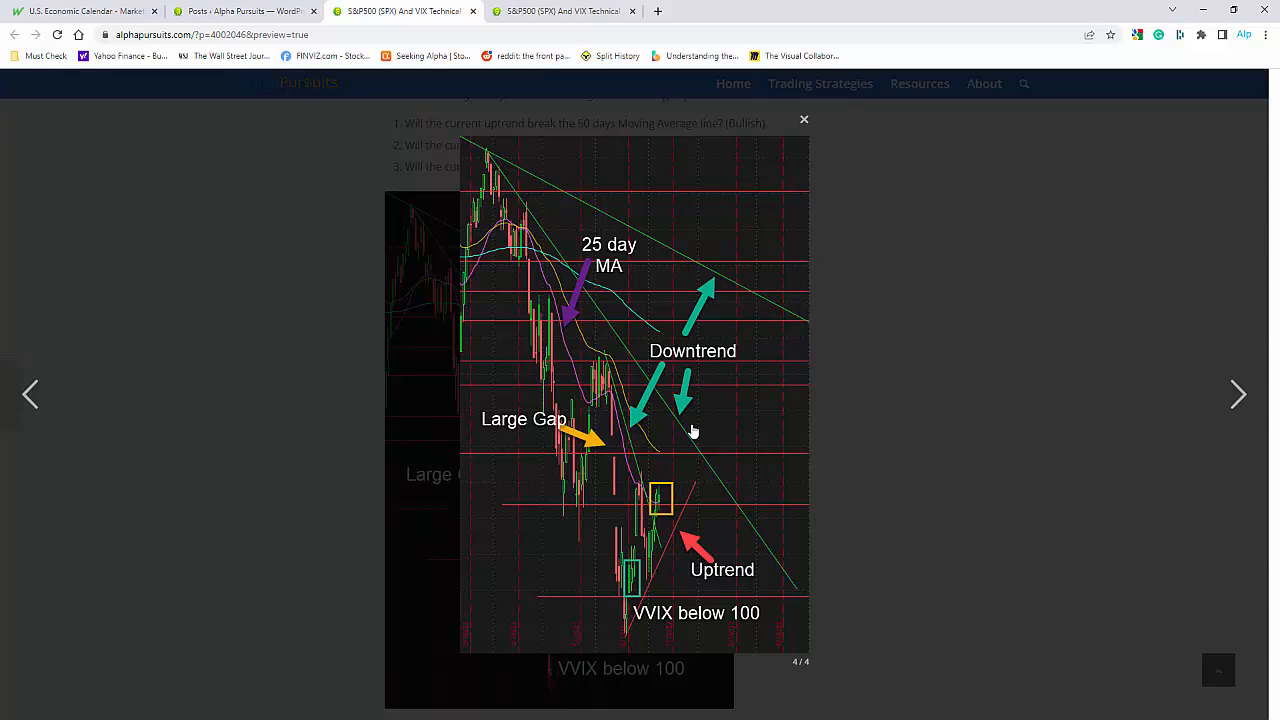
mouse_move(867, 479)
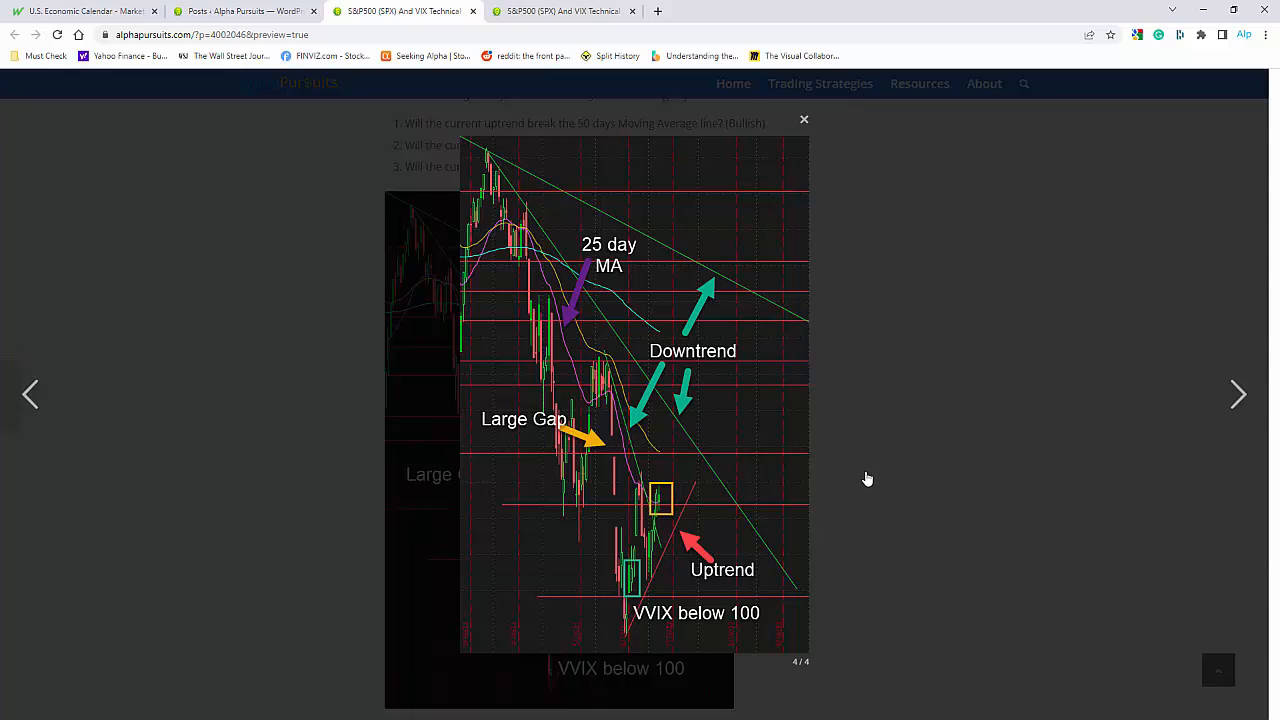
mouse_move(875, 478)
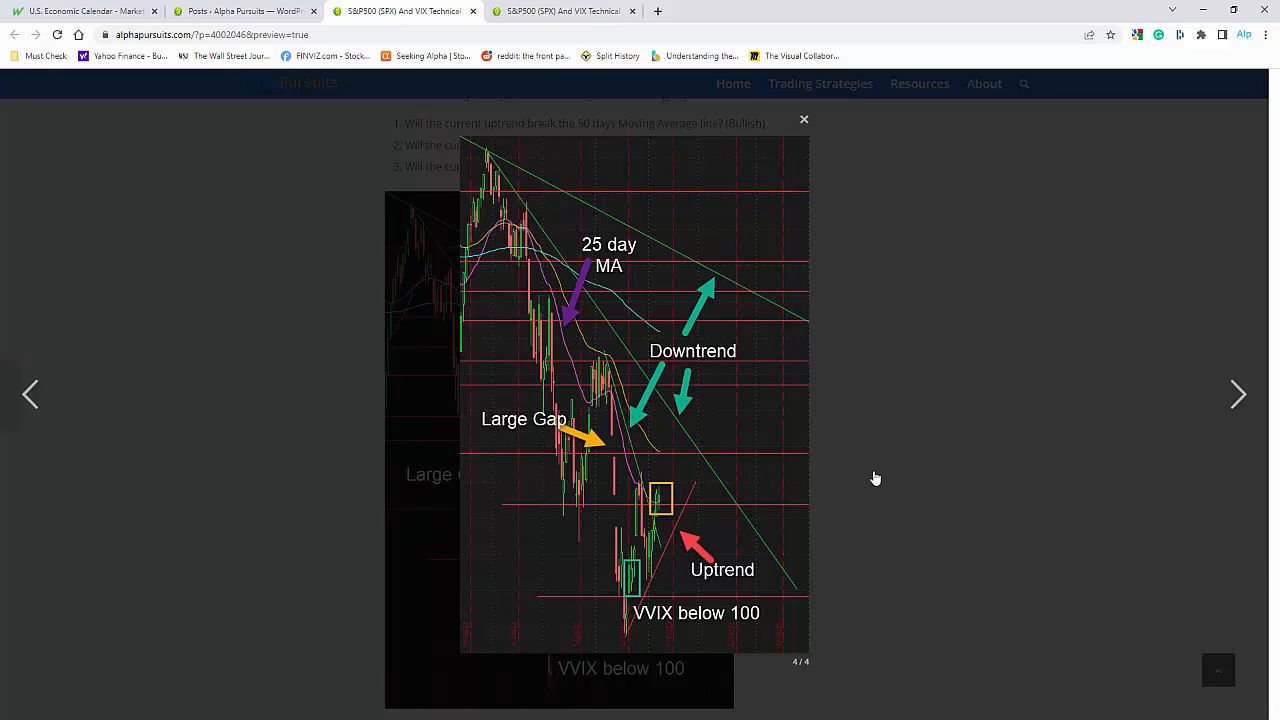
mouse_move(873, 481)
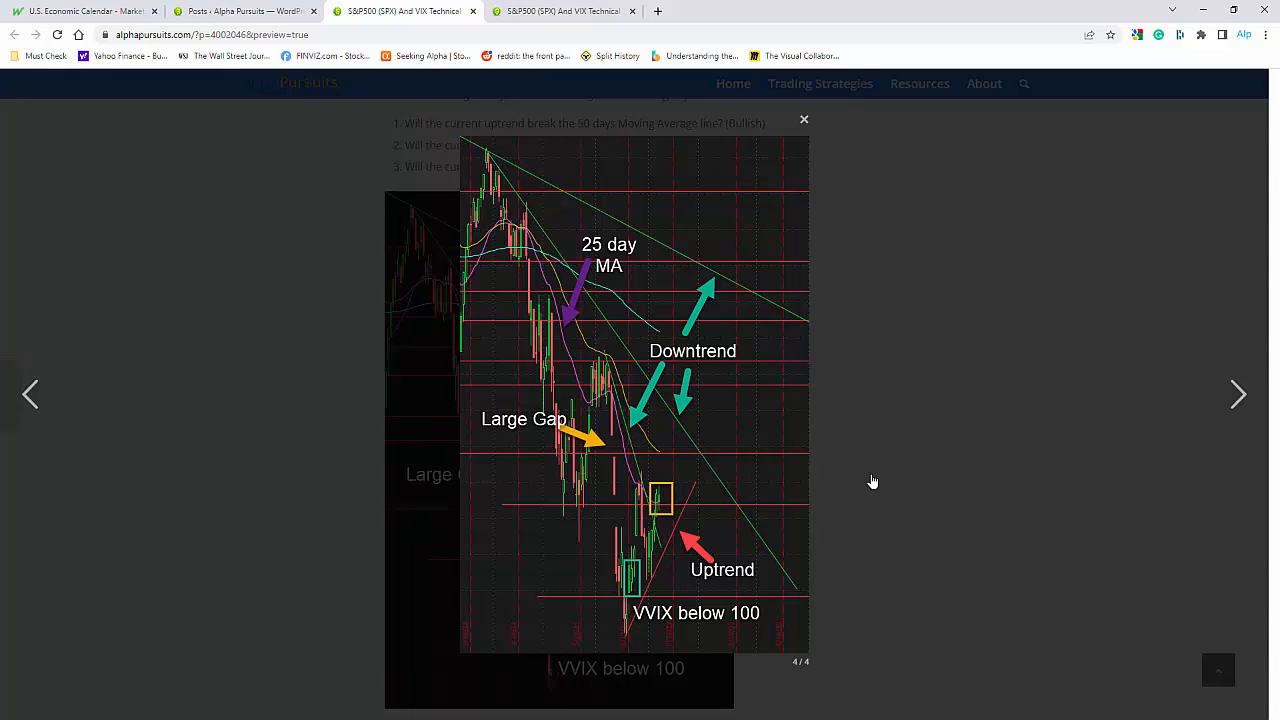
mouse_move(728, 475)
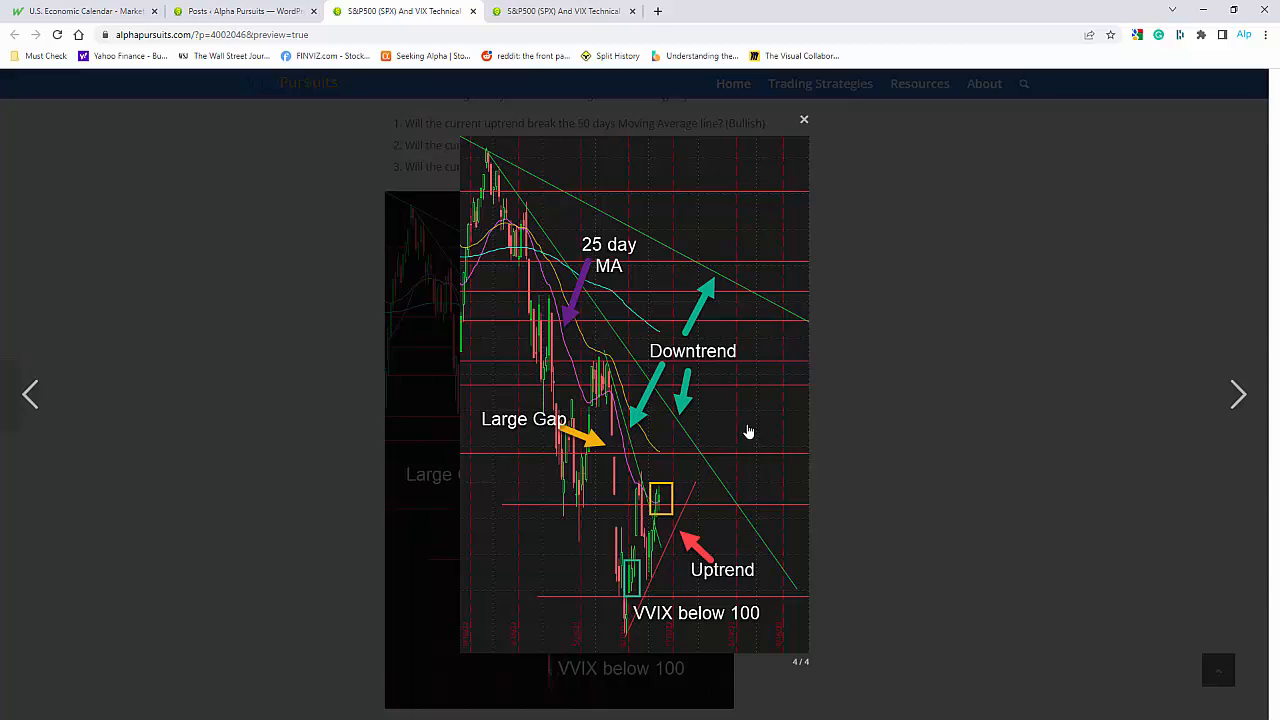
mouse_move(567, 500)
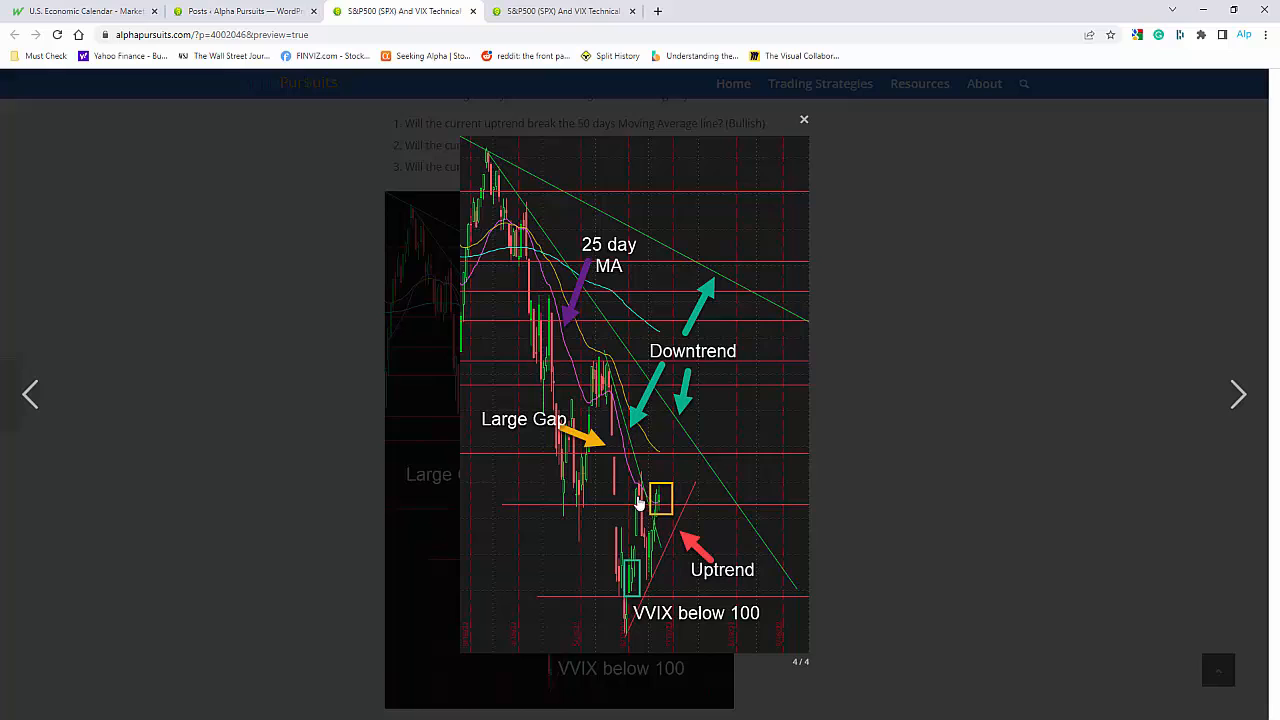
mouse_move(725, 518)
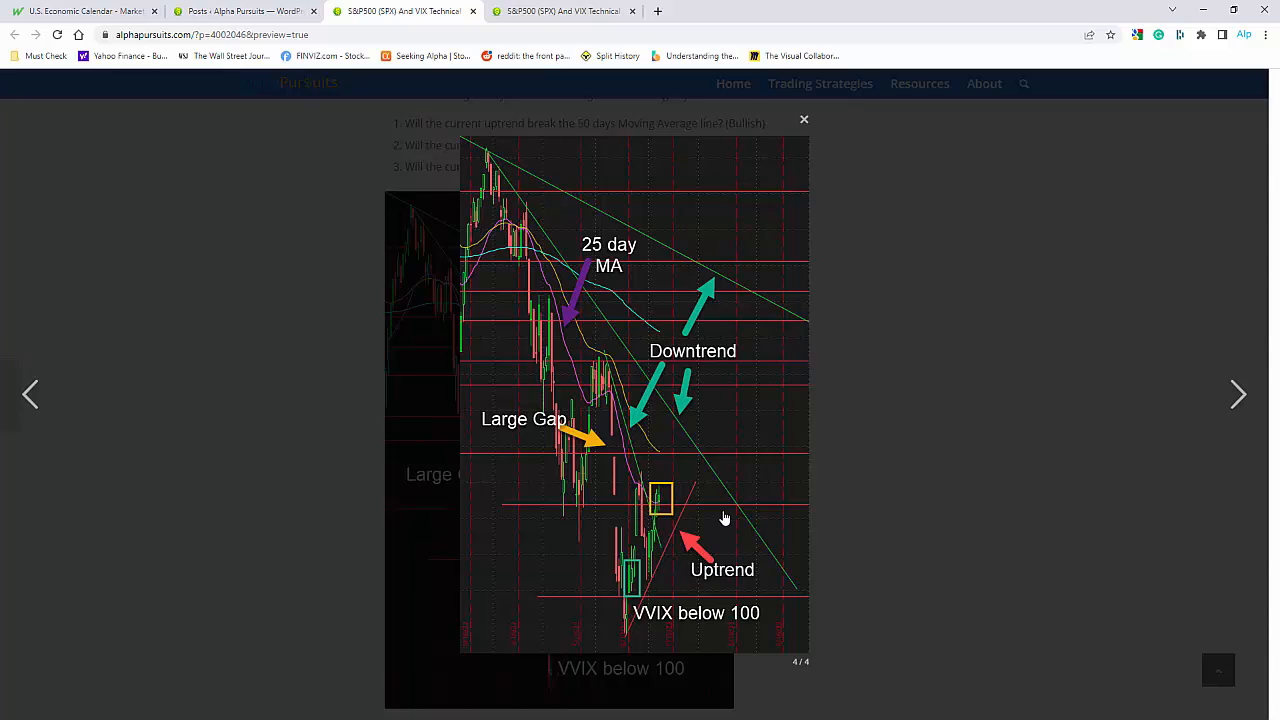
mouse_move(729, 533)
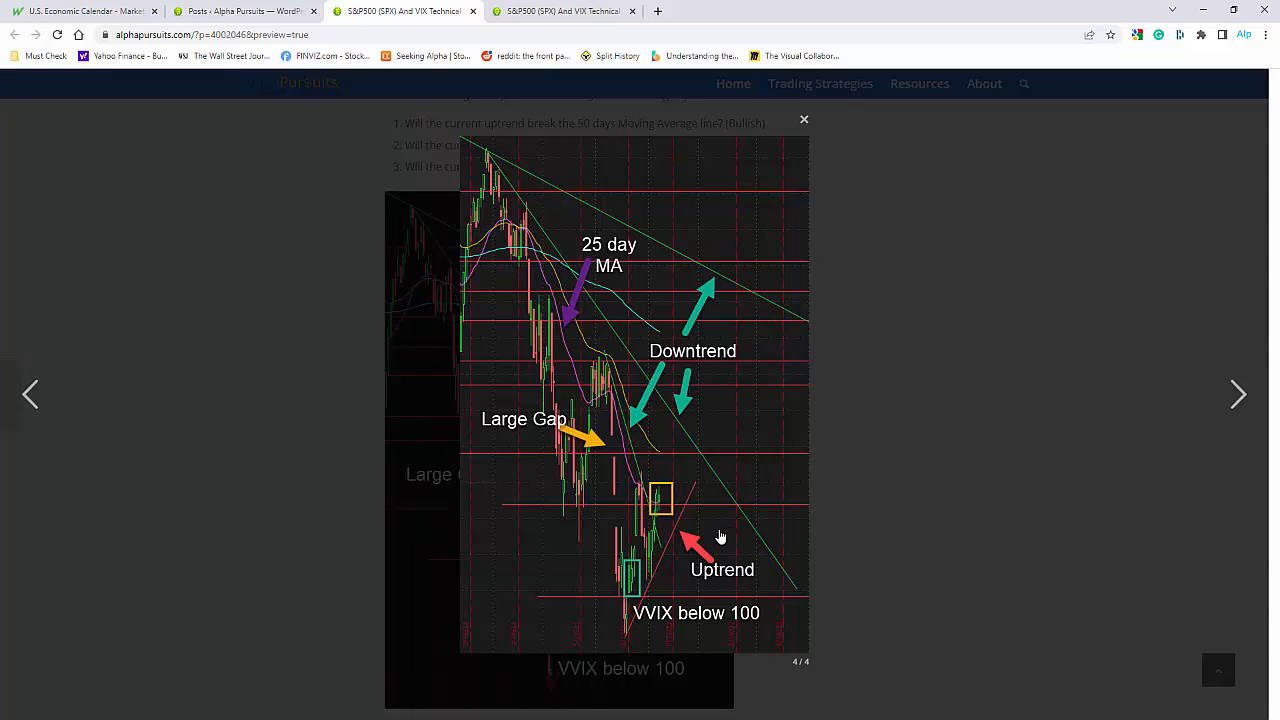
mouse_move(678, 435)
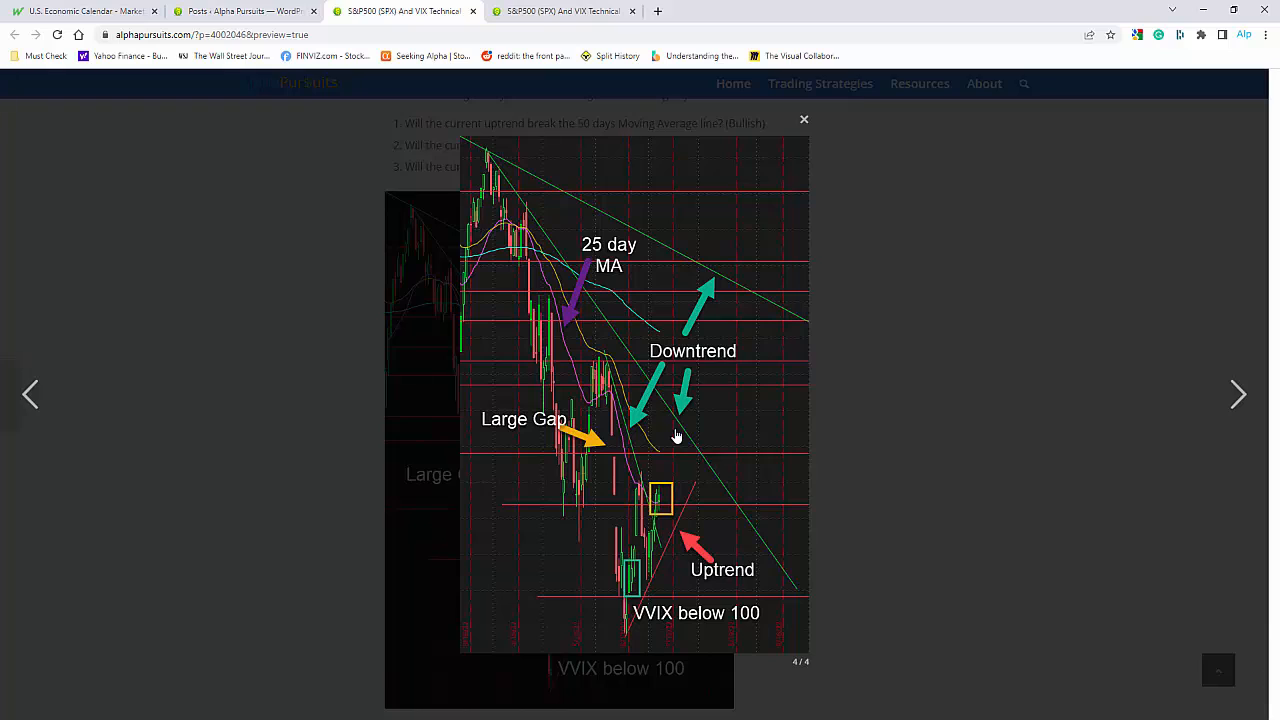
mouse_move(637, 515)
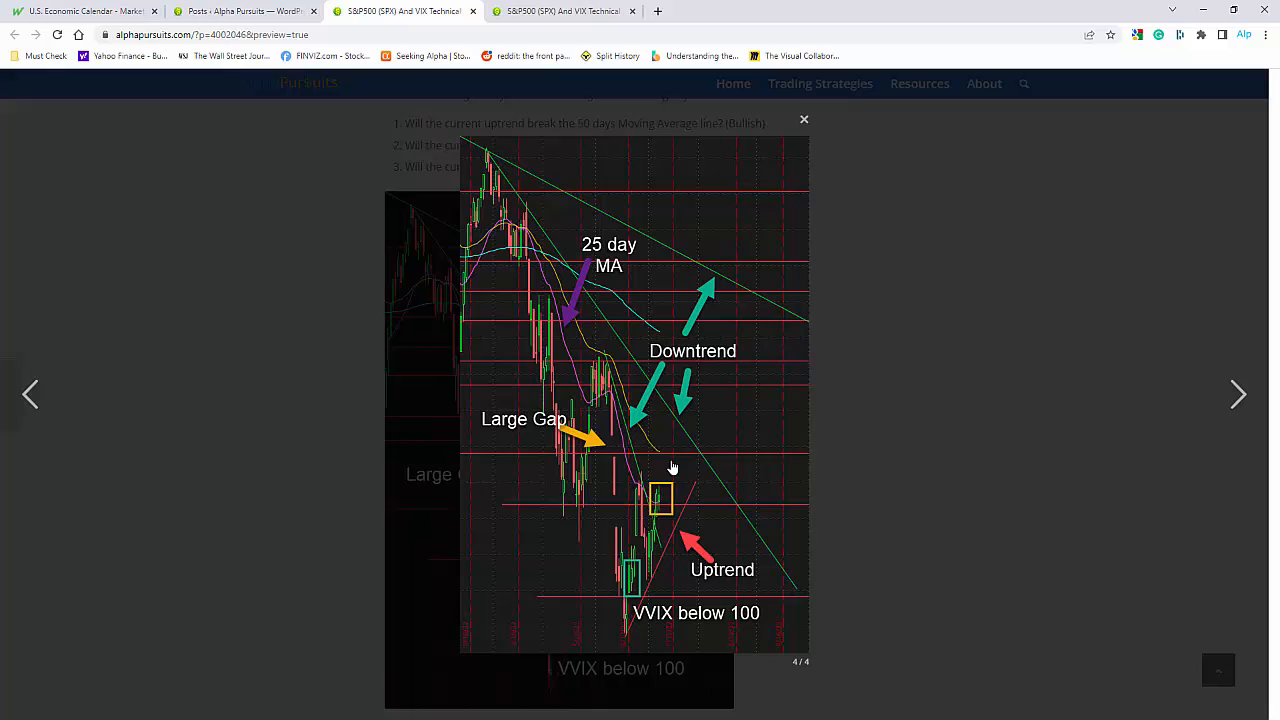
mouse_move(667, 471)
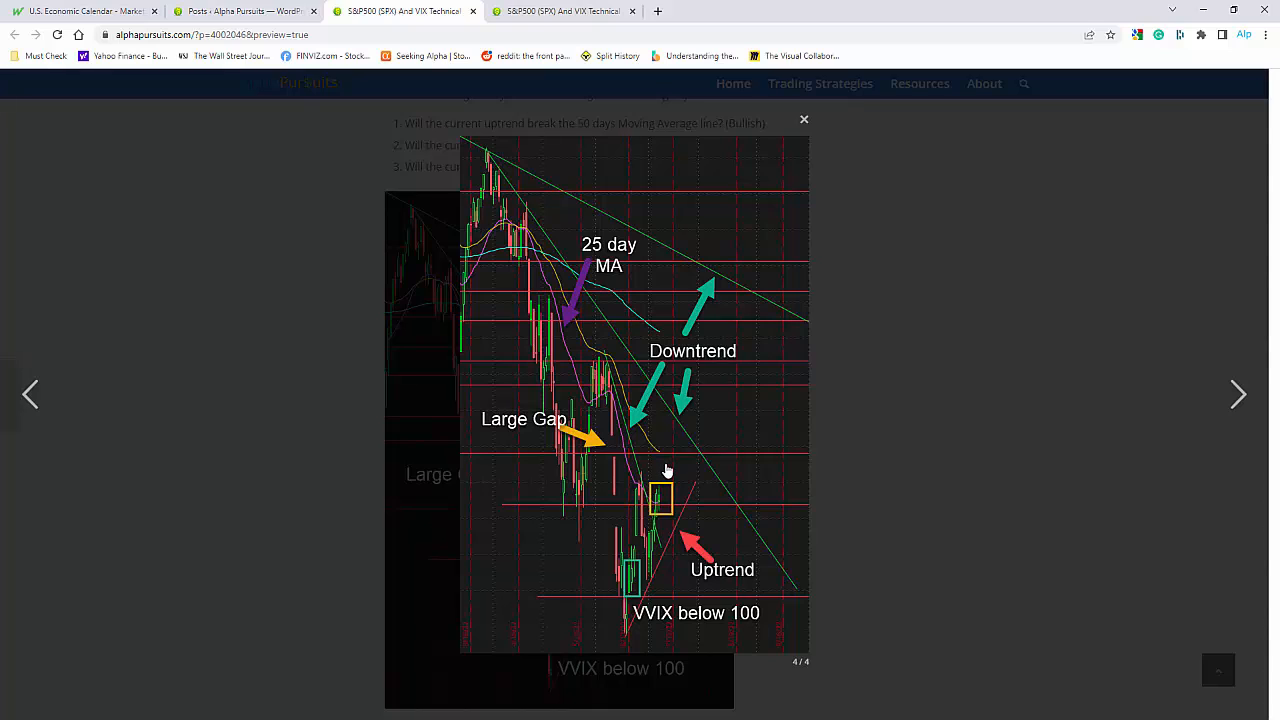
mouse_move(649, 447)
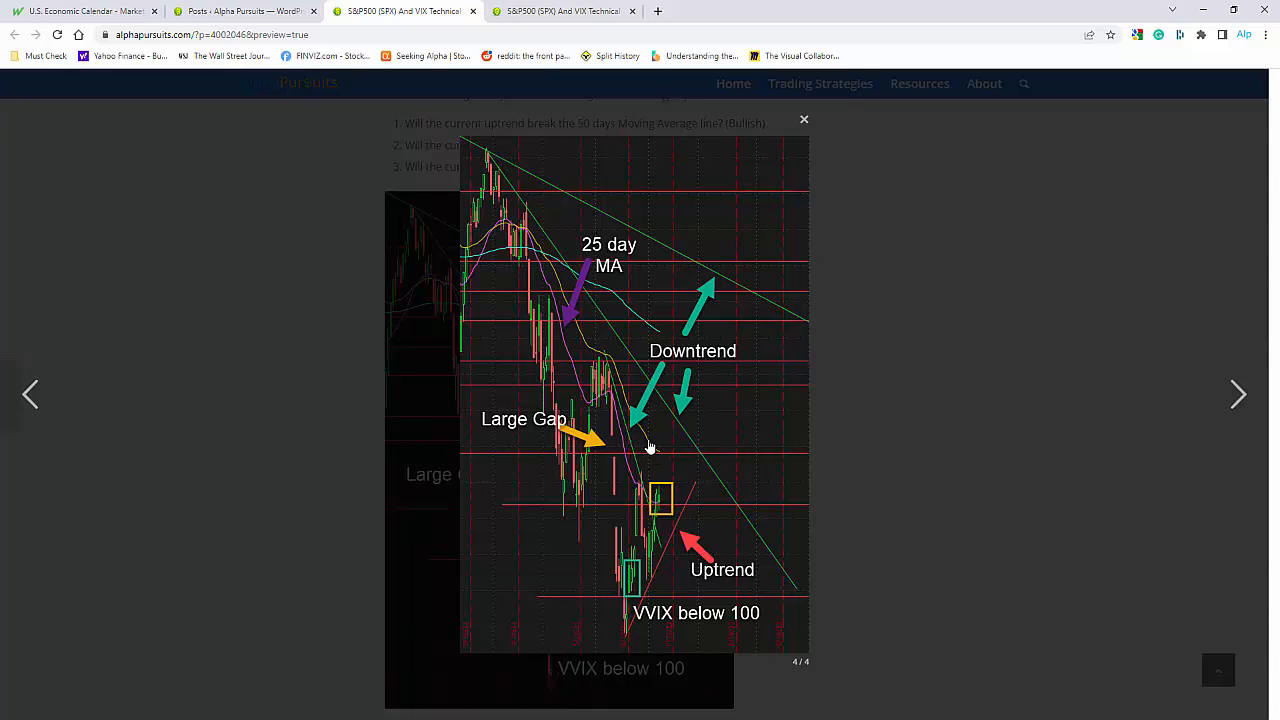
mouse_move(667, 461)
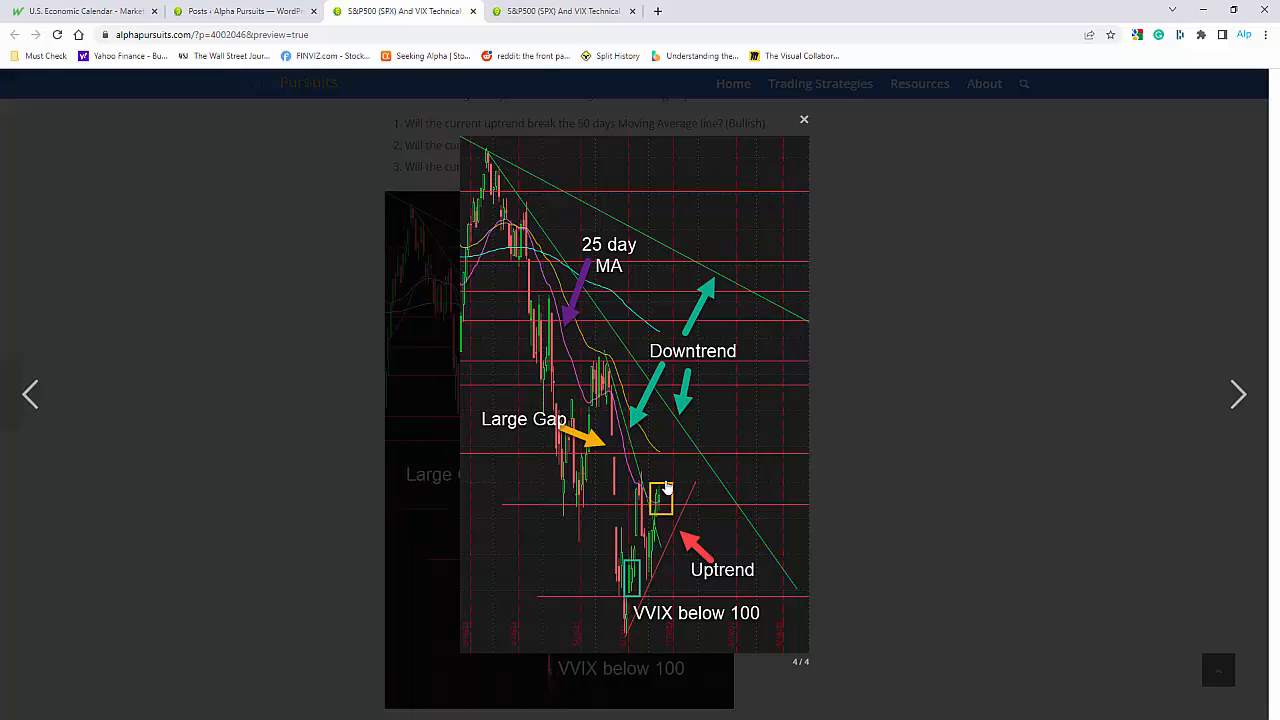
mouse_move(687, 451)
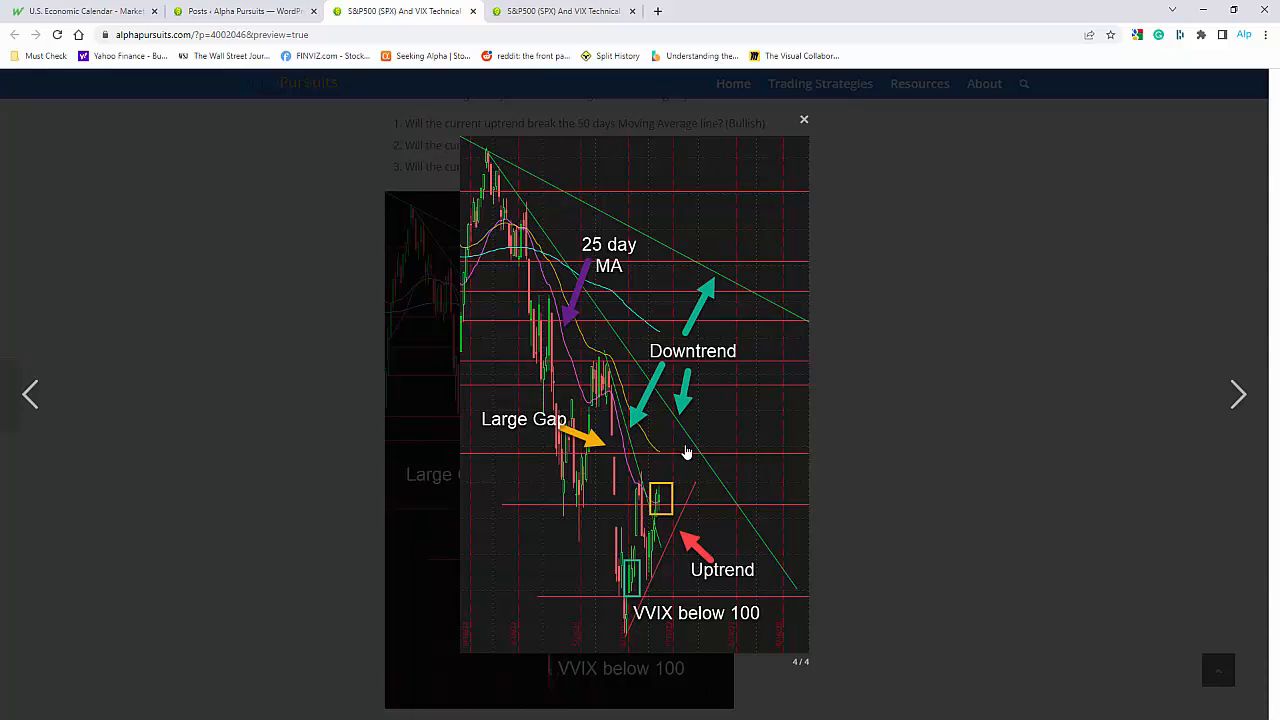
mouse_move(678, 476)
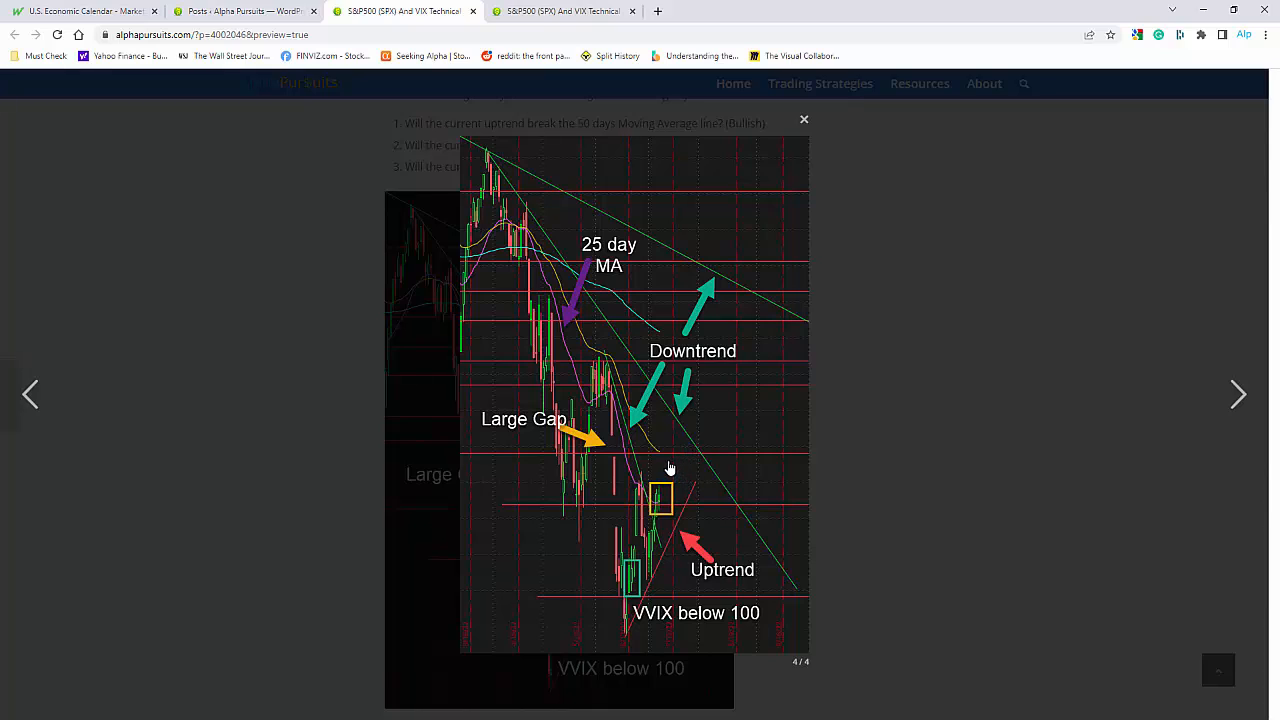
mouse_move(668, 459)
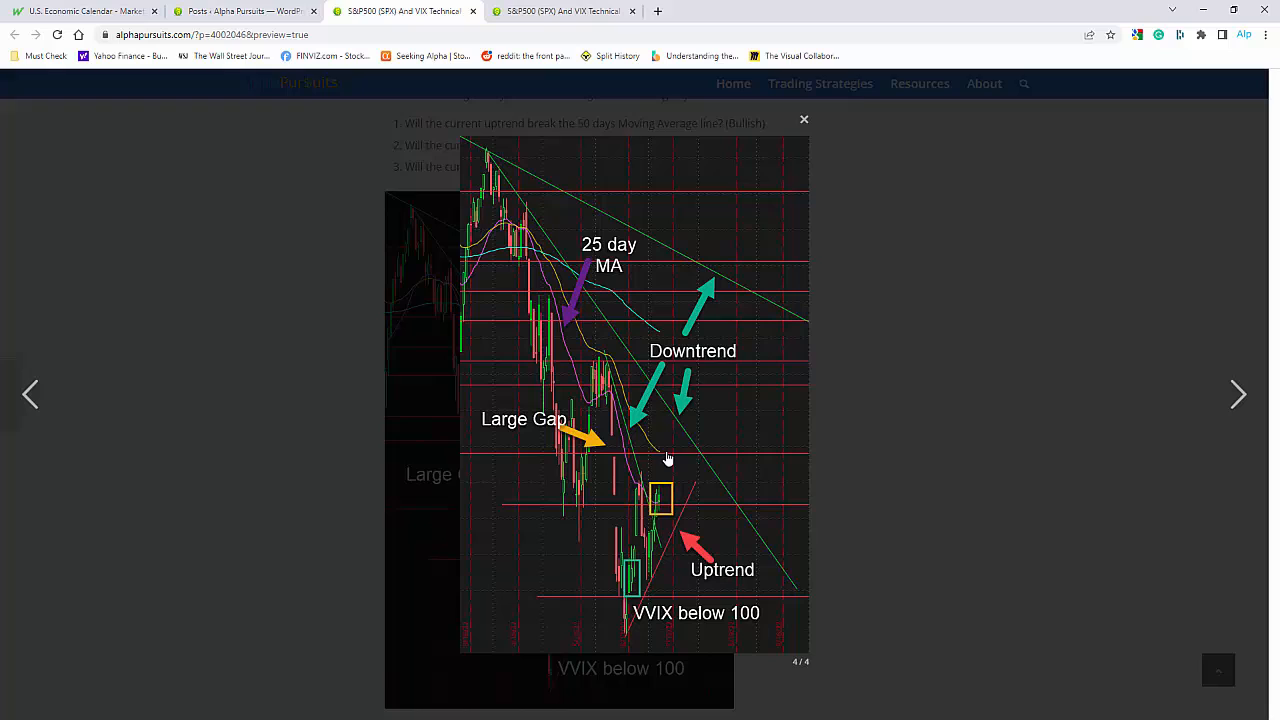
mouse_move(665, 465)
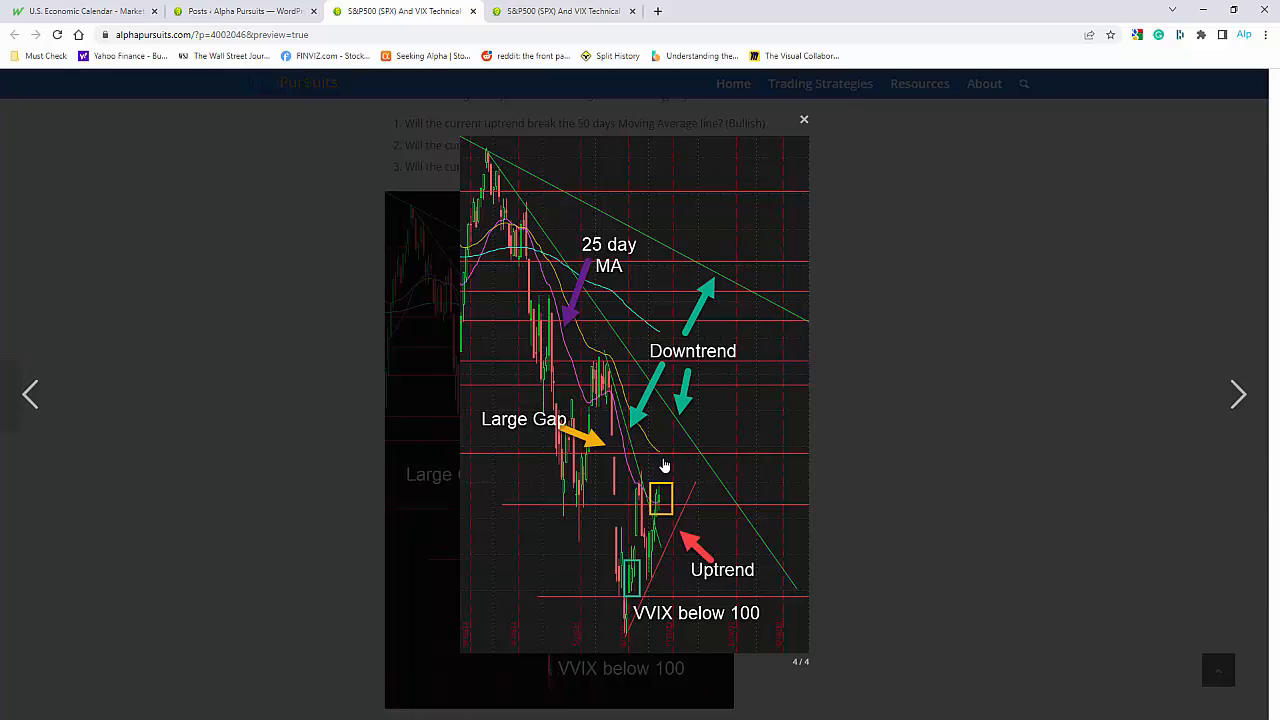
mouse_move(613, 467)
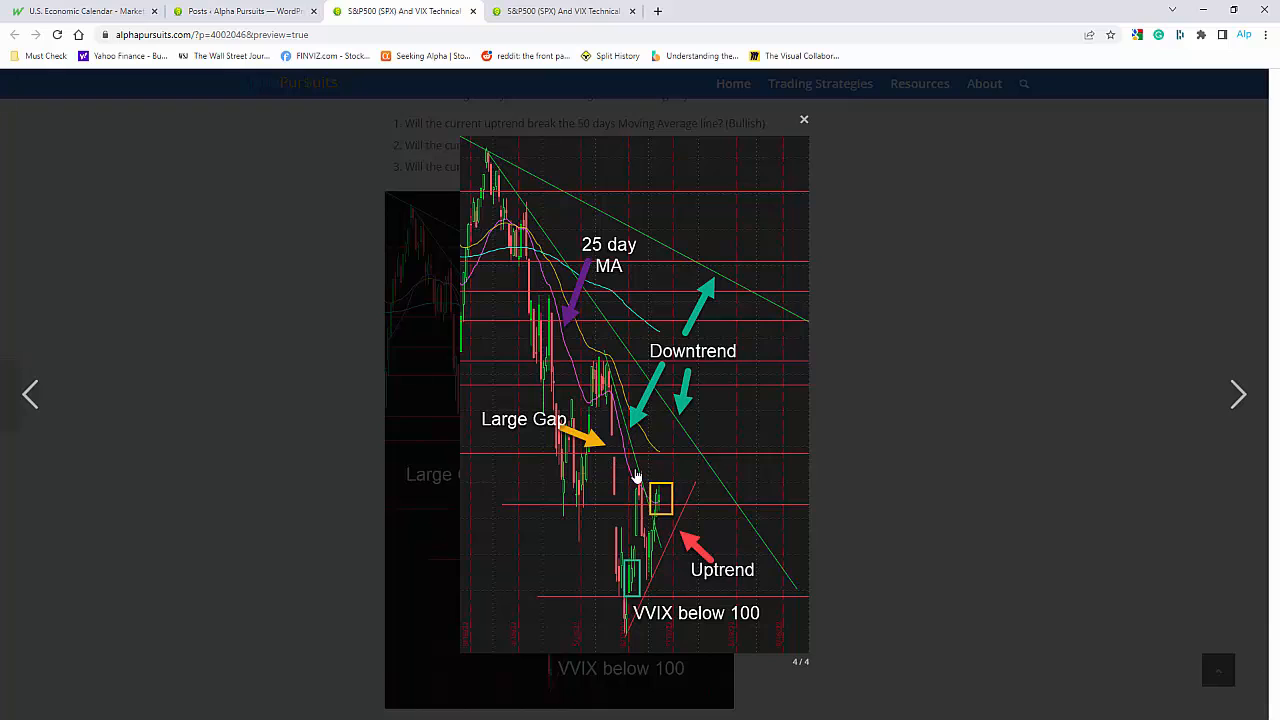
mouse_move(675, 474)
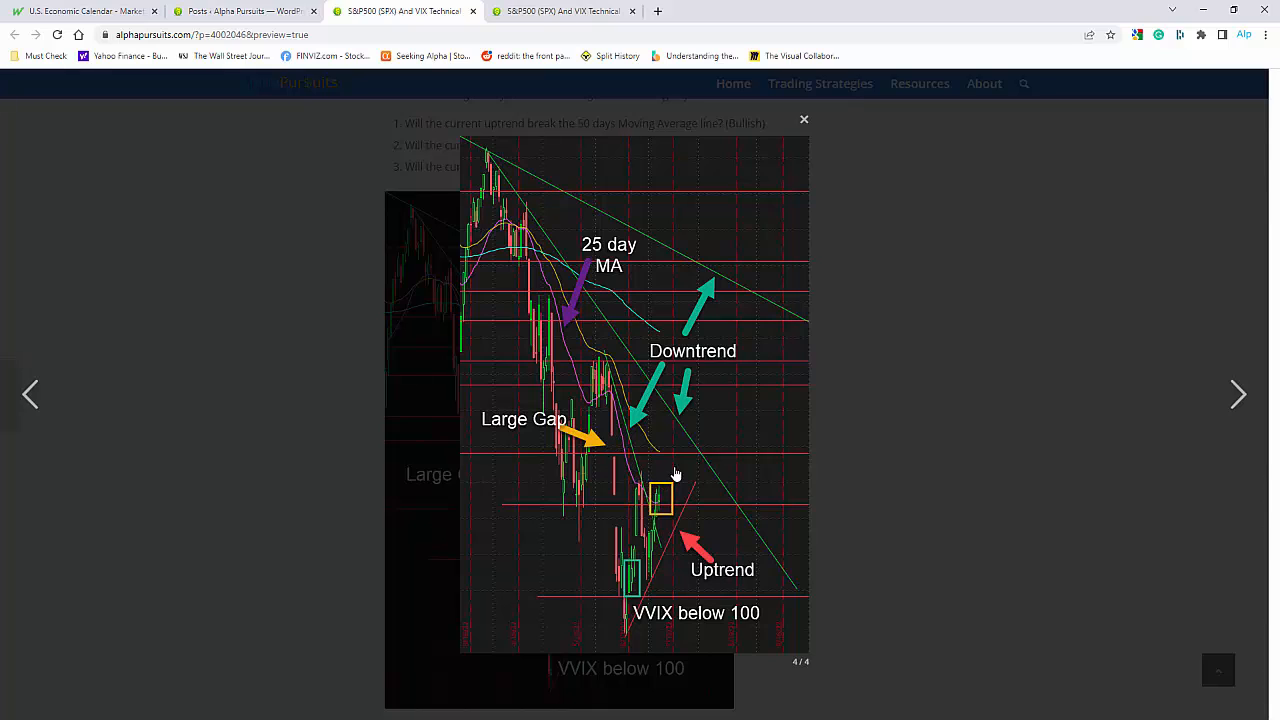
mouse_move(685, 513)
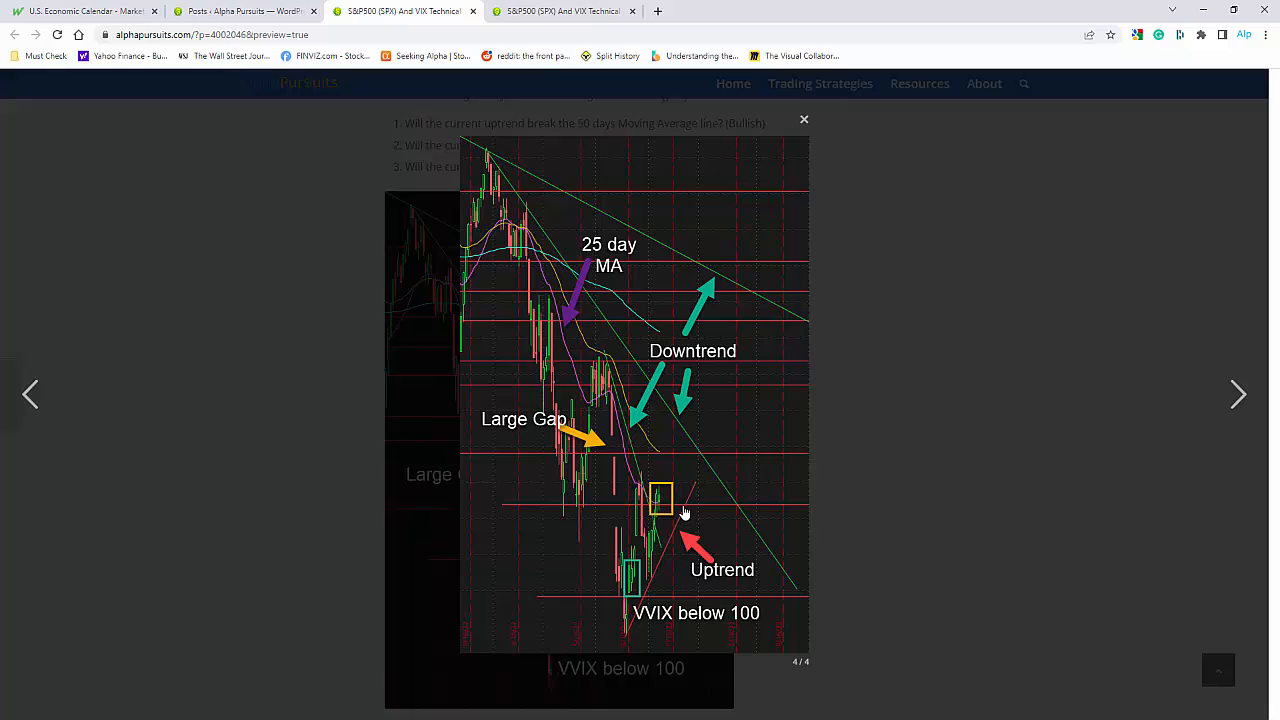
mouse_move(680, 513)
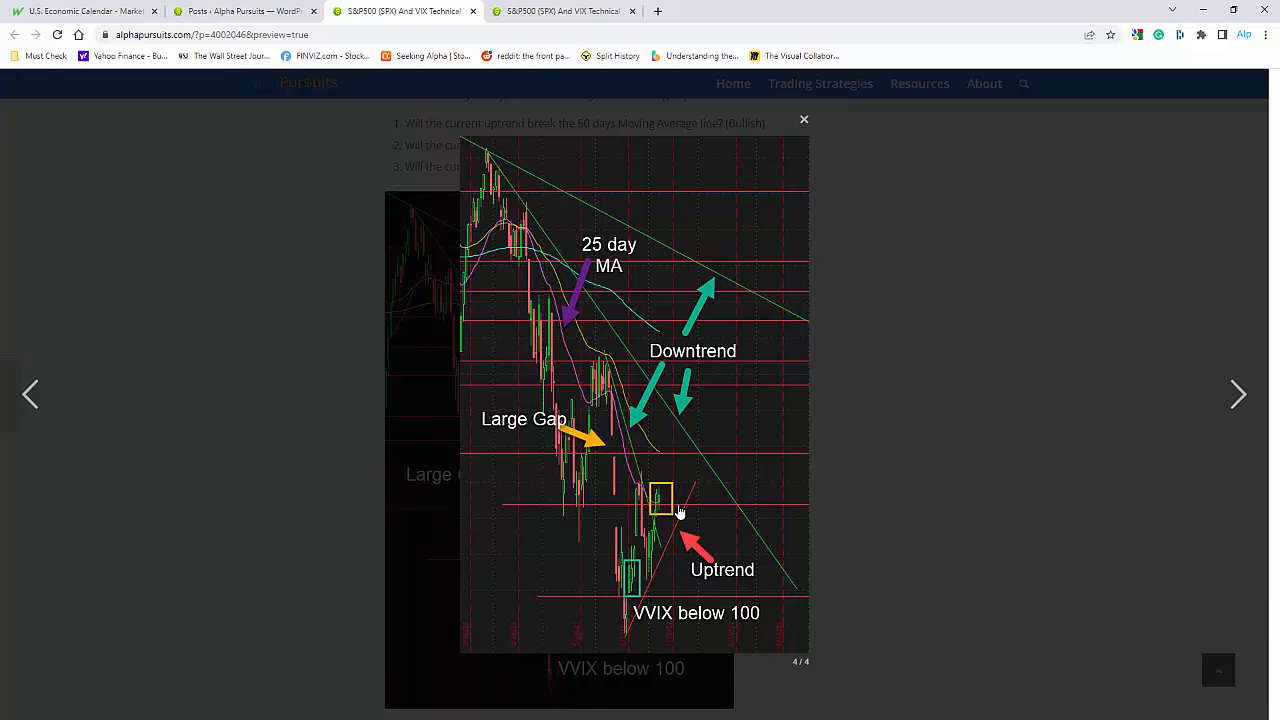
mouse_move(681, 496)
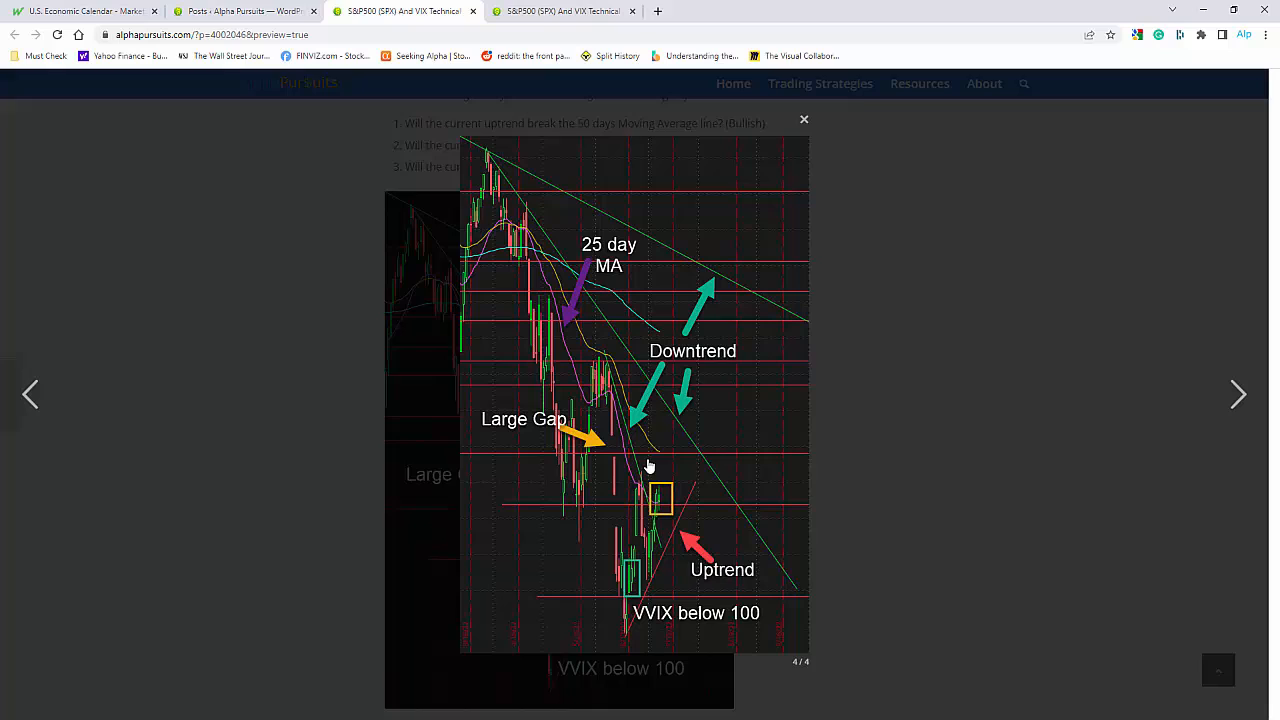
mouse_move(645, 463)
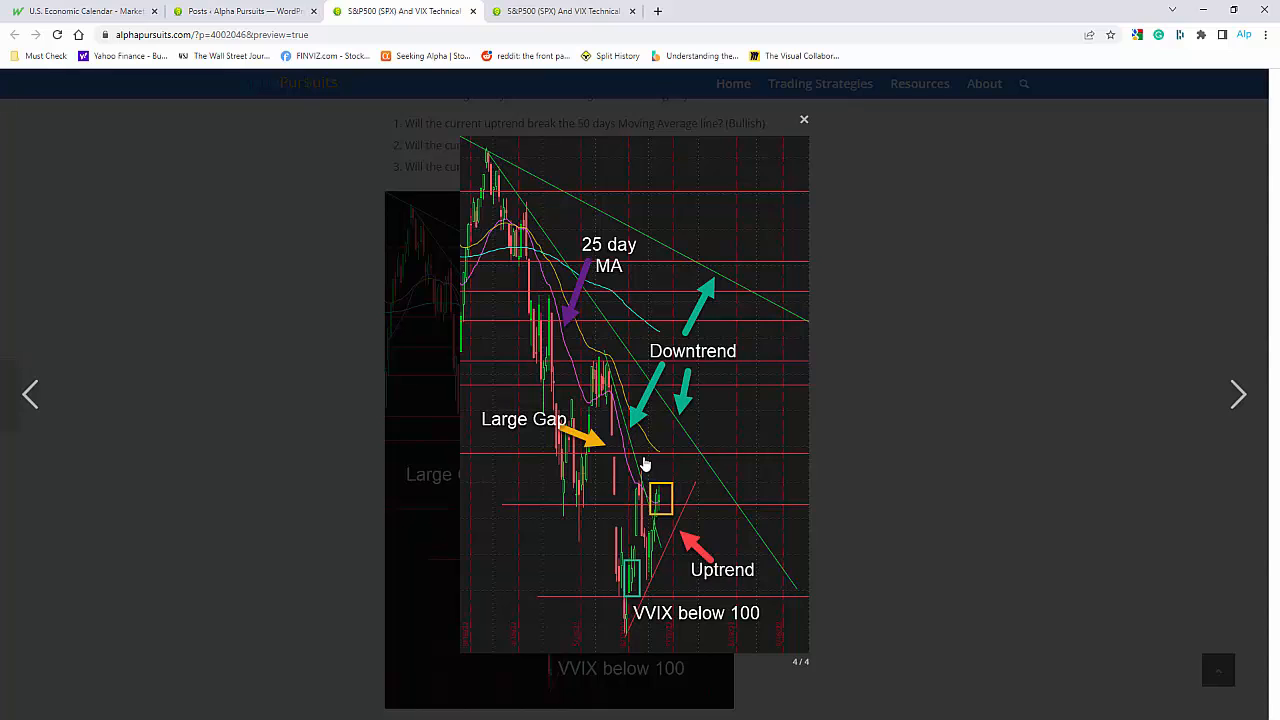
mouse_move(675, 483)
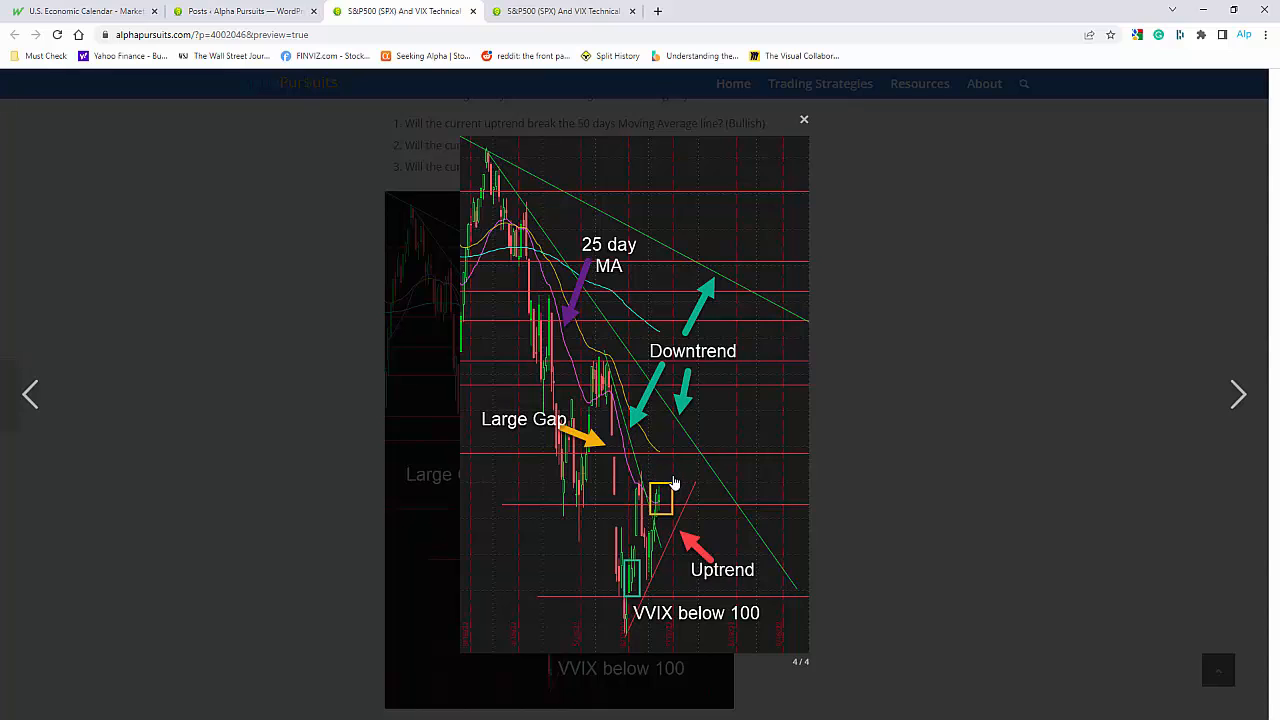
mouse_move(640, 477)
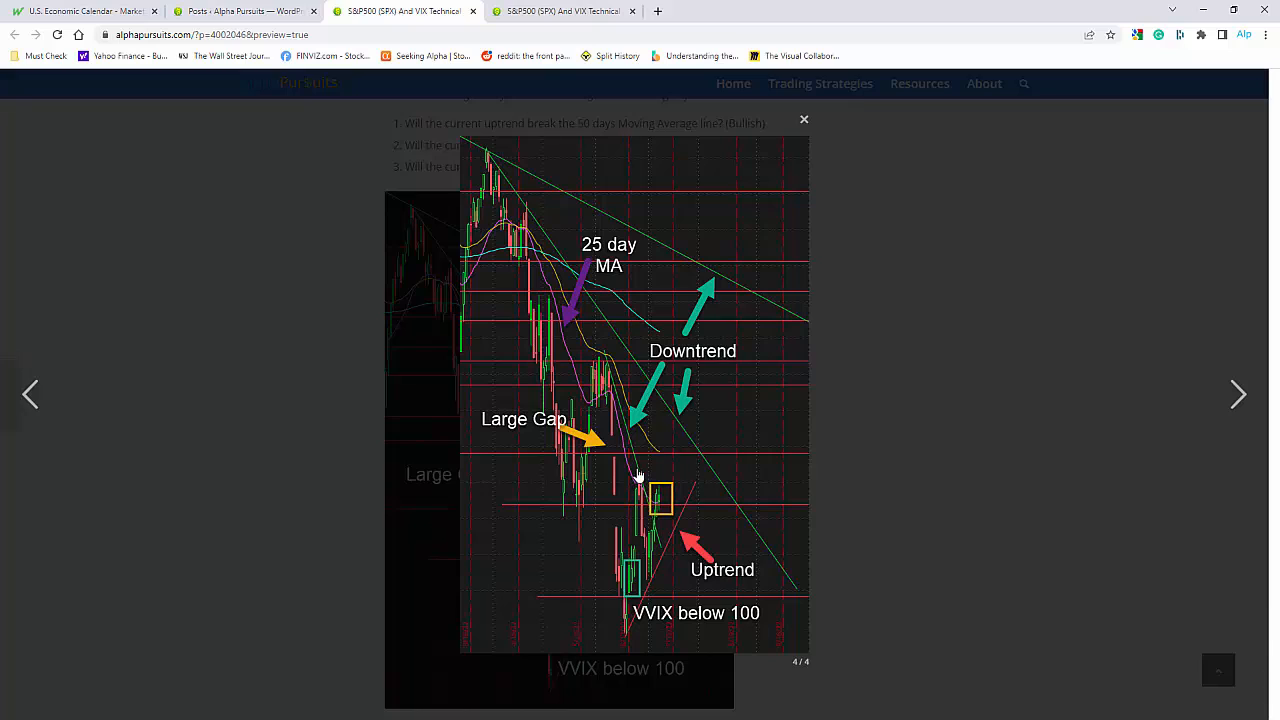
mouse_move(850, 450)
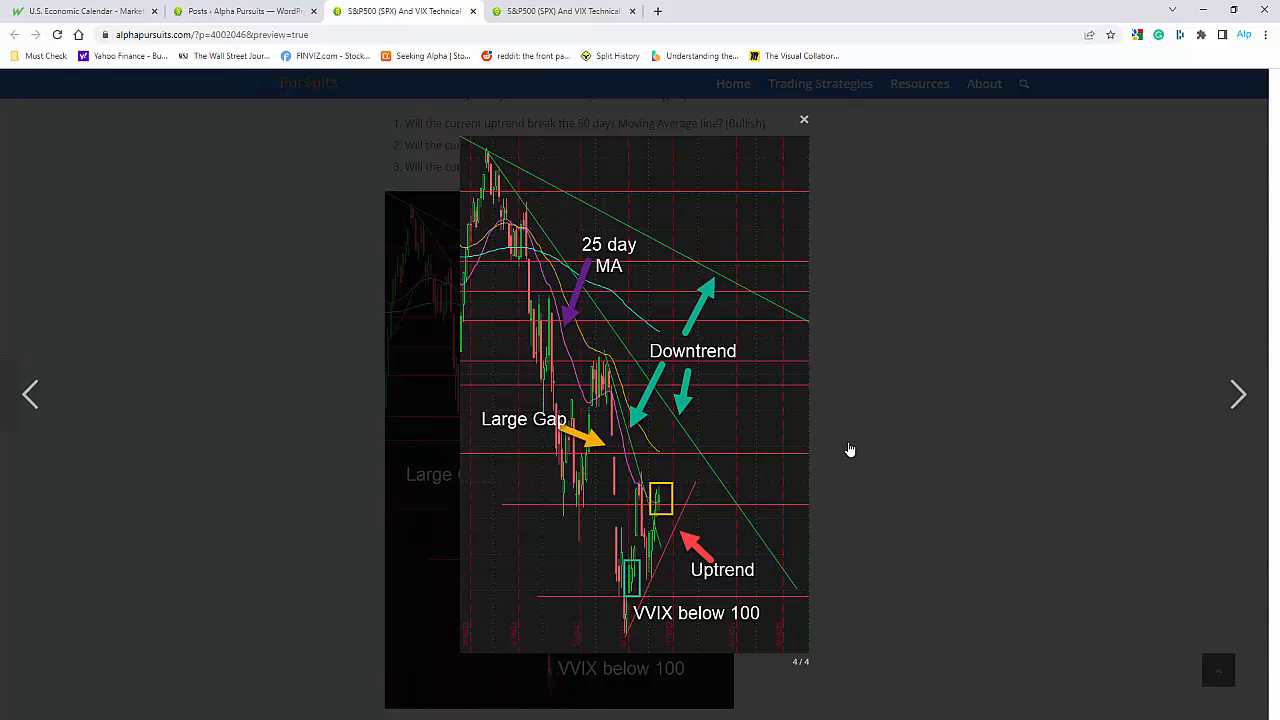
mouse_move(813, 461)
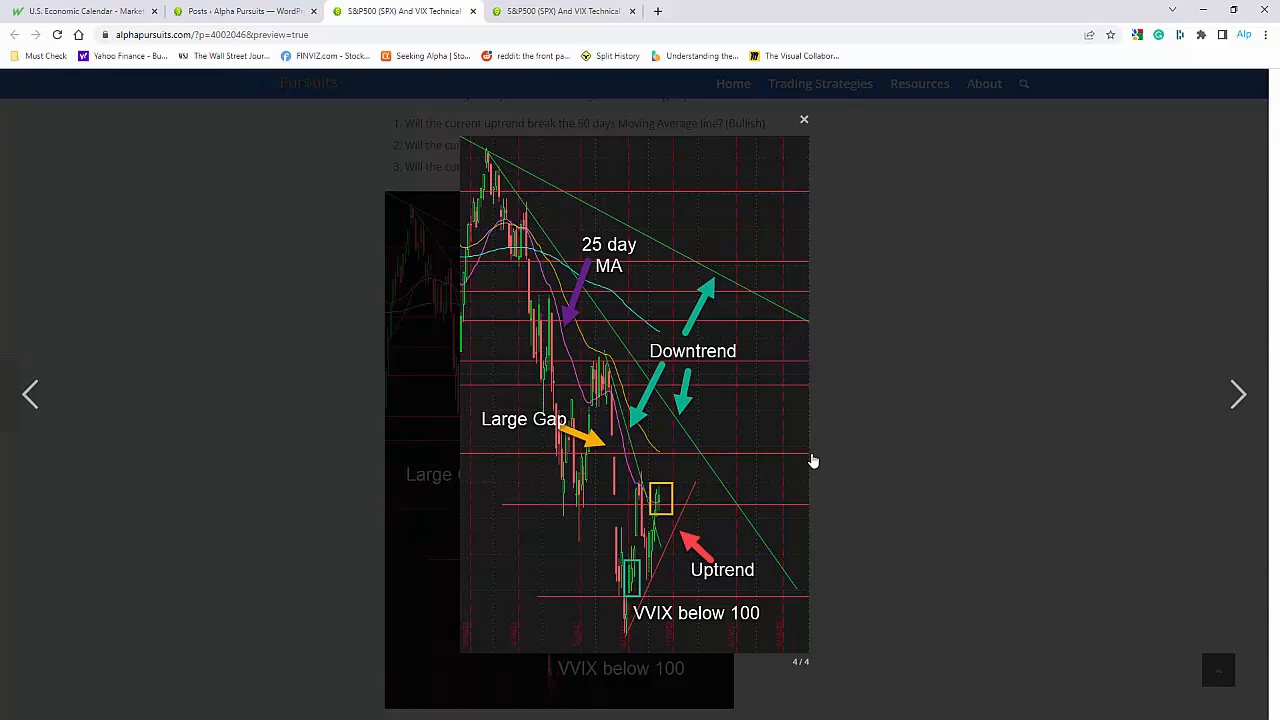
mouse_move(95, 11)
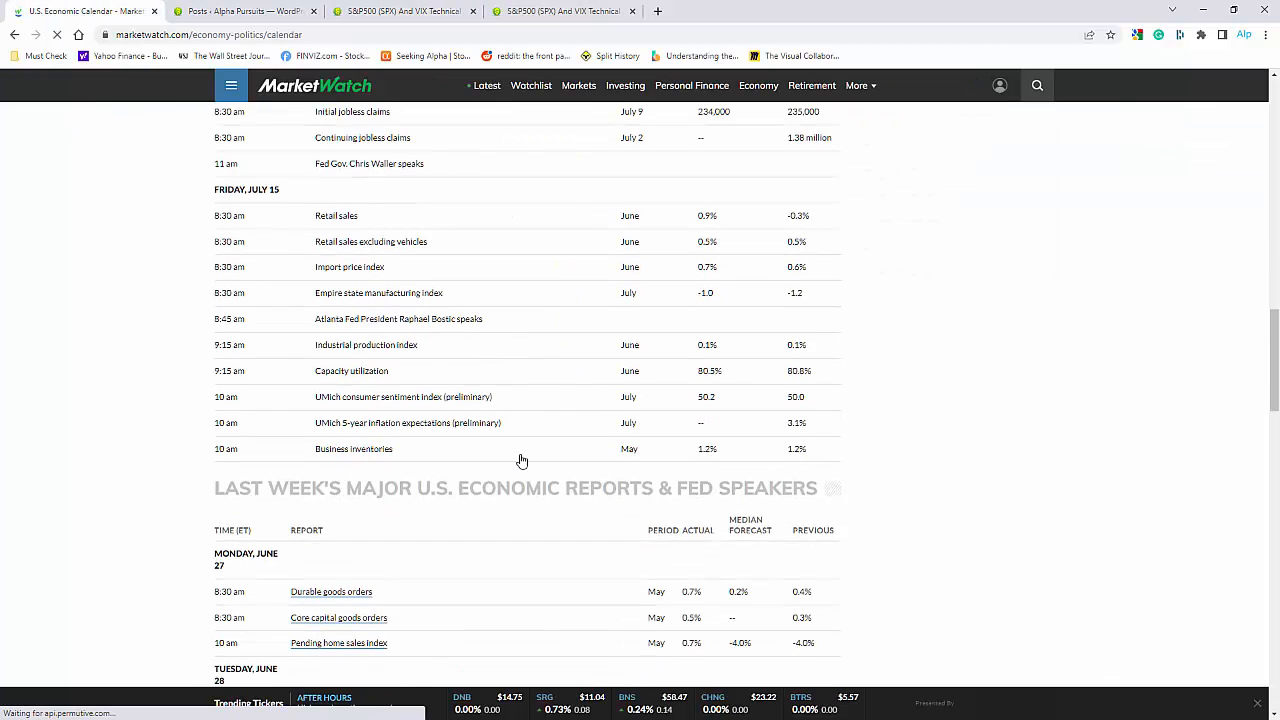
Step: Scroll up through MarketWatch's weekly economic reports table
scroll(up, 3)
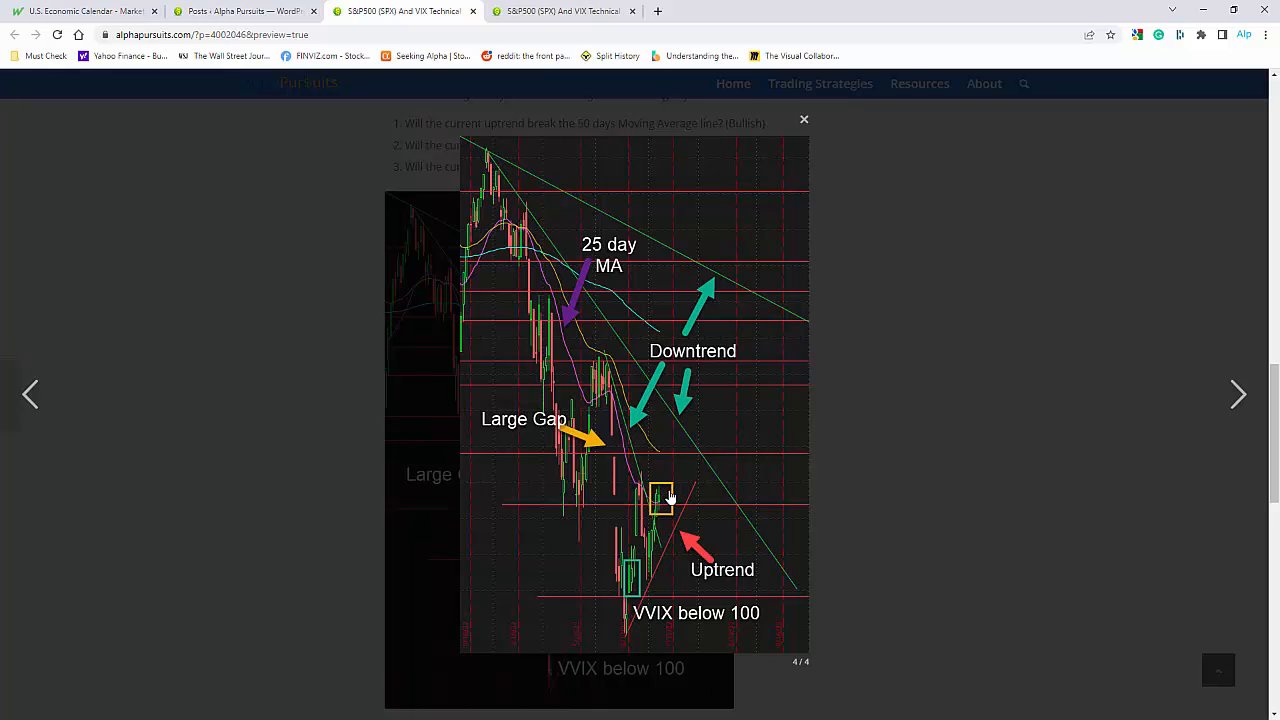
mouse_move(676, 495)
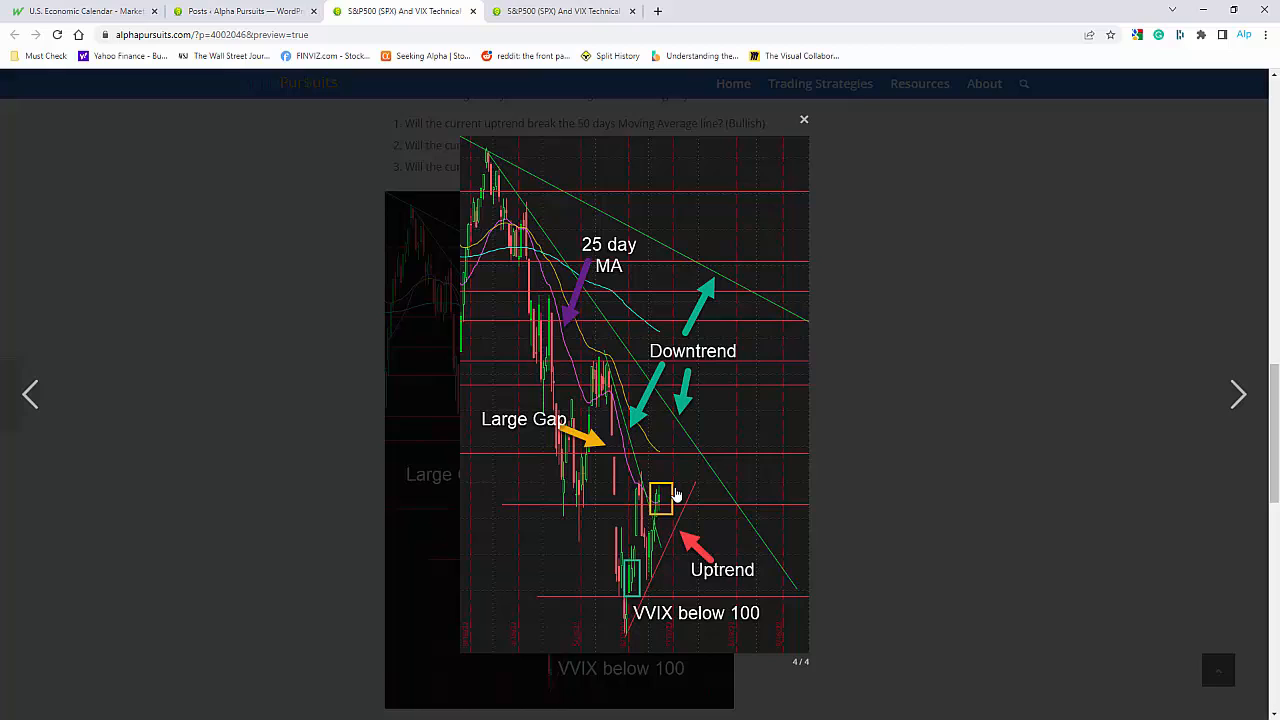
mouse_move(675, 480)
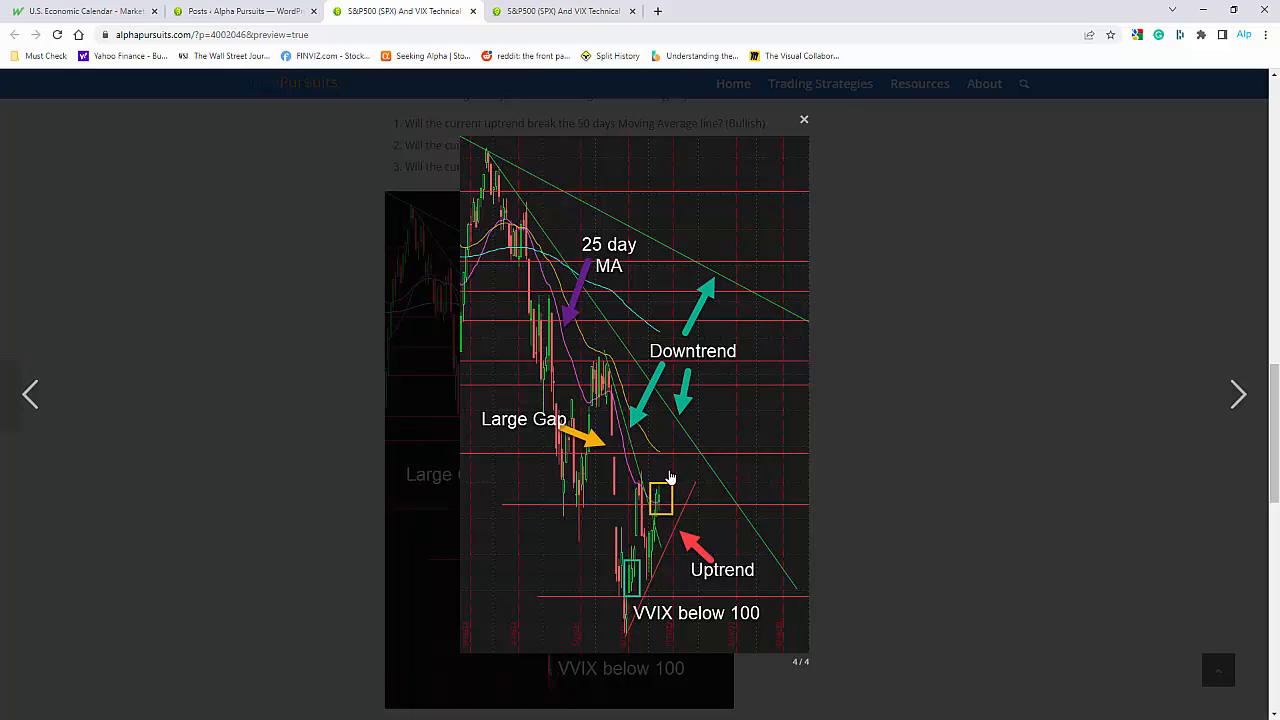
mouse_move(673, 493)
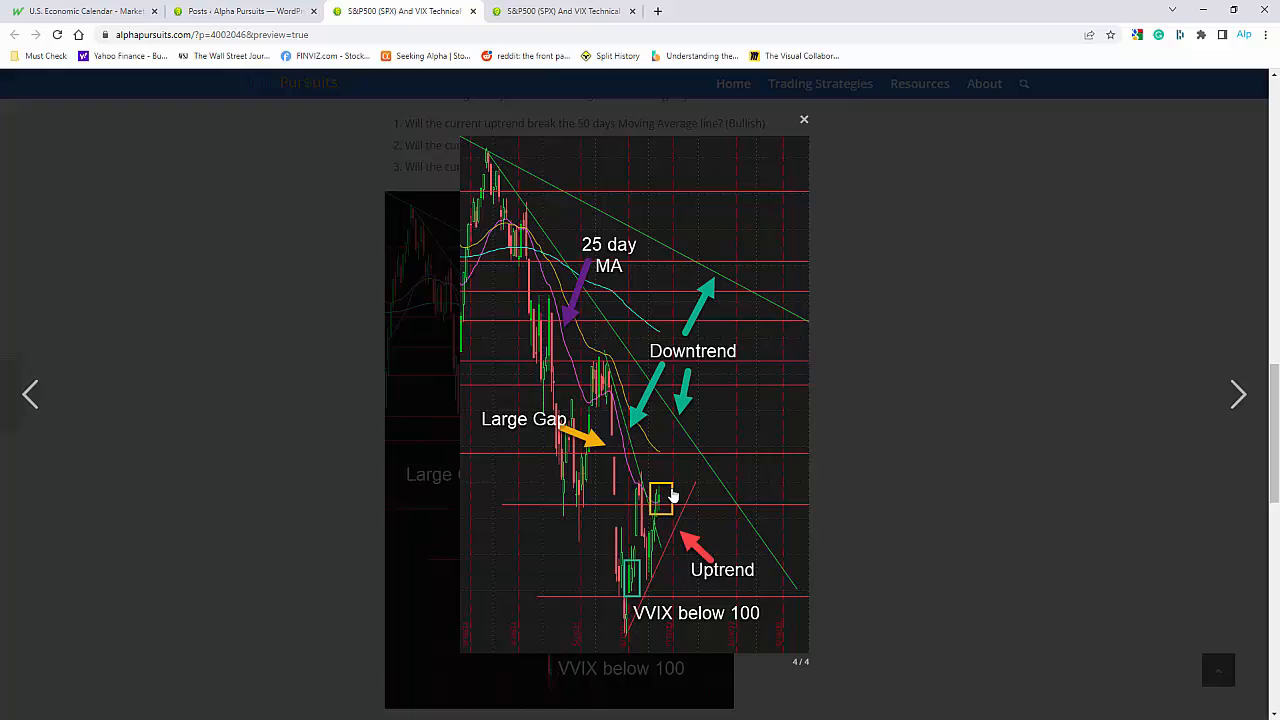
mouse_move(673, 493)
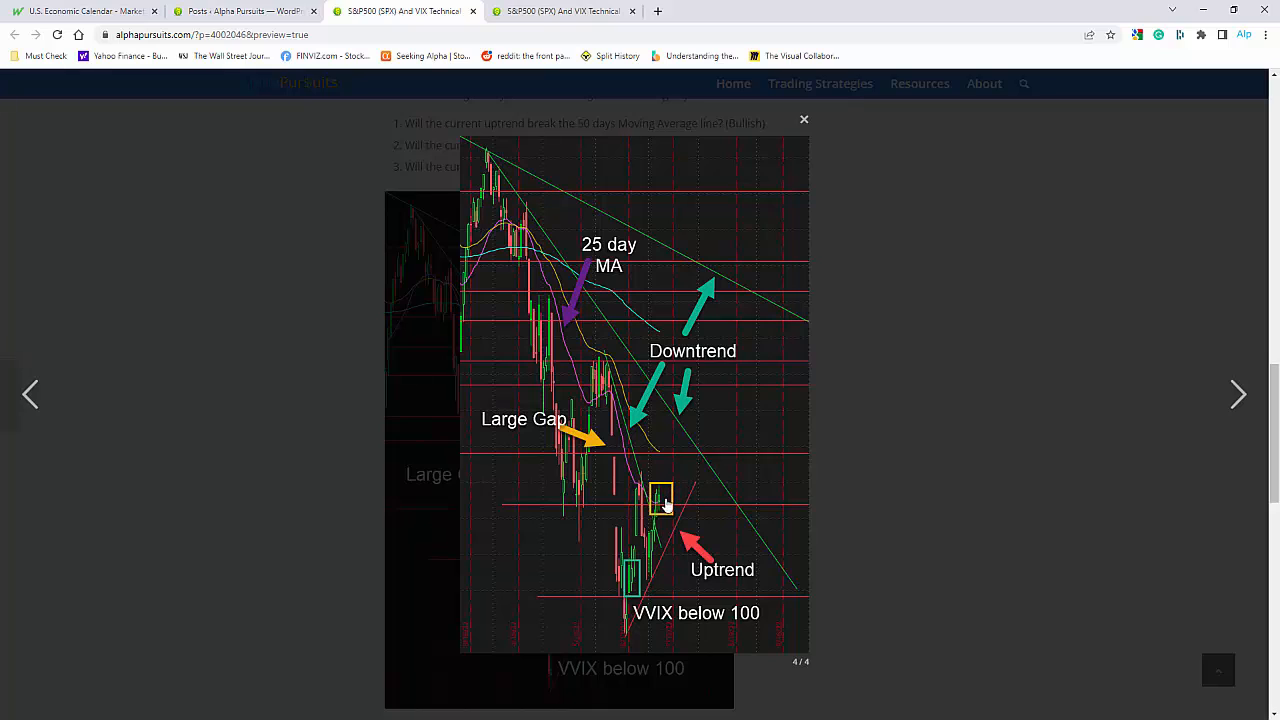
mouse_move(695, 498)
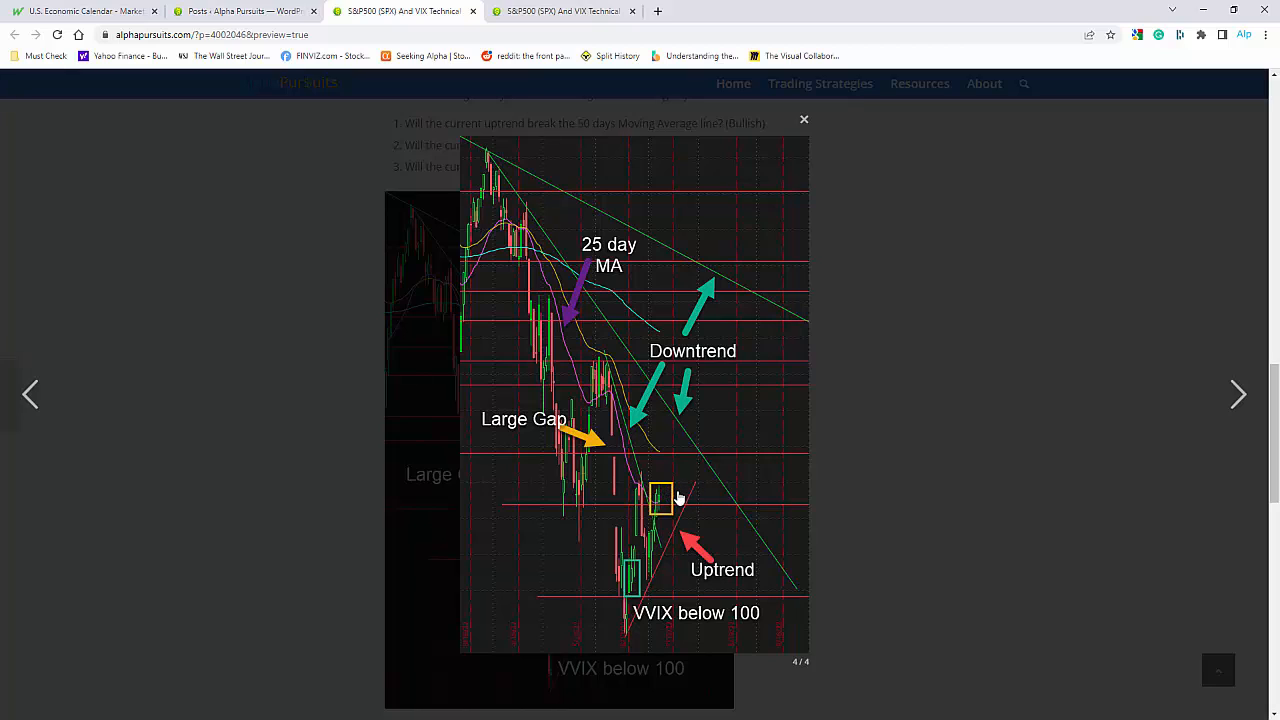
mouse_move(701, 501)
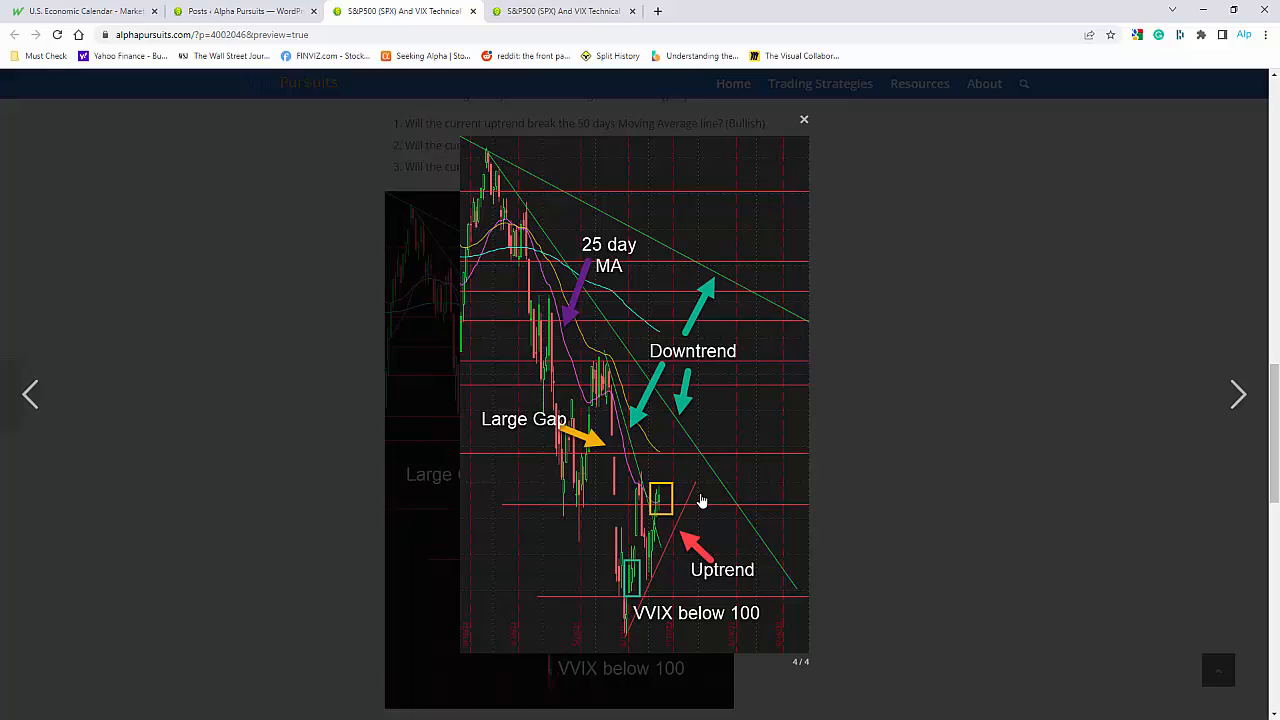
mouse_move(665, 474)
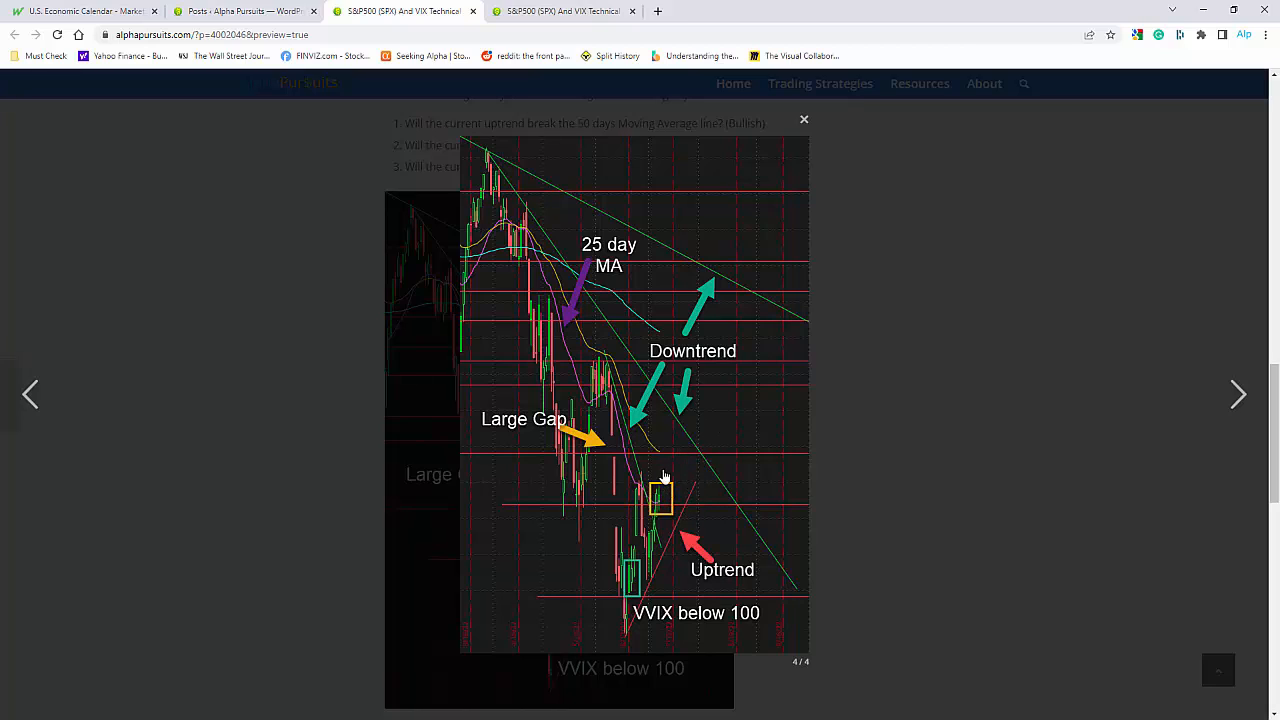
mouse_move(674, 463)
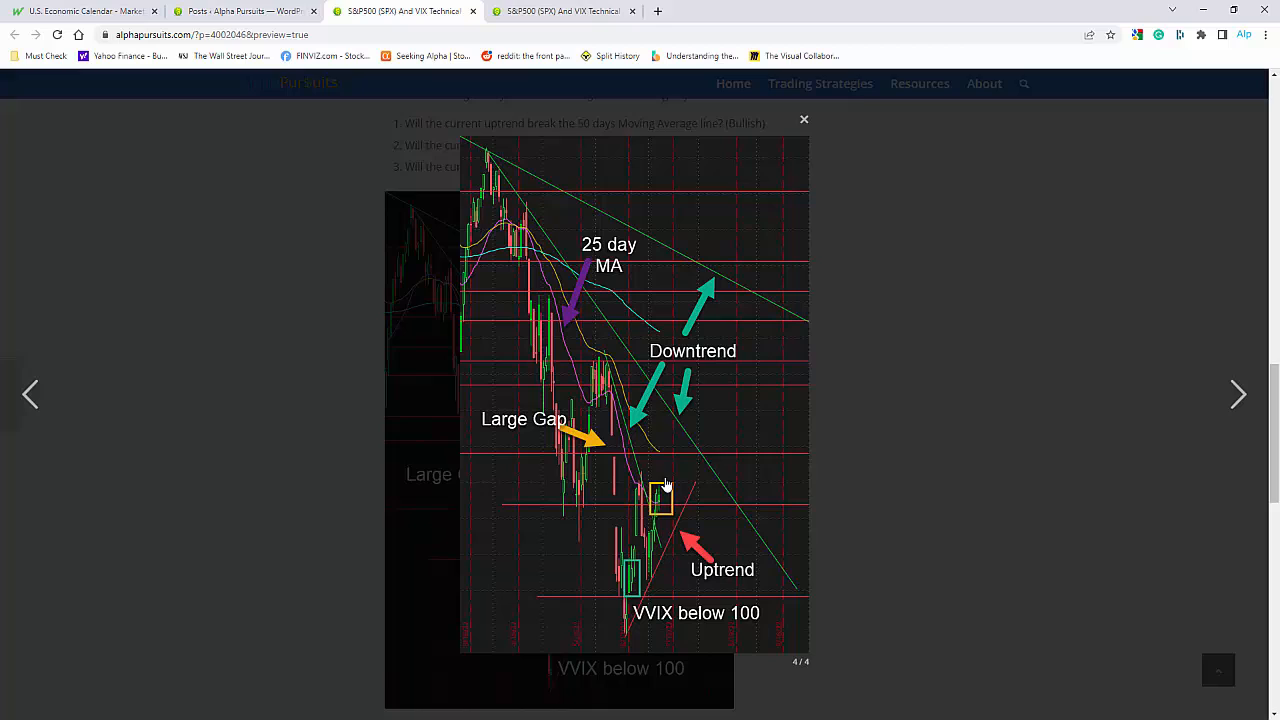
mouse_move(668, 485)
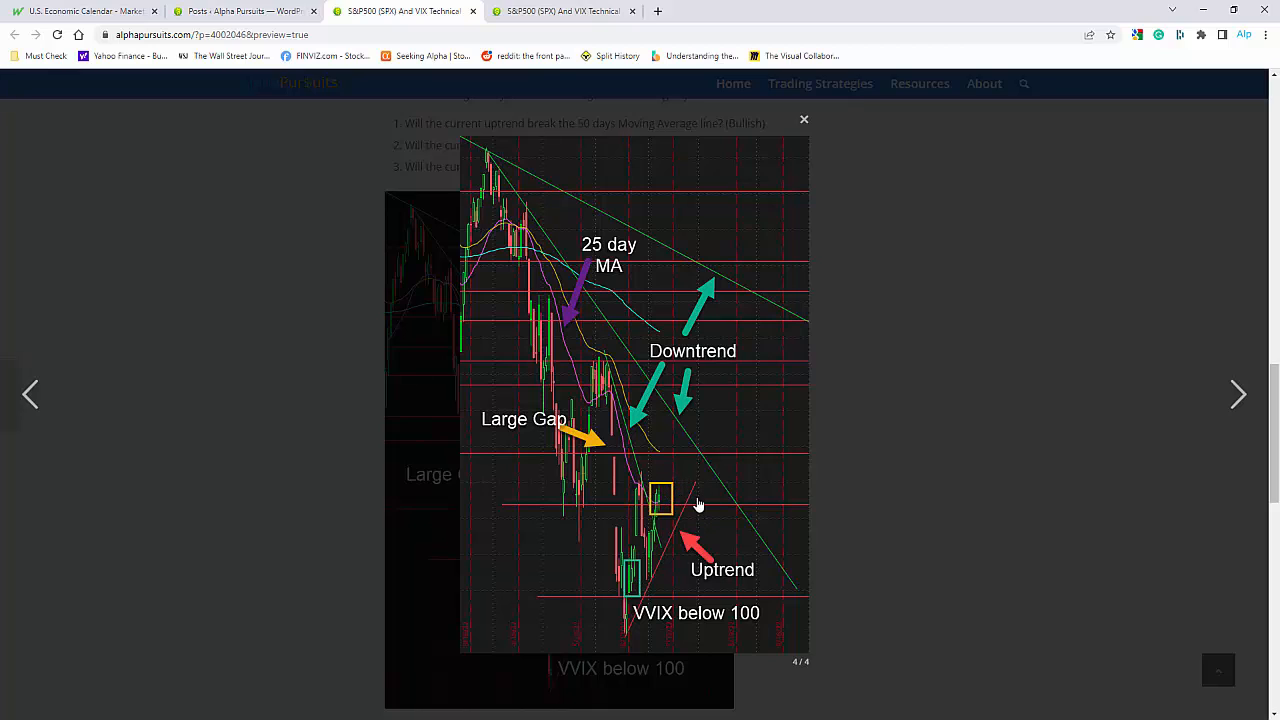
mouse_move(682, 484)
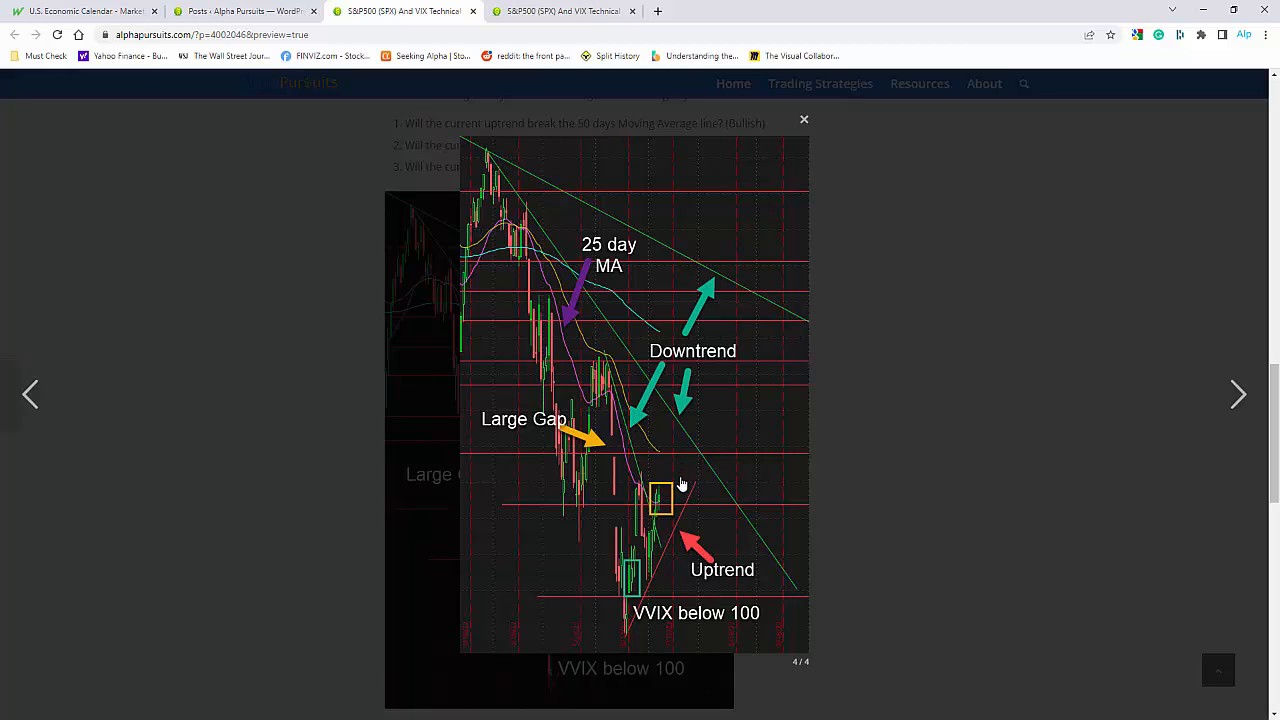
mouse_move(647, 452)
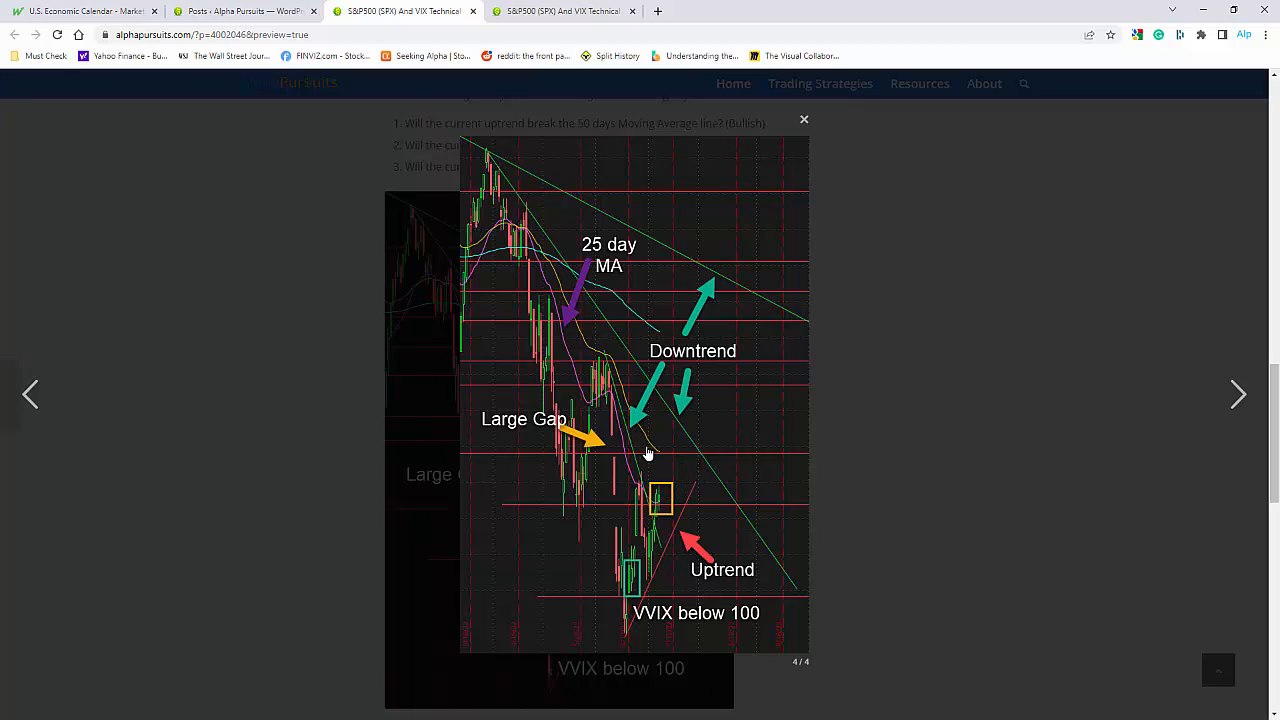
mouse_move(694, 481)
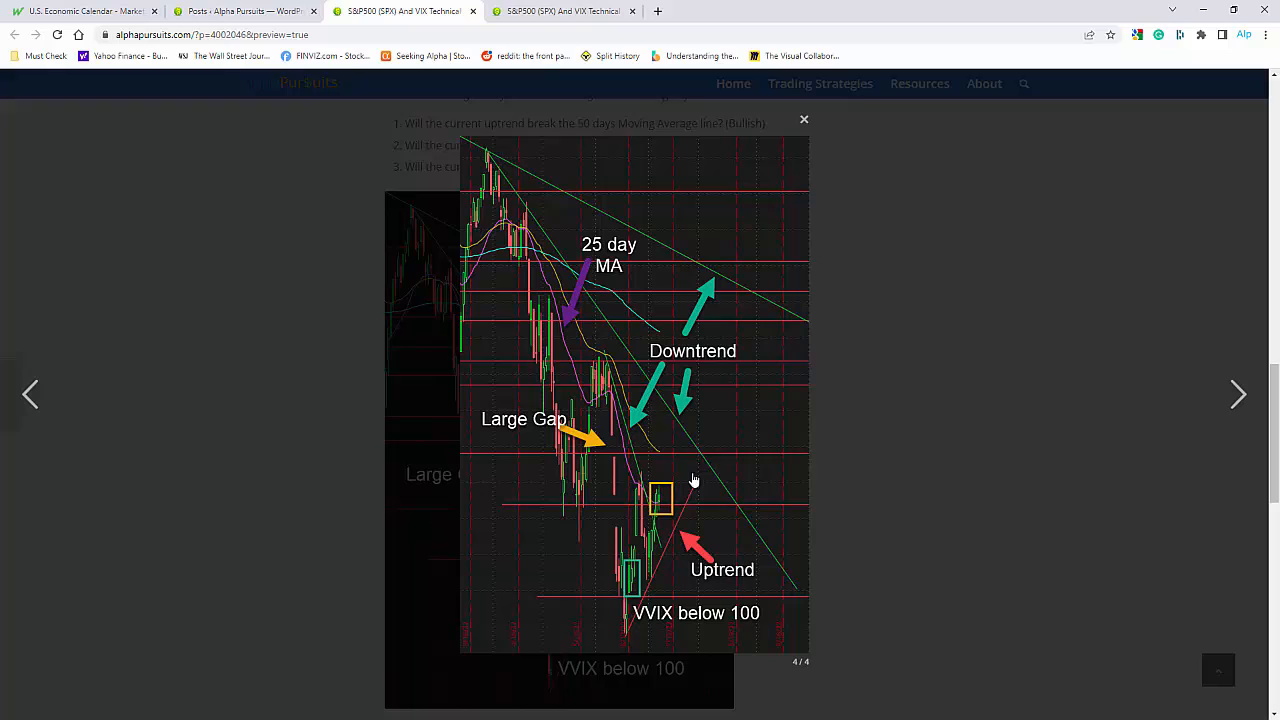
mouse_move(675, 473)
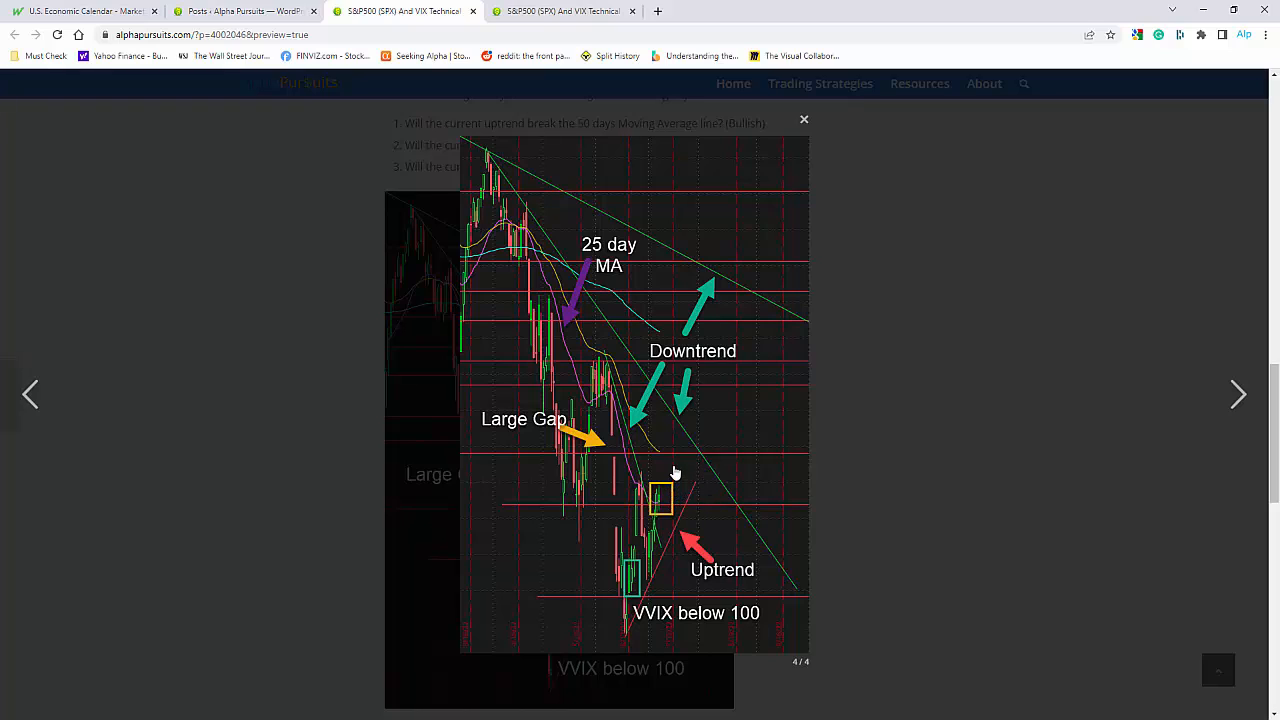
mouse_move(668, 478)
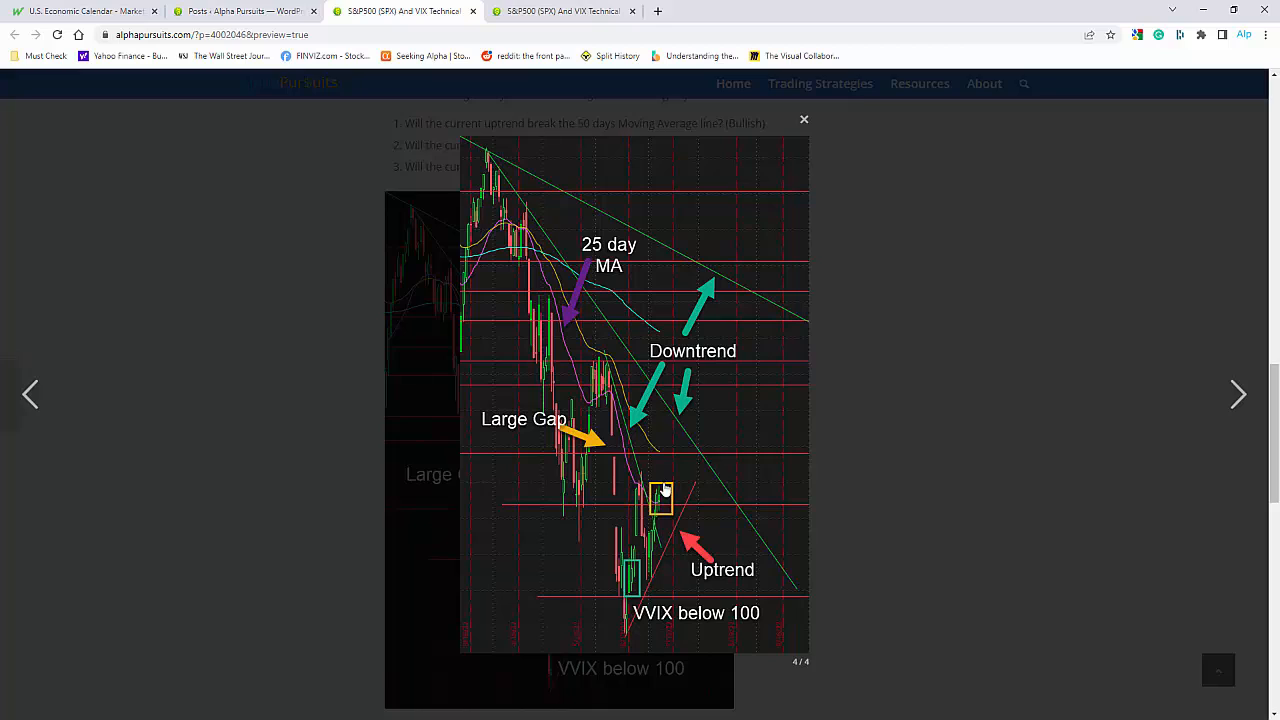
mouse_move(676, 464)
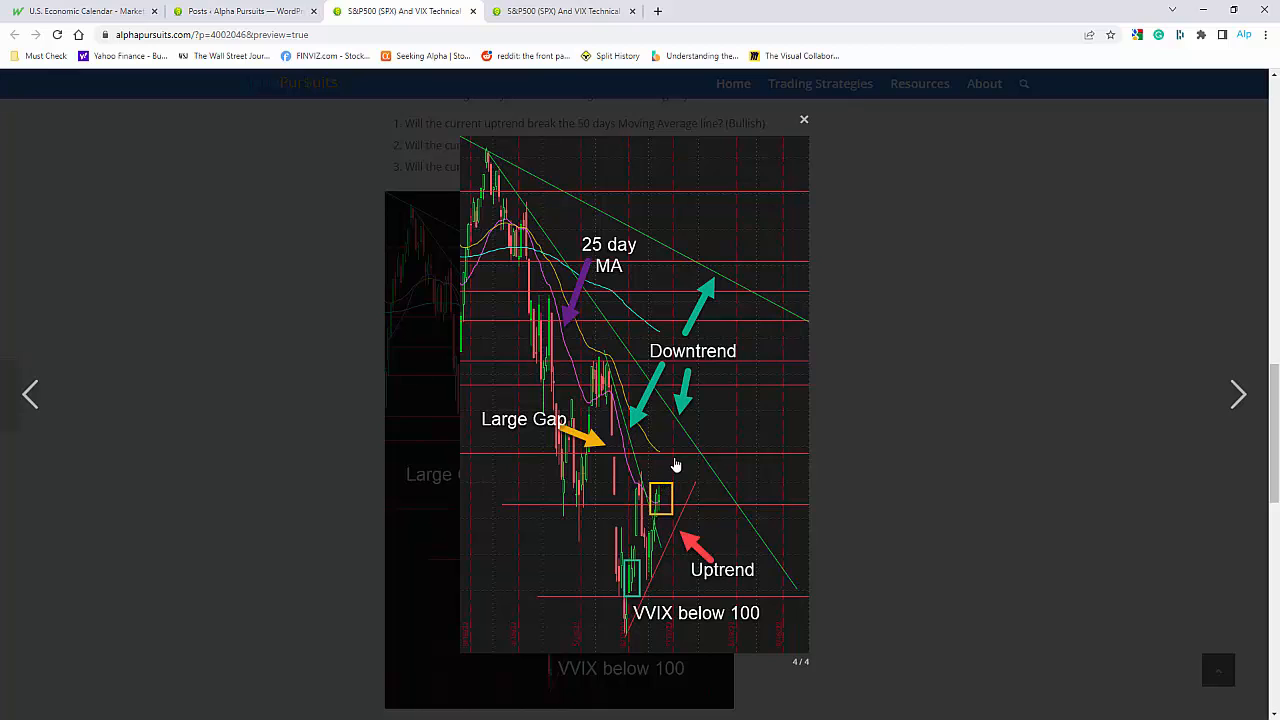
mouse_move(664, 487)
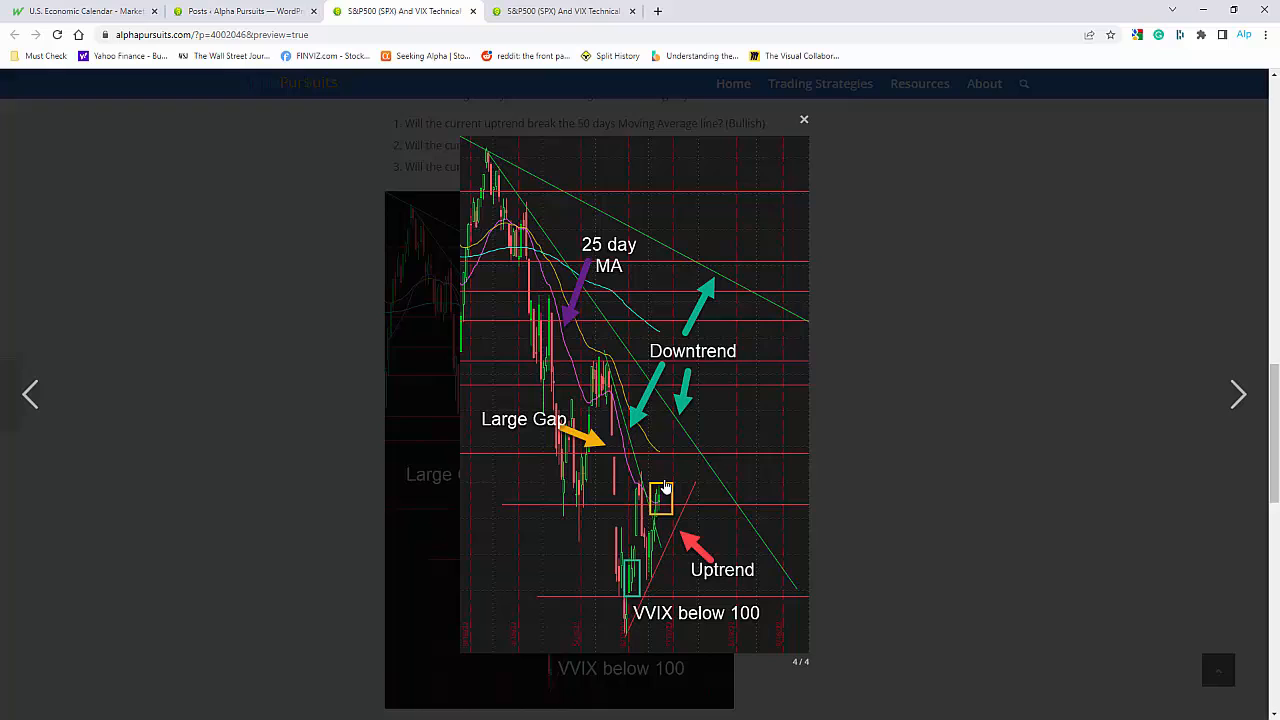
mouse_move(666, 460)
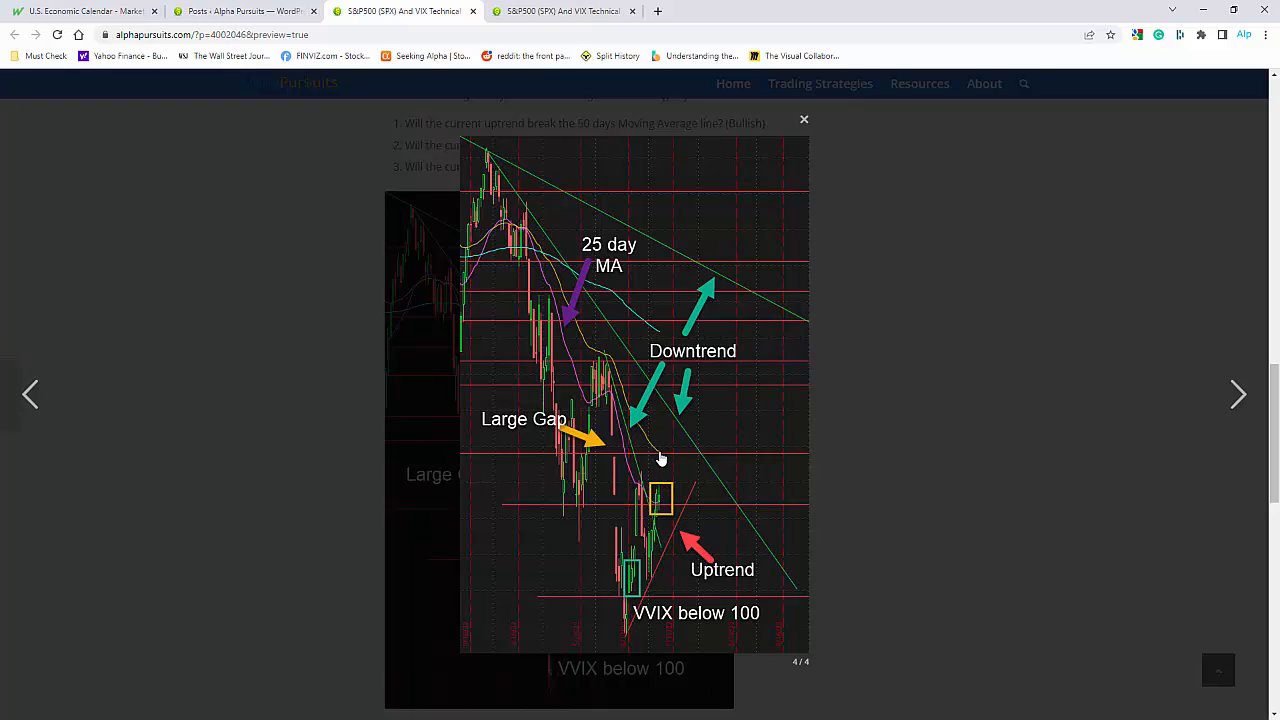
mouse_move(663, 466)
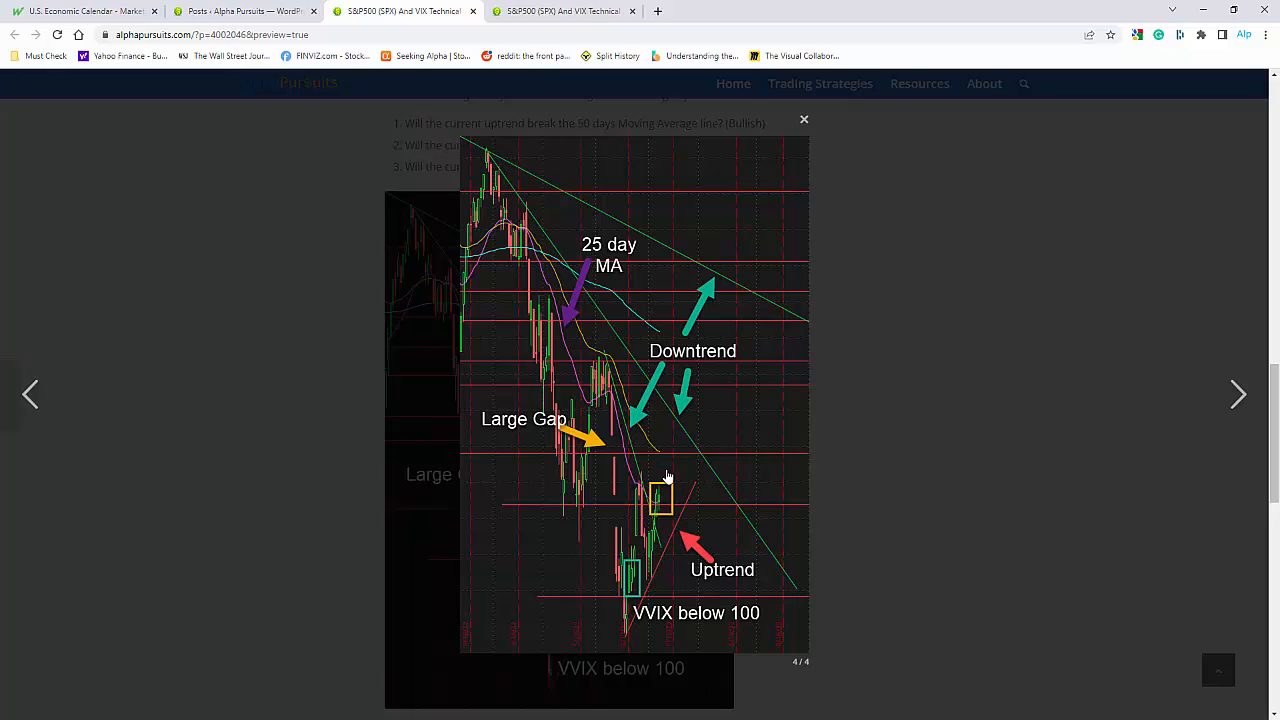
mouse_move(656, 489)
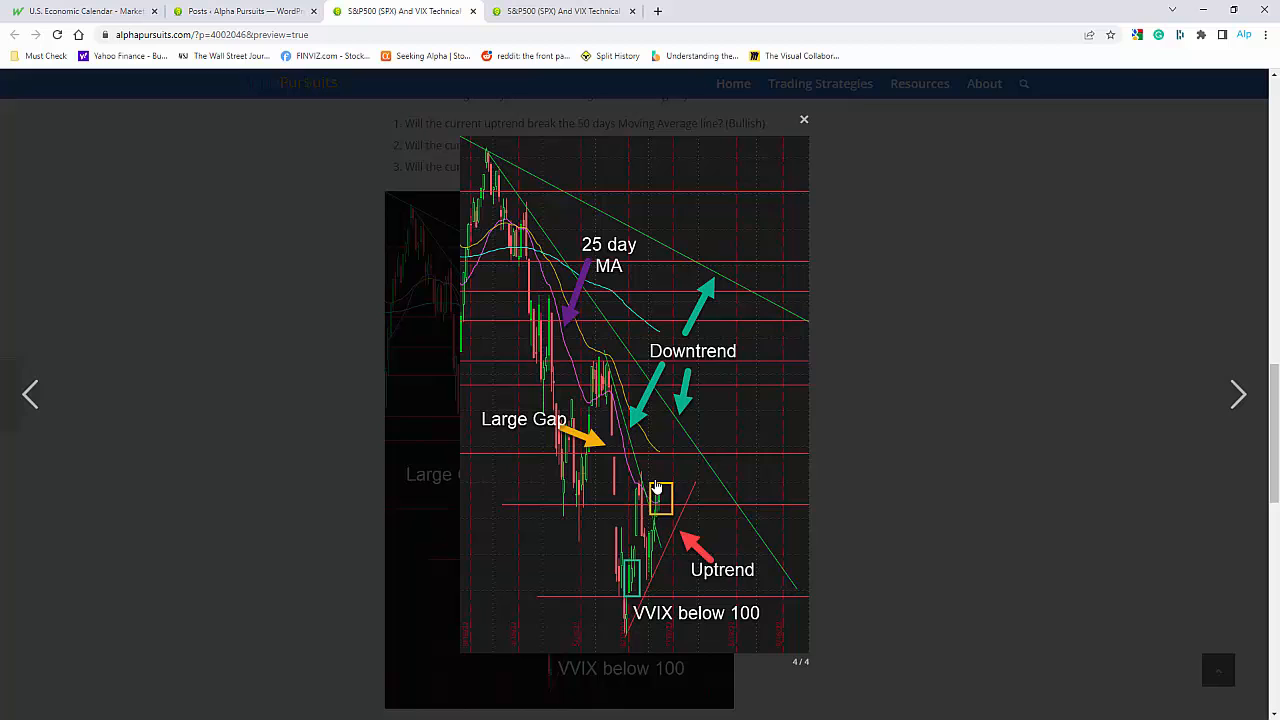
Step: Close the enlarged SPX chart to return to the post's three trend questions
click(804, 119)
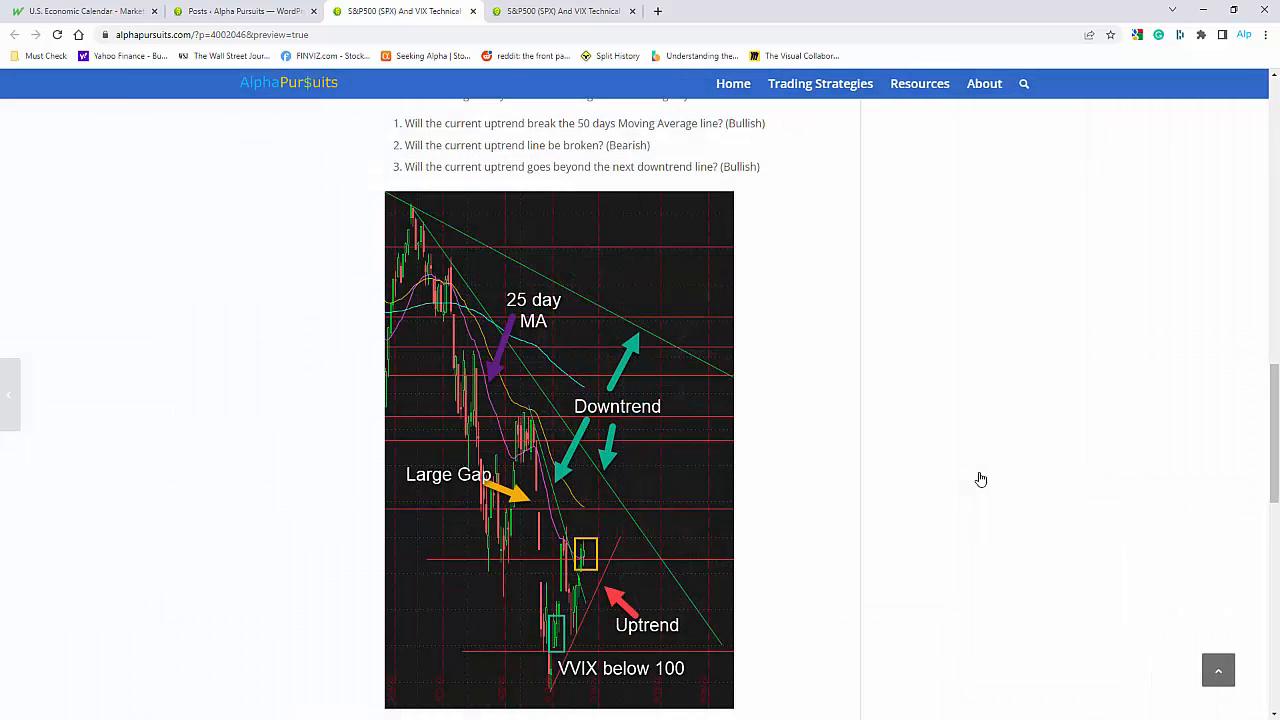
mouse_move(782, 520)
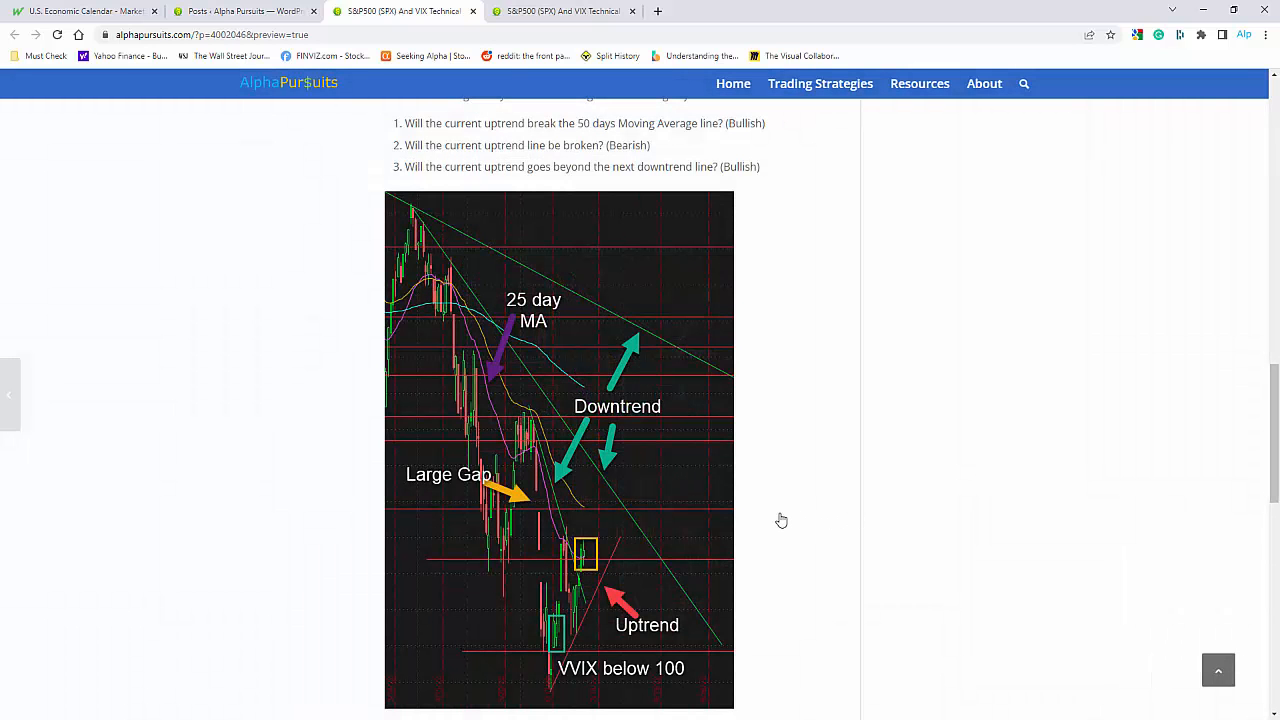